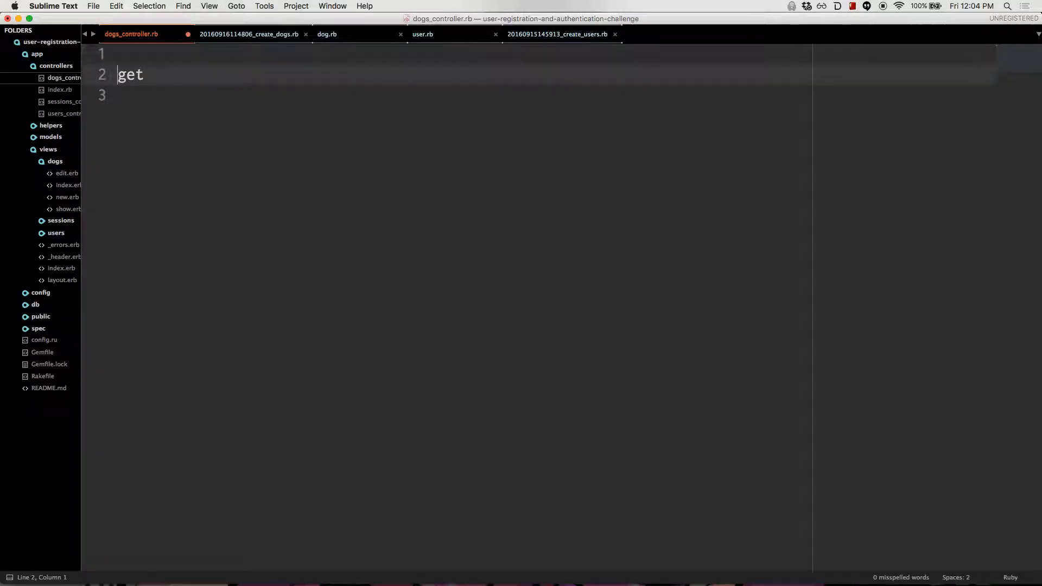
- Add a '# DOGS INDEX' comment and begin a get '/users/:user_id/dogs' do block
type("#")
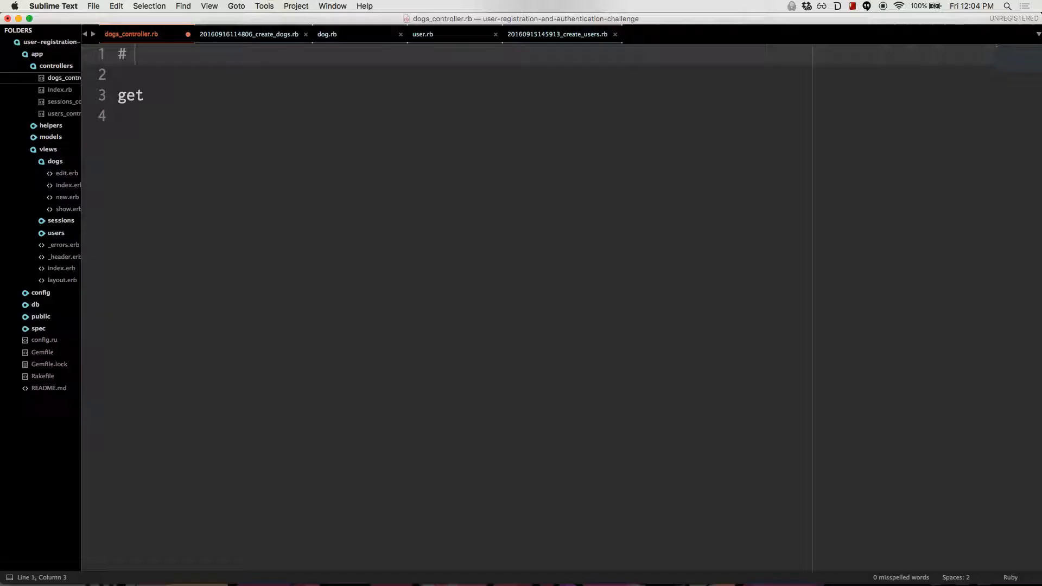
type("DOGS INDEX")
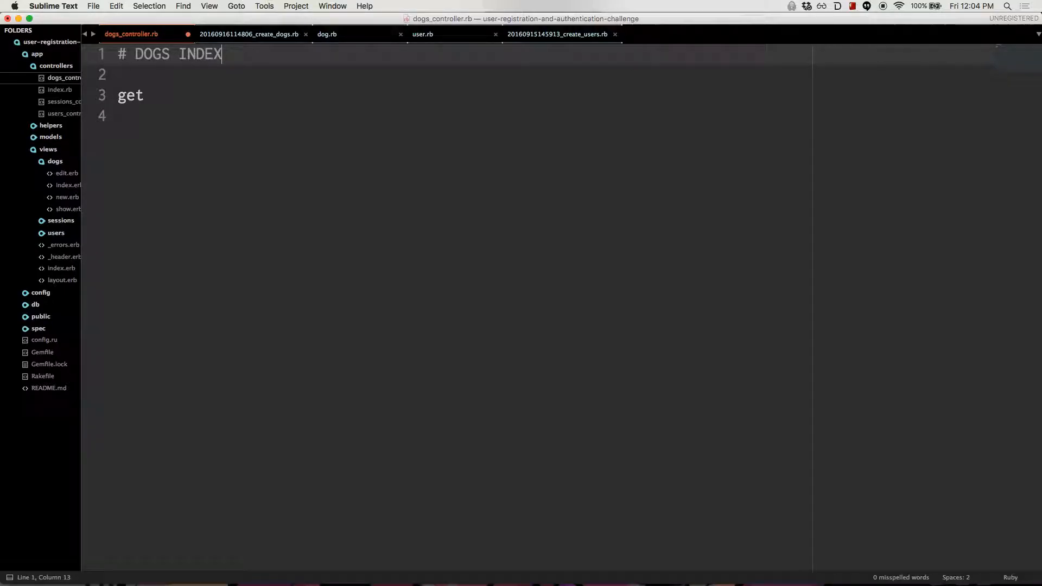
type("'")
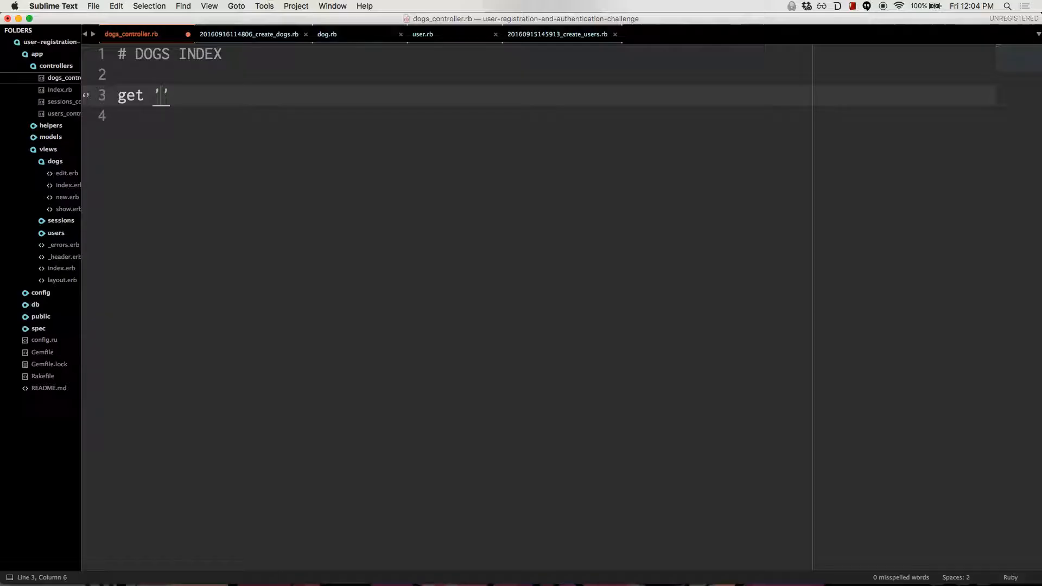
type("/")
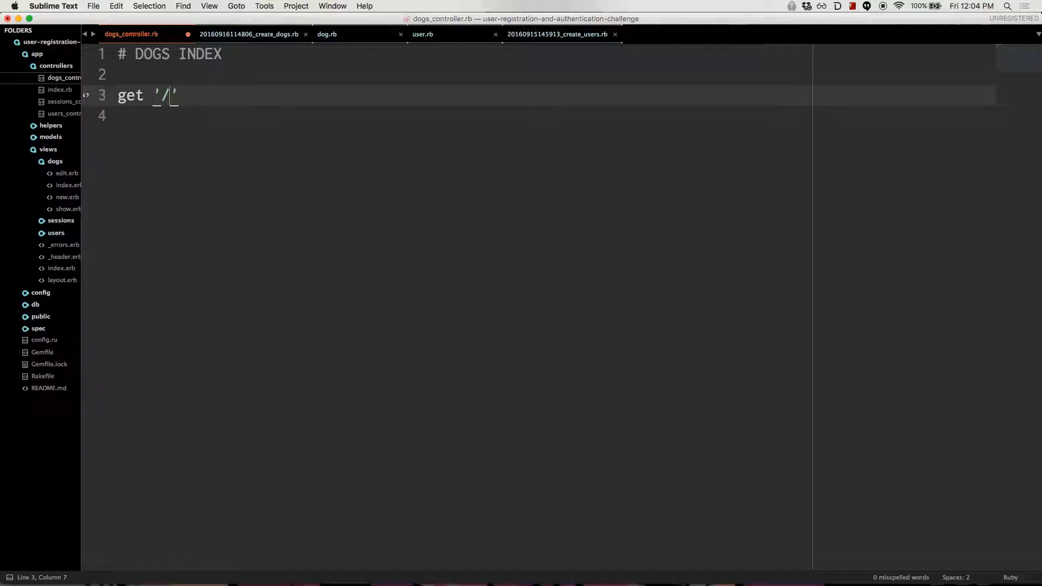
type("users/")
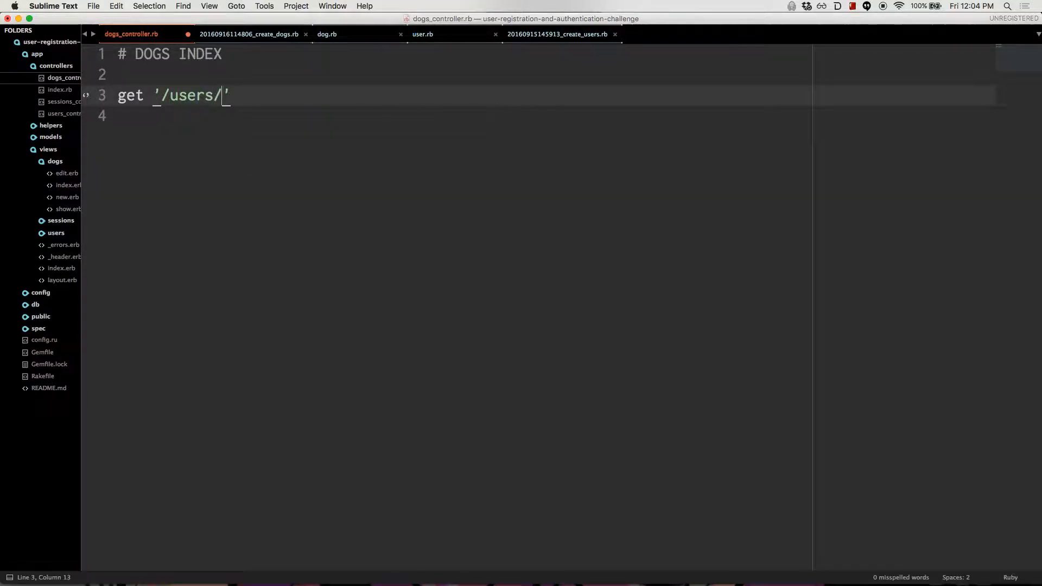
type(":i")
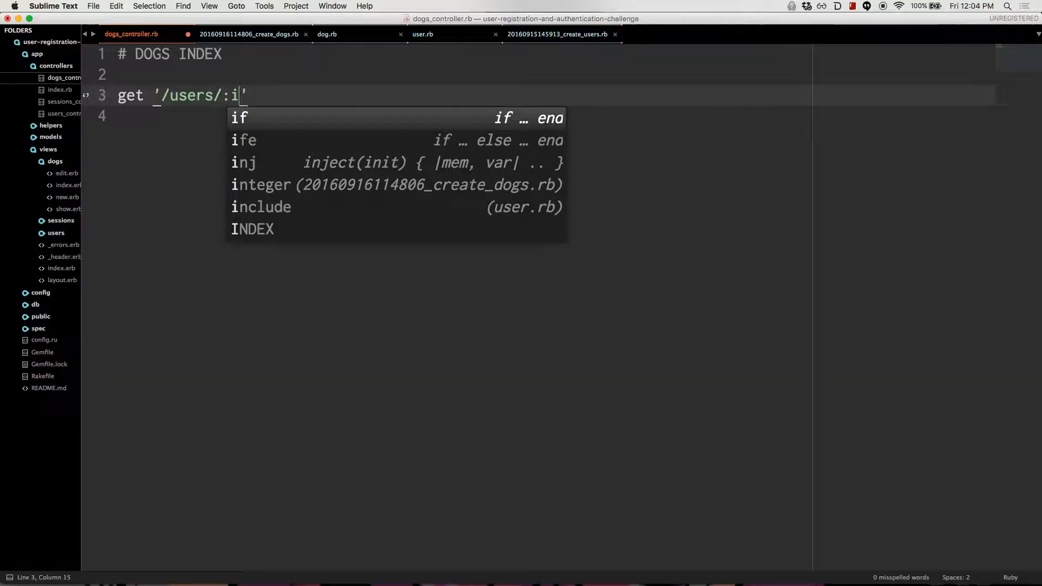
type("ser_id")
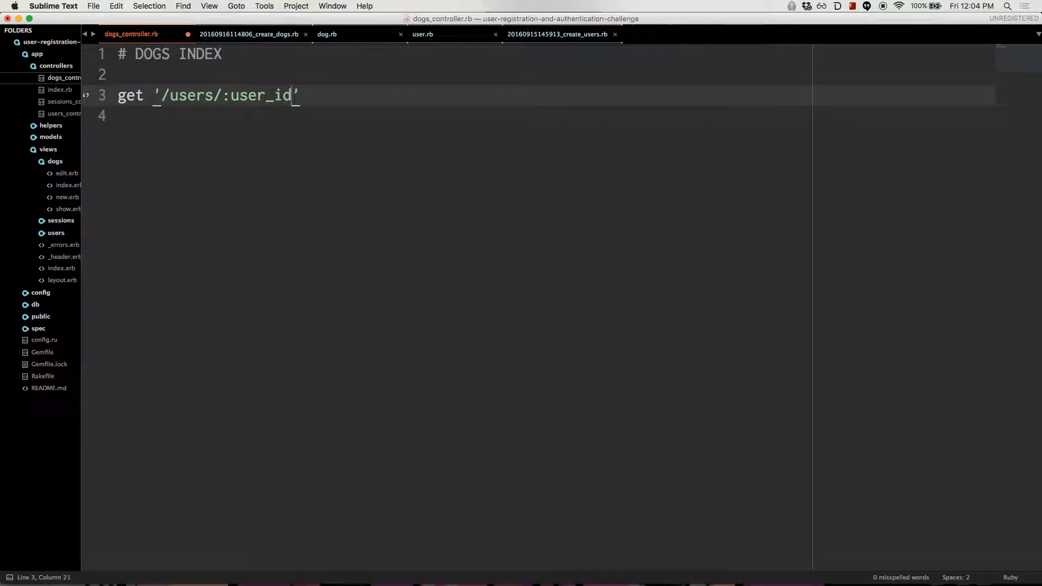
type("/dogs")
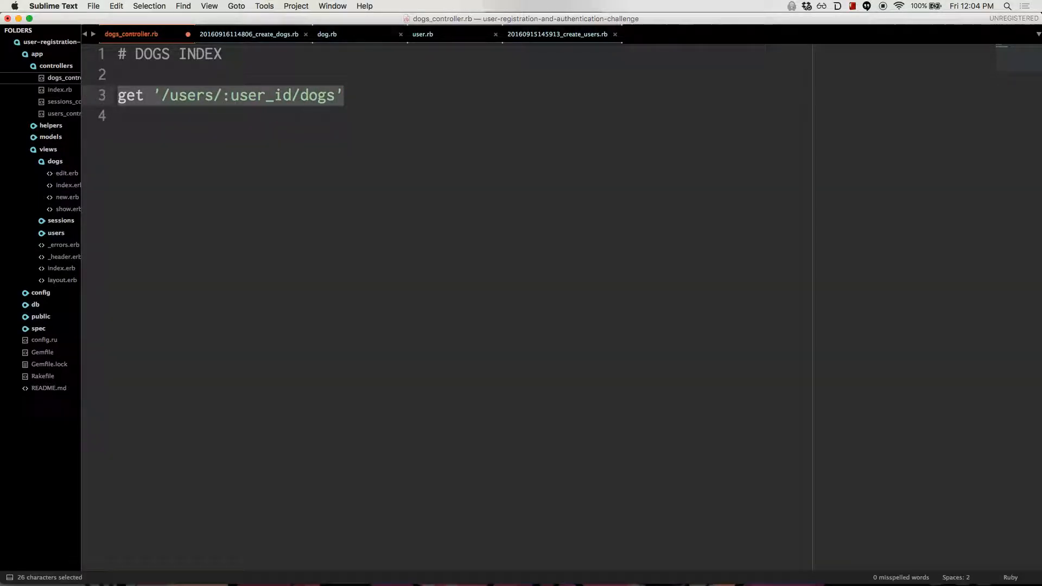
left_click(205, 96)
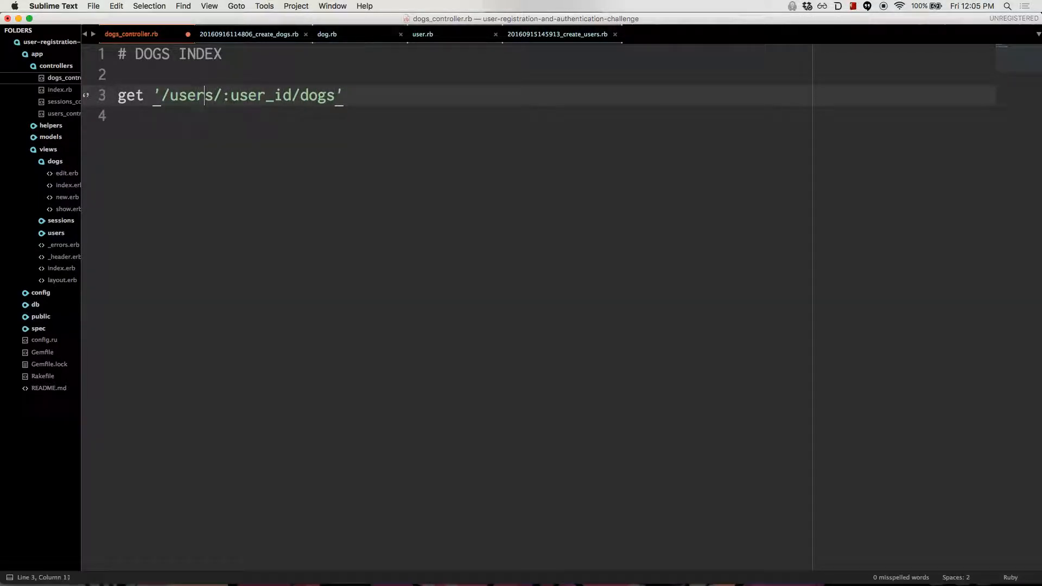
type("do")
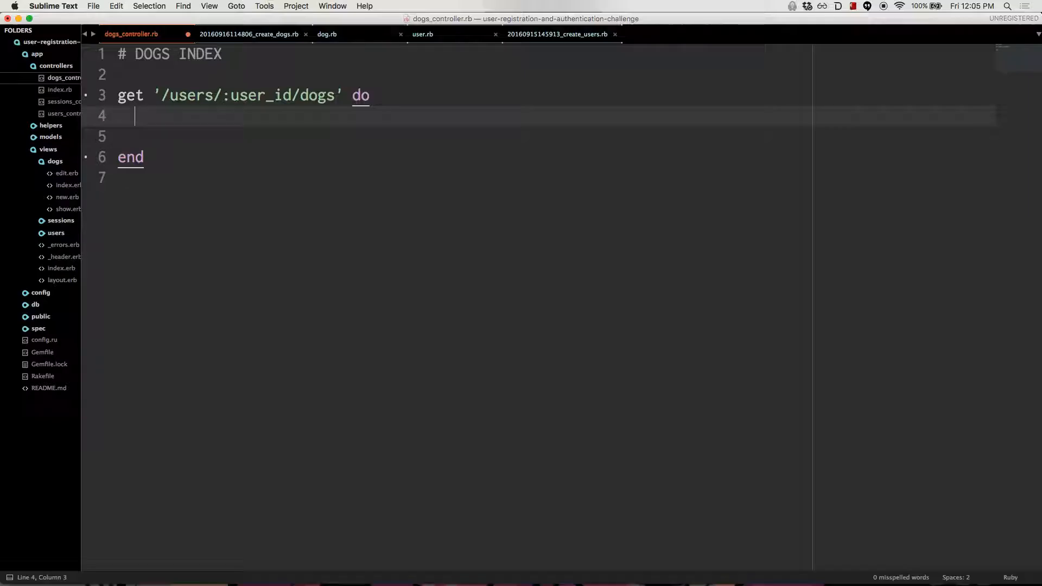
type("@user = U")
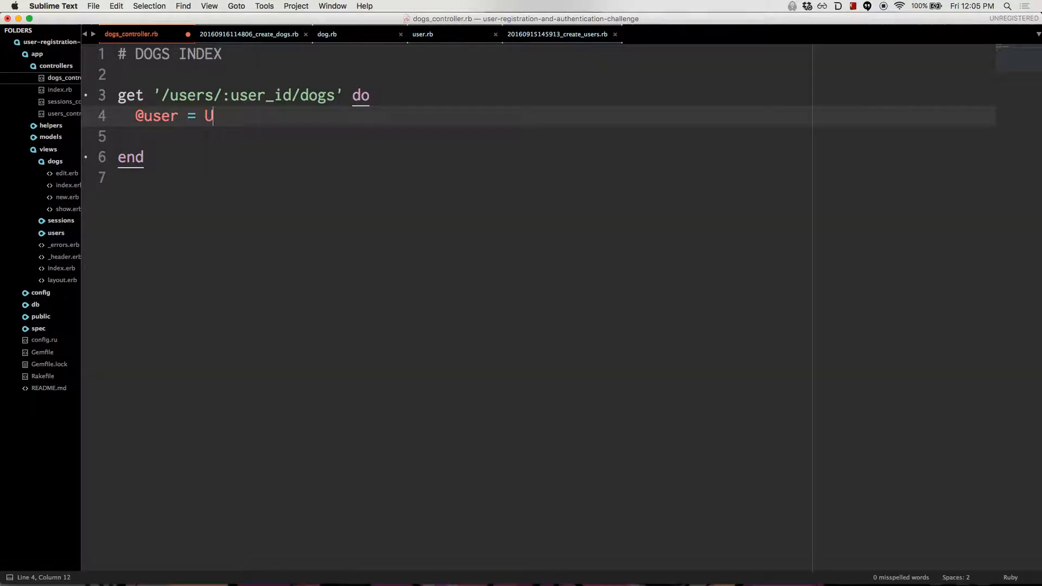
type("ser.find")
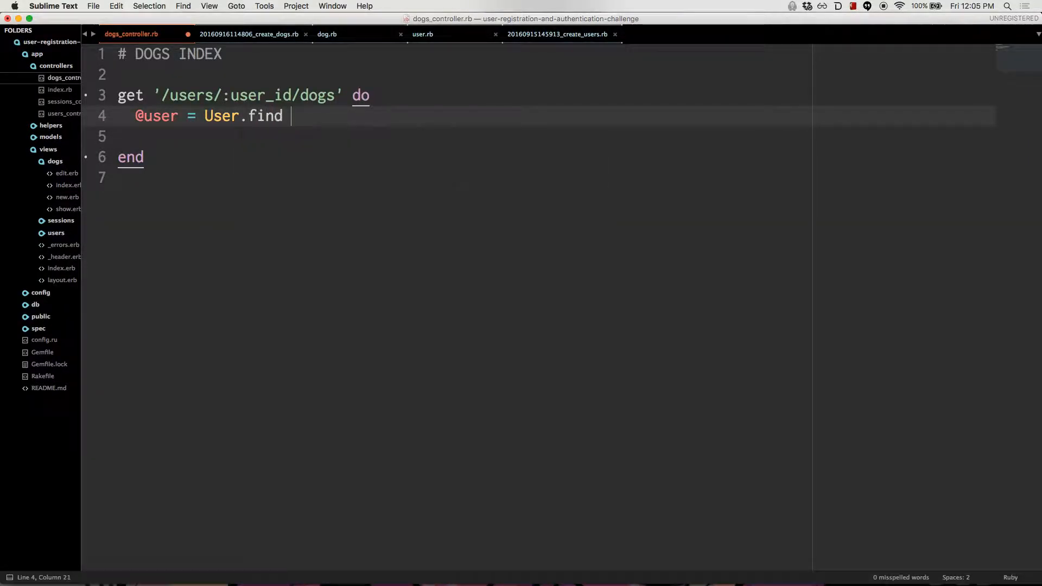
type("(para")
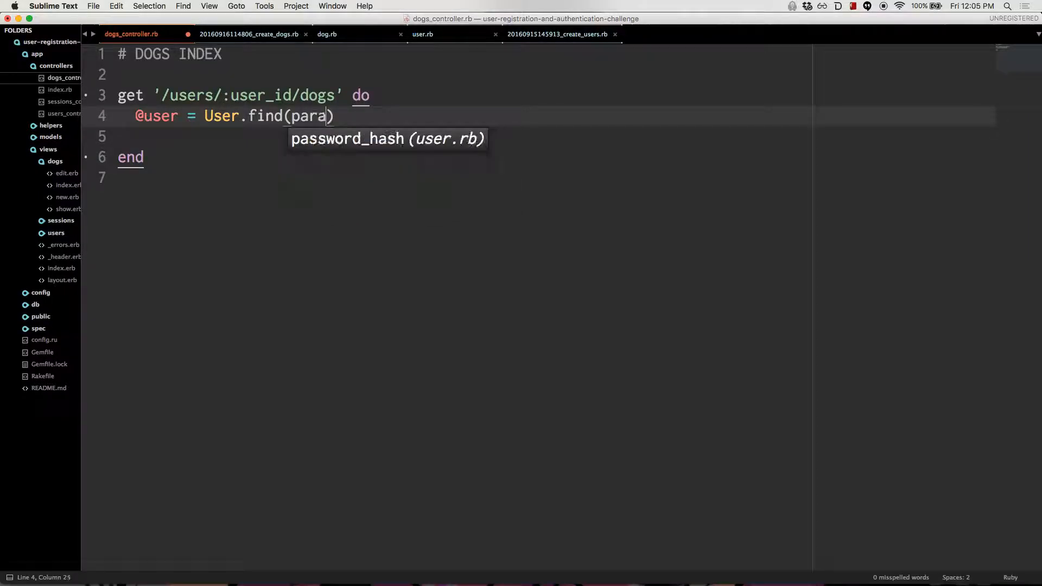
type("ms[:")
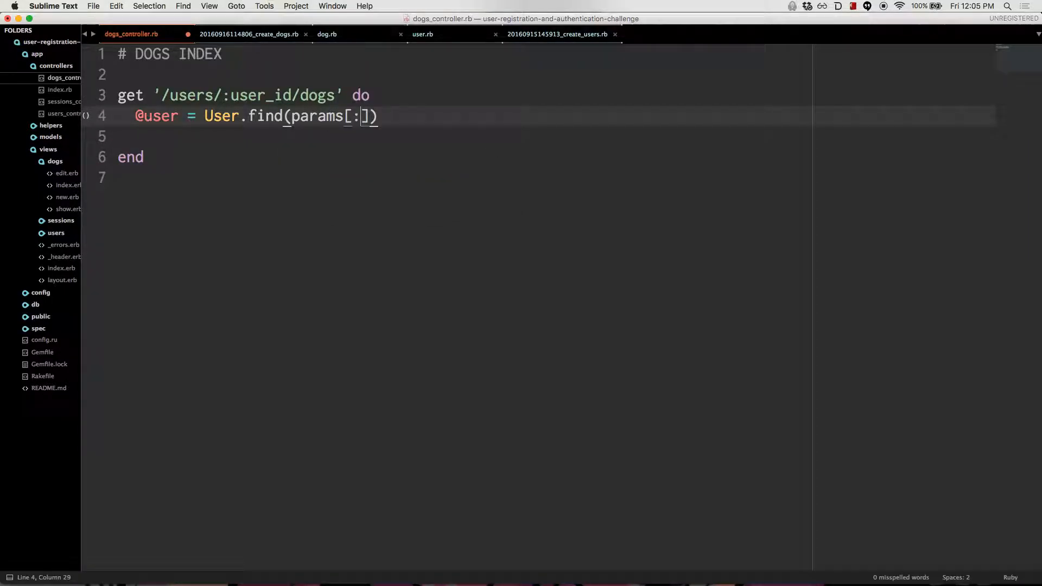
type("user_id")
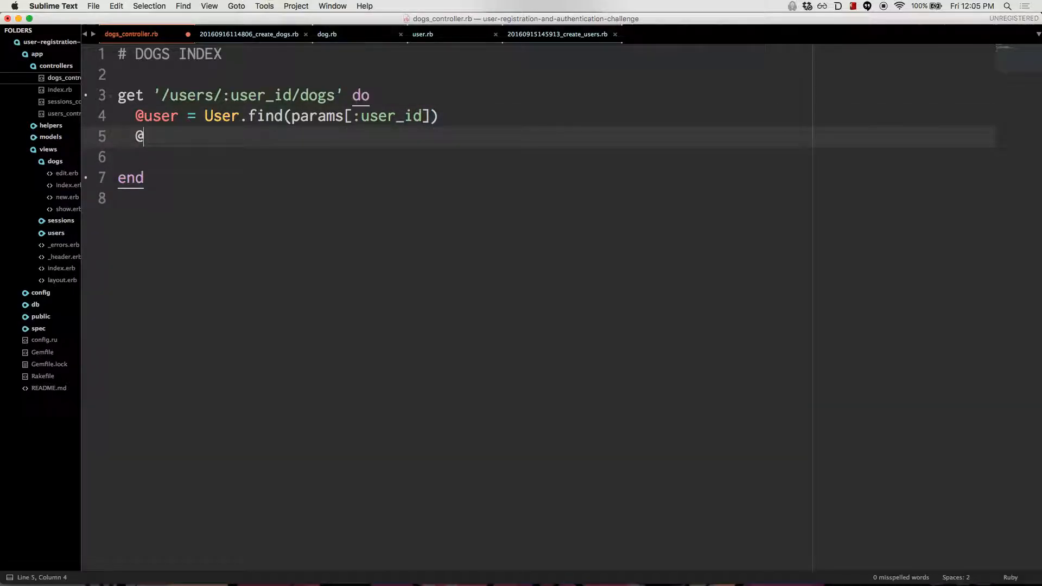
type("dogs =")
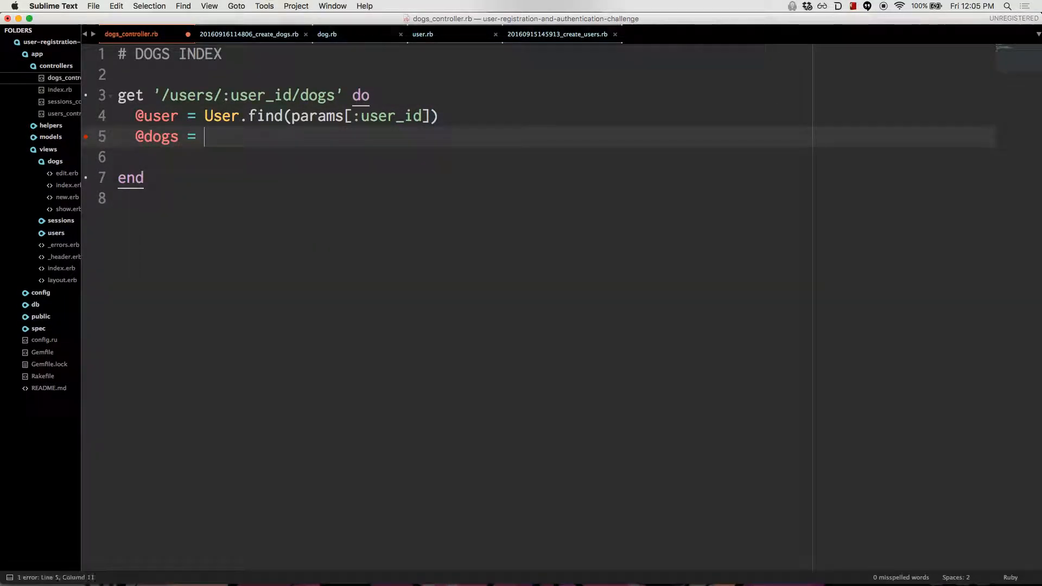
type("@user.dog")
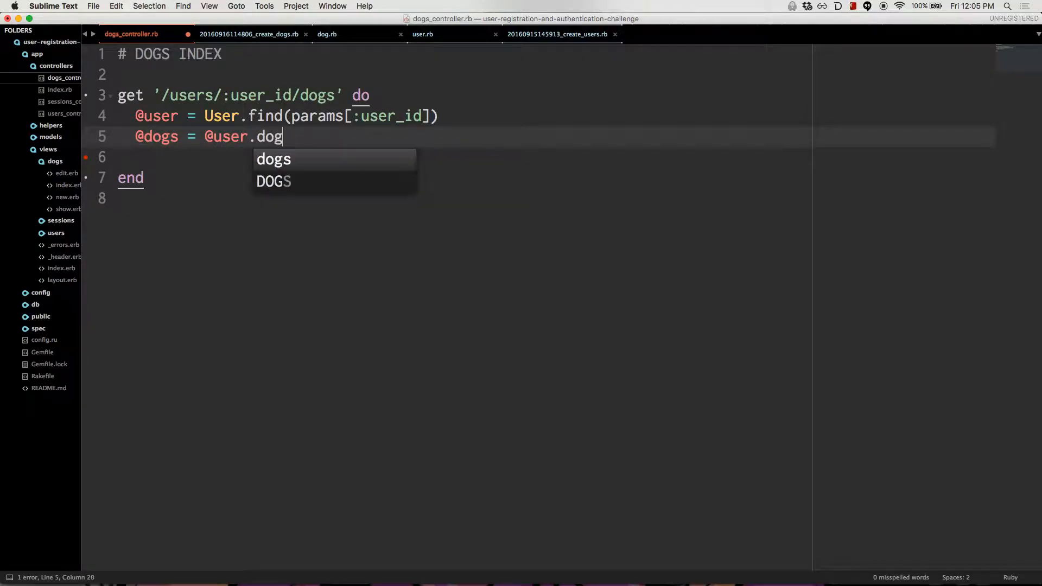
type("dogs")
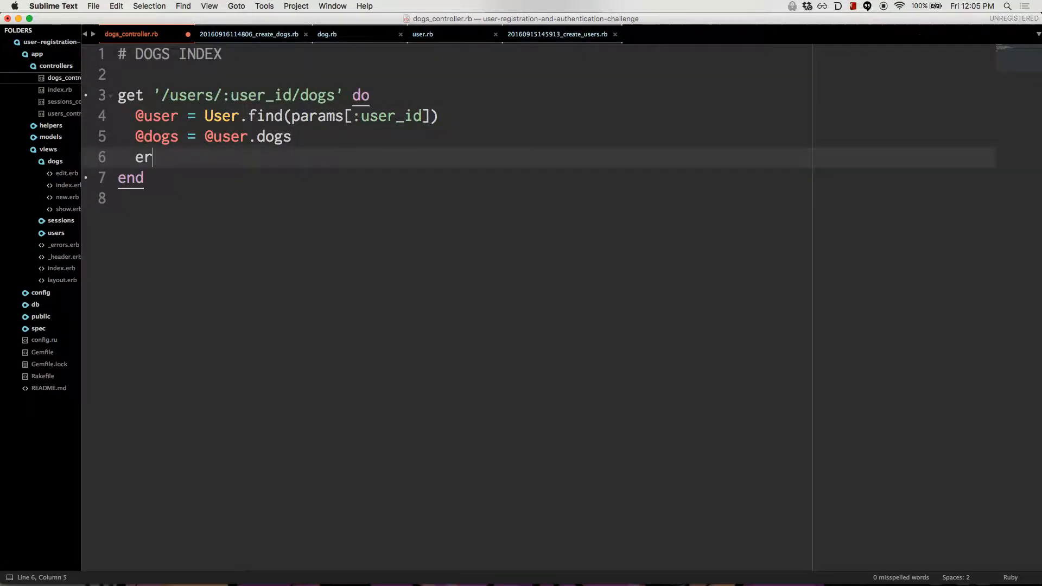
type("b")
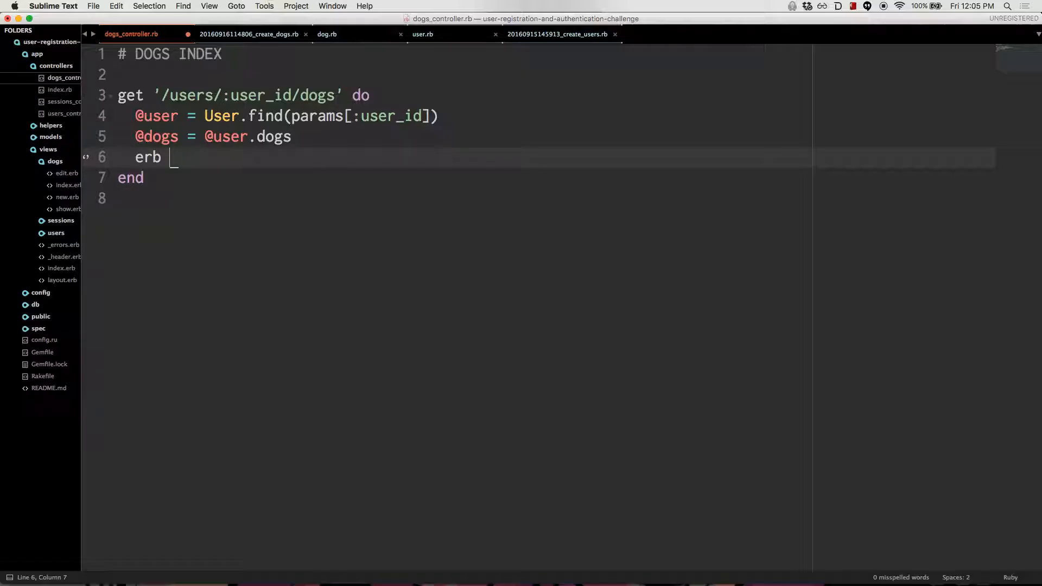
type(":'dogs'")
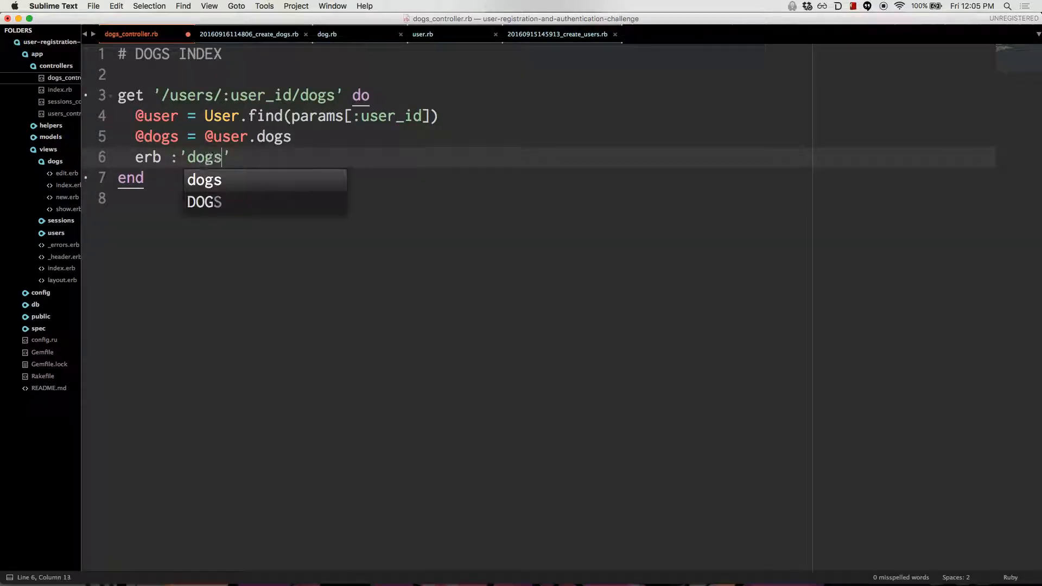
type("/index")
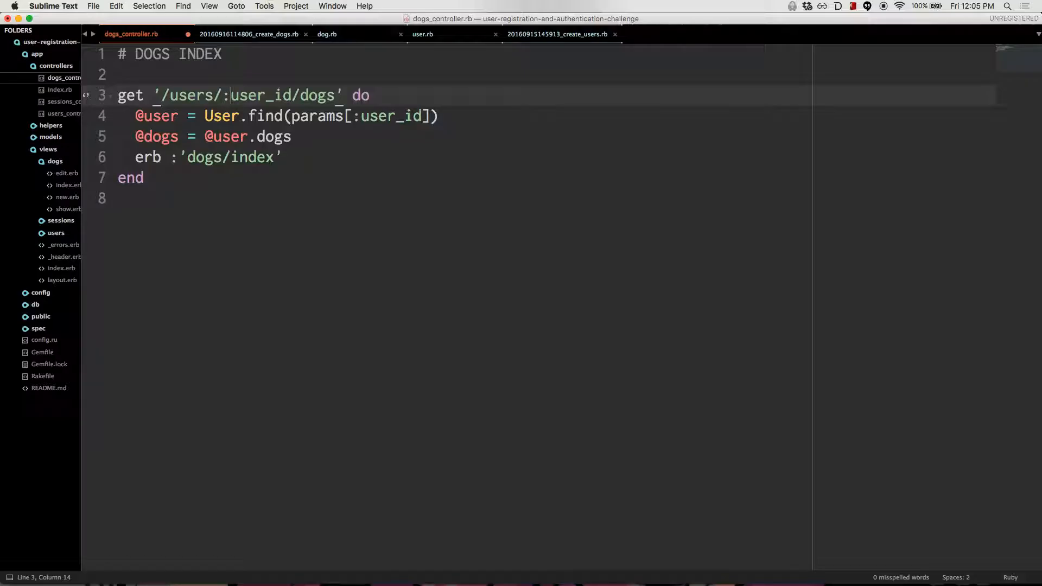
left_click(211, 156)
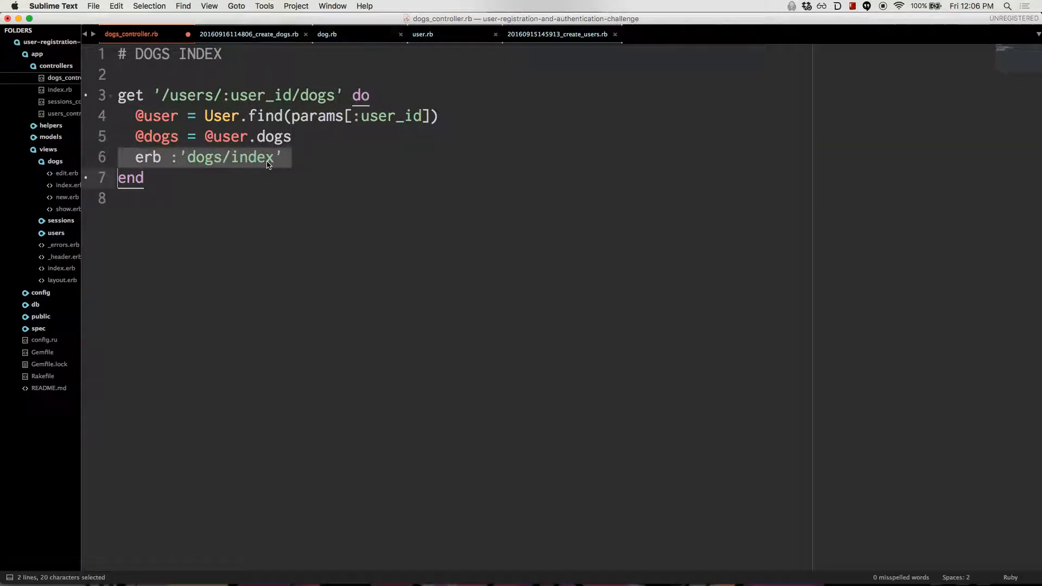
left_click(281, 158)
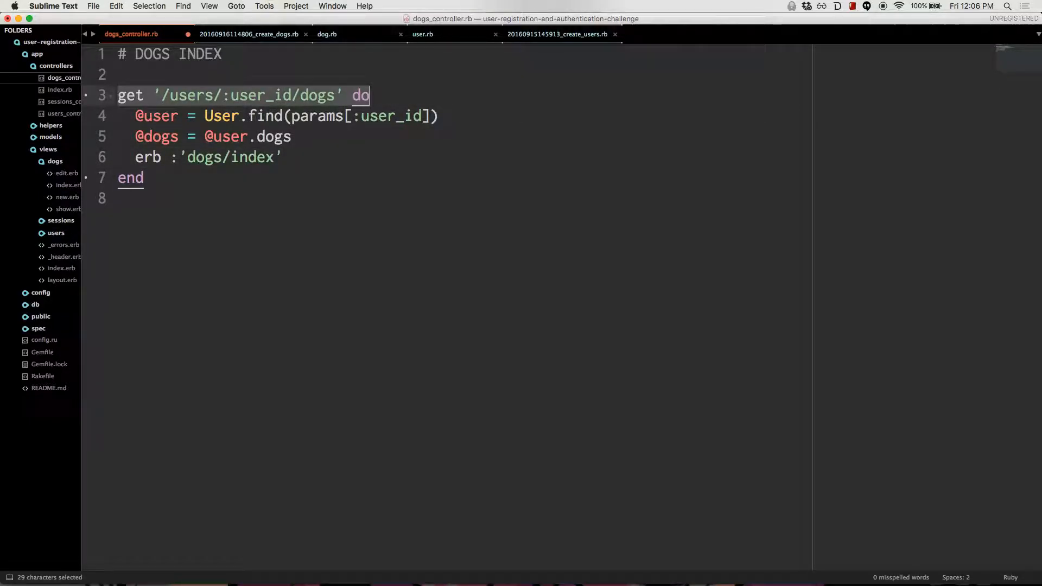
left_click(117, 96)
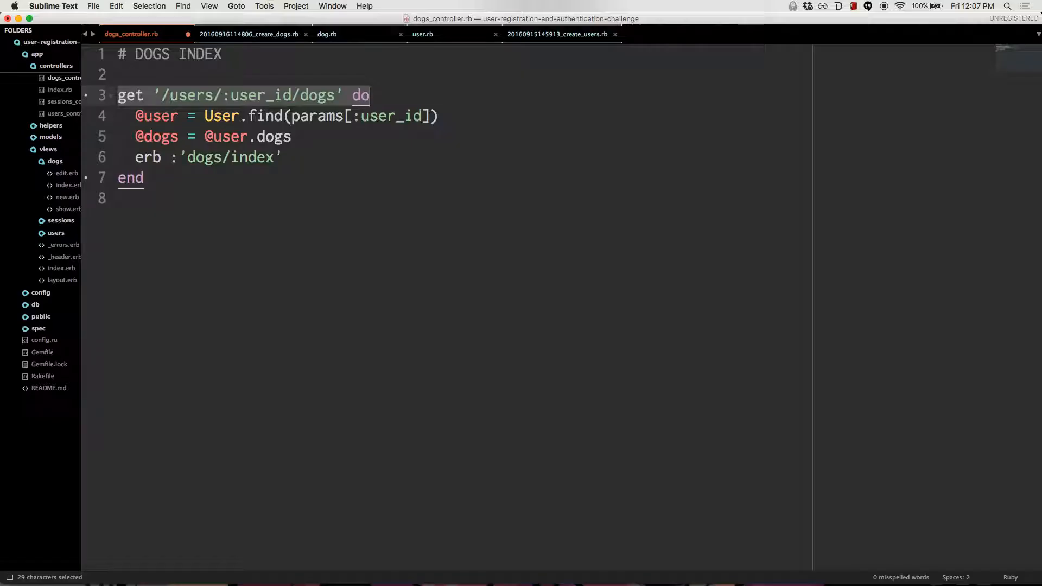
left_click(282, 96)
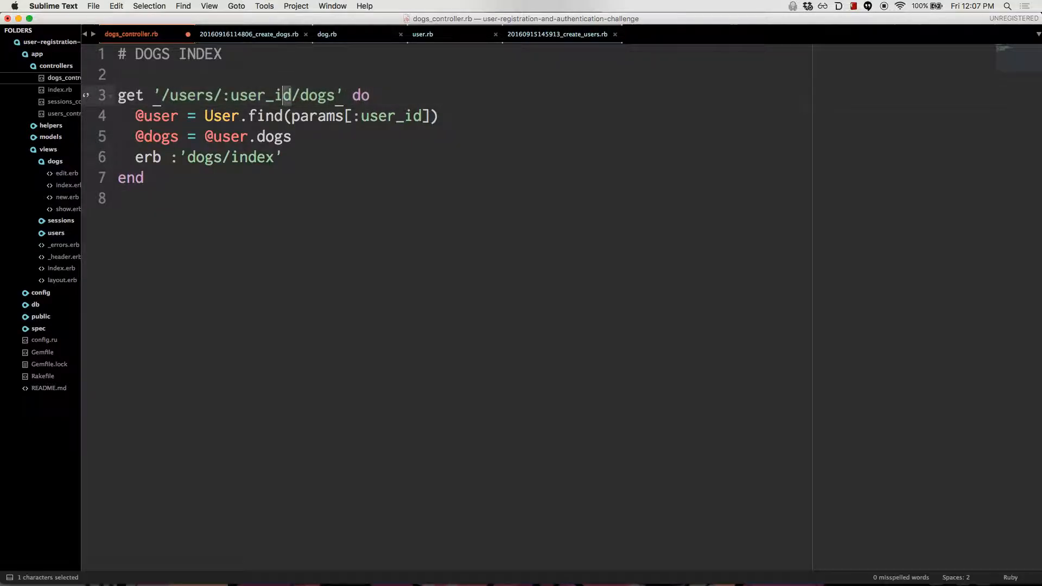
double_click(259, 96)
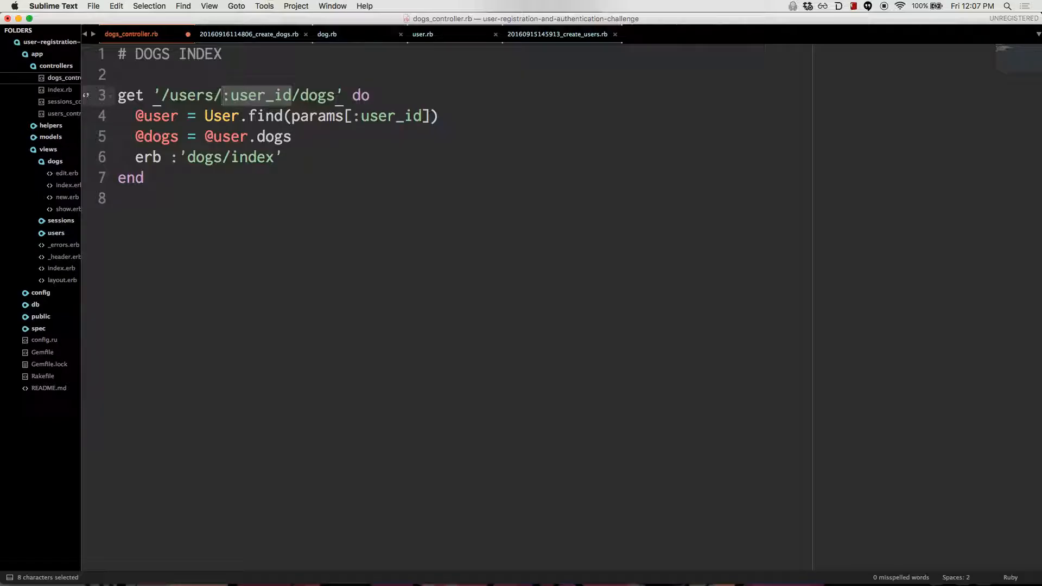
left_click(281, 156)
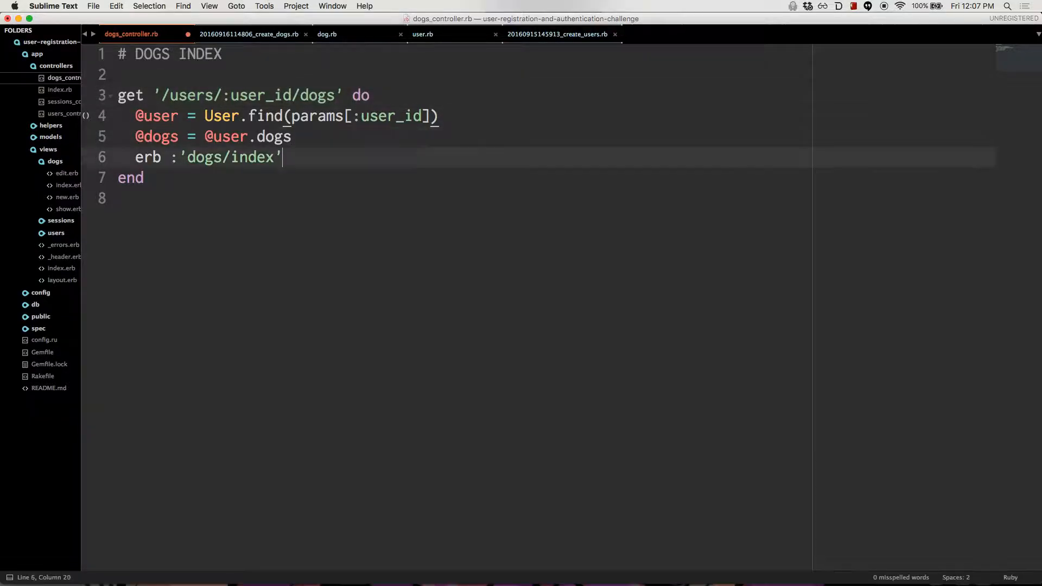
- Write the post '/users/:user_id/dogs' do … end block below the dogs index route
left_click(143, 177)
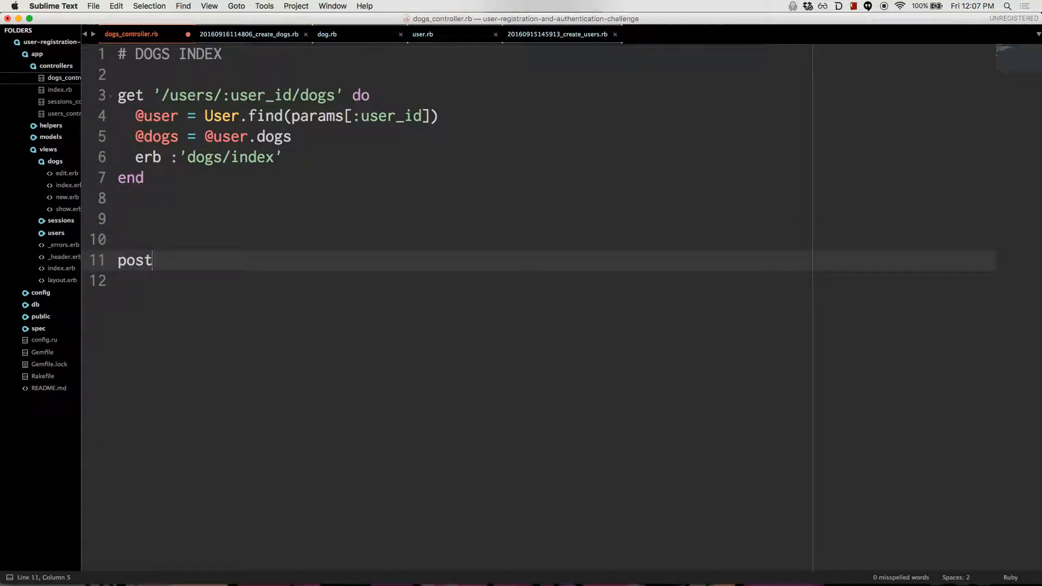
type("'/'")
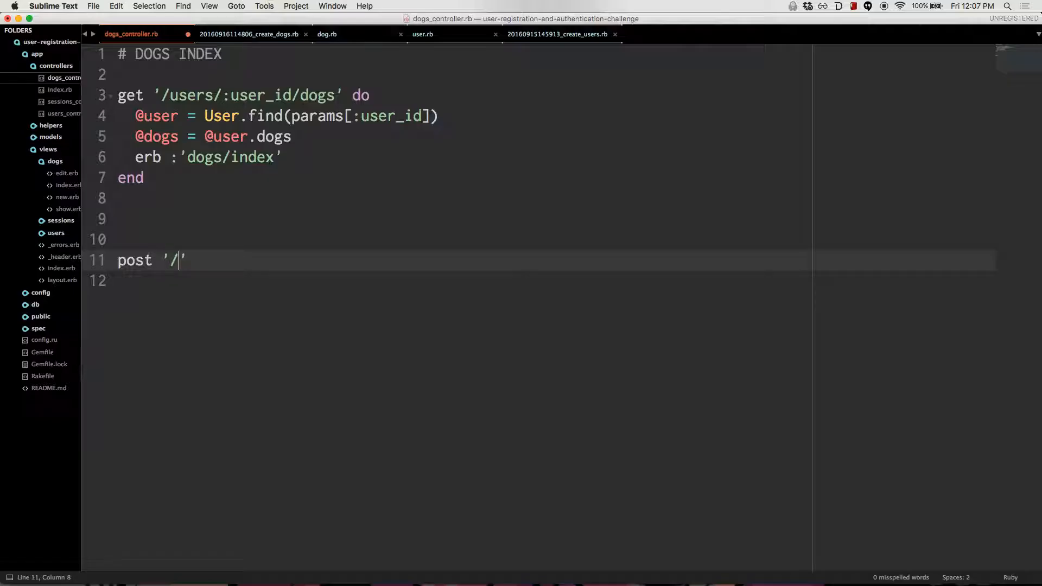
type("users/")
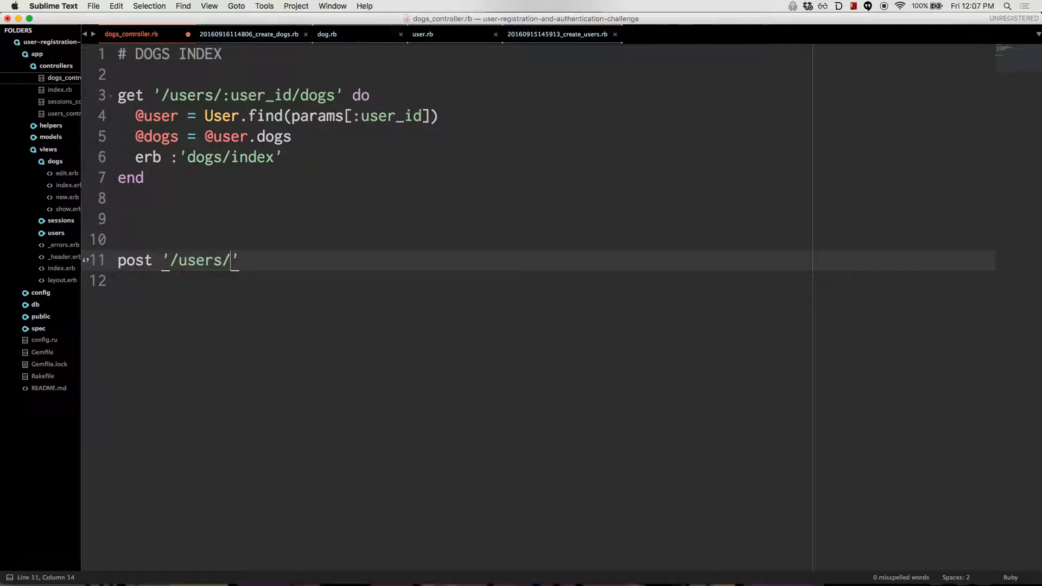
type(":user_id")
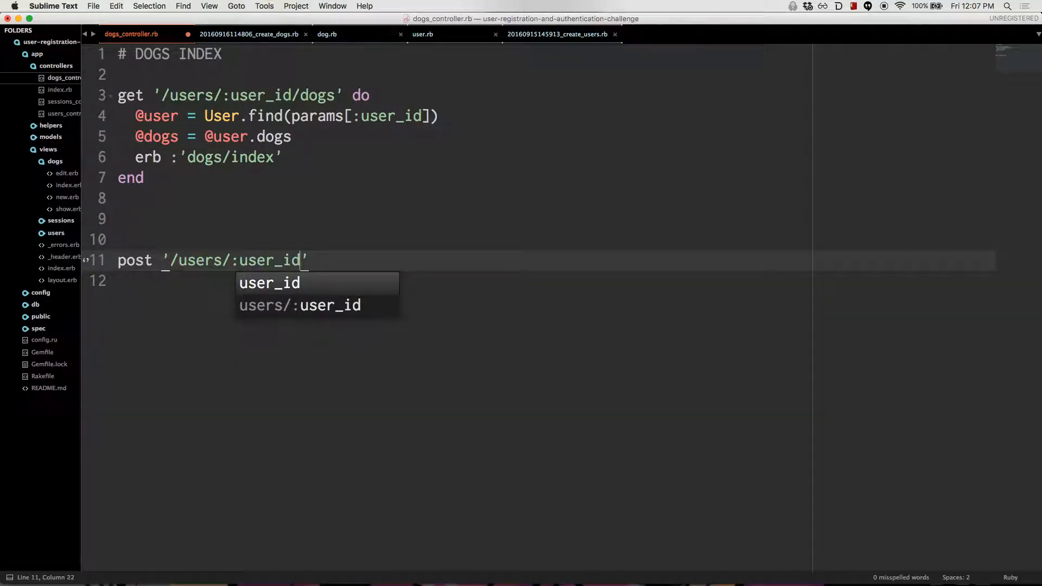
type("/doggs")
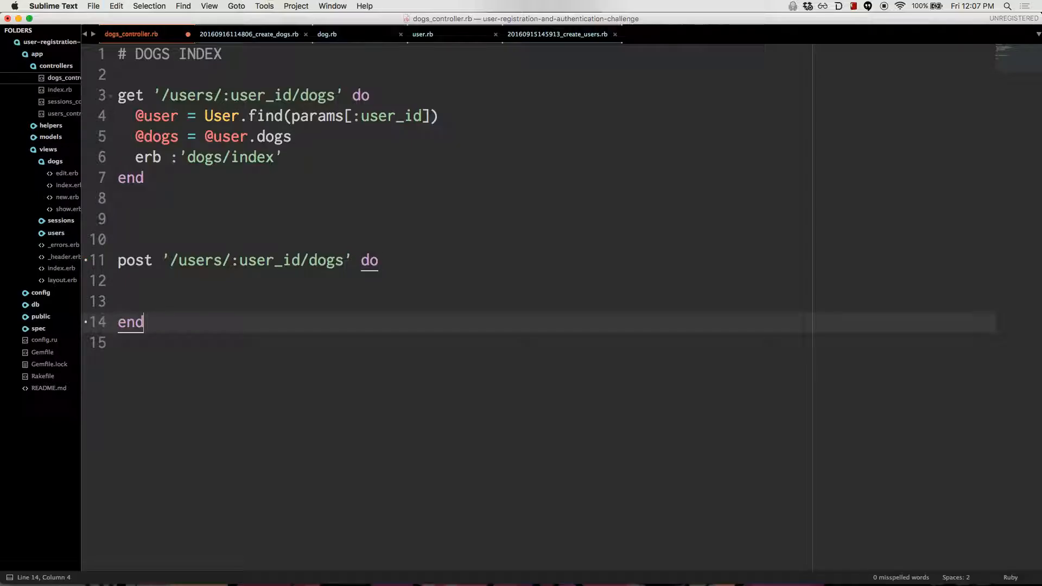
key("backspace")
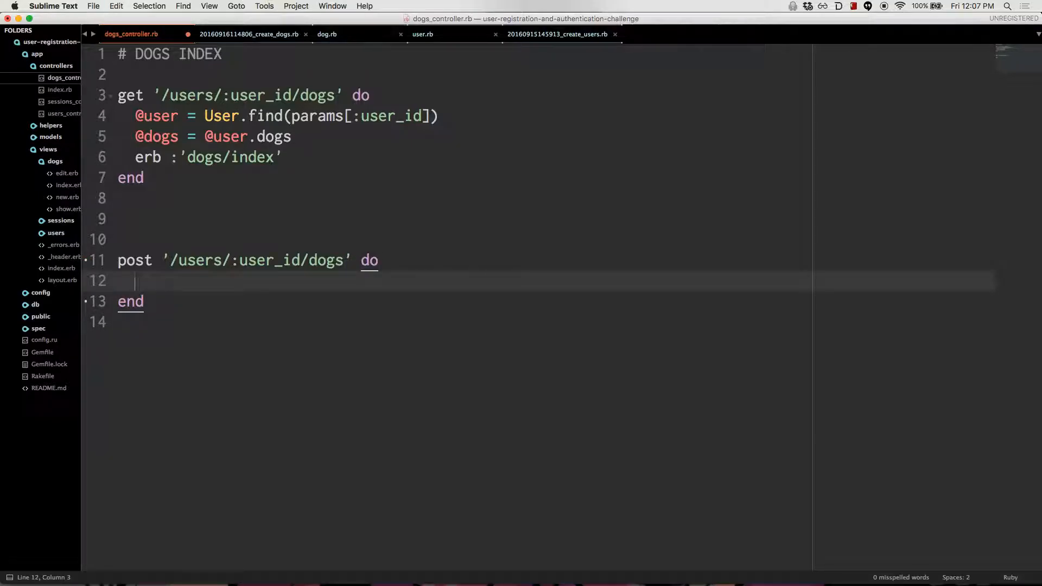
left_click(134, 260)
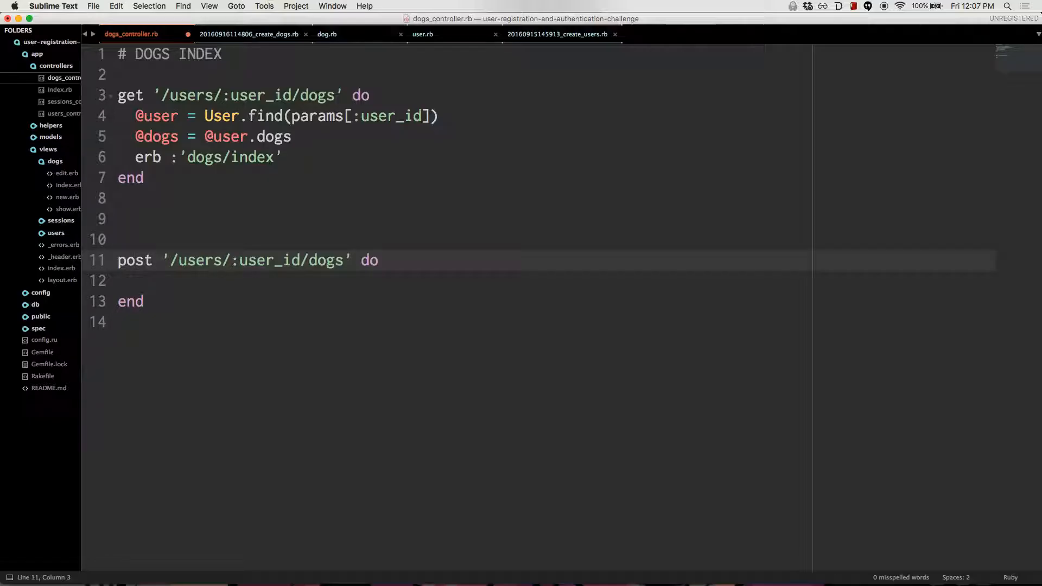
left_click(136, 177)
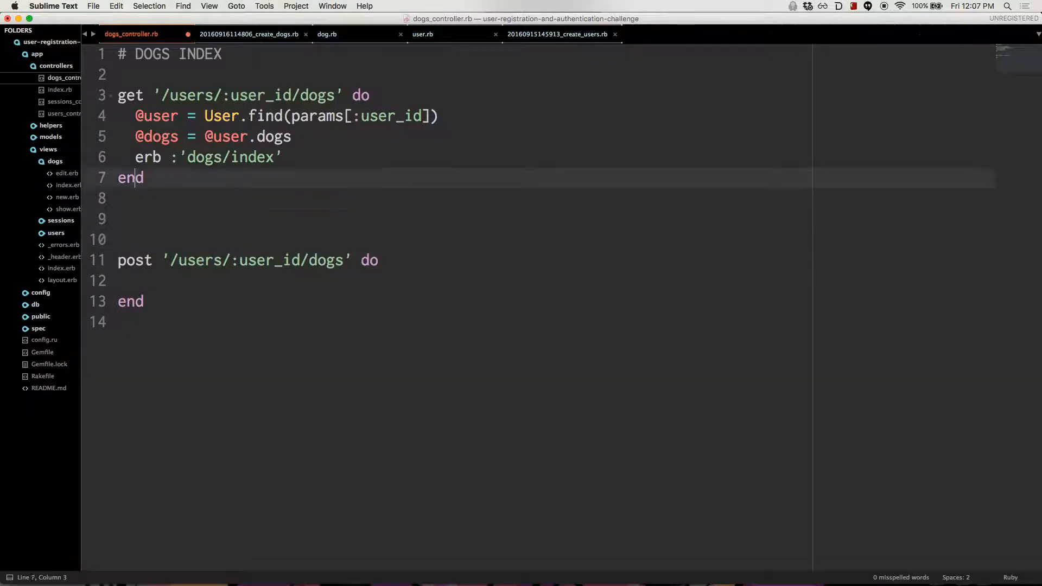
type("@user = User.find(params[:user_id])")
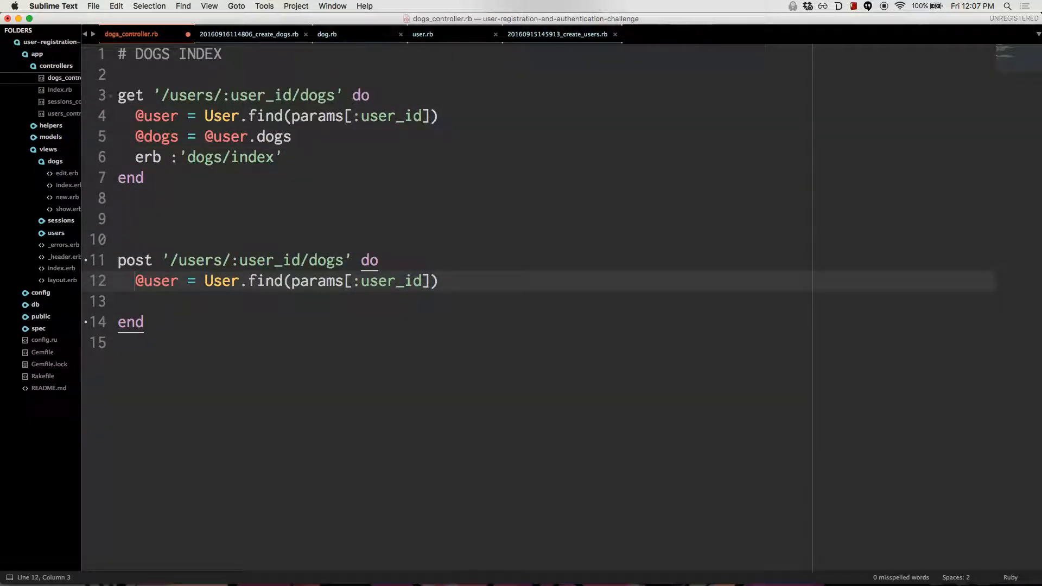
left_click(213, 259)
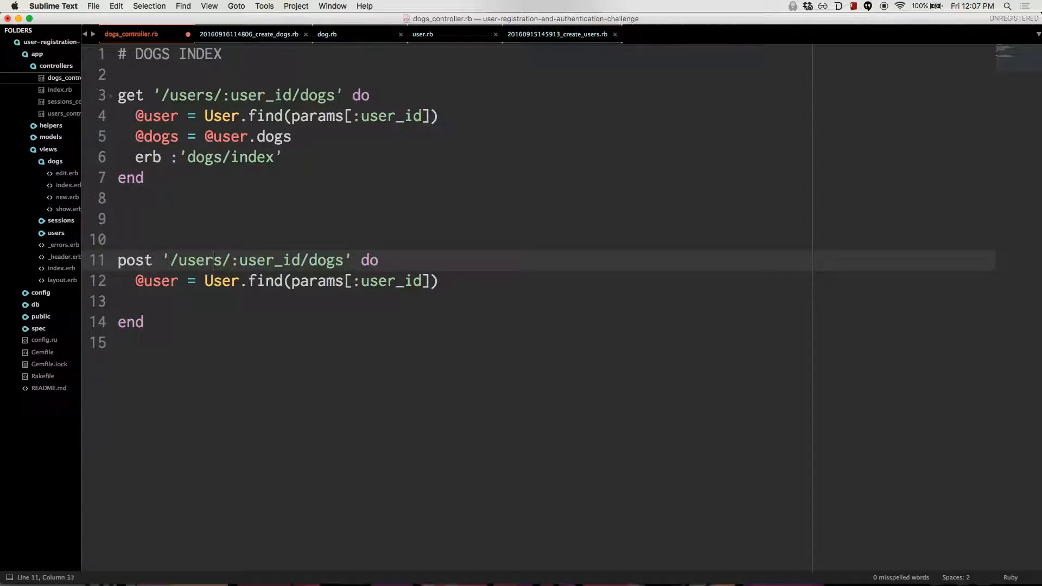
left_click(120, 218)
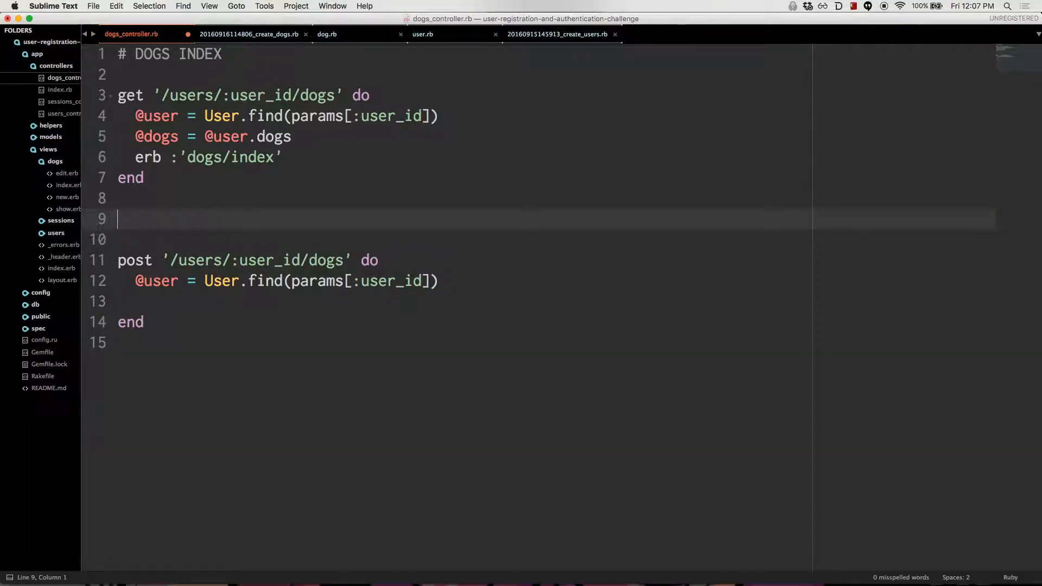
- Replace a get '/dogs/new' route with an empty get '/users/:user_id/dogs/new' do … end block above the post route
type("get '/'")
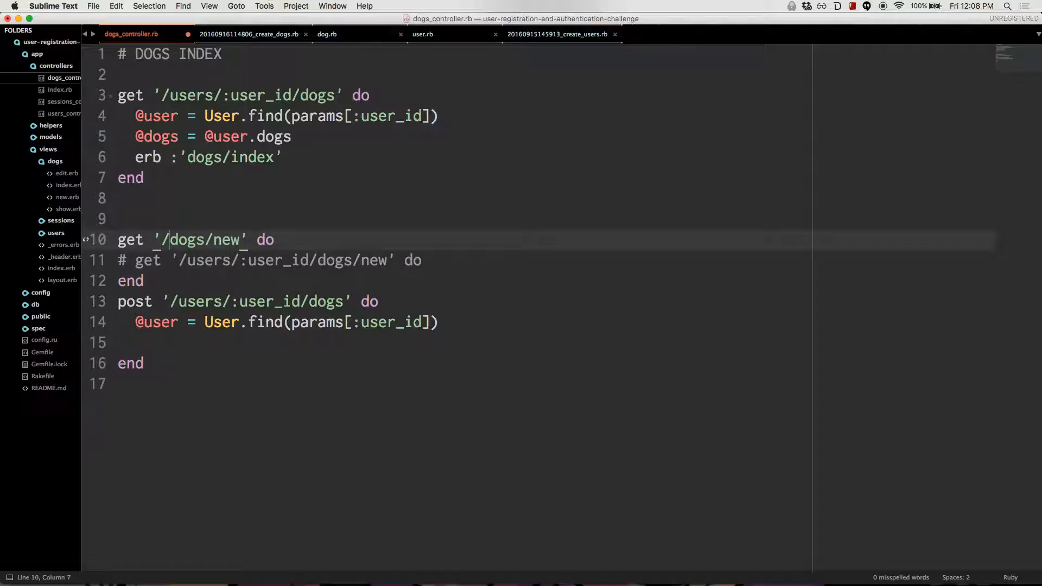
triple_click(197, 239)
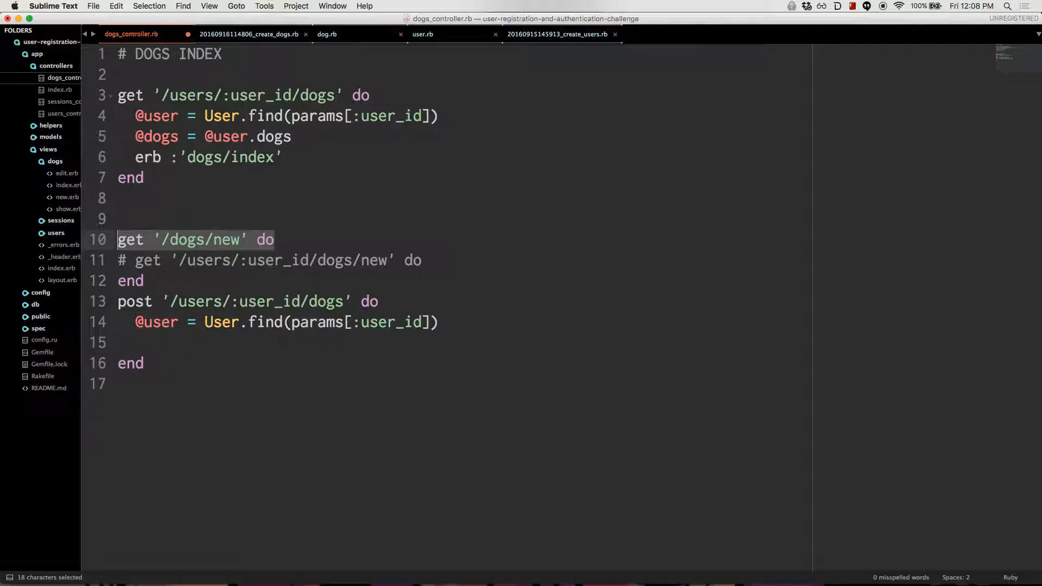
left_click(272, 240)
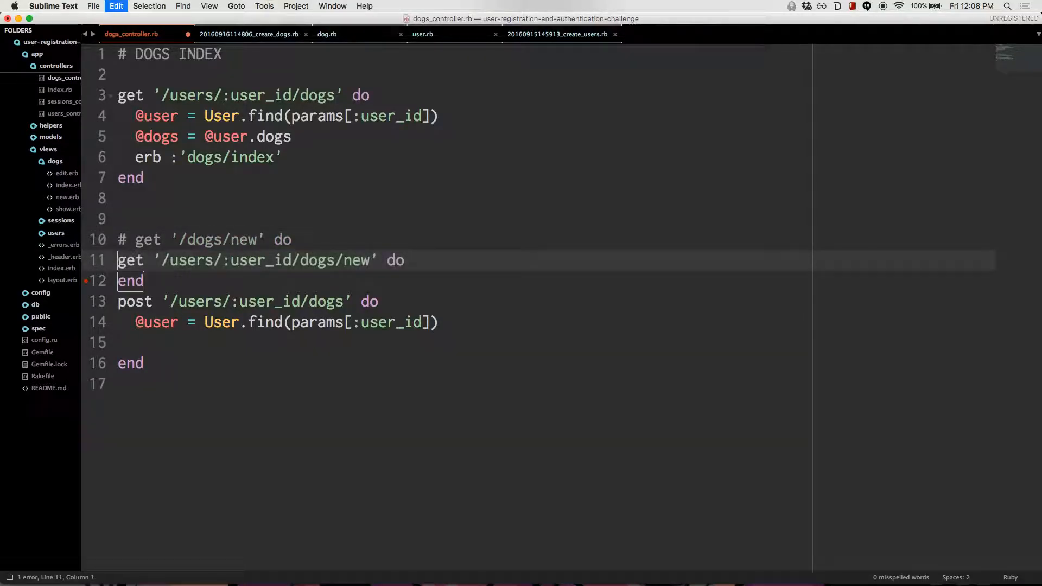
key("backspace")
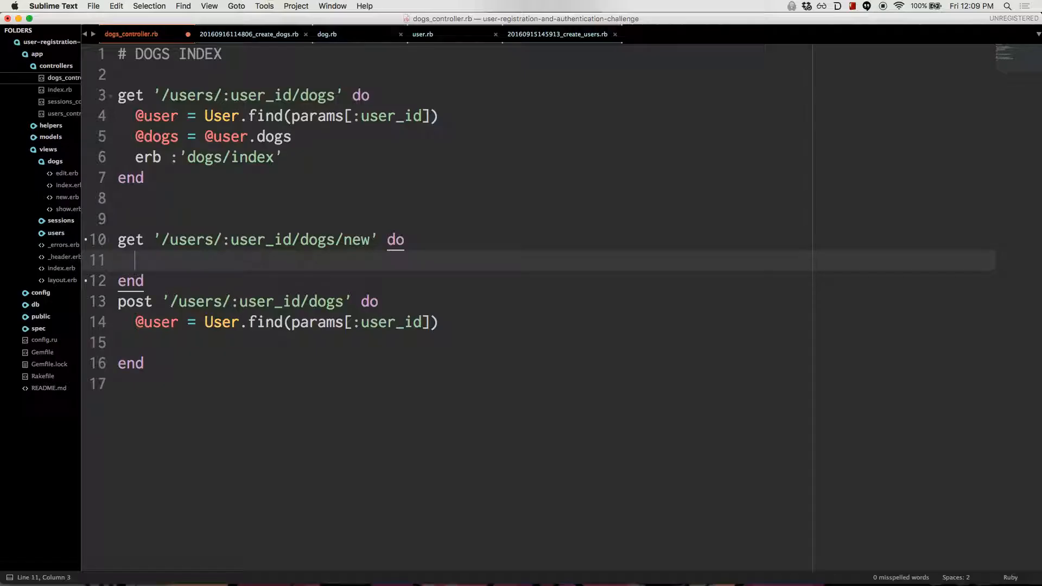
left_click(131, 240)
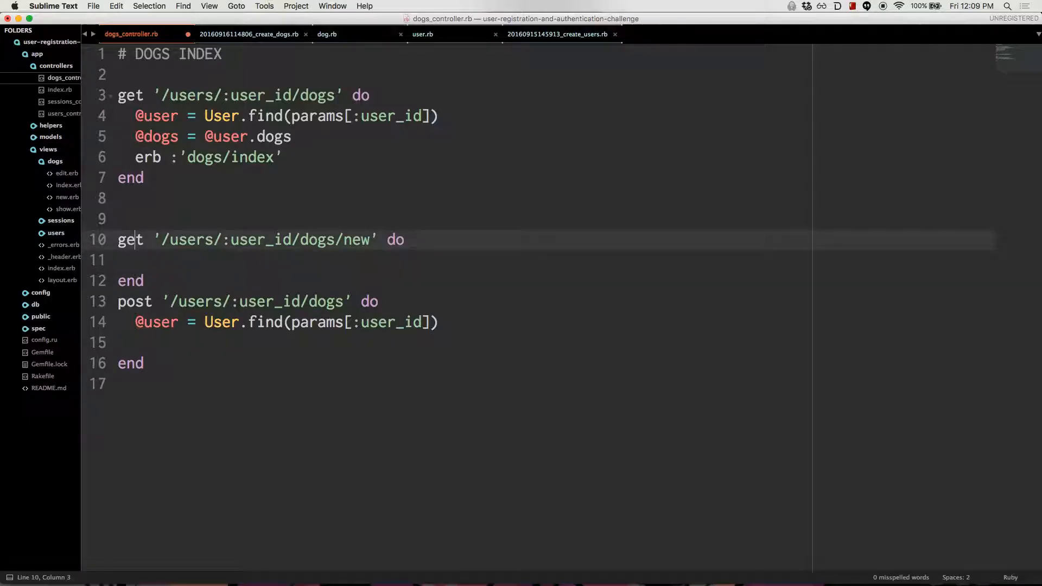
double_click(250, 238)
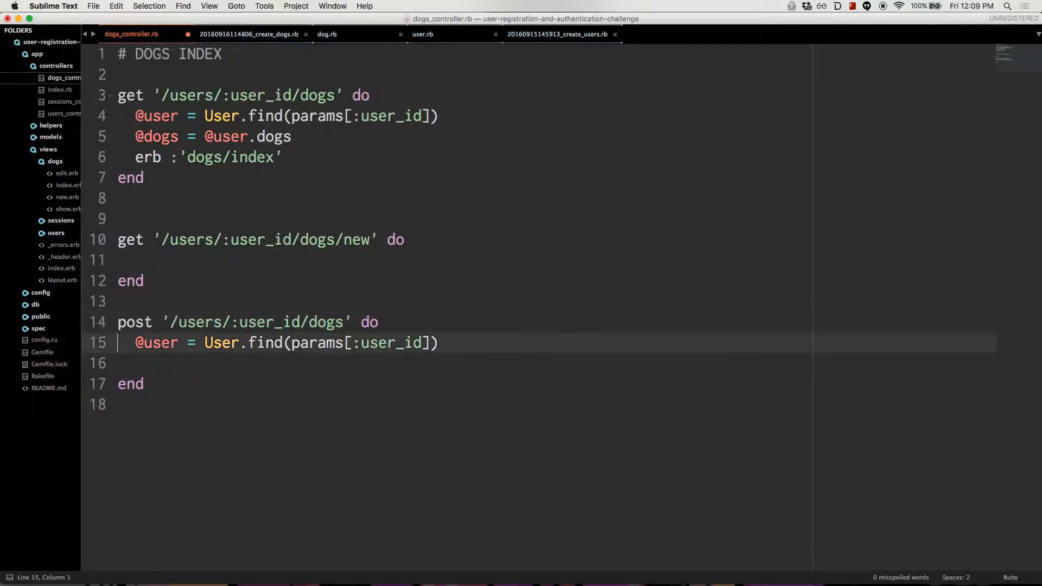
left_click(132, 362)
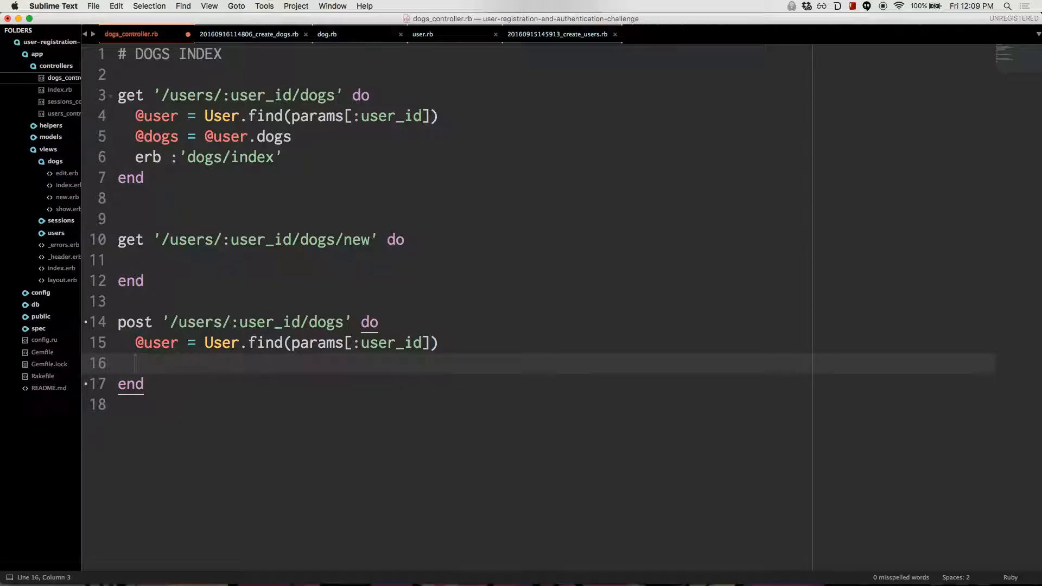
type("@")
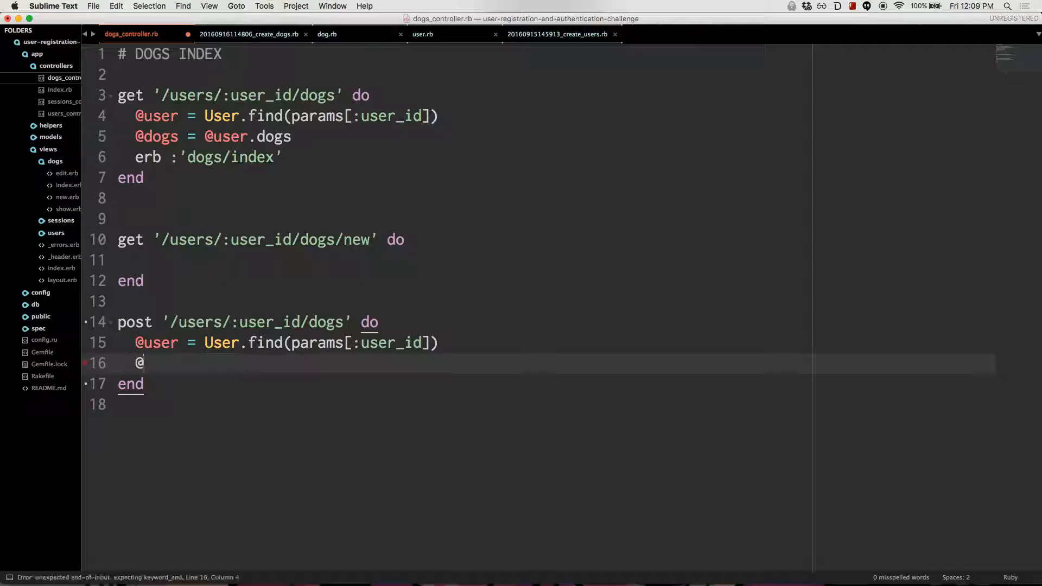
type("user.dogs.c")
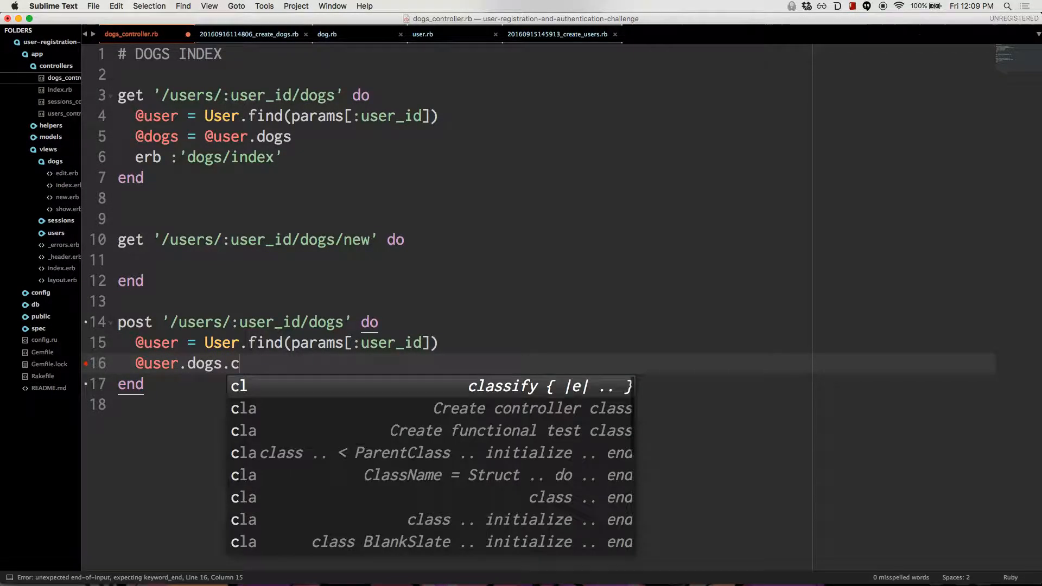
type("new(params)")
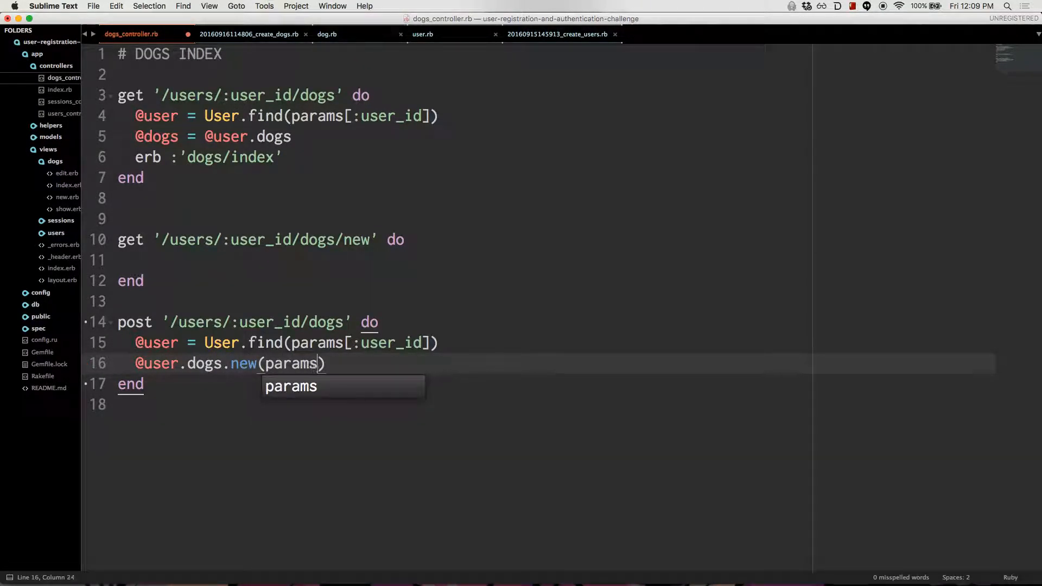
type("[:dog")
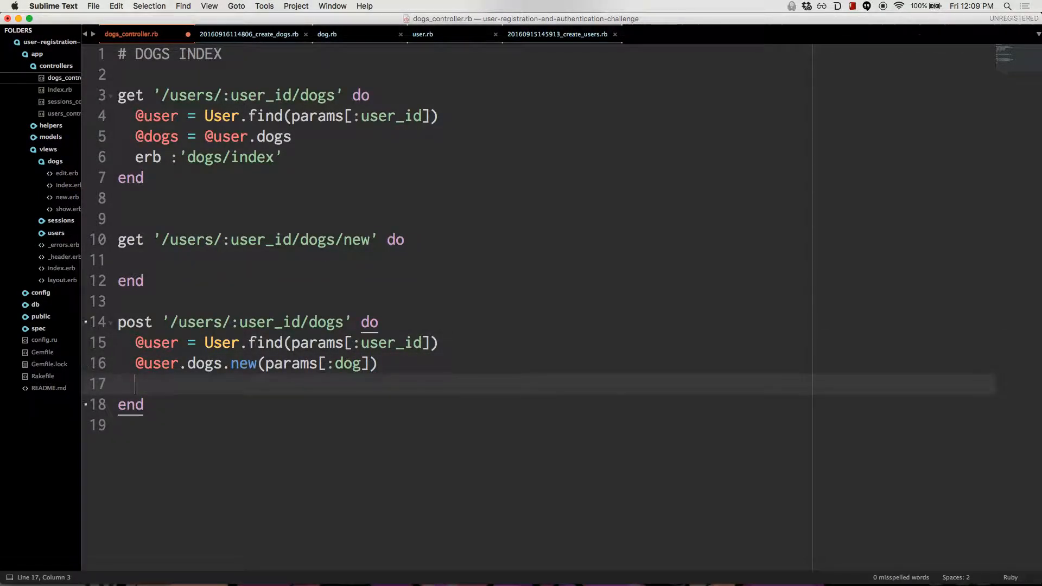
type("if @")
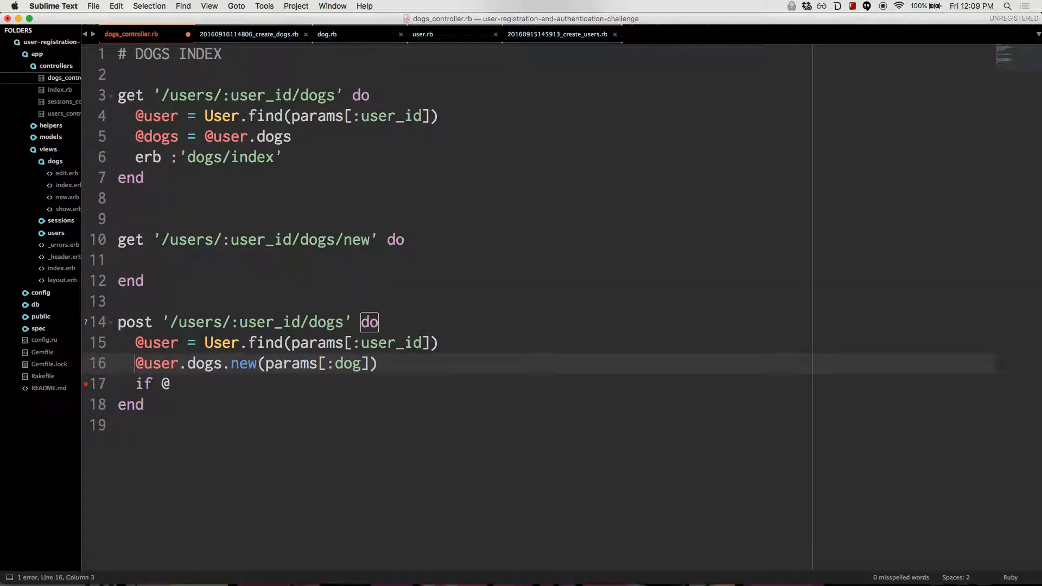
type("@dog =")
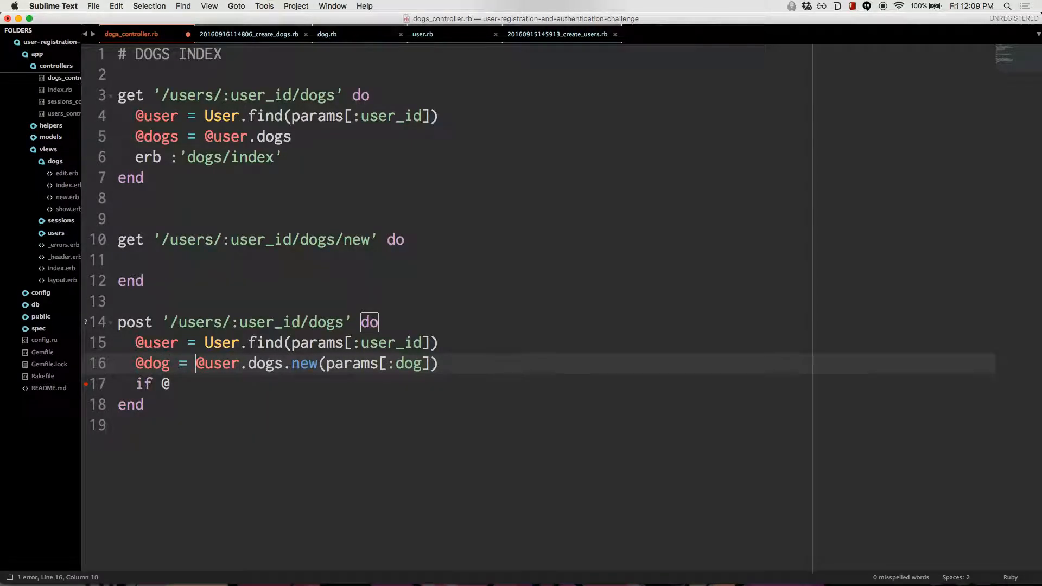
type("do")
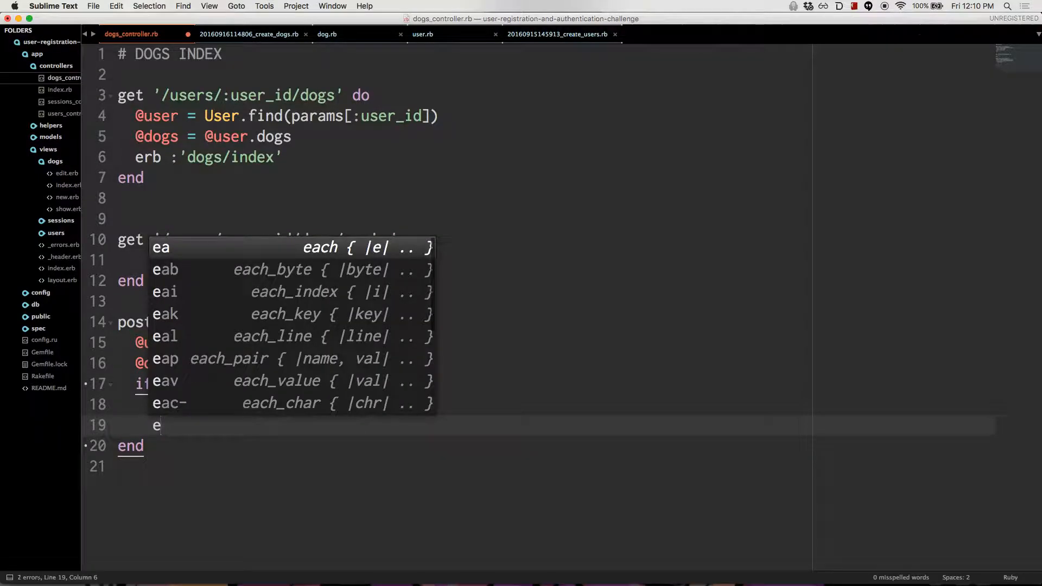
type("else")
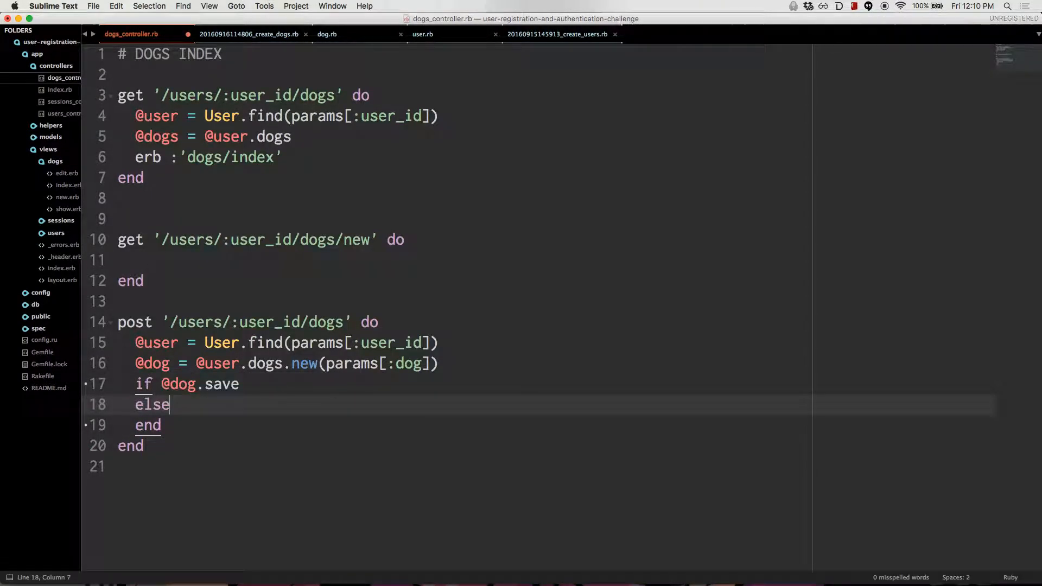
type("redirect")
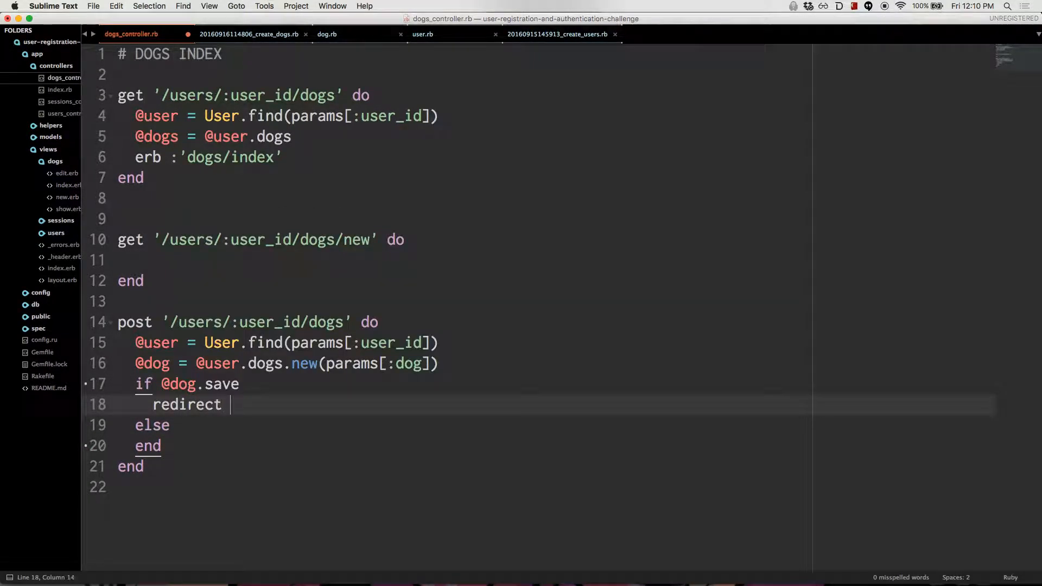
type("\"/\"")
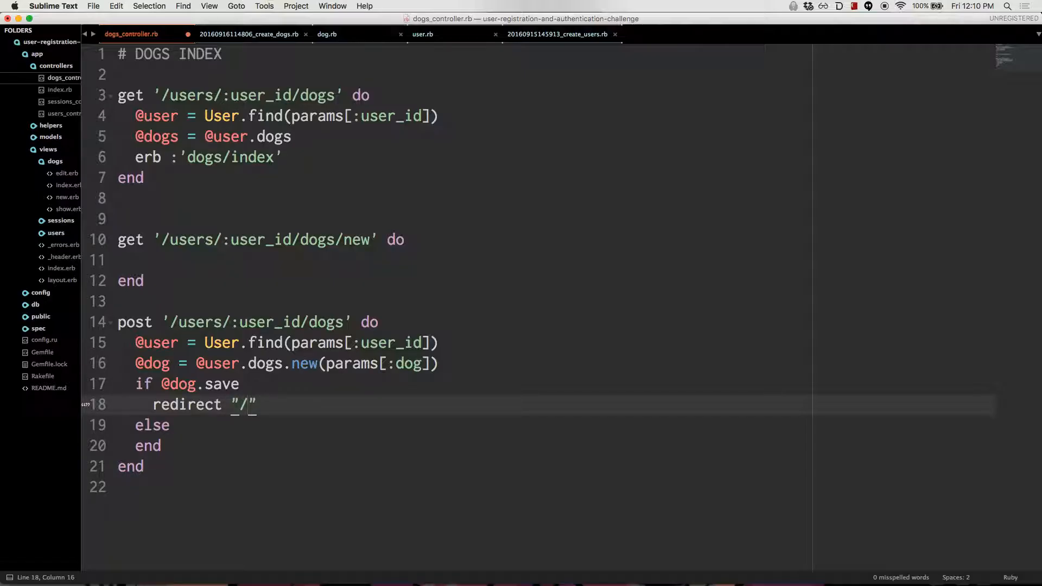
type("users/")
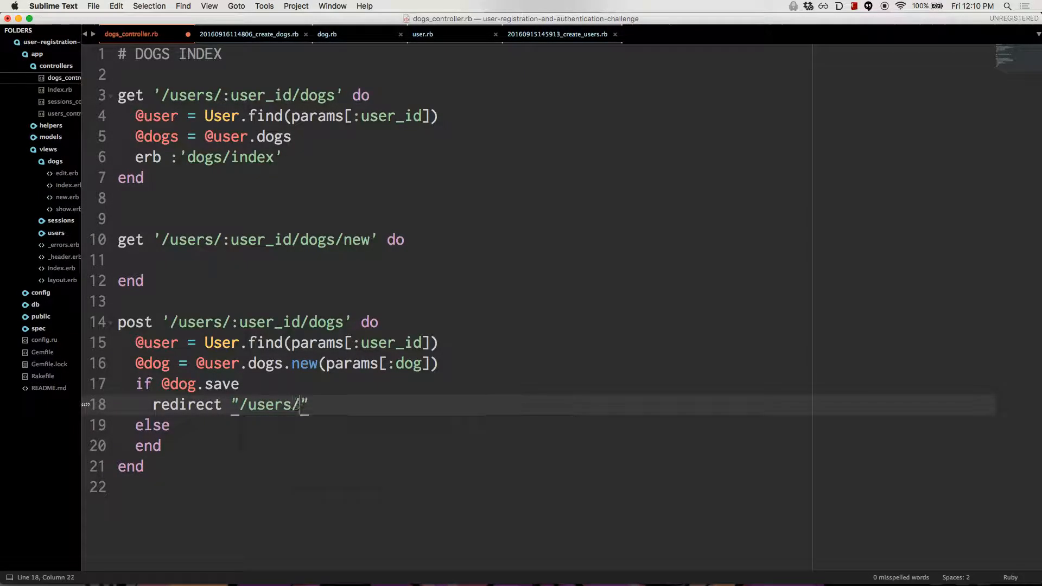
type("#{")
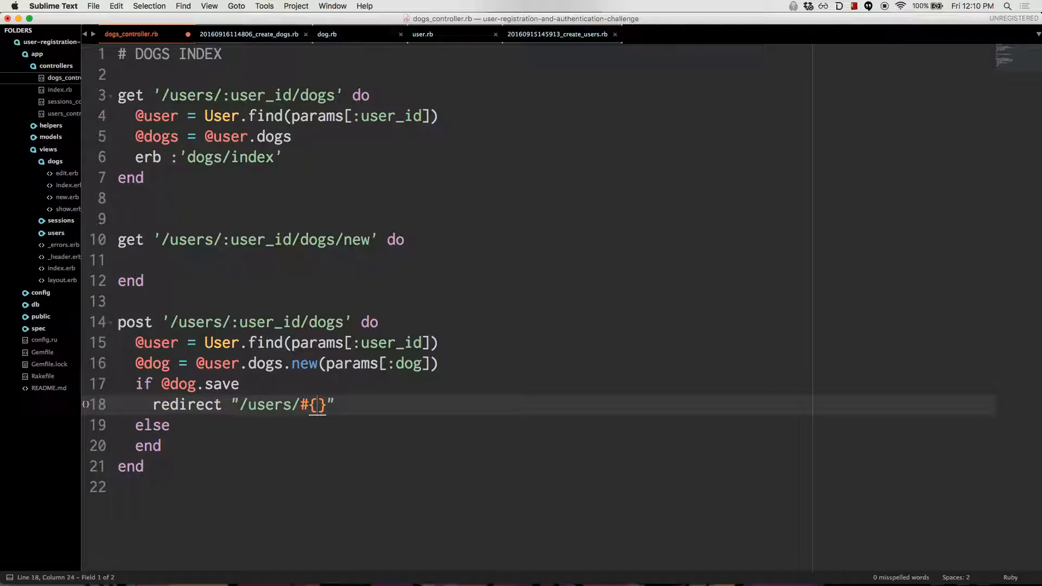
type("@user.id")
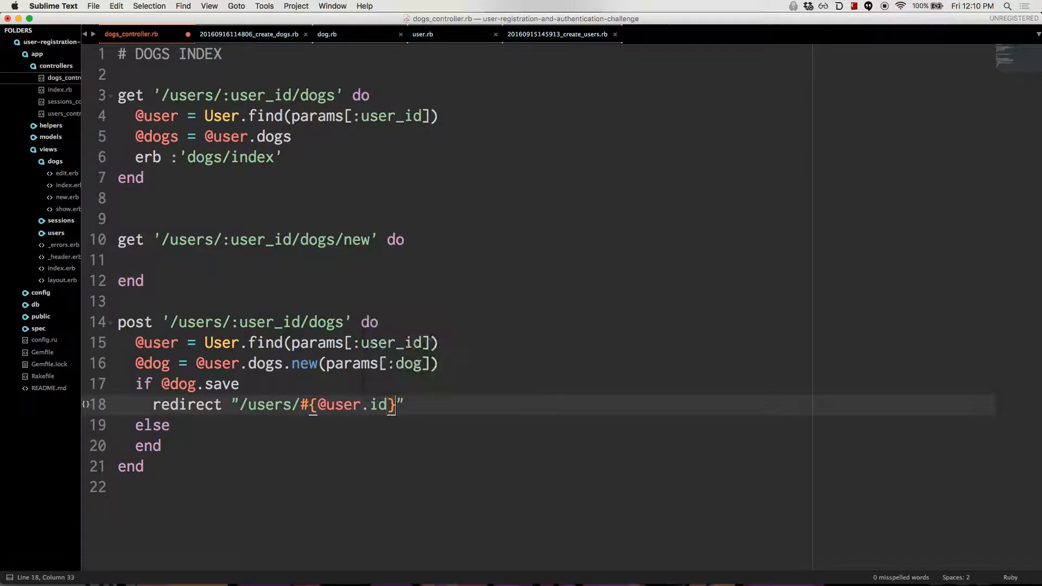
type("/dogs")
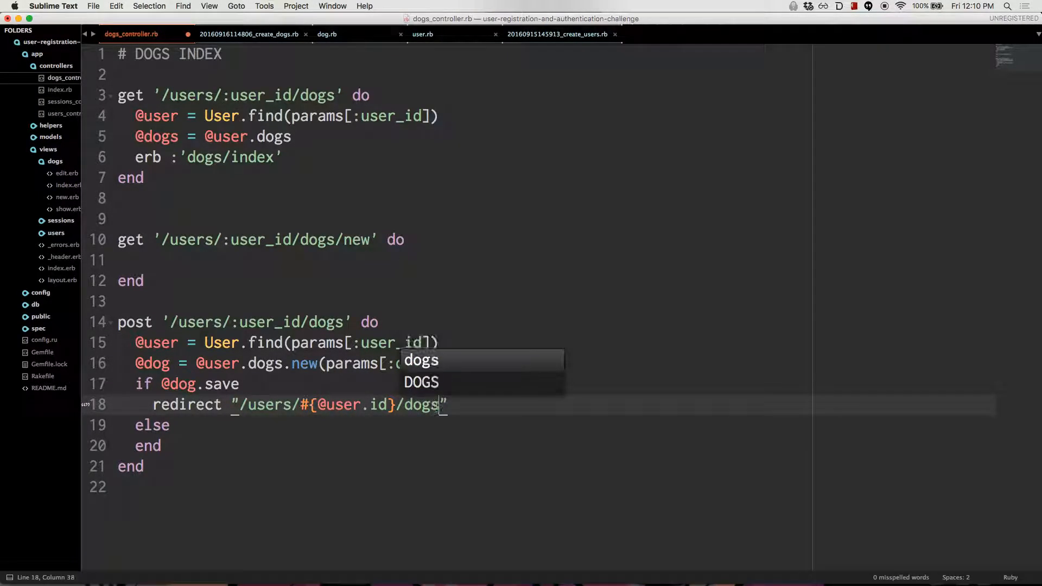
key("escape")
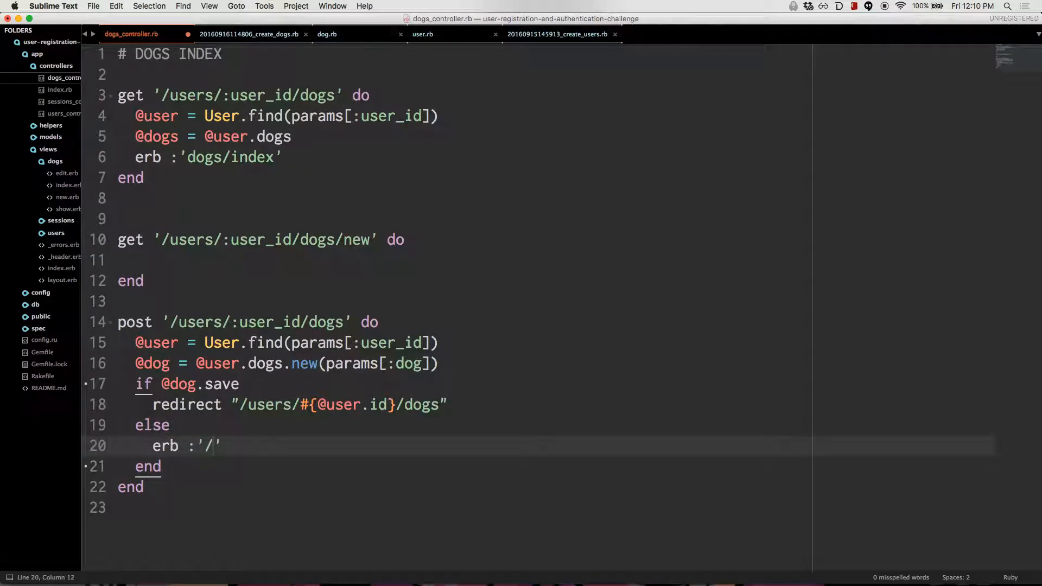
type("dogs")
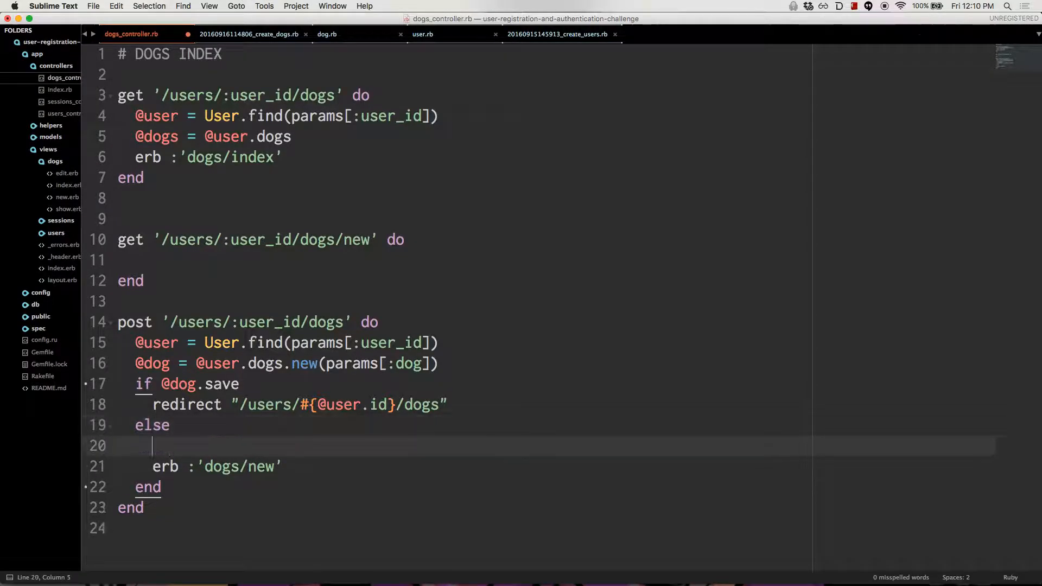
type("@errors")
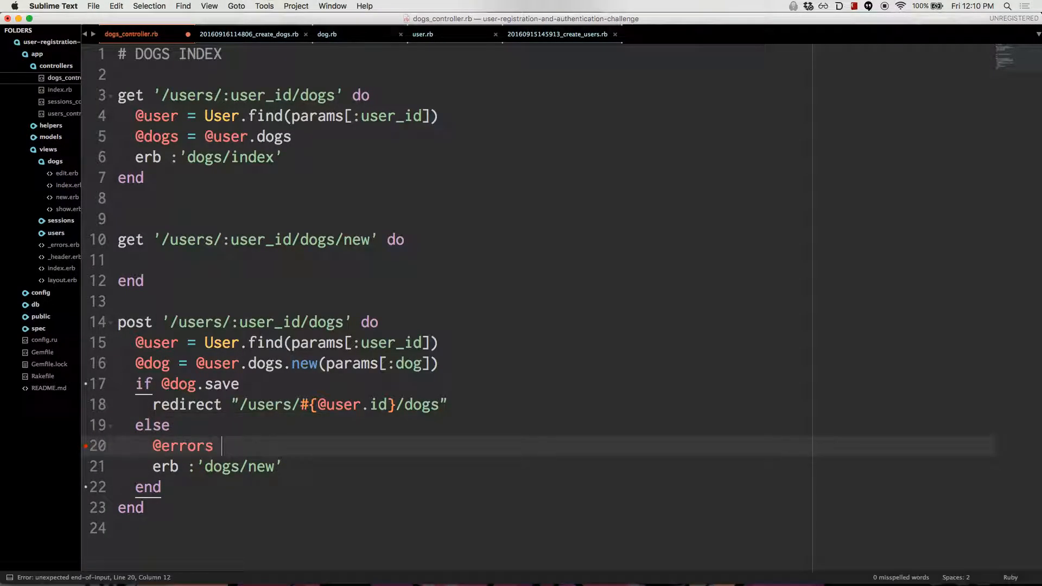
type("= @dog.")
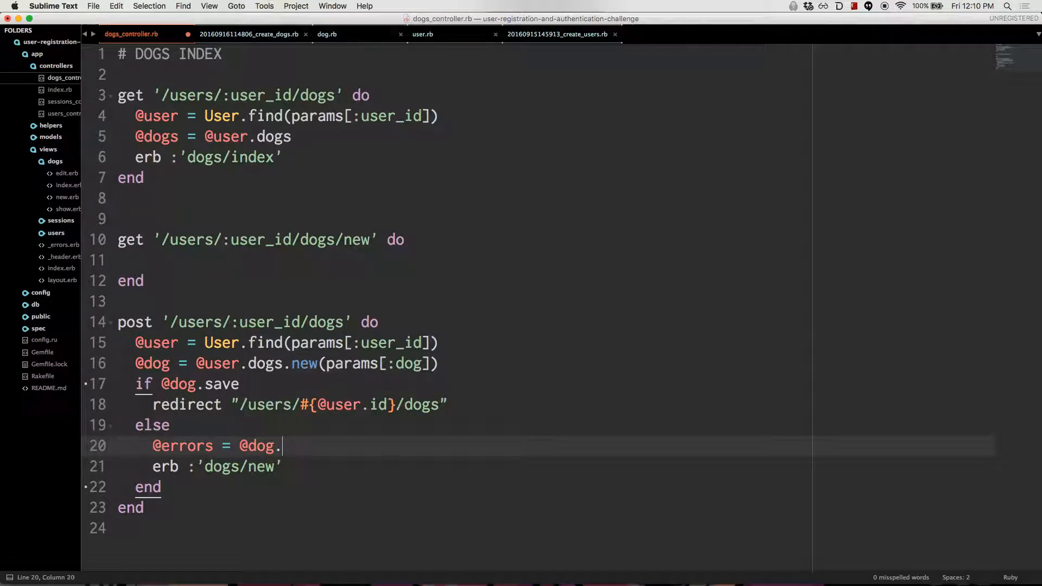
type("errors.full")
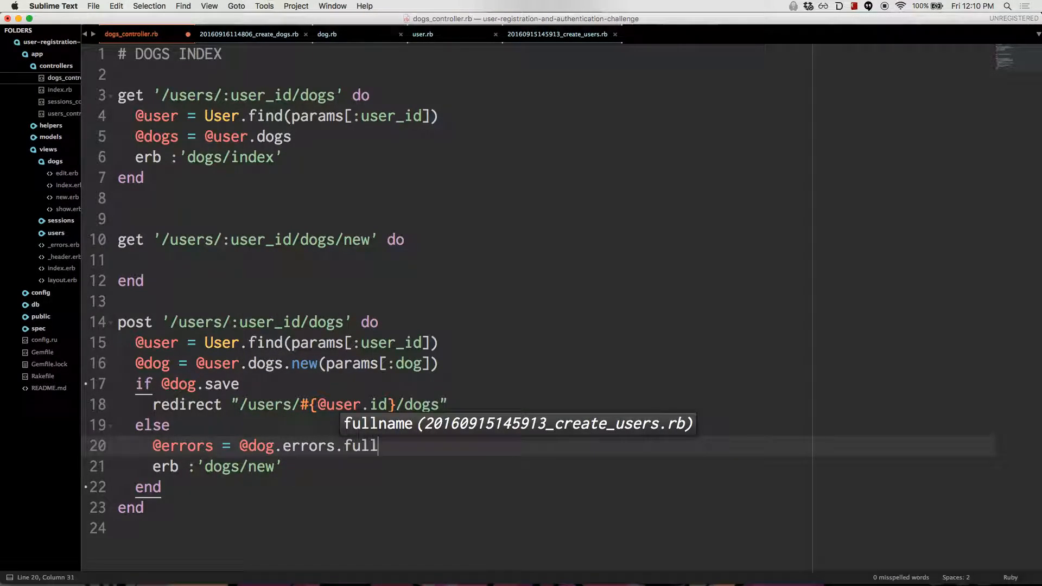
type("_messages")
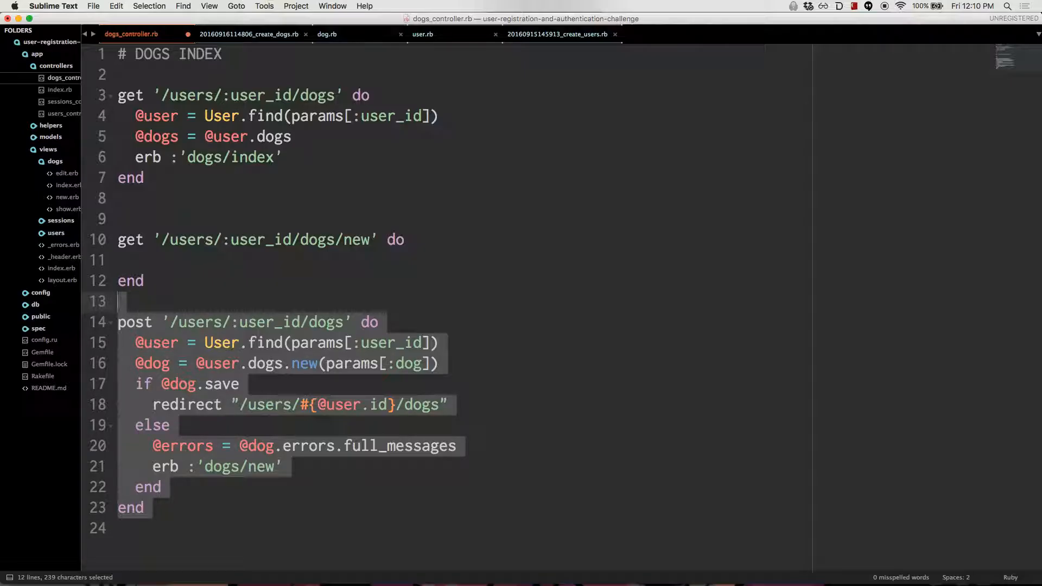
left_click(239, 323)
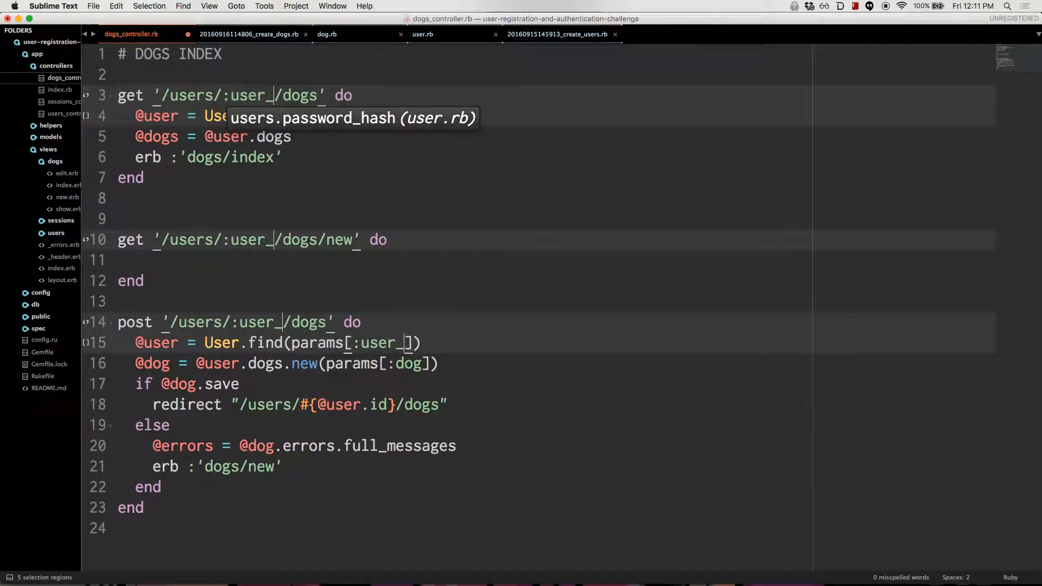
type("super_a")
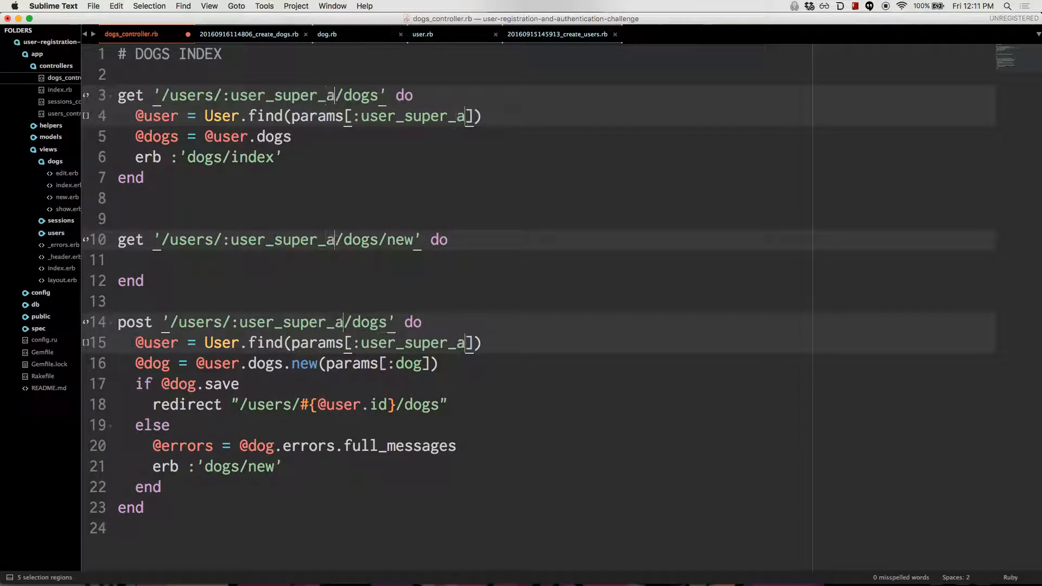
type("mazing_id")
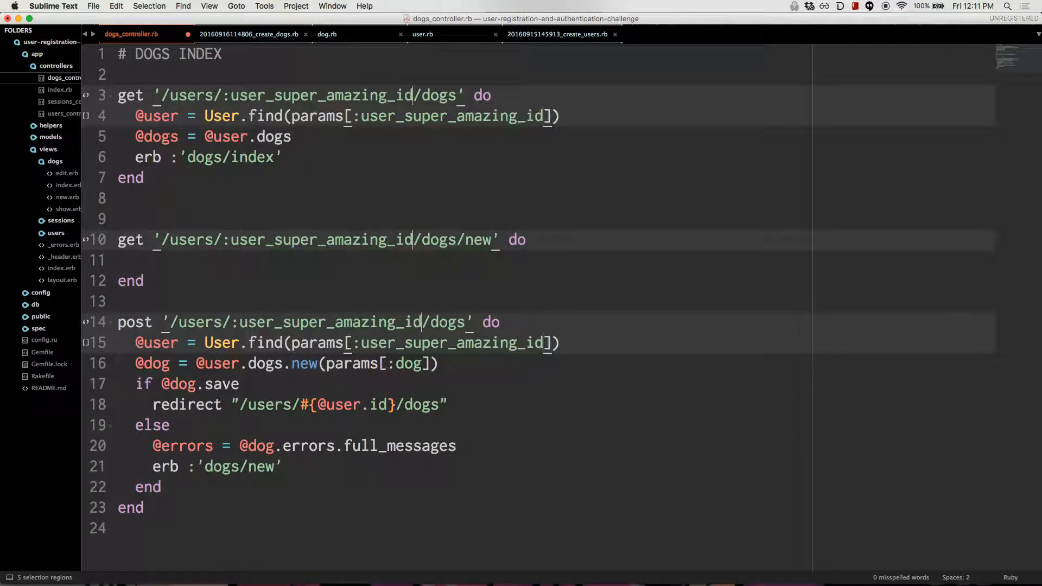
type("_vairable)")
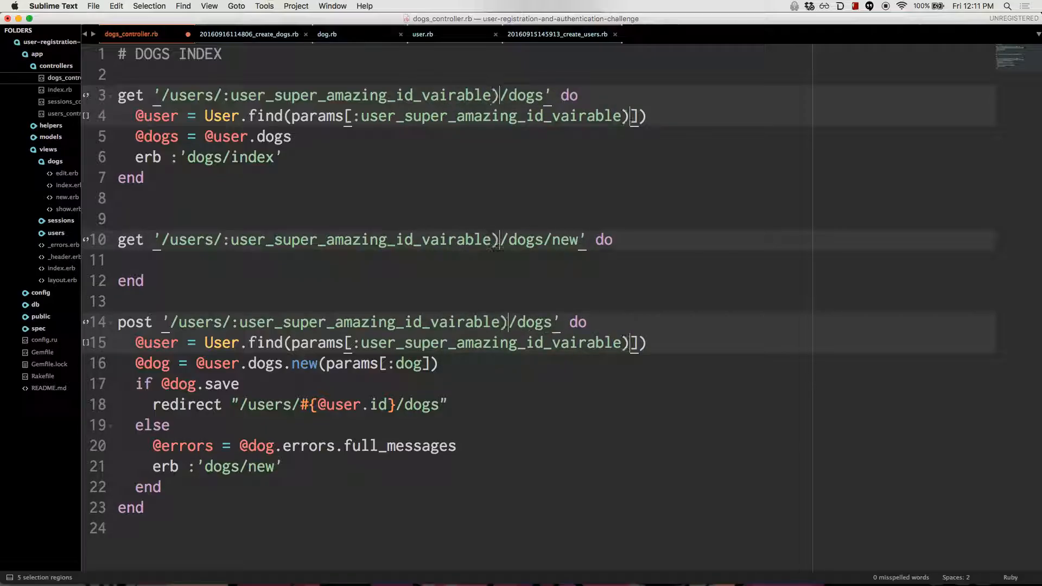
type("thingY")
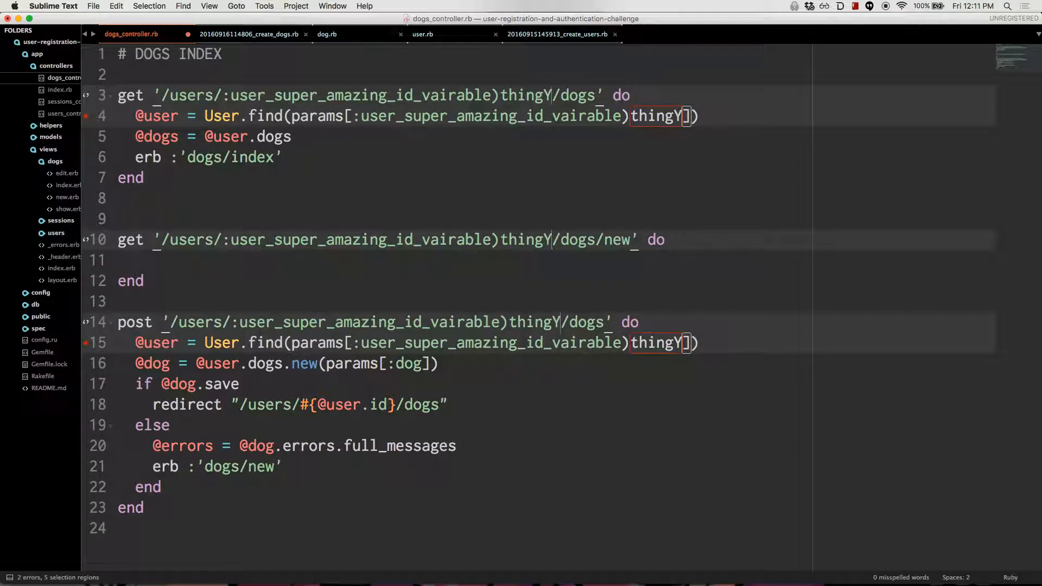
type("_maybe")
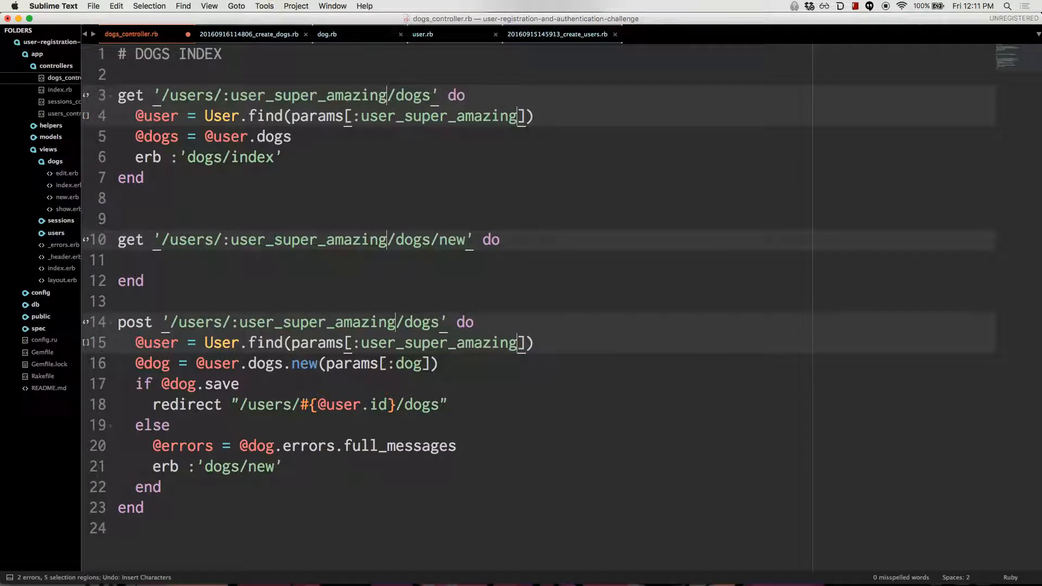
key("cmd+z")
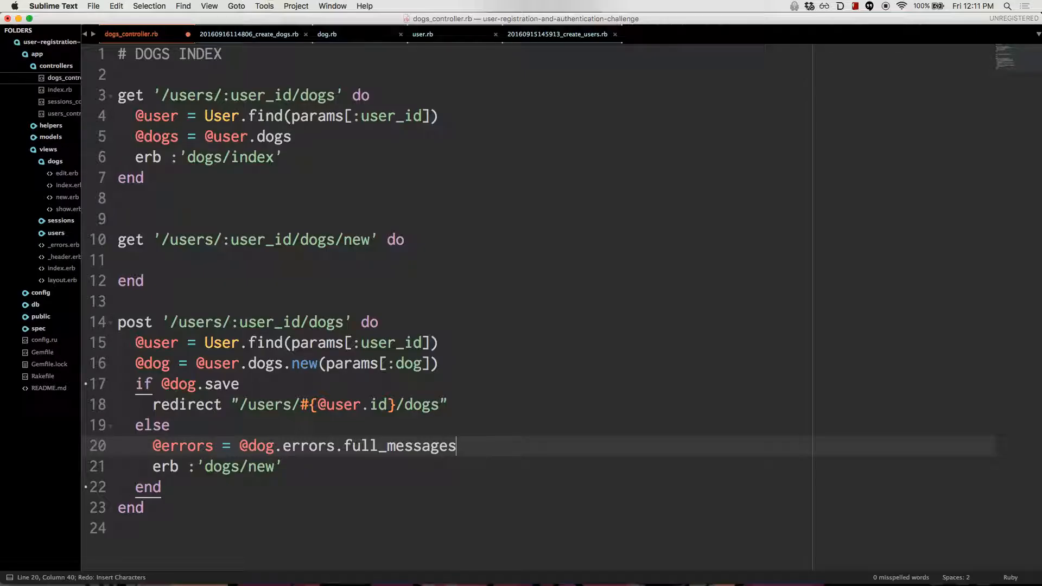
left_click(334, 240)
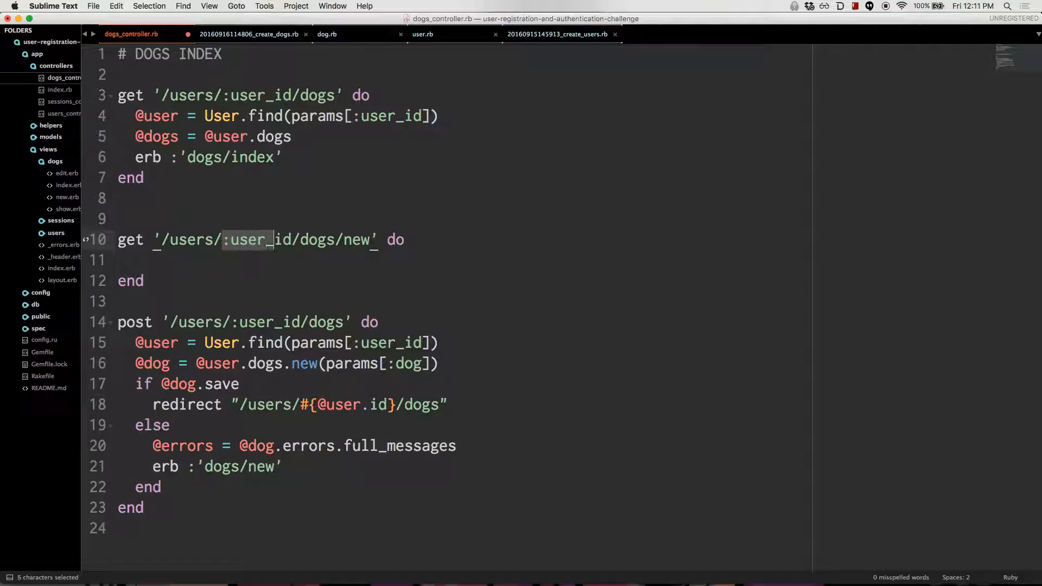
left_click(224, 240)
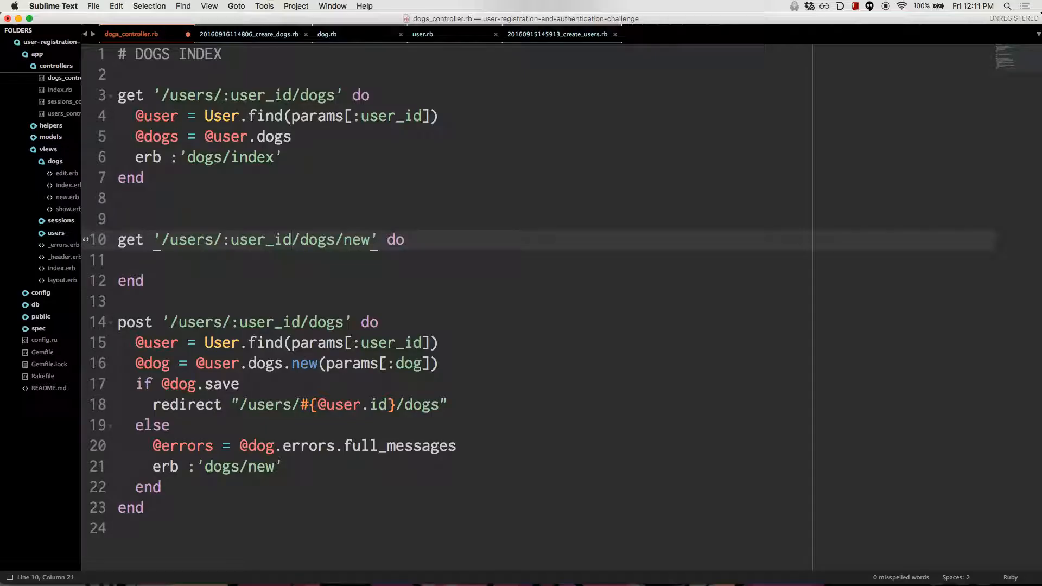
double_click(263, 240)
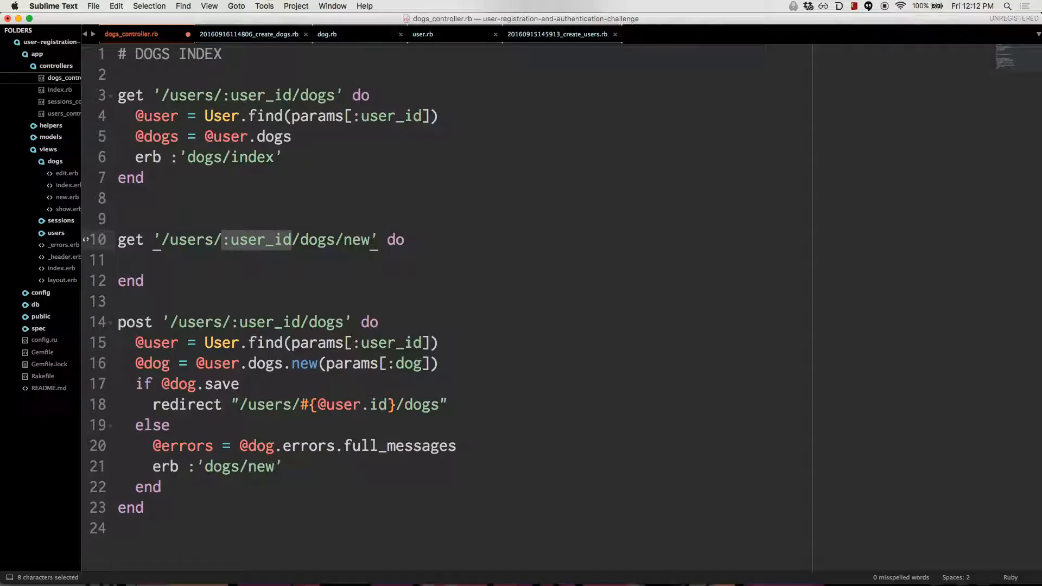
type("@user.")
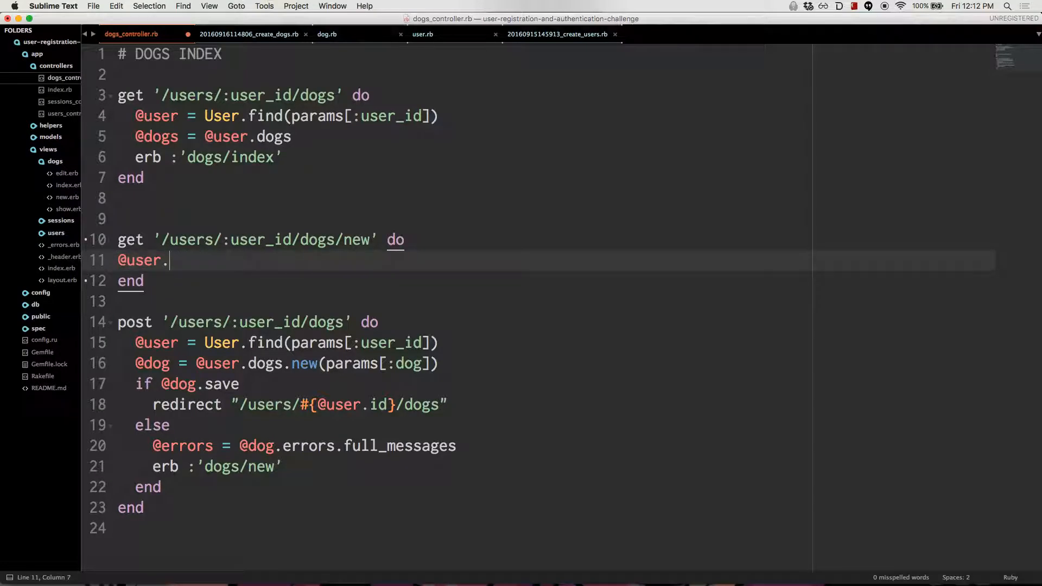
type("fli")
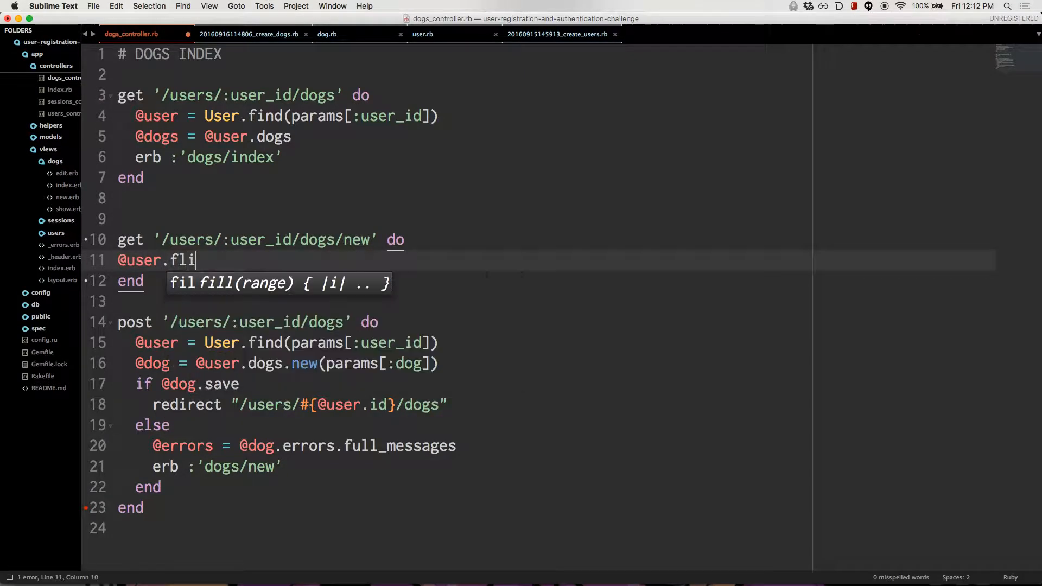
type("ddlywinks")
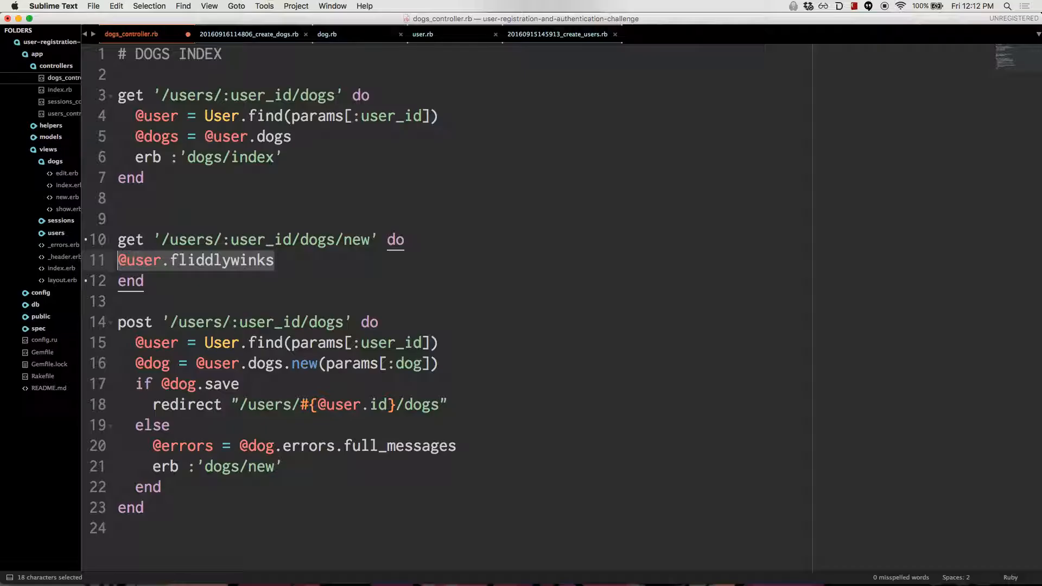
key("Delete")
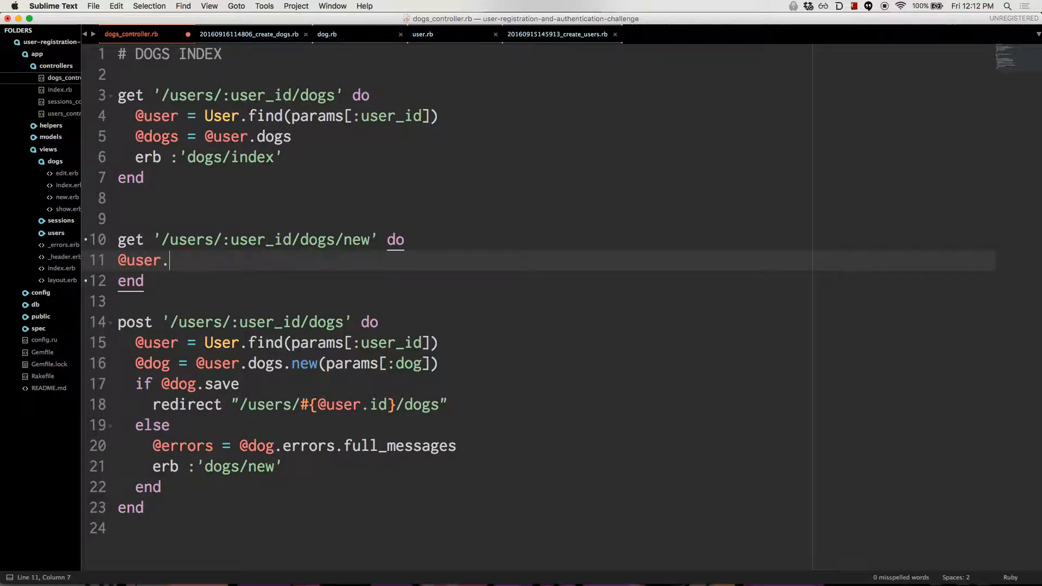
type("id")
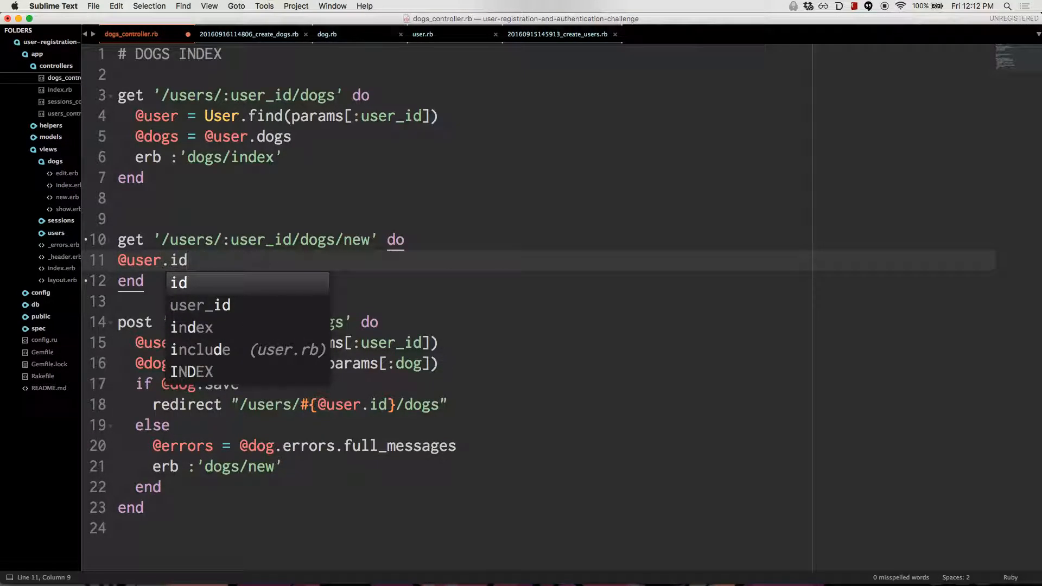
key("escape")
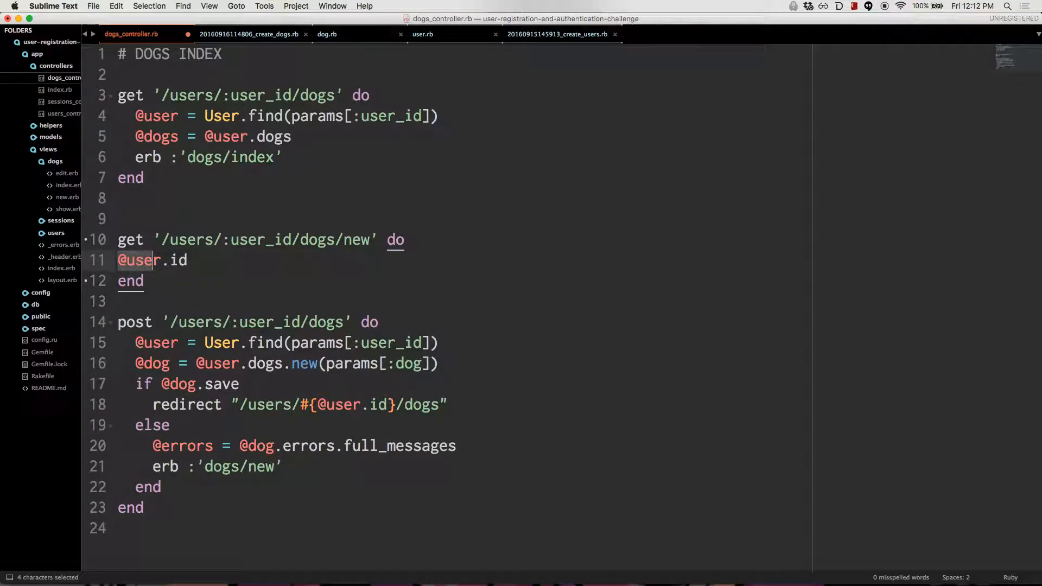
left_click(161, 260)
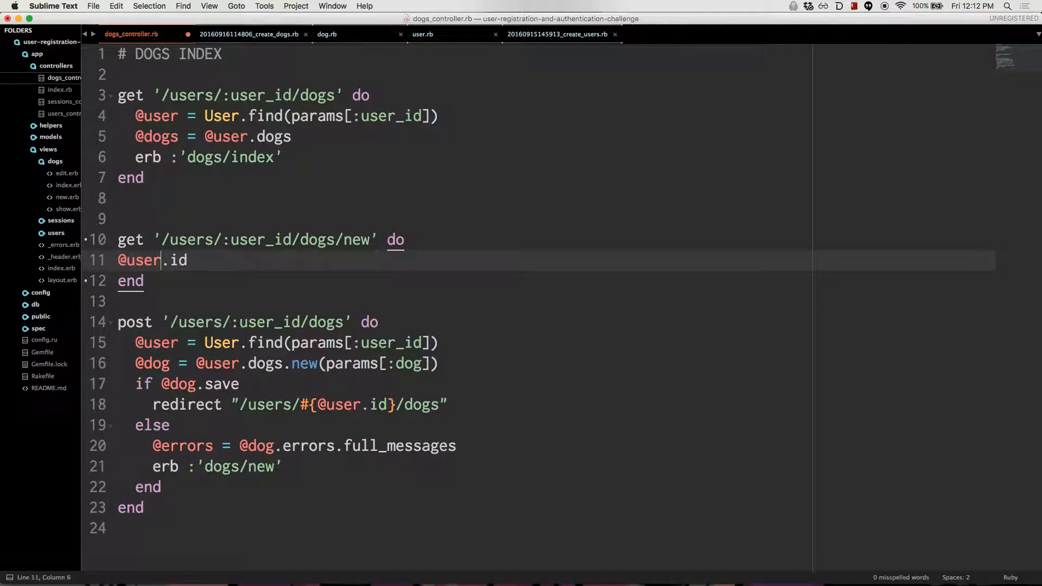
double_click(140, 260)
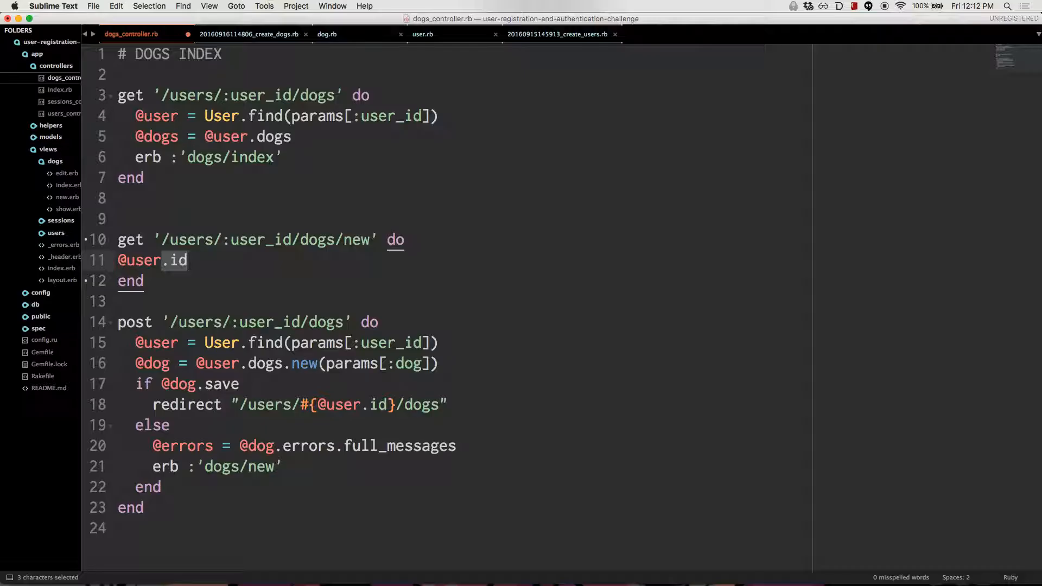
double_click(140, 259)
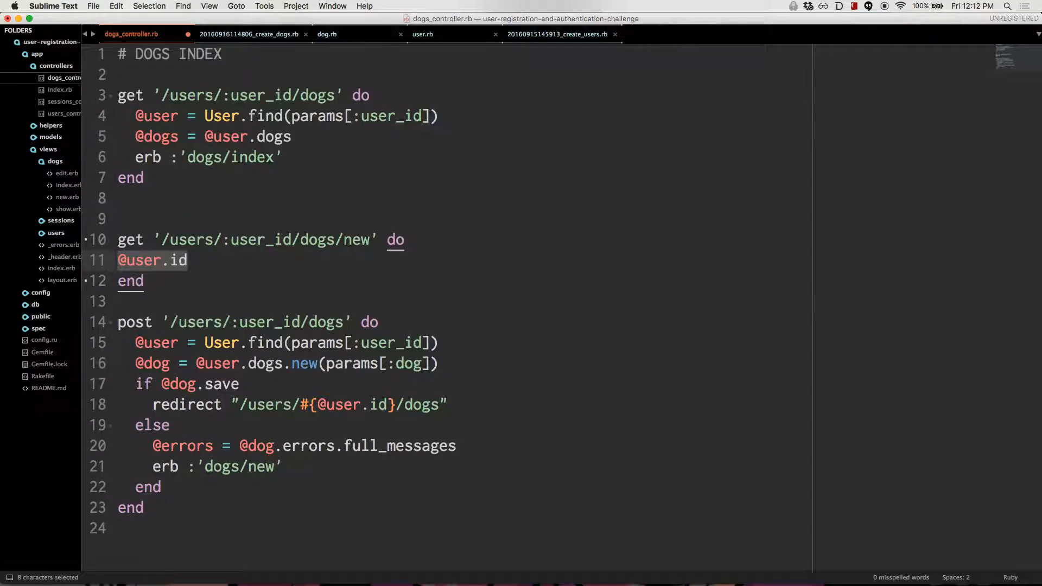
left_click(119, 260)
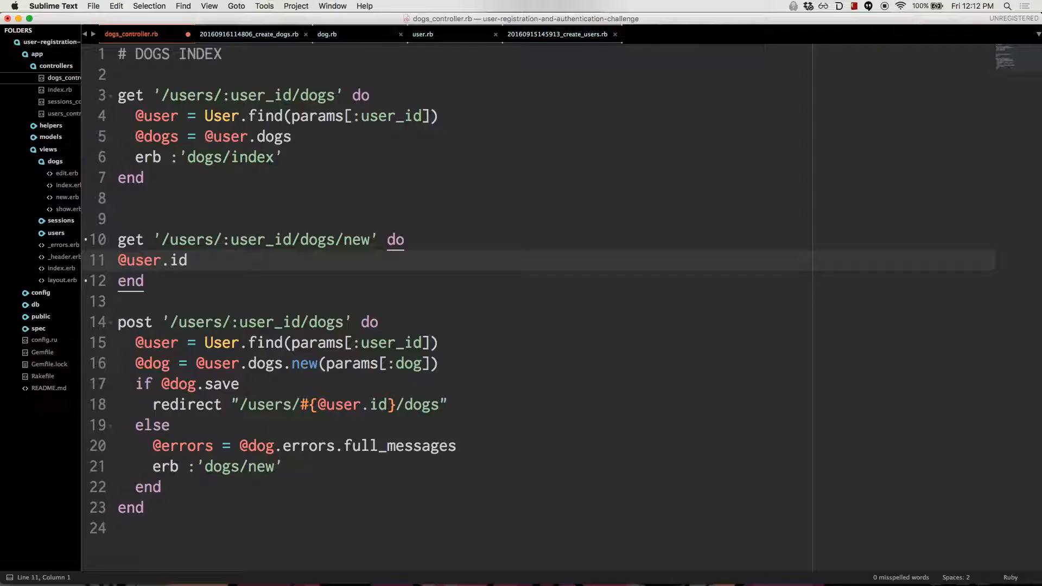
- Review the :user_id parameter, save the controller and open the empty index.erb view
left_click(229, 240)
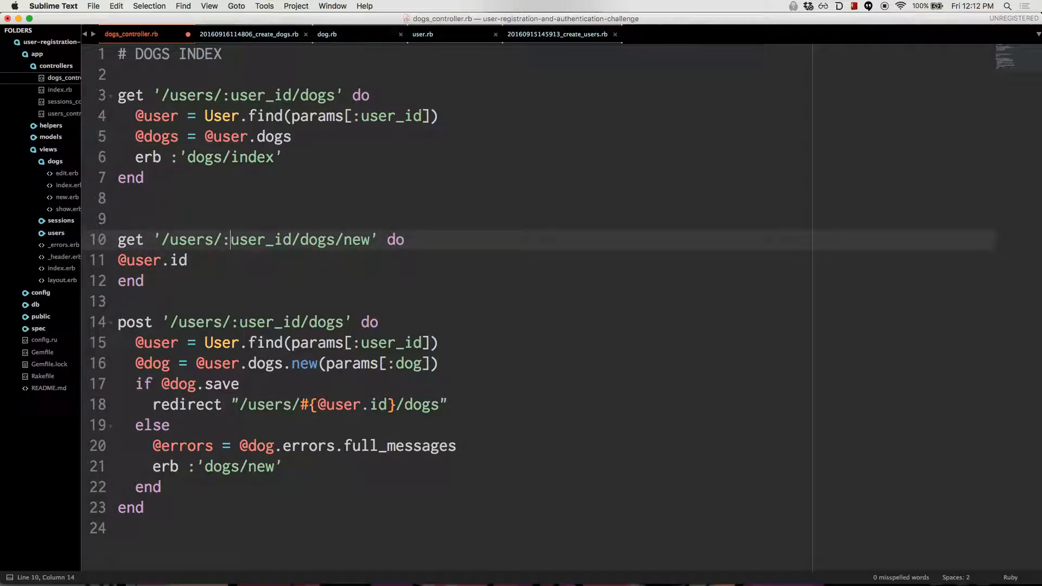
double_click(260, 239)
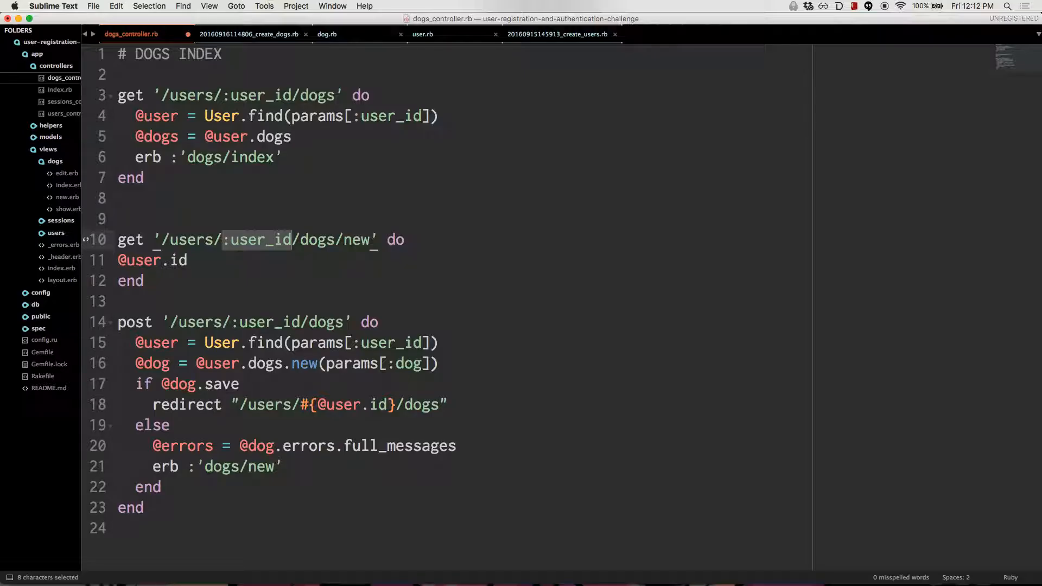
left_click(119, 240)
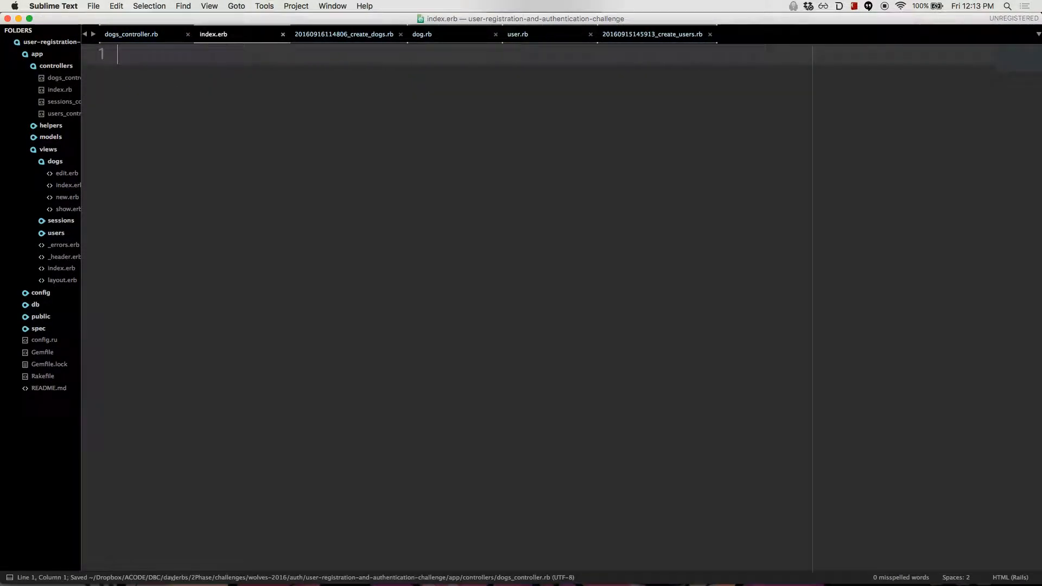
- Add a Make a new dog link with href "/users/<%= current_user.id %>/dogs/new" and save the view
left_click(214, 34)
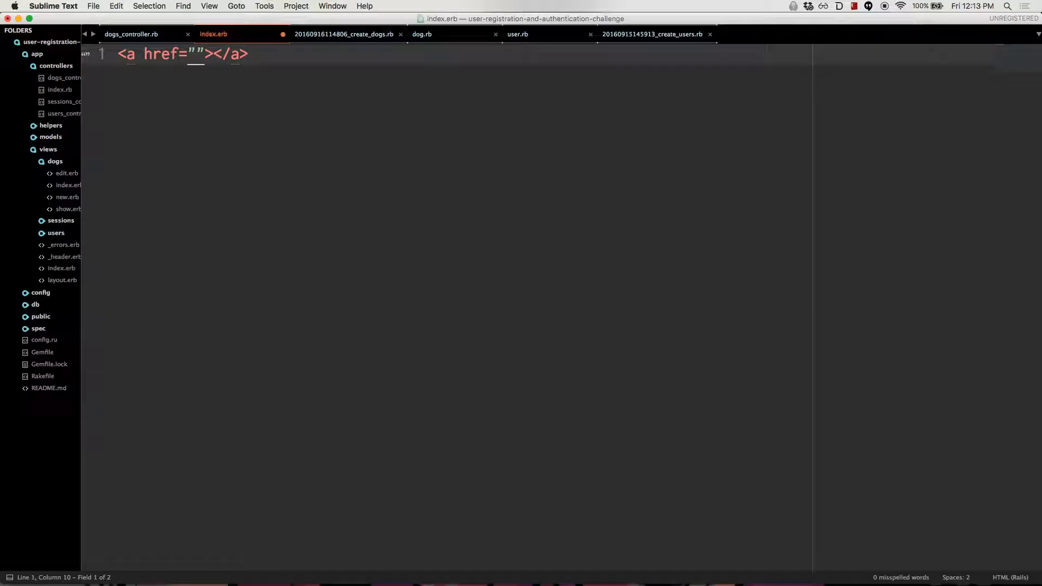
type("M")
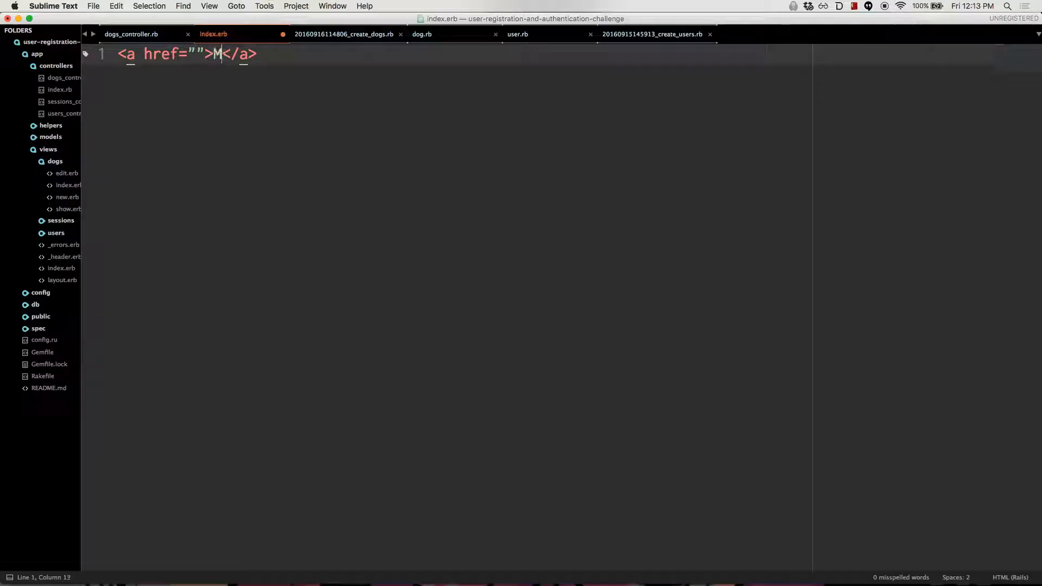
type("ake a new dog")
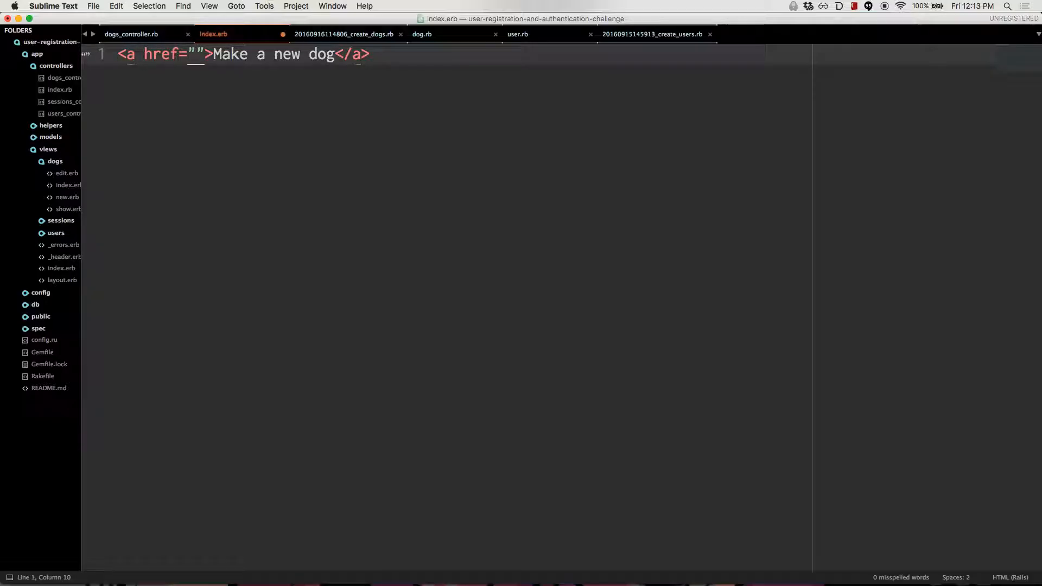
type("/")
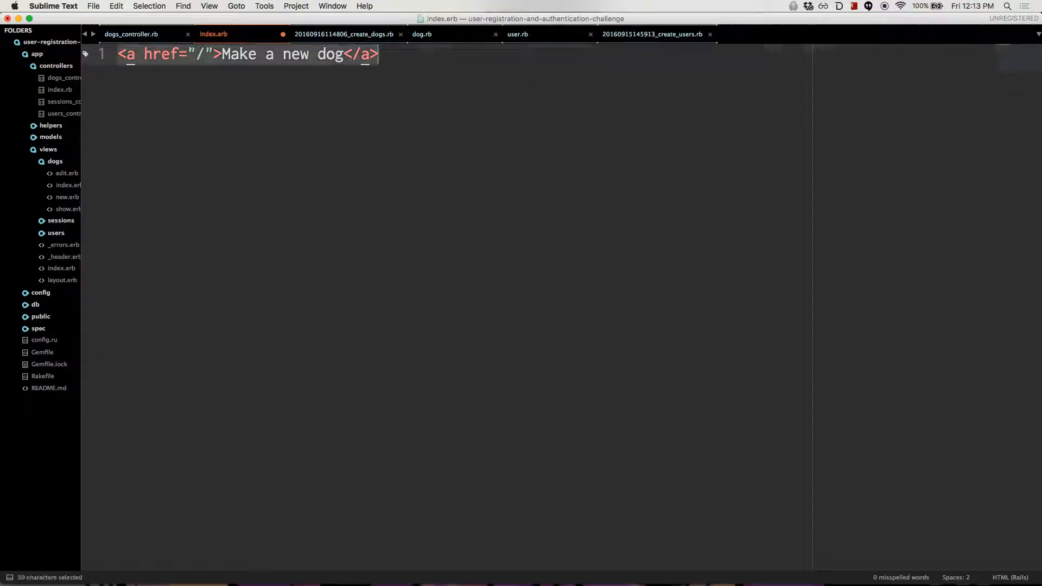
left_click(194, 55)
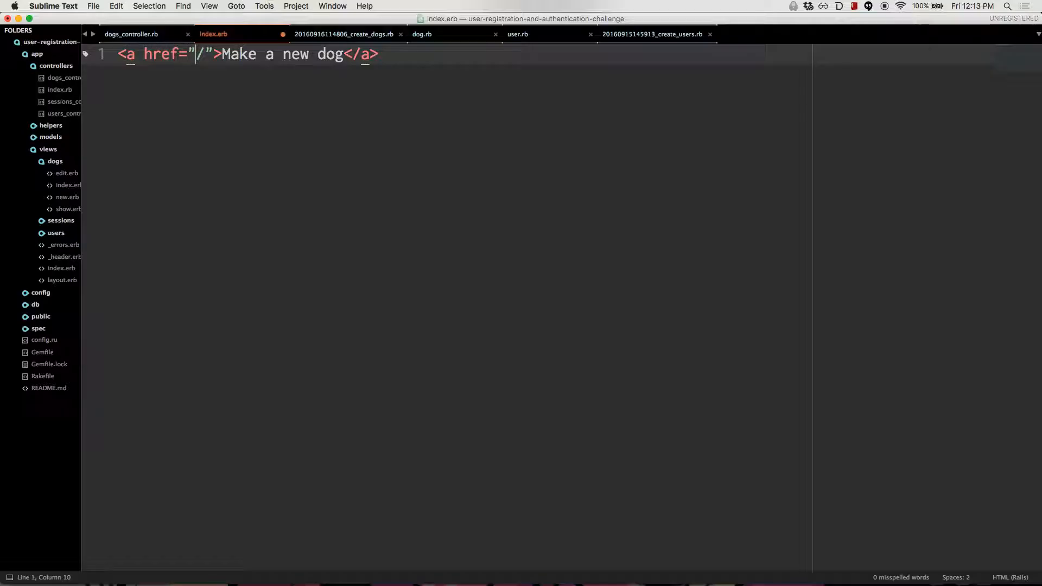
type("users")
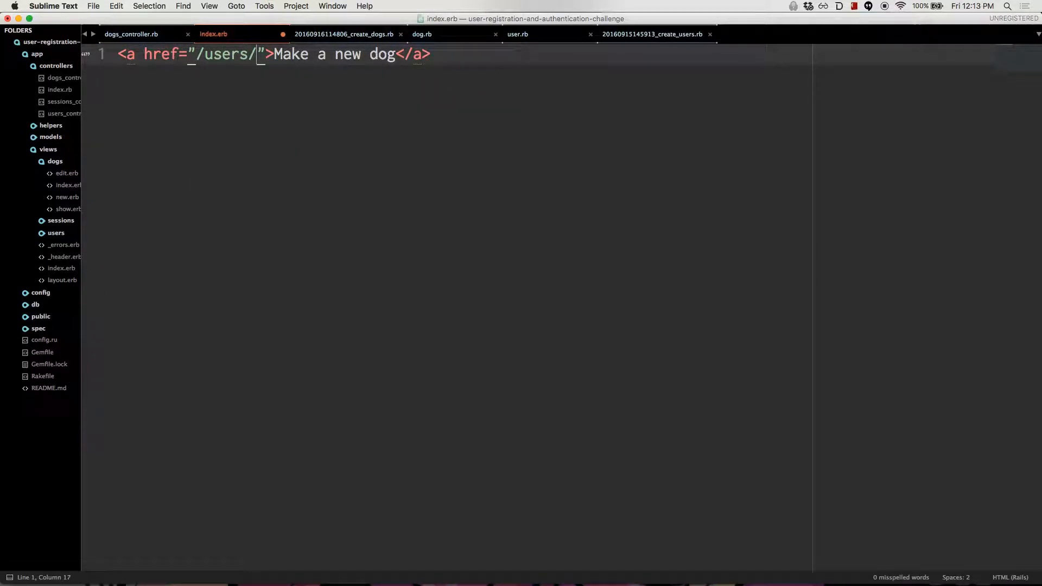
type("<%=  %>")
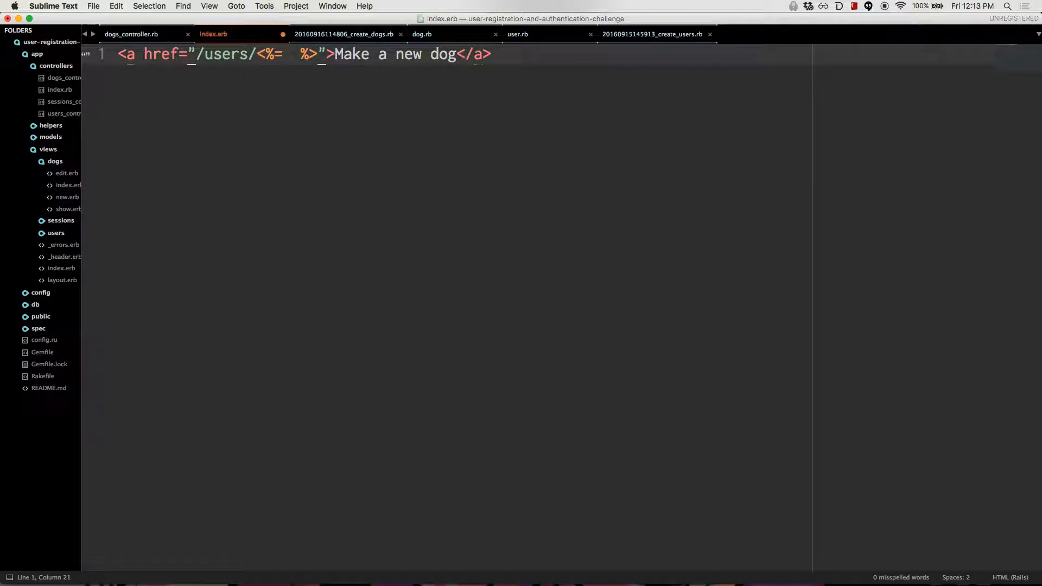
type("current")
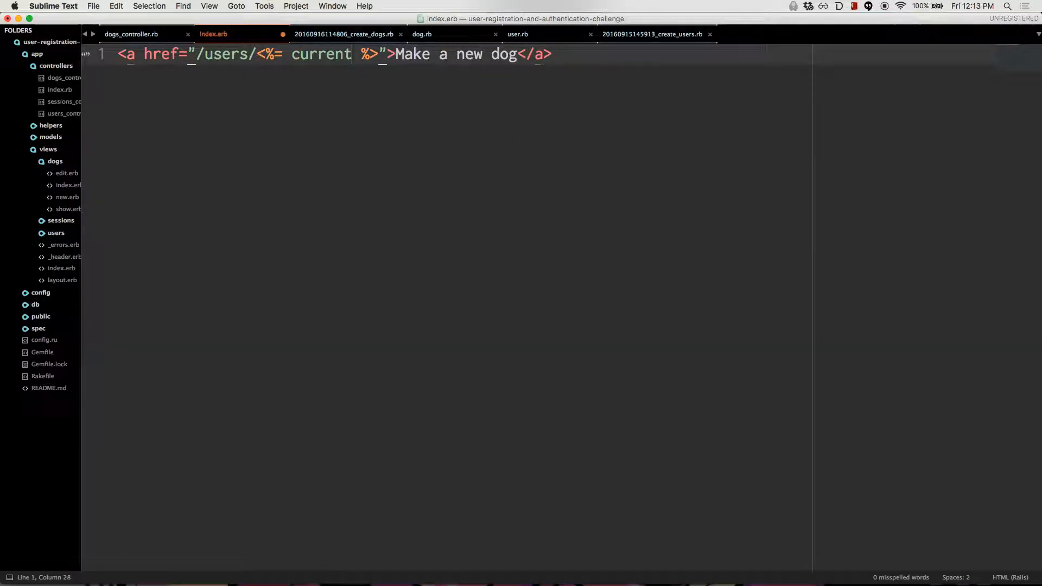
type("_user.")
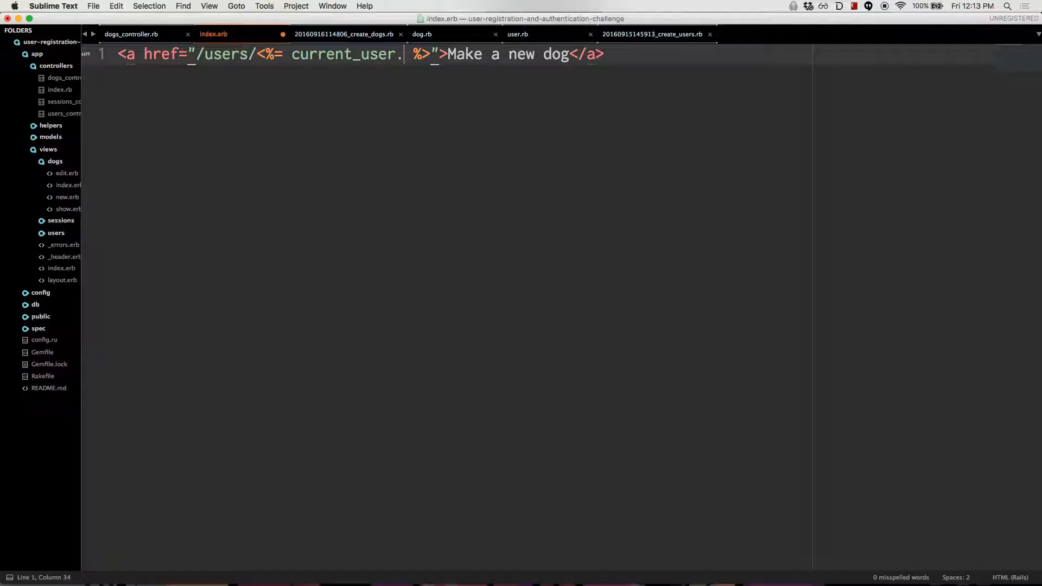
type("id %>/")
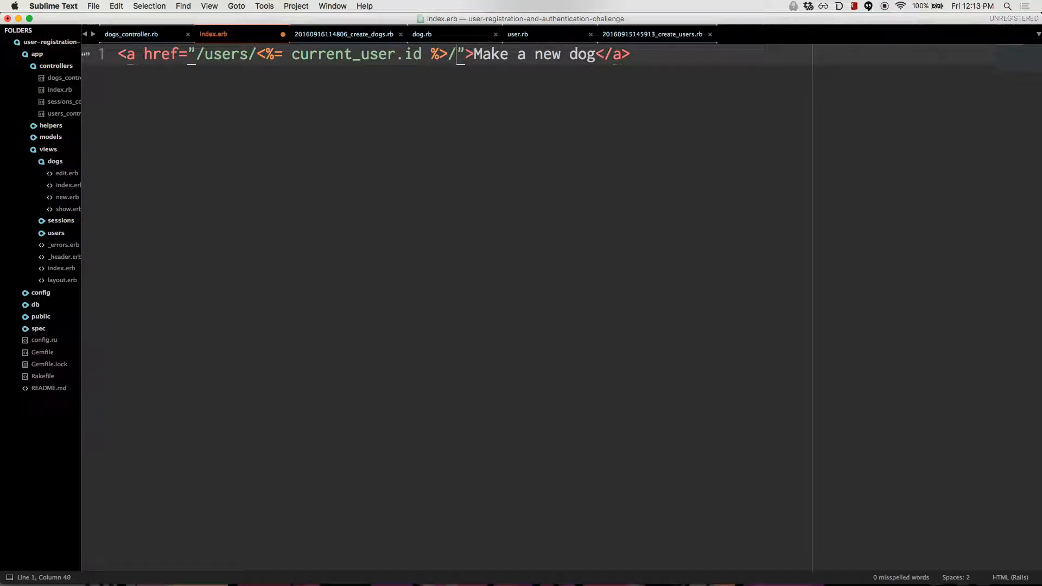
type("dogs/")
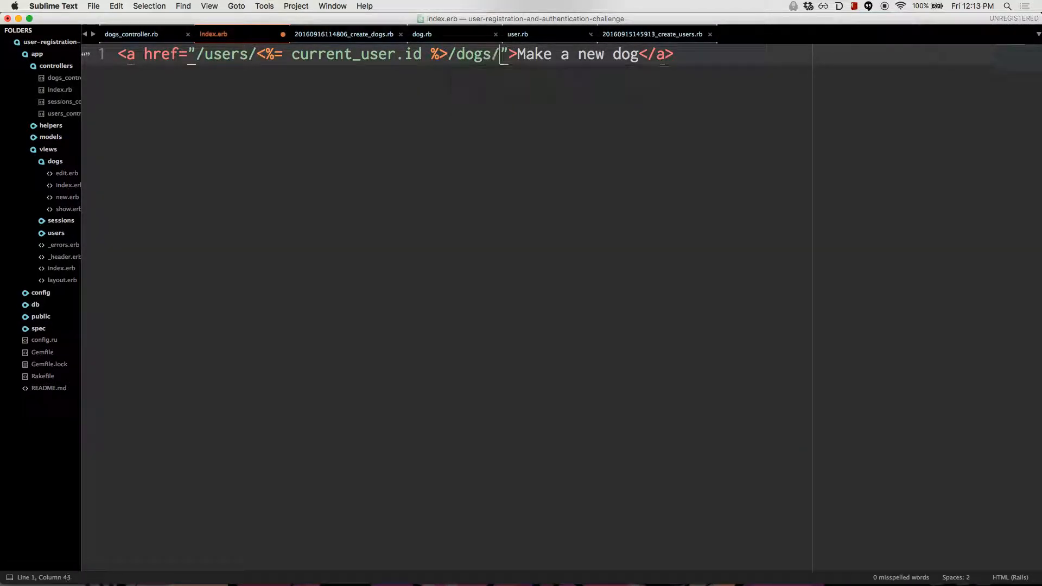
type("new")
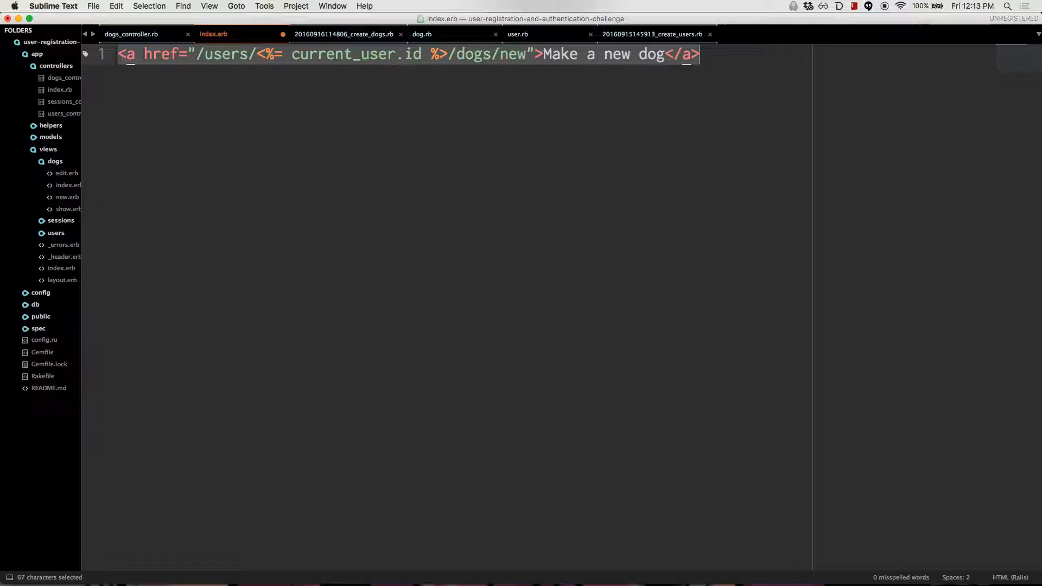
left_click(132, 34)
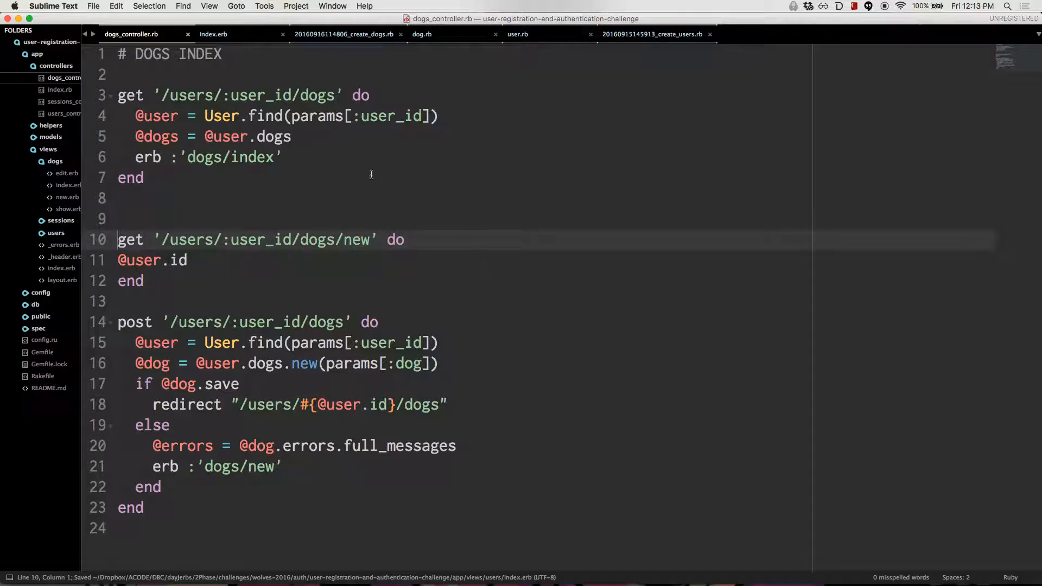
- Review the get '/users/:user_id/dogs/new' path string and its :user_id parameter
left_click(248, 240)
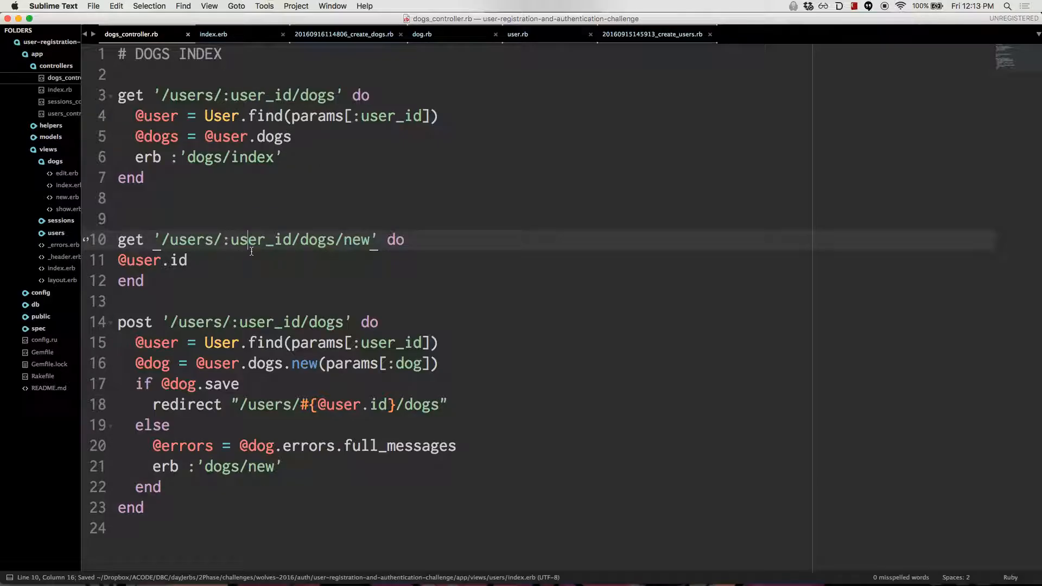
left_click_drag(157, 239, 375, 239)
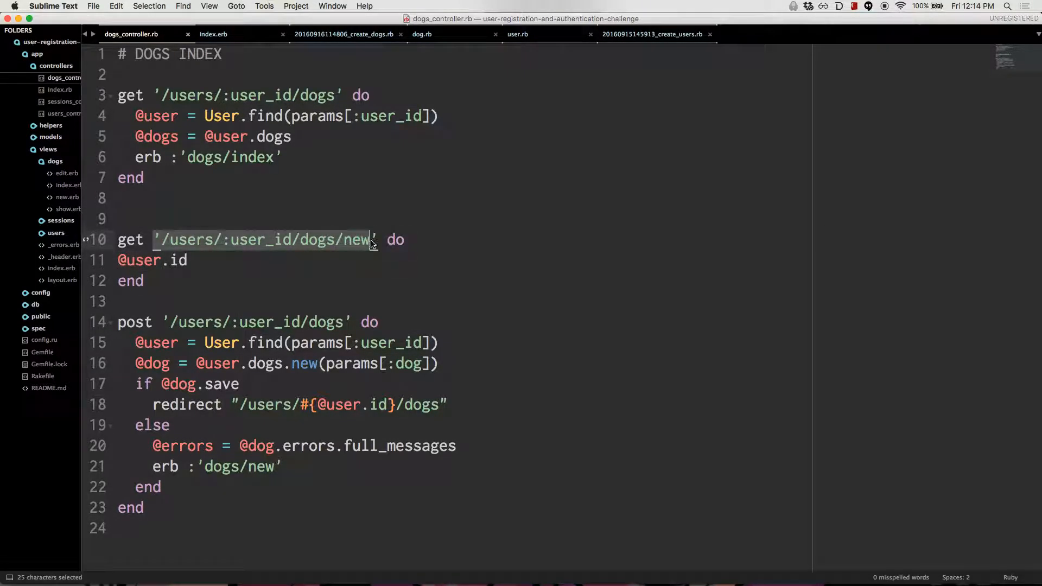
mouse_move(225, 240)
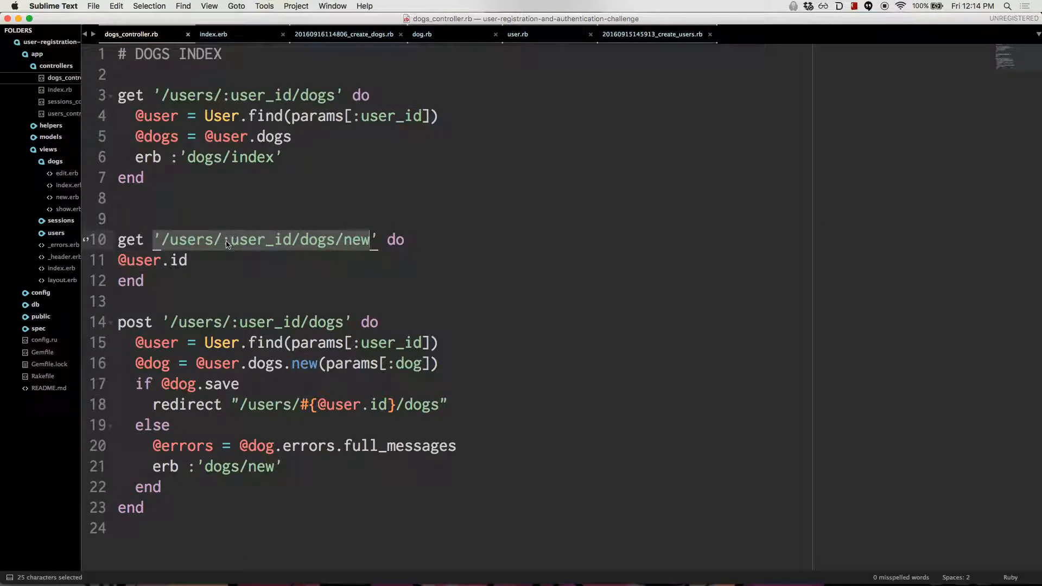
left_click(326, 240)
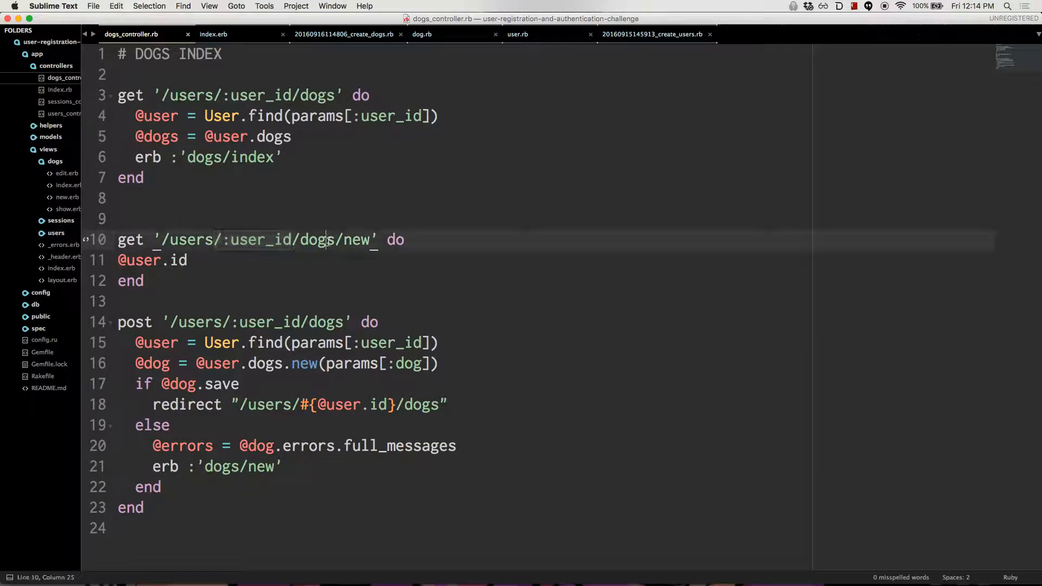
double_click(357, 240)
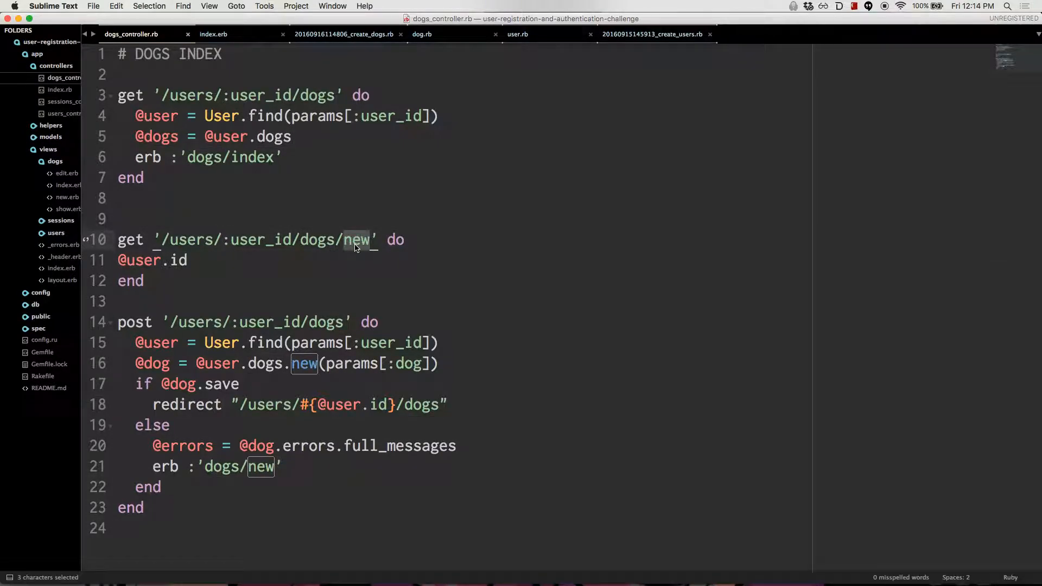
left_click(228, 240)
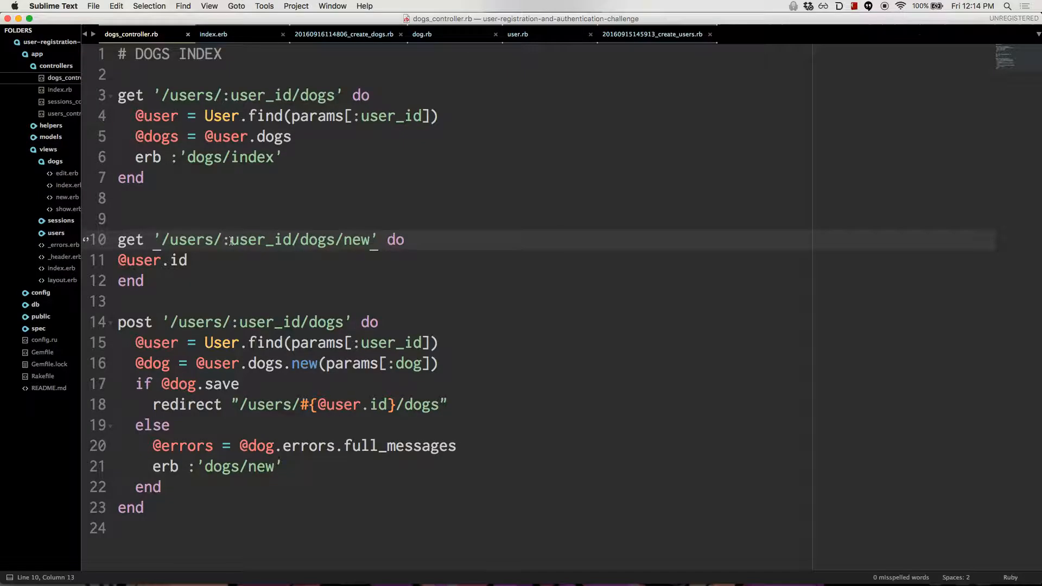
double_click(256, 240)
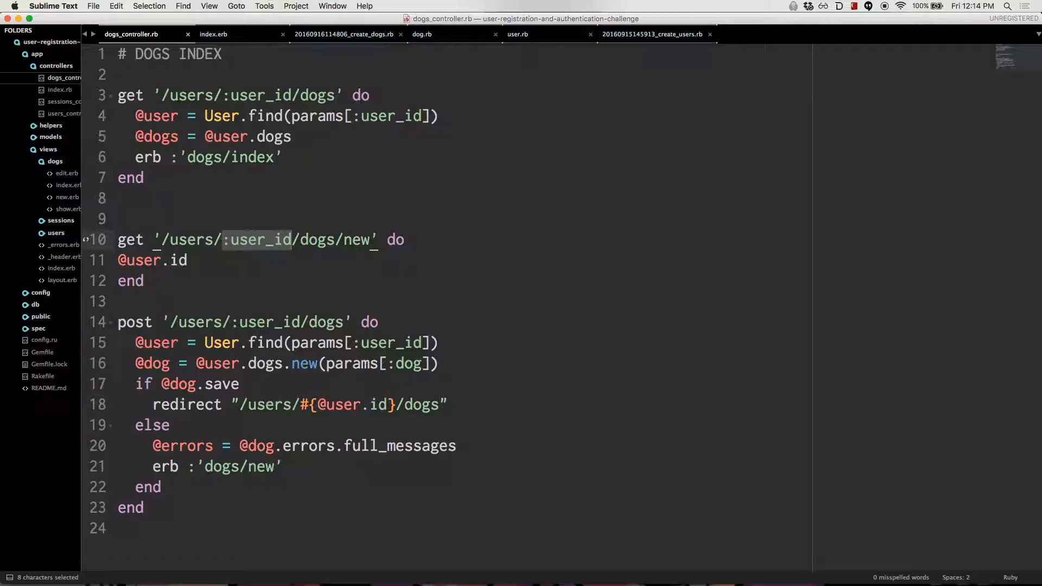
left_click(229, 240)
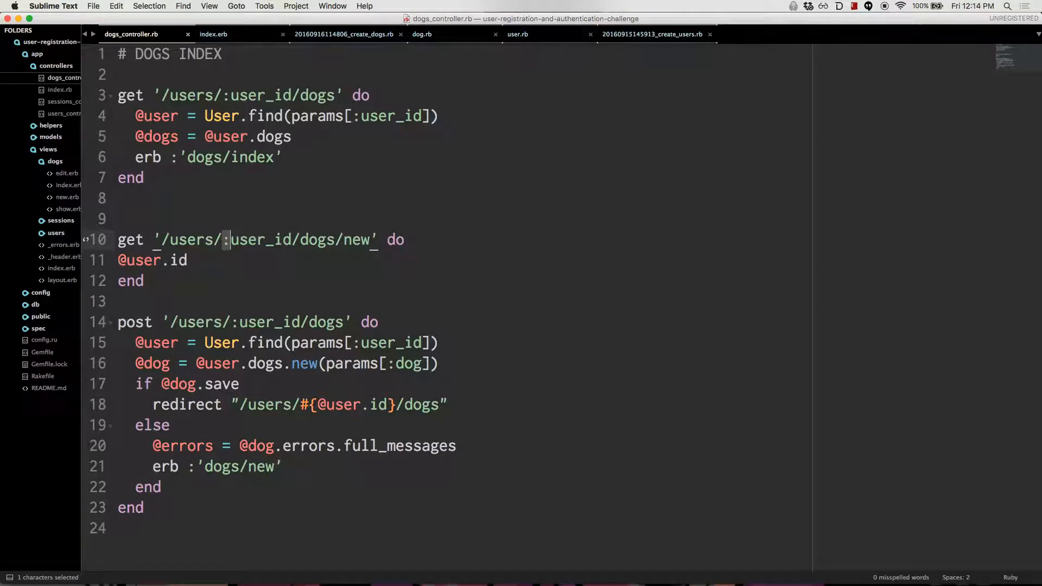
- Re-select parts of the new-dog route block, then return to the users index view
double_click(265, 240)
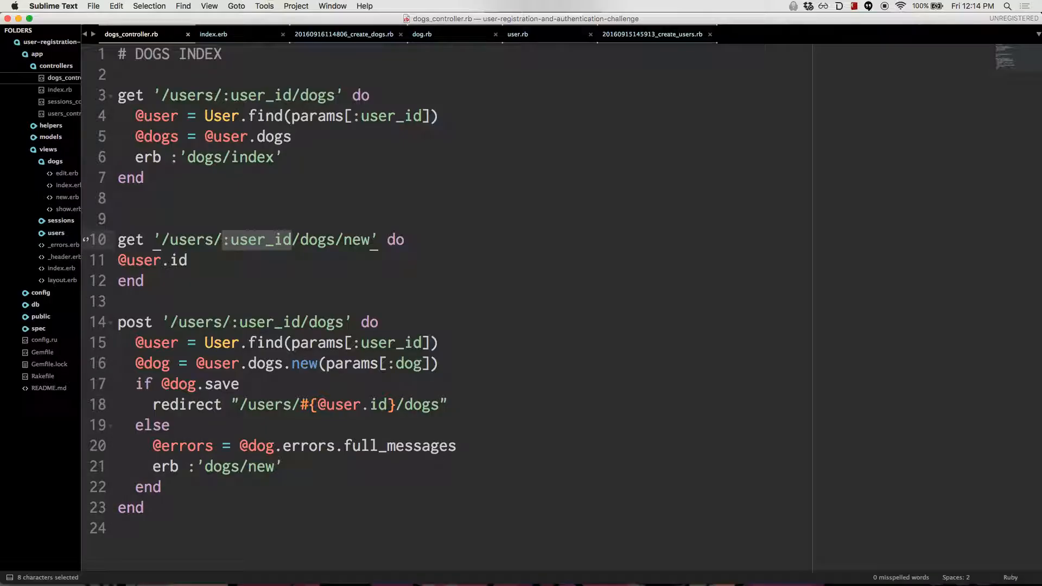
left_click(160, 240)
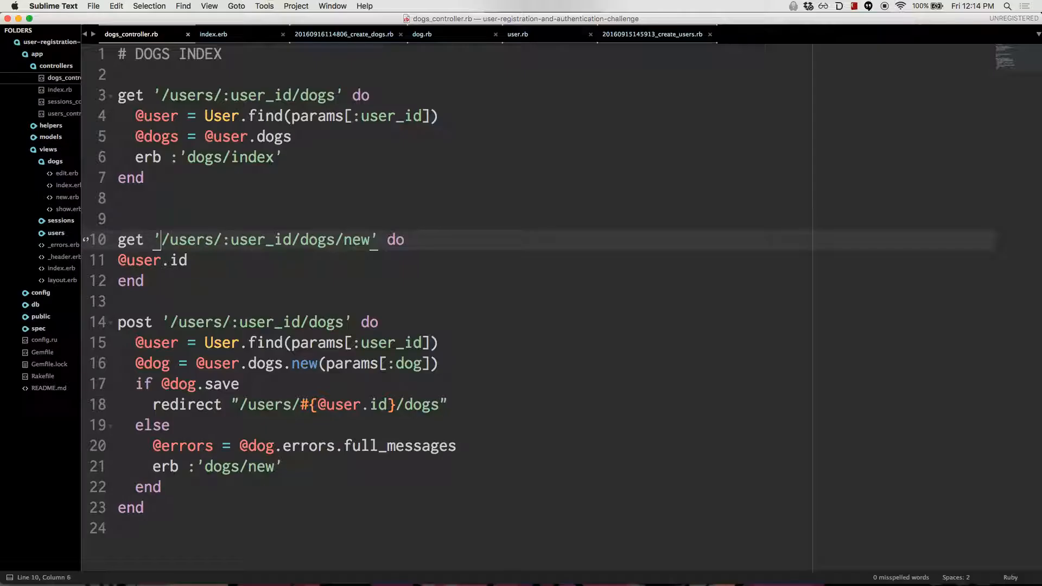
double_click(185, 240)
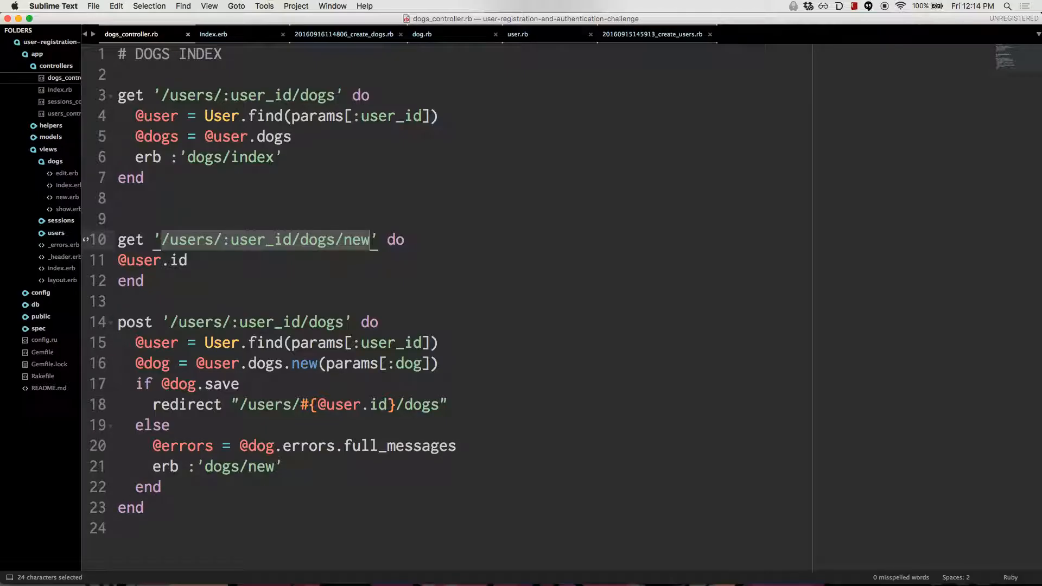
left_click(209, 240)
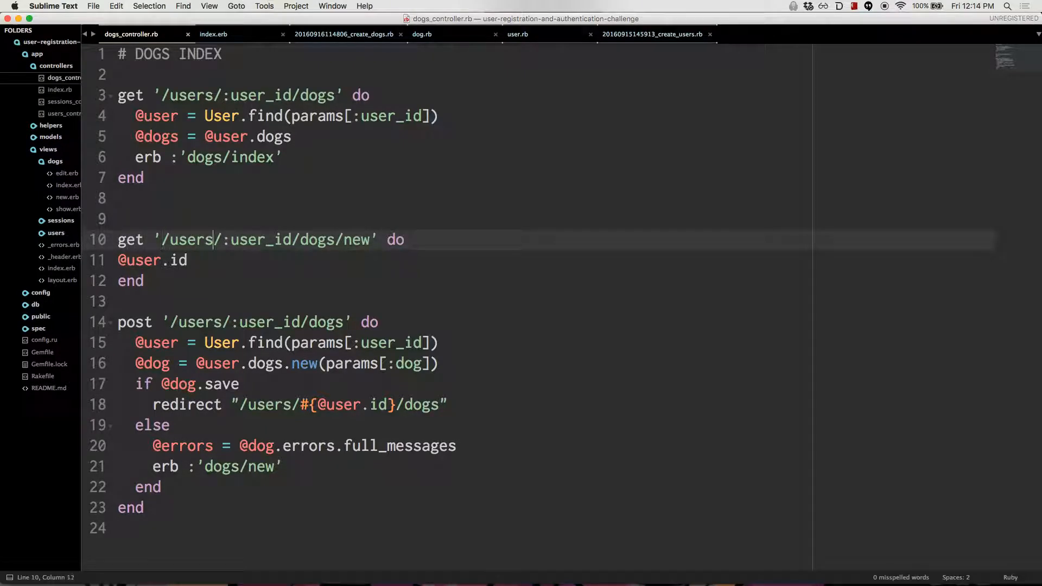
double_click(256, 239)
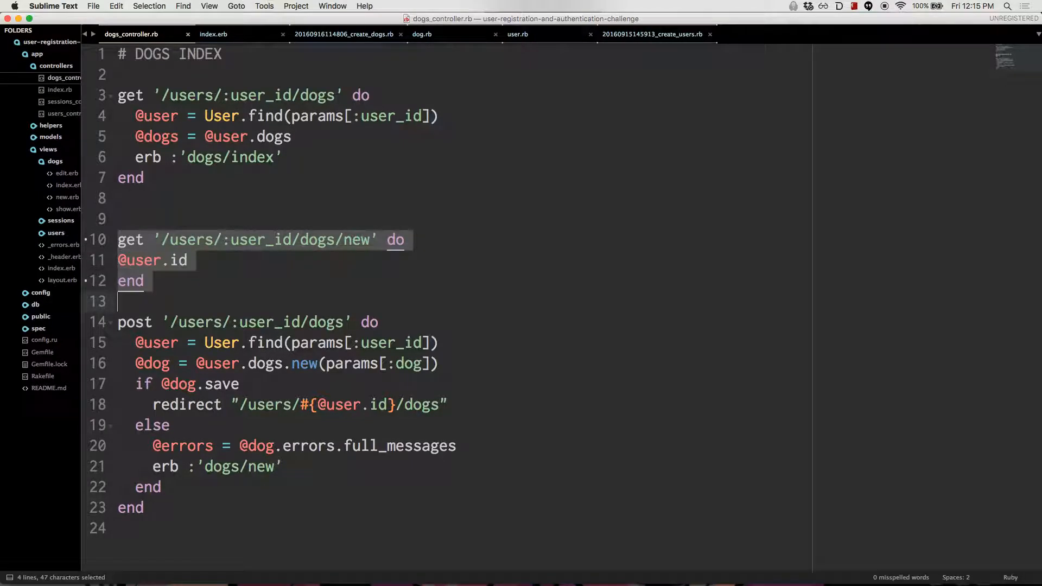
left_click(230, 240)
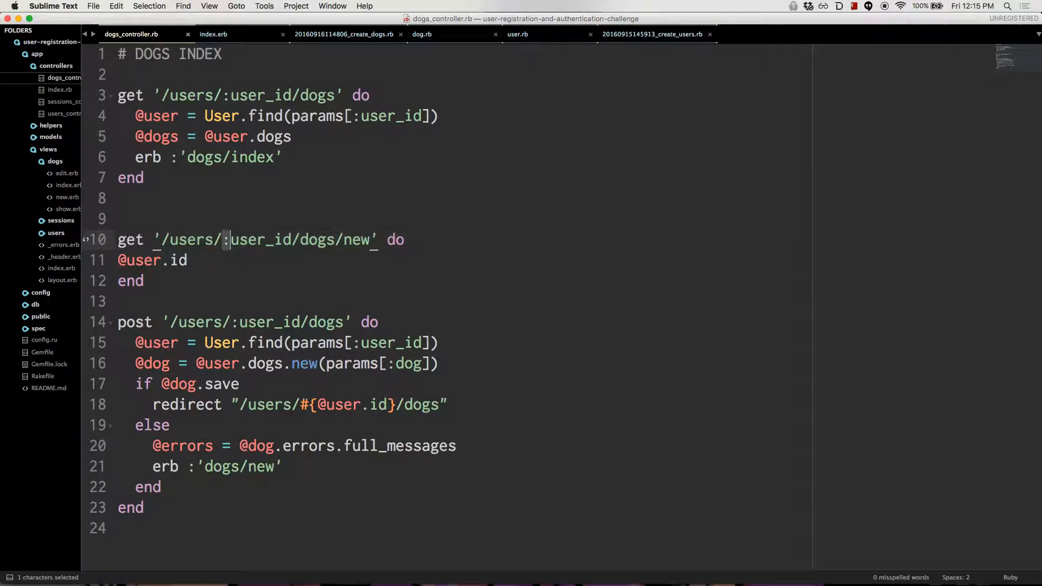
double_click(260, 240)
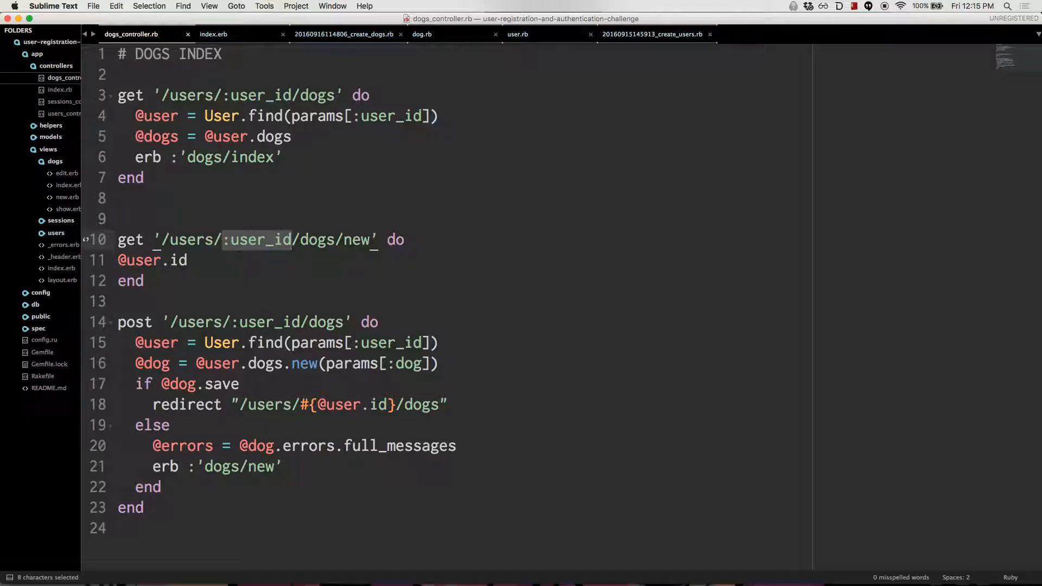
left_click(214, 33)
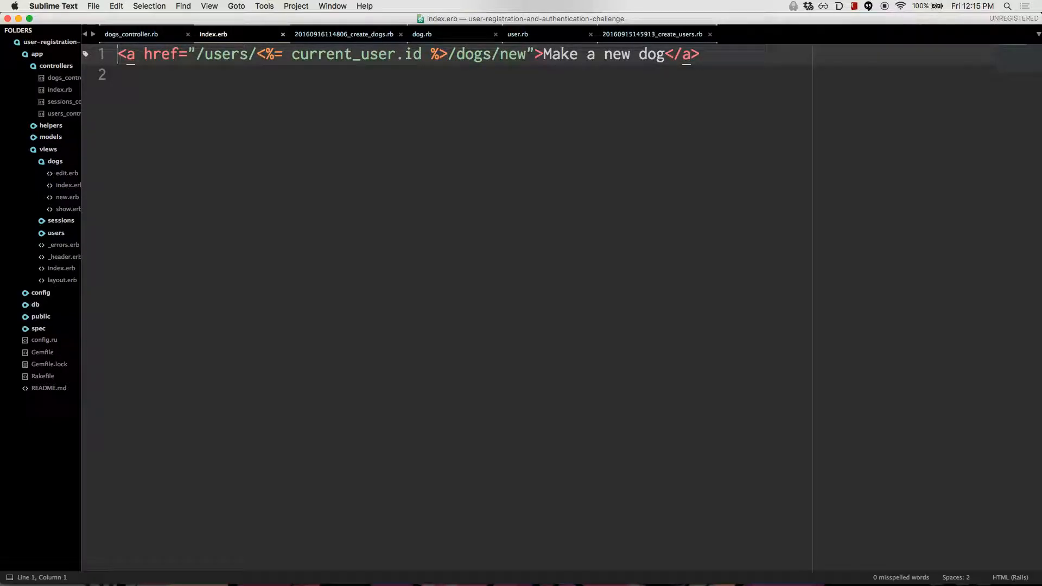
- Open users_controller.rb via Goto Anything to see its index, show, new and edit routes
left_click(131, 33)
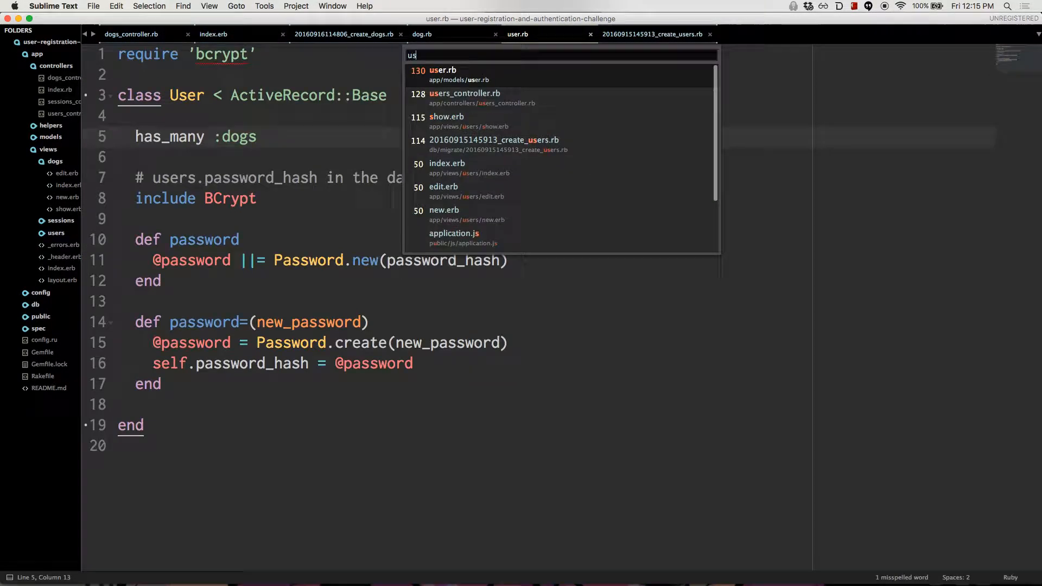
left_click(464, 94)
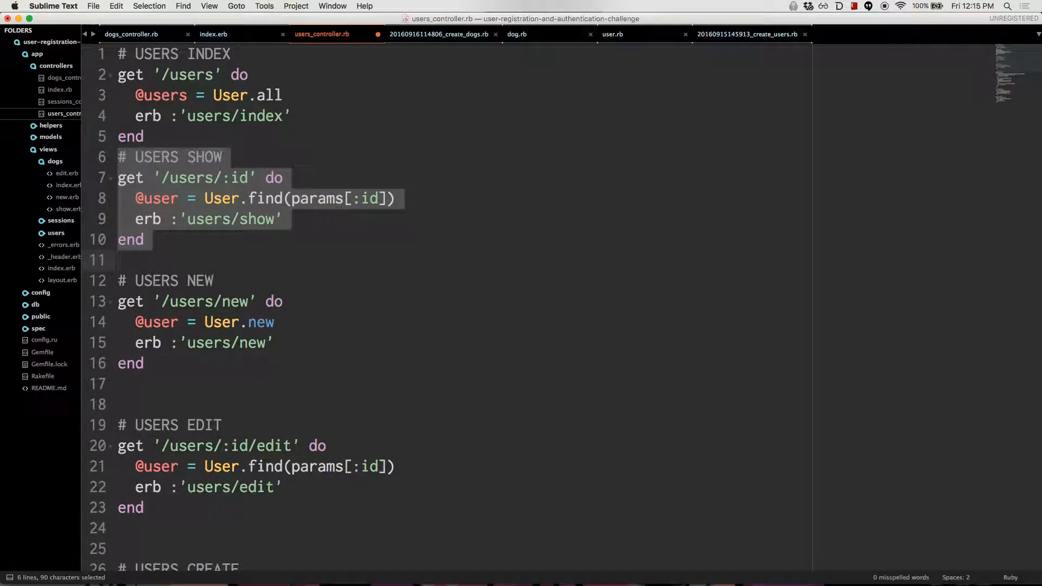
- Review the USERS SHOW route's '/users/:id' path and select its block
left_click(120, 156)
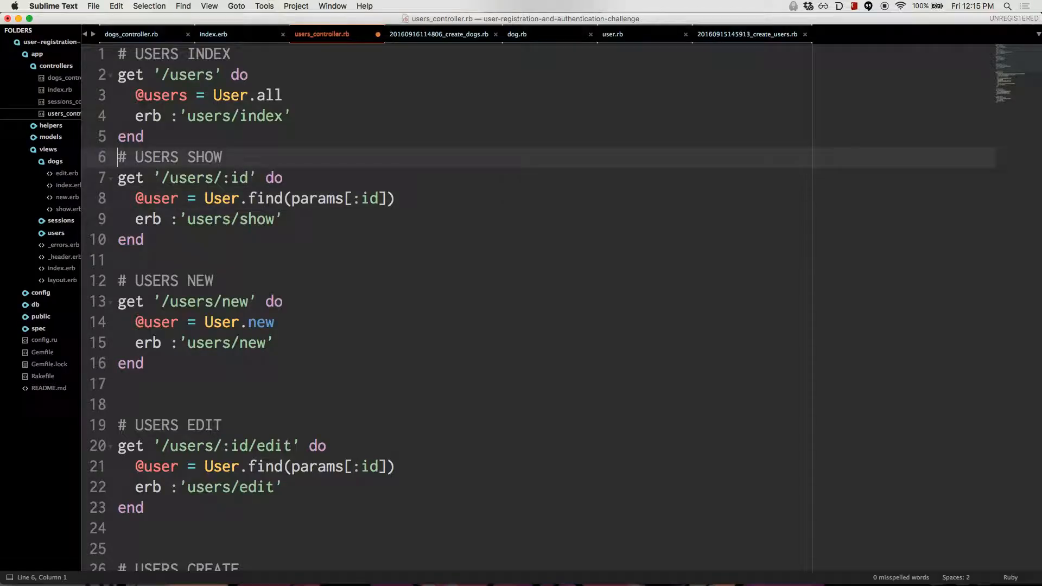
left_click(228, 177)
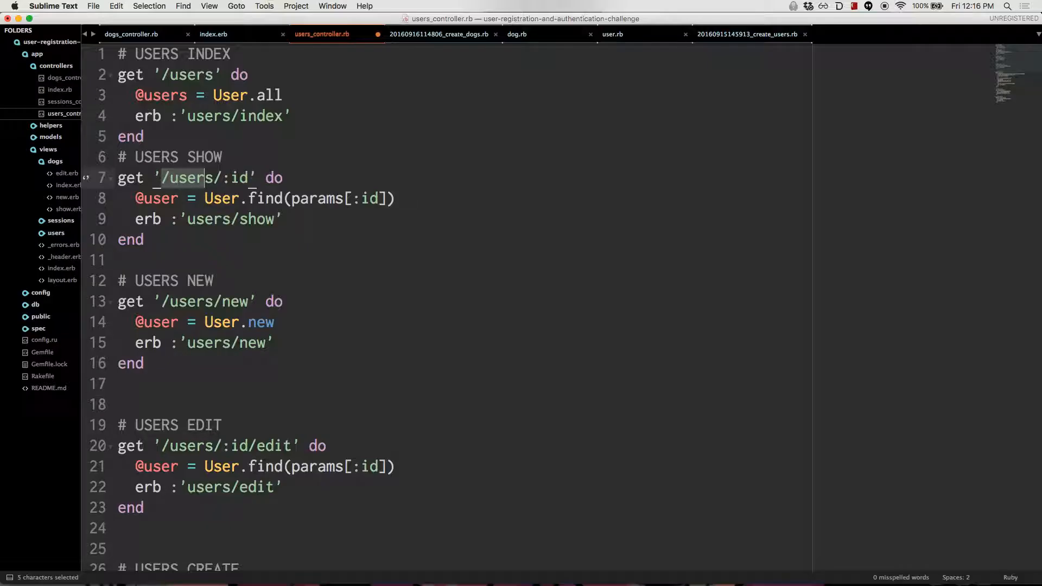
left_click_drag(206, 177, 256, 177)
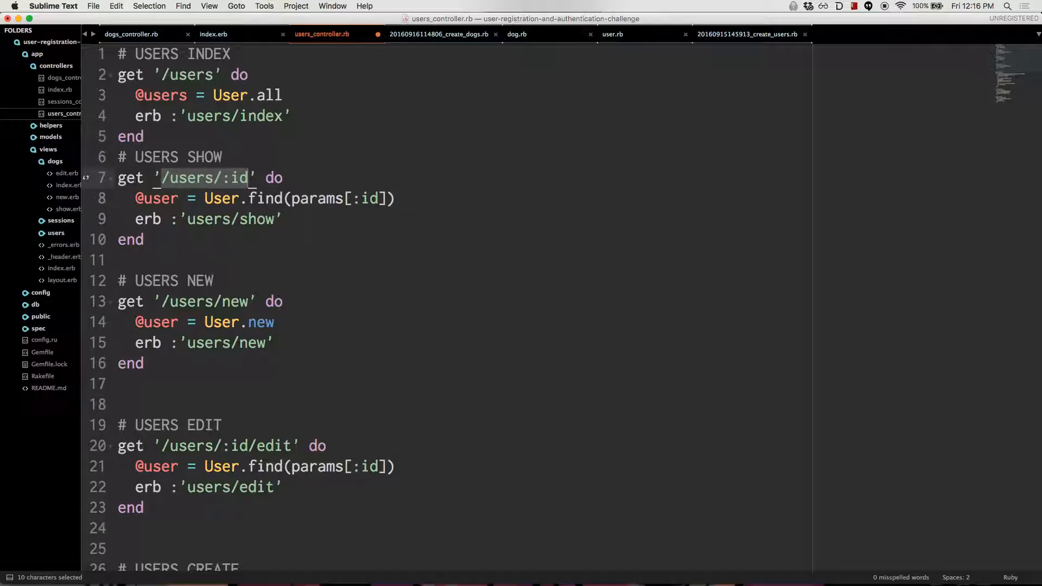
left_click(135, 197)
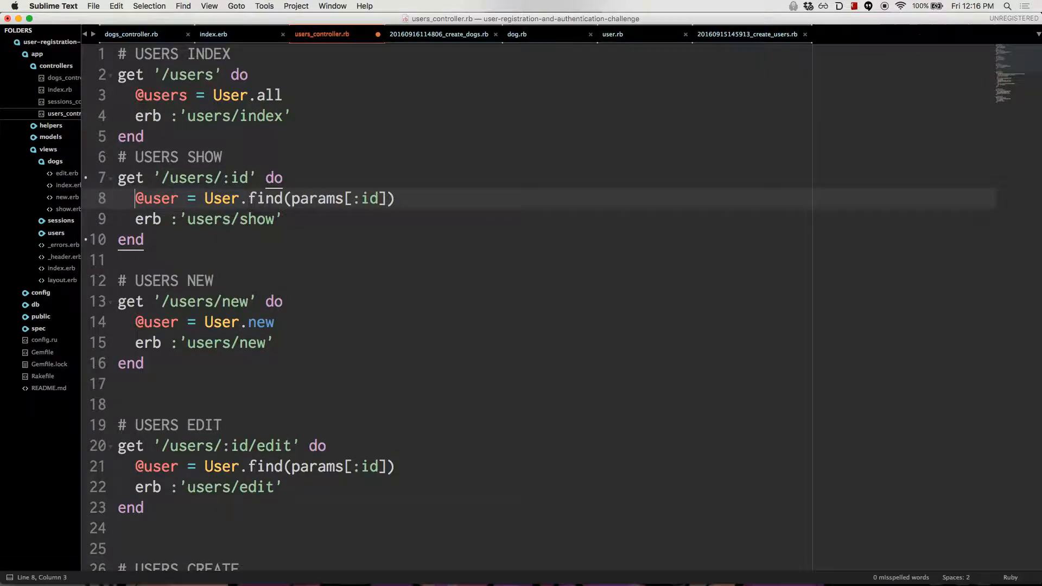
left_click_drag(135, 198, 394, 198)
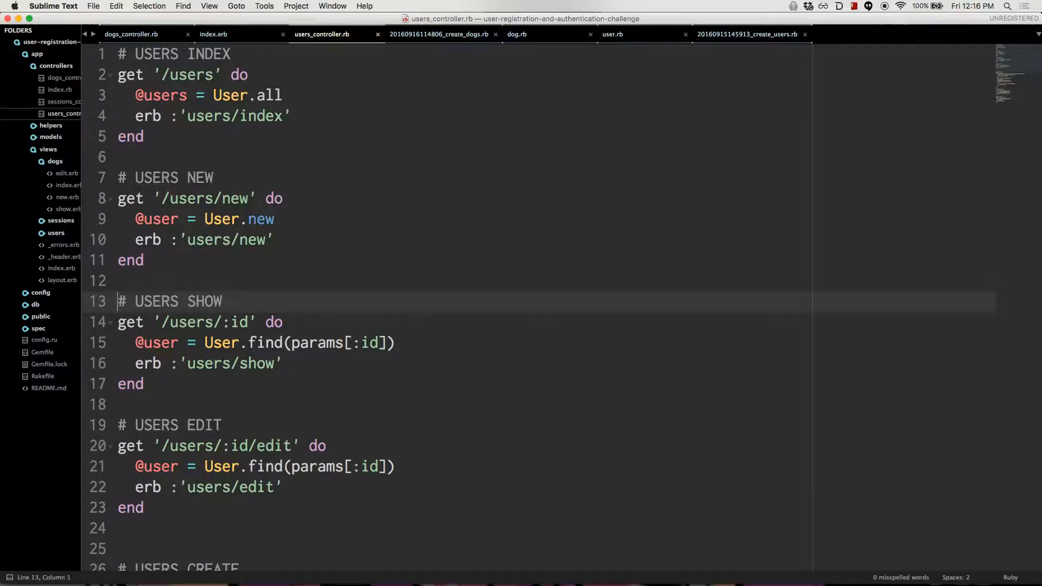
- Scroll down to review the USERS UPDATE put and destroy delete routes, then return to the top routes
scroll("down", 3)
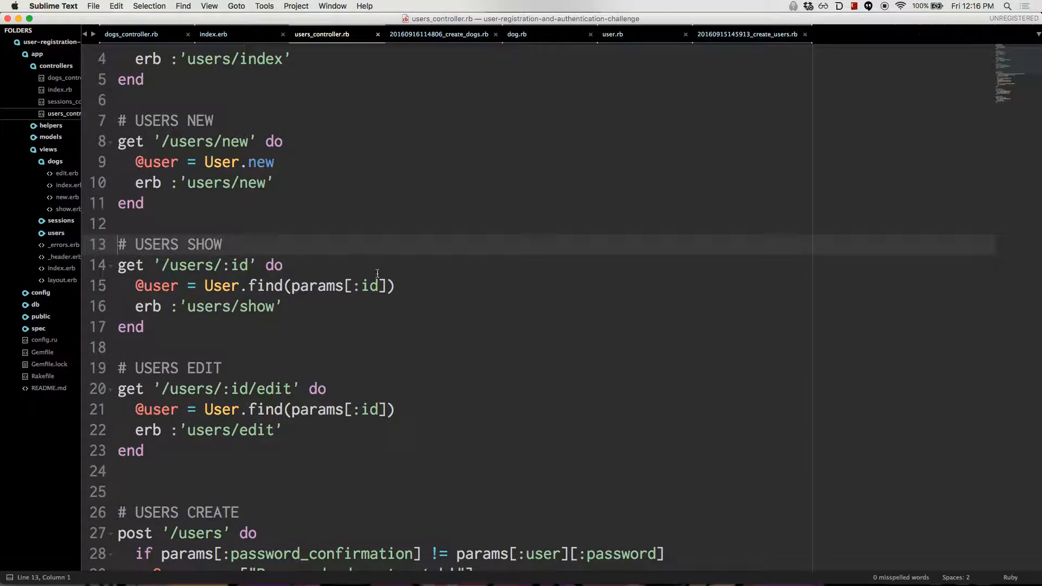
mouse_move(396, 327)
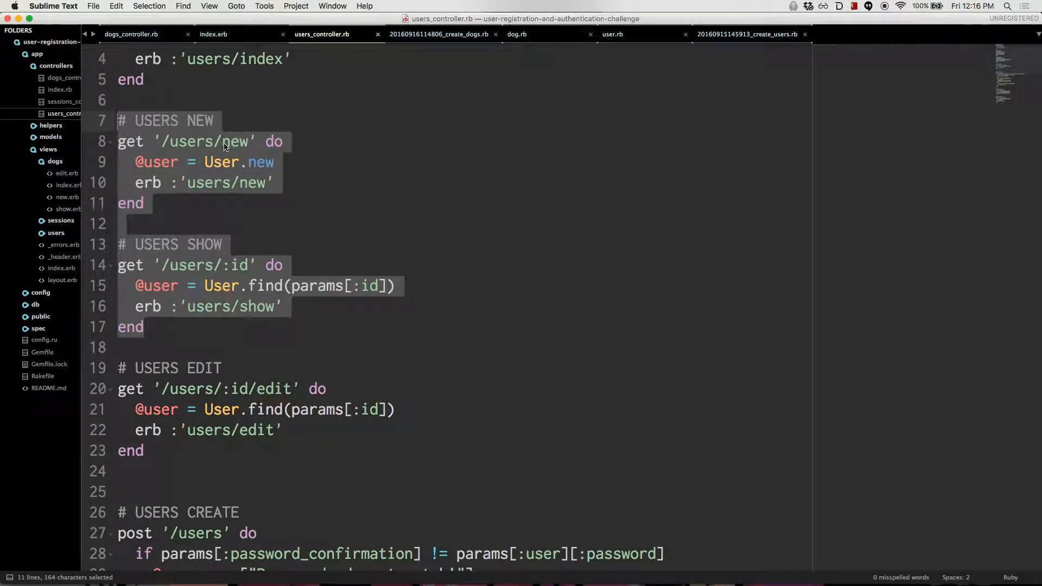
mouse_move(280, 222)
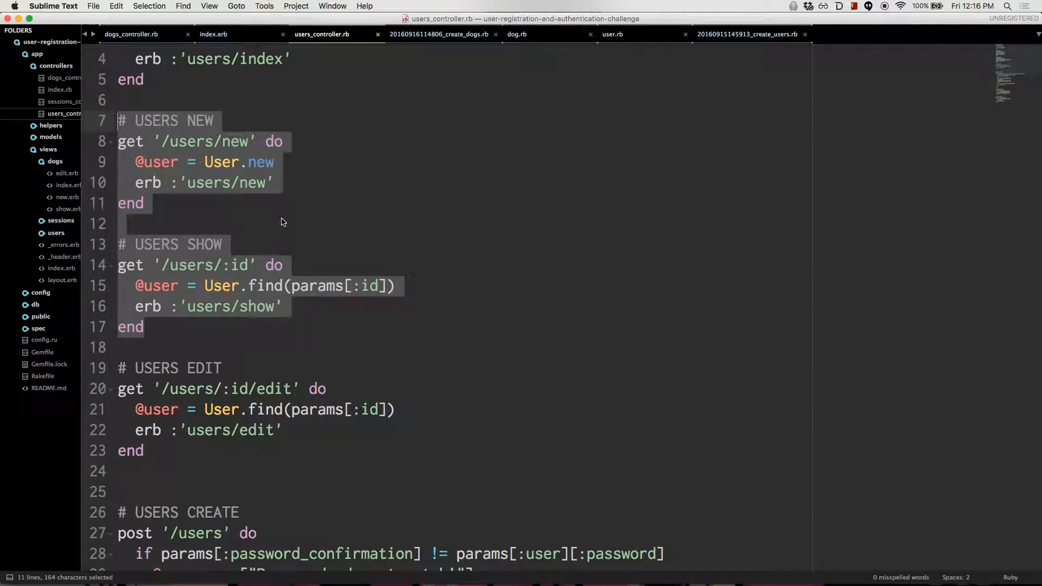
mouse_move(410, 336)
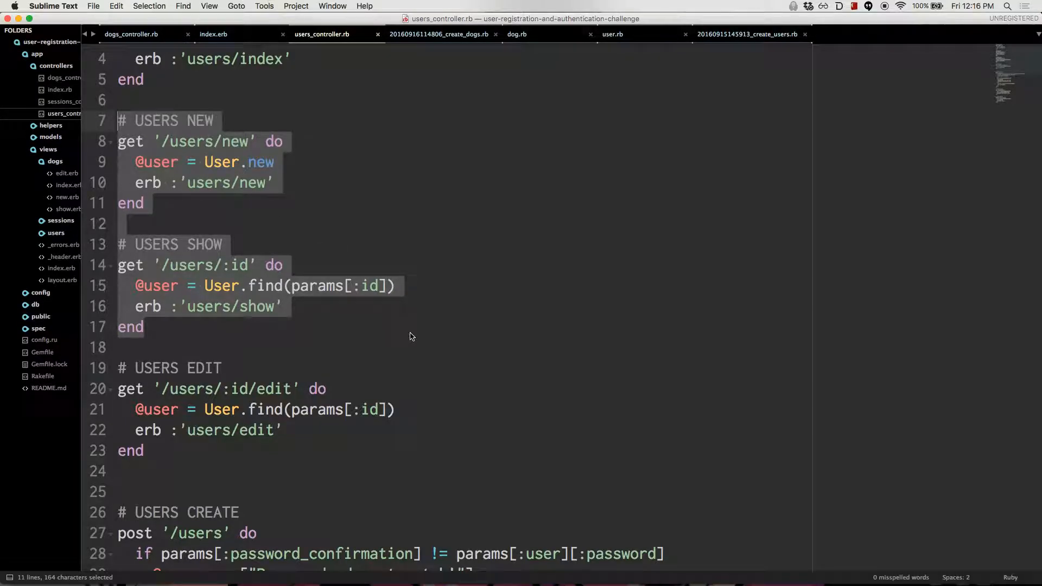
scroll("down", 3)
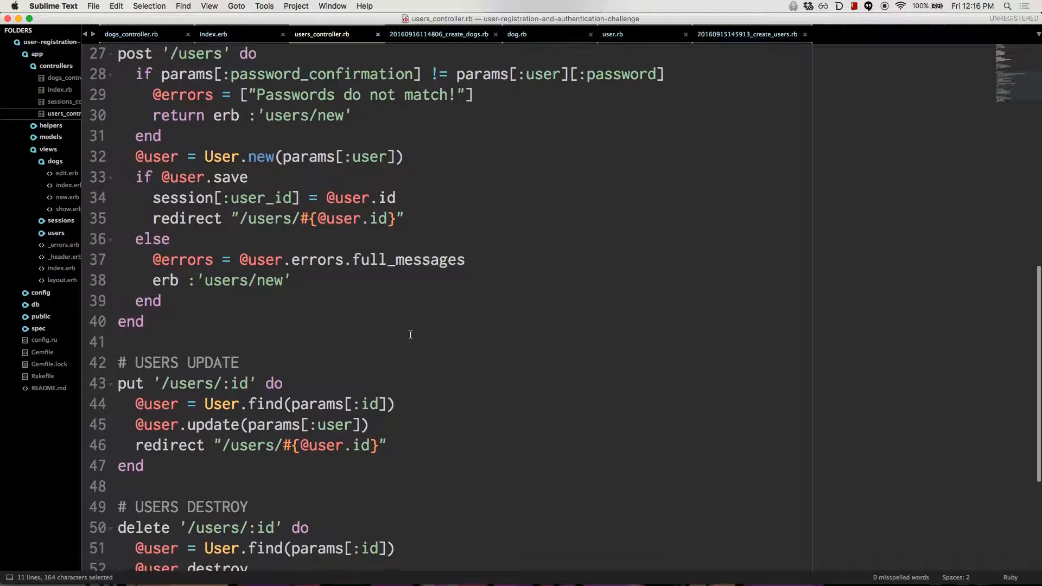
scroll("down", 3)
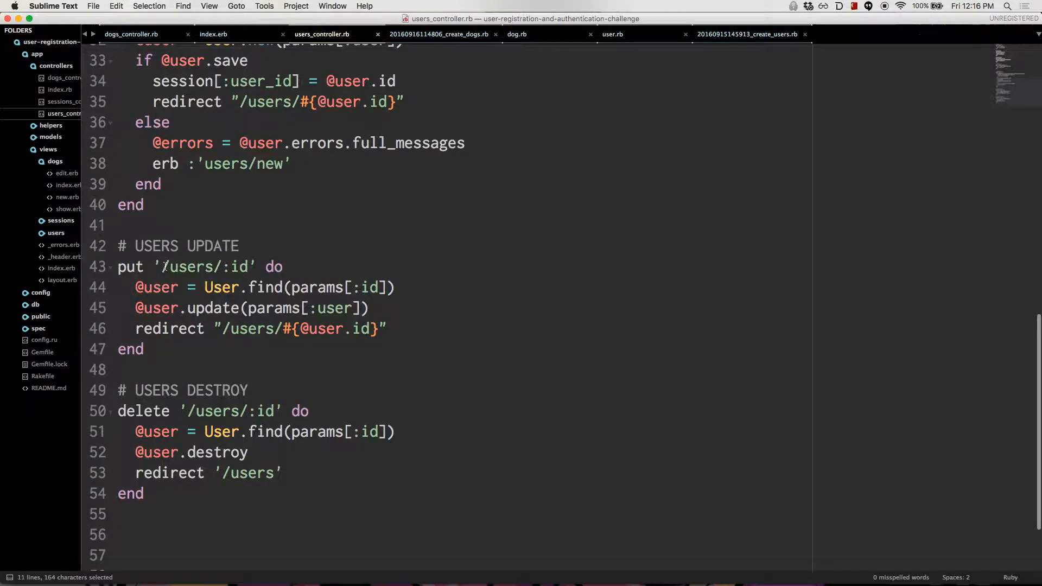
double_click(193, 267)
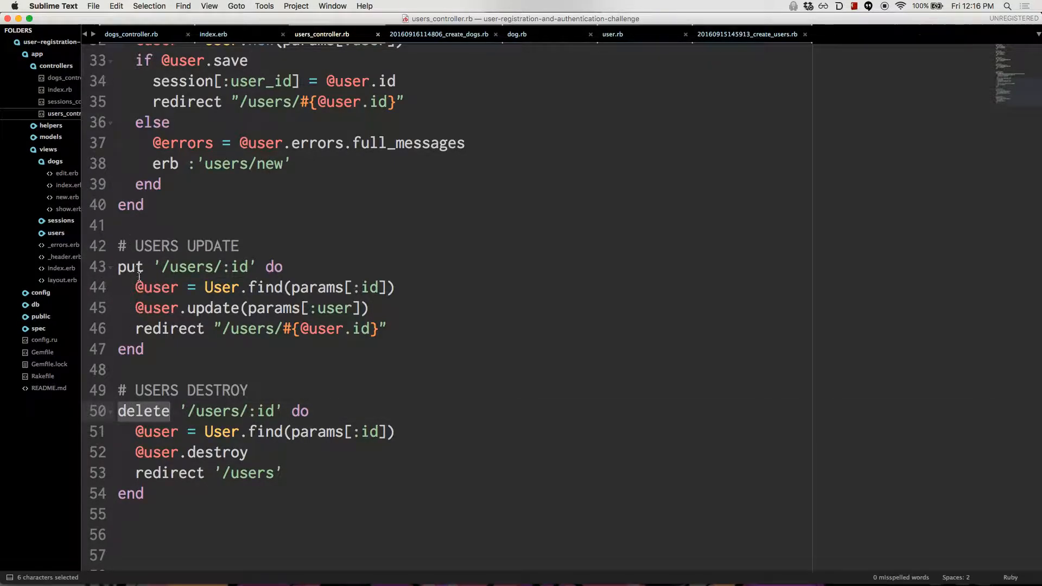
left_click(138, 267)
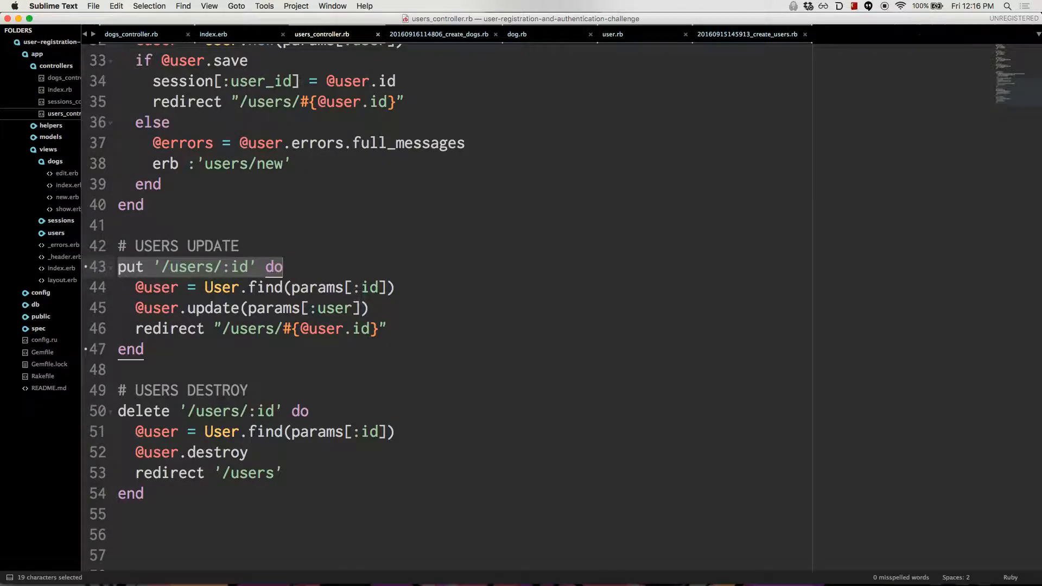
left_click(282, 267)
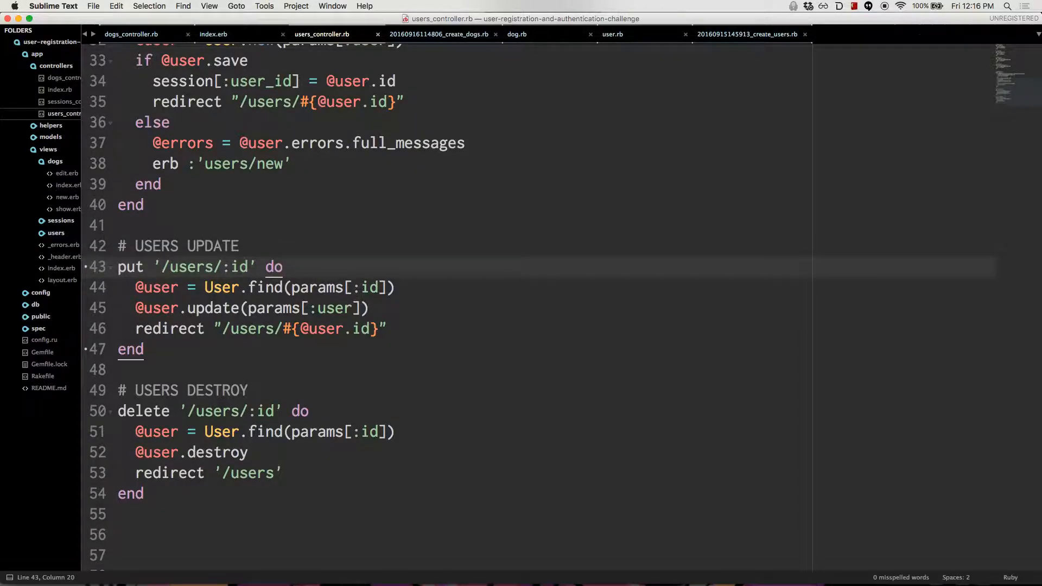
double_click(204, 267)
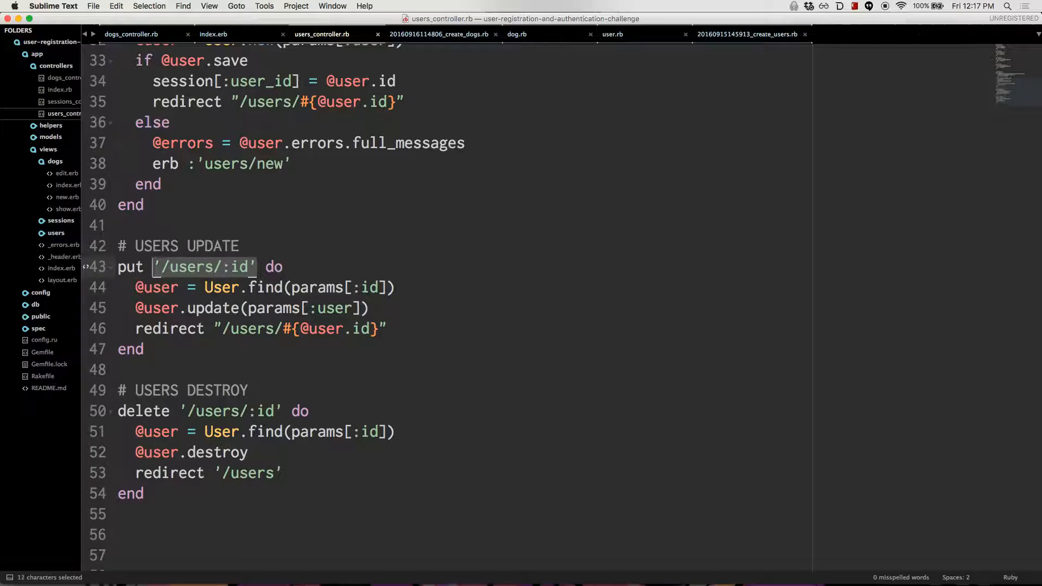
double_click(130, 267)
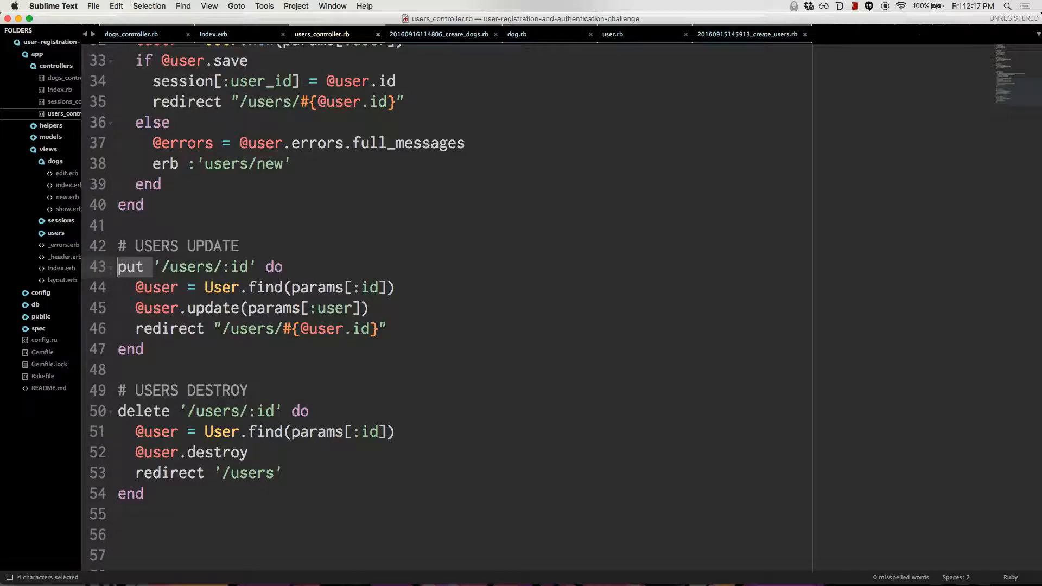
left_click(132, 267)
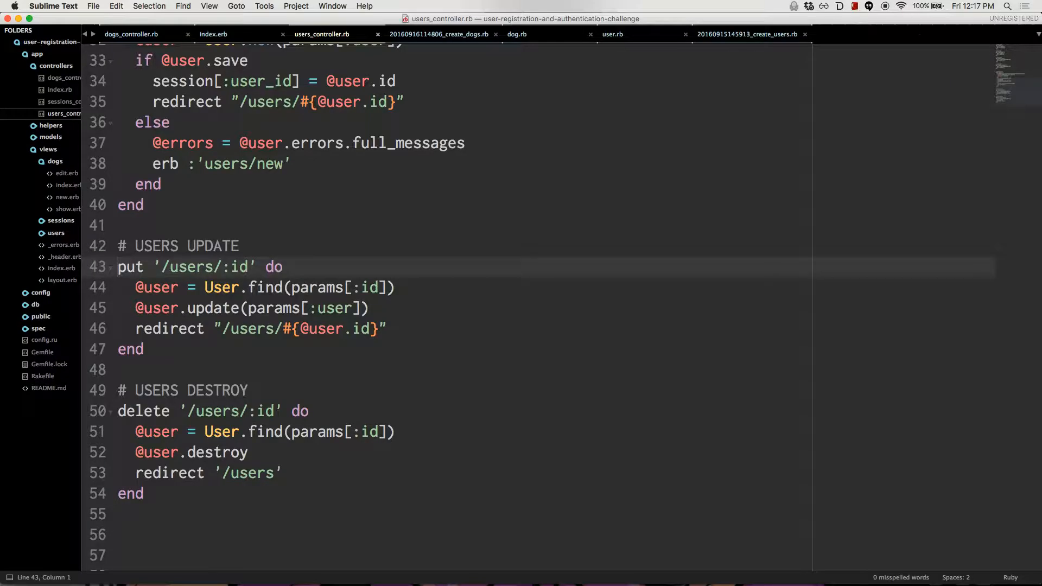
scroll("up", 3)
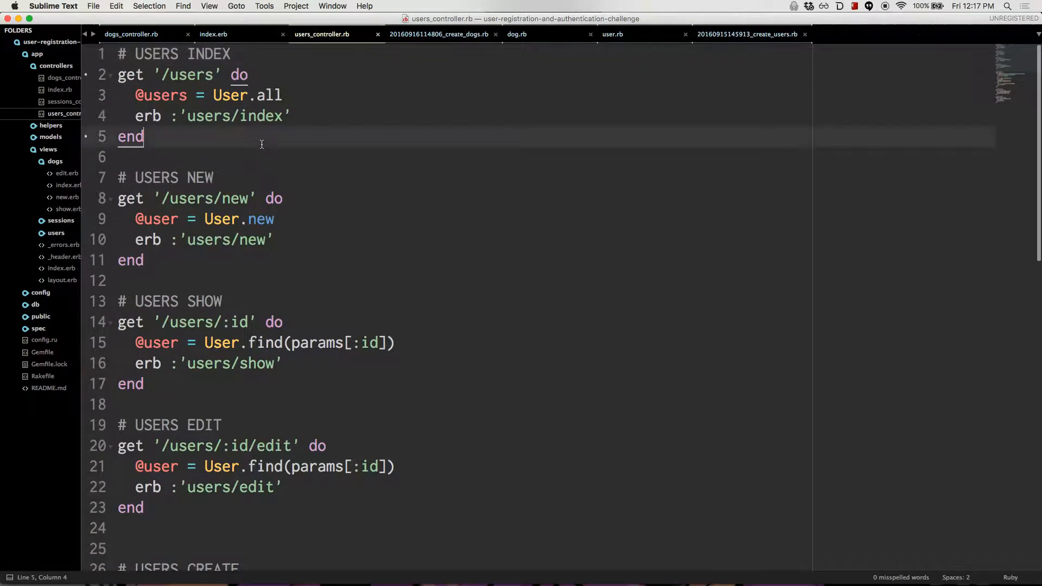
- Review dogs_controller.rb routes, then bring up the project's Gemfile
left_click(131, 33)
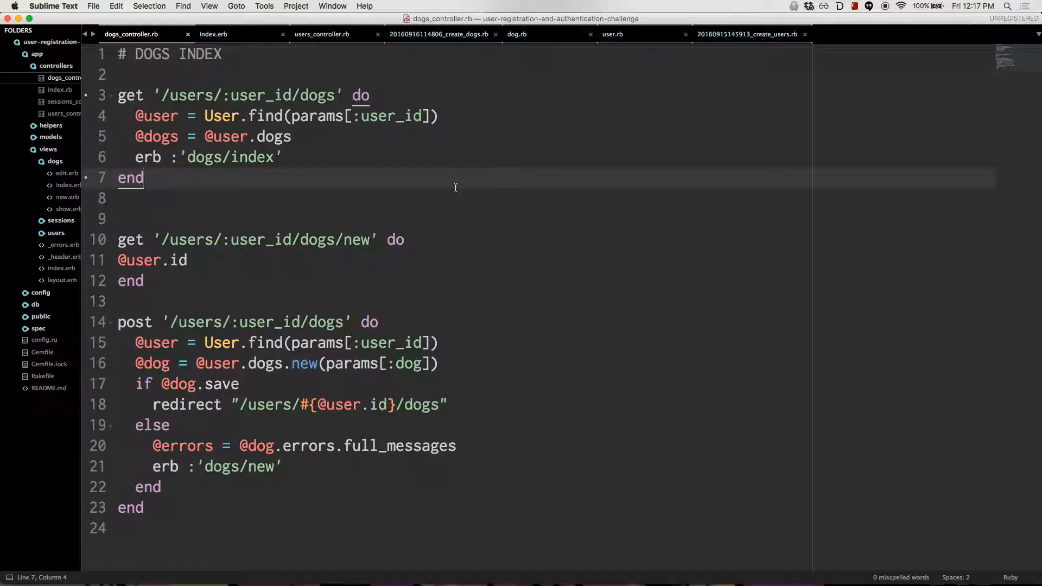
left_click(43, 352)
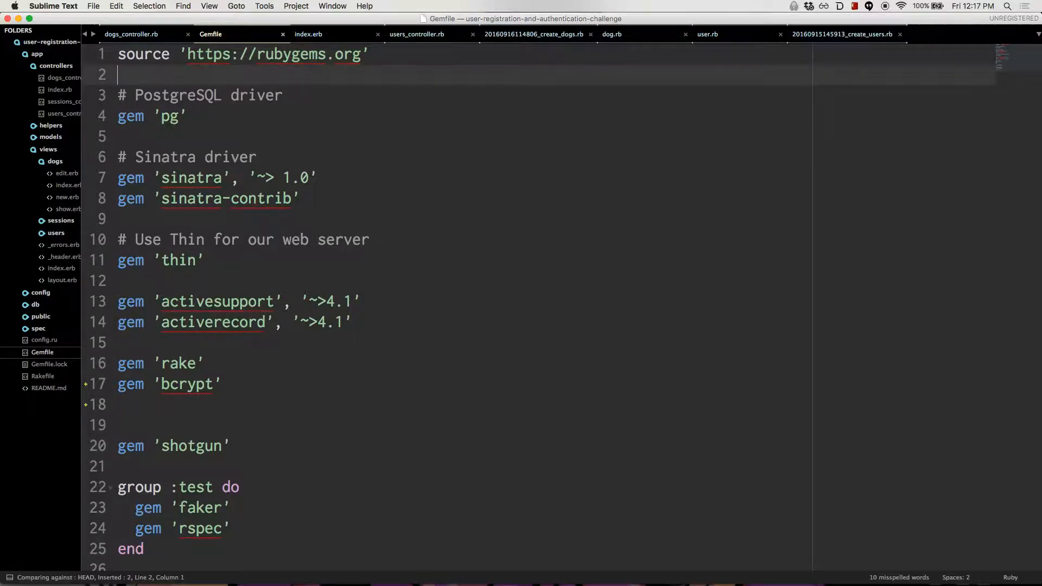
- Add gem 'awesome_print' as a new line in the Gemfile
type("gem 'awesome_")
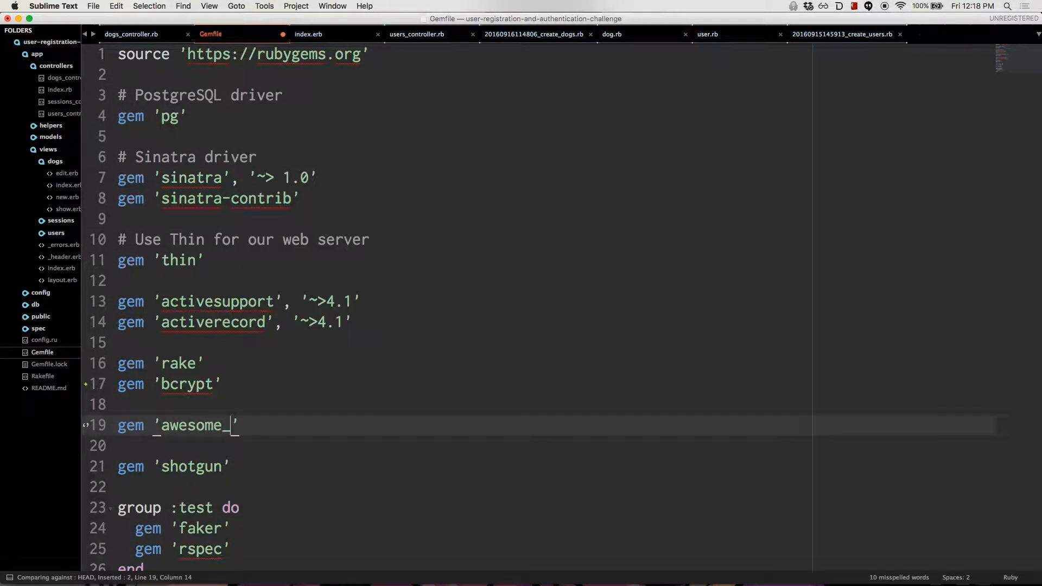
type("print")
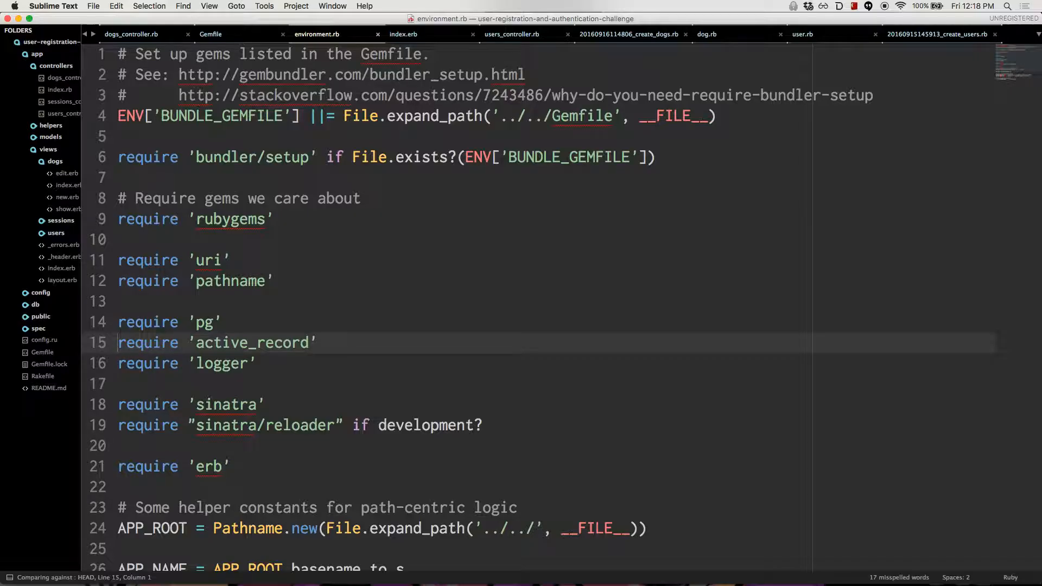
- Add require 'awesome_print' below require 'erb' in environment.rb and save
scroll("down", 3)
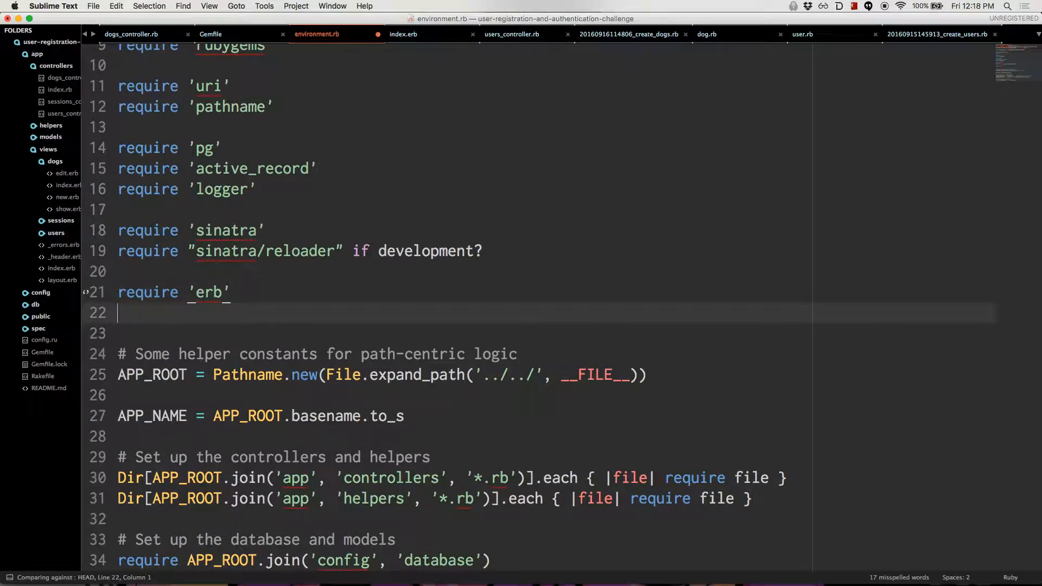
type("require 'awes'")
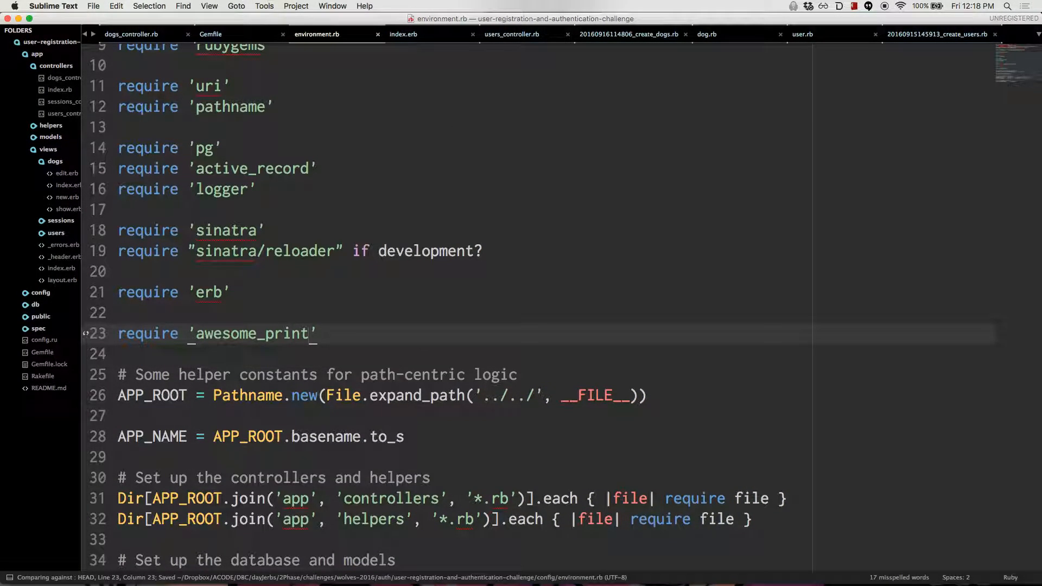
left_click(496, 272)
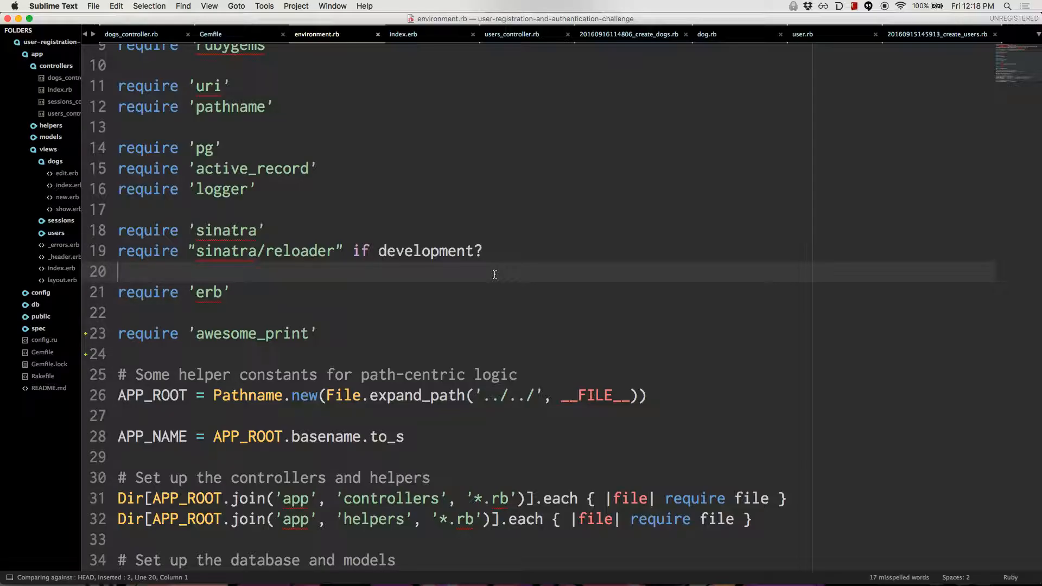
left_click(482, 251)
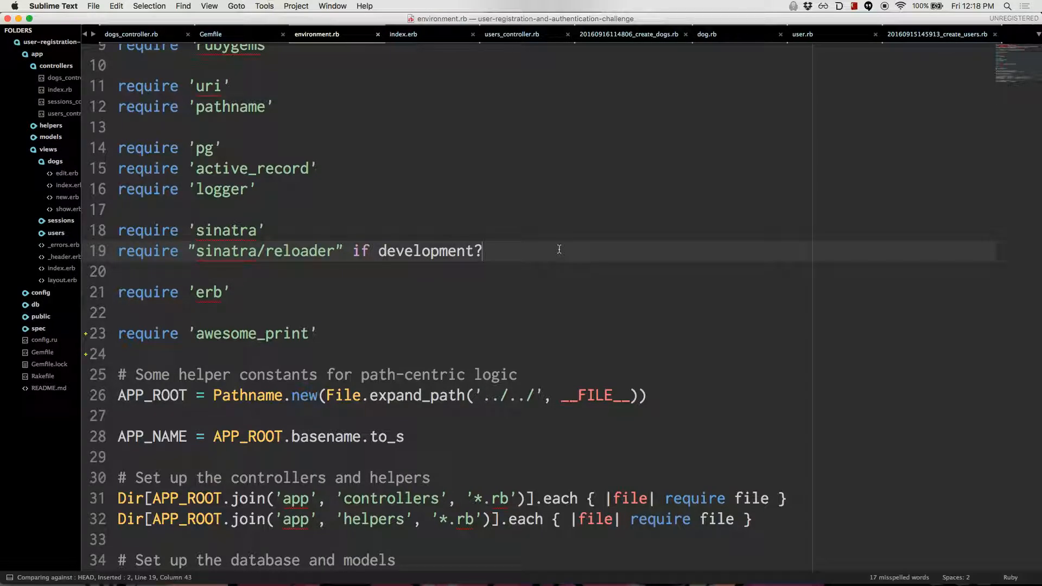
scroll("up", 3)
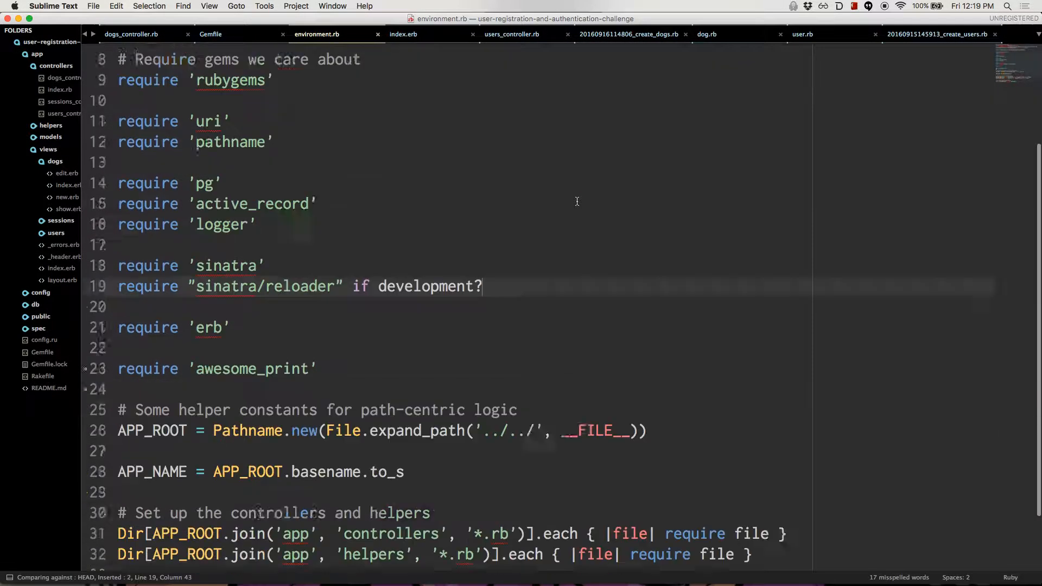
scroll("down", 3)
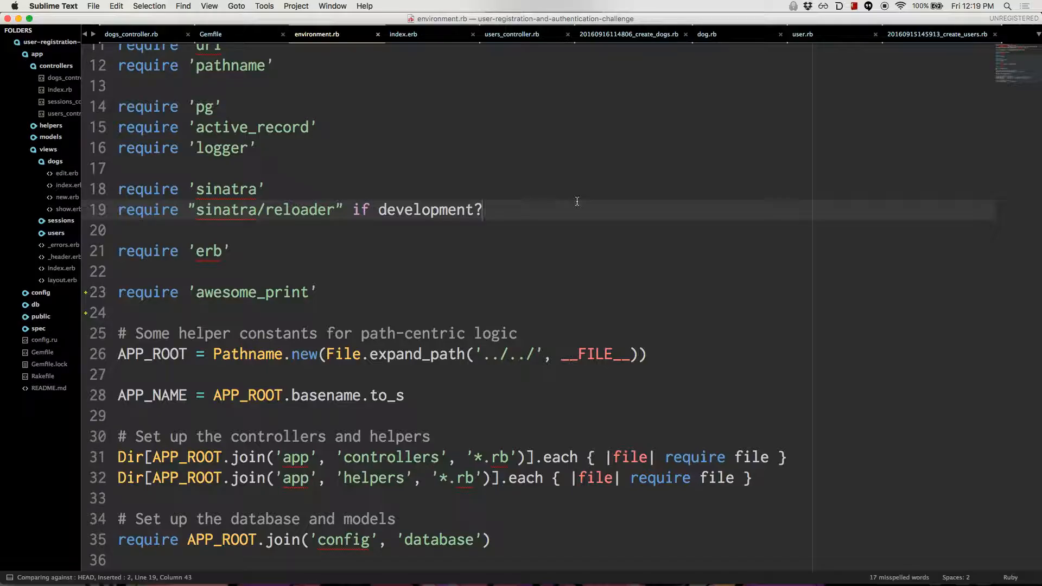
scroll("up", 3)
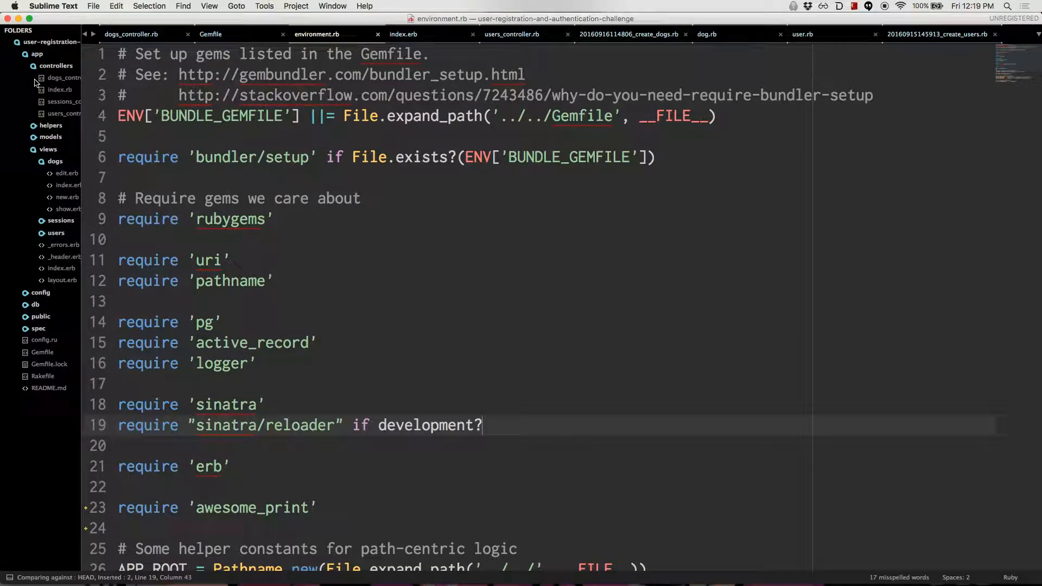
- Create a new empty file gifs_controller.rb in the controllers folder
right_click(55, 65)
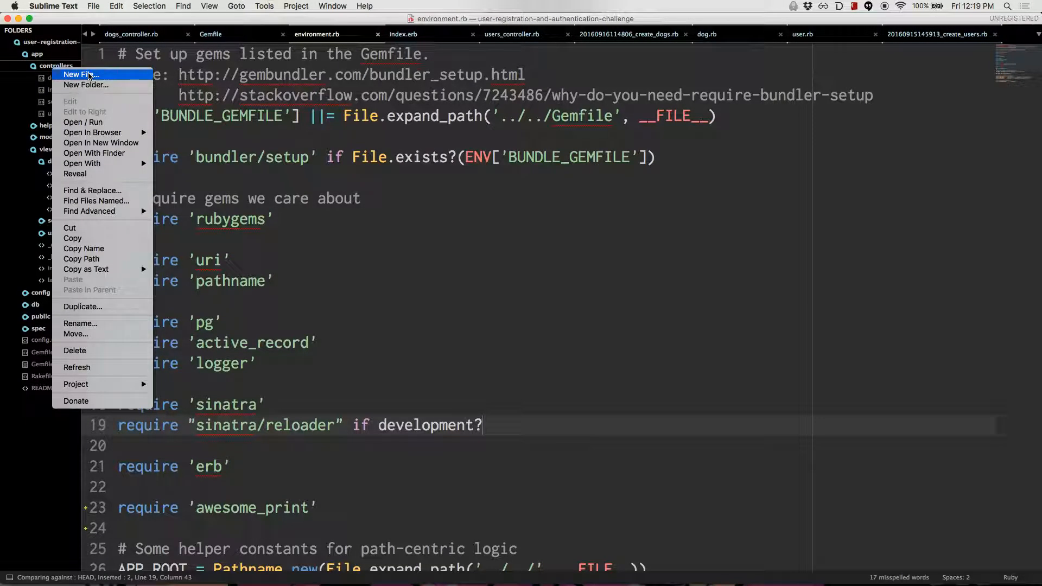
left_click(80, 75)
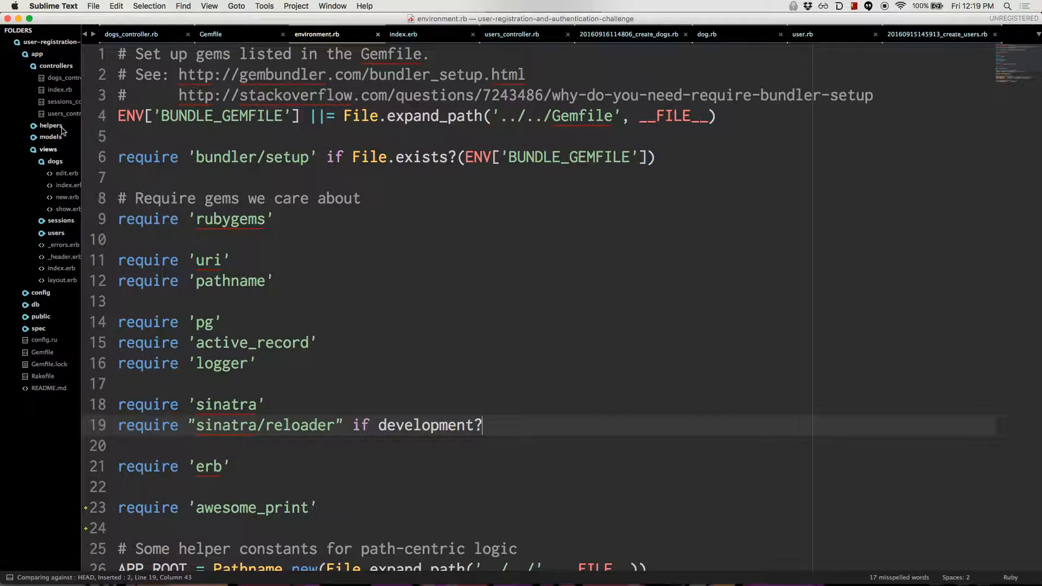
right_click(57, 66)
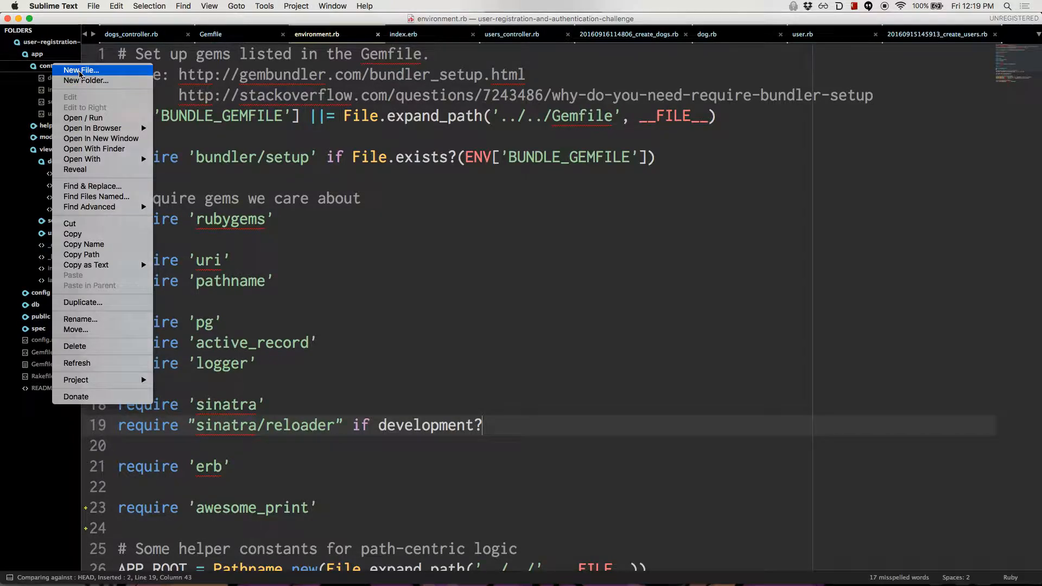
left_click(81, 69)
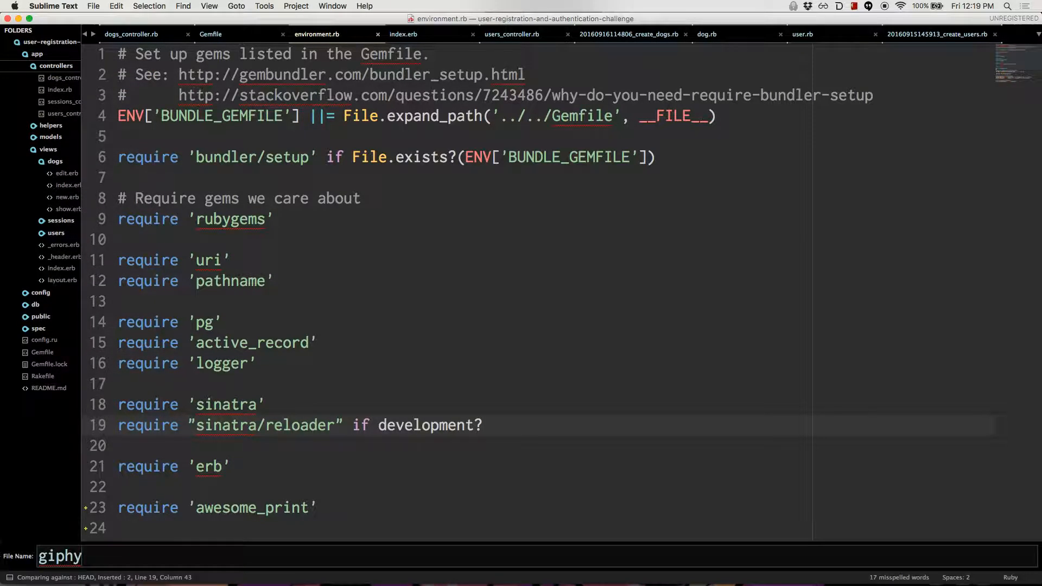
key("backspace")
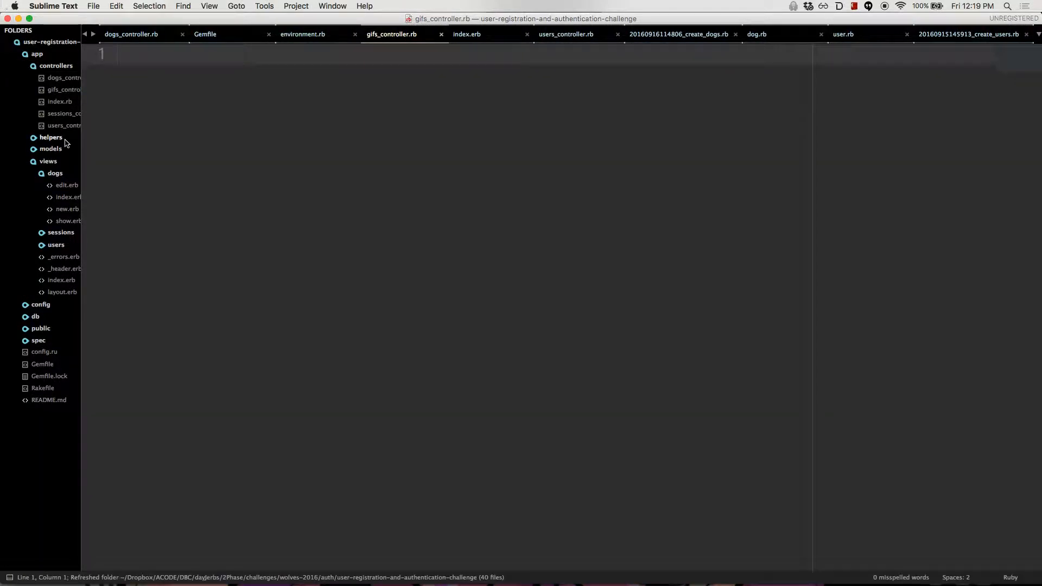
- Create a new empty file giphy_adapter.rb in the models folder
right_click(51, 149)
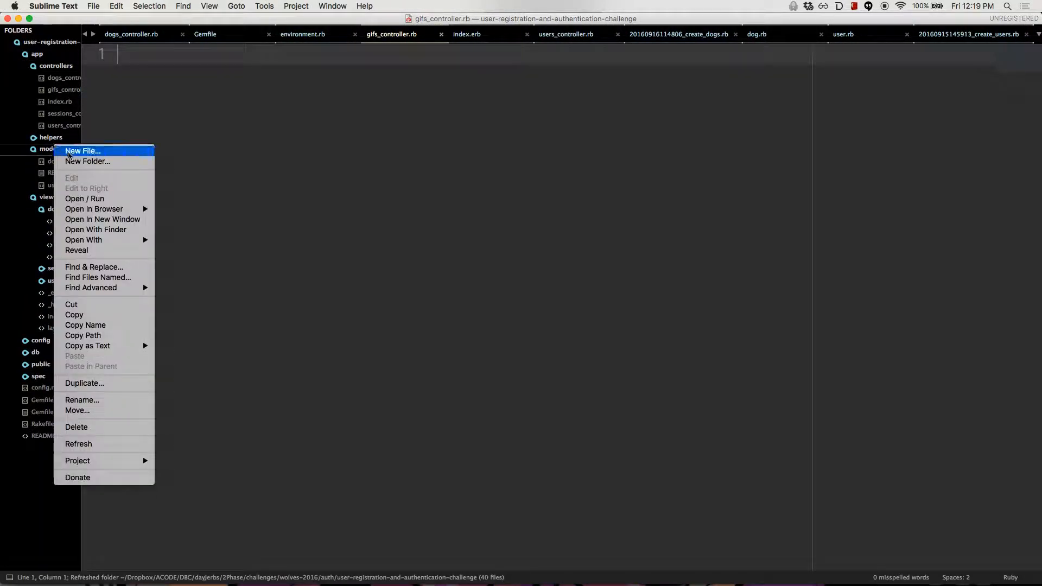
left_click(81, 151)
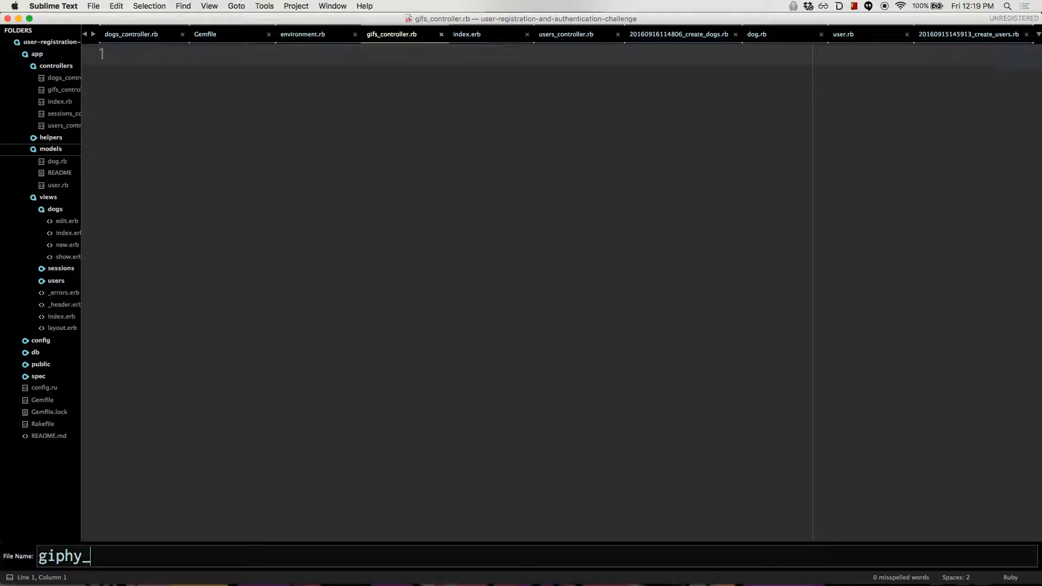
type("adapter.")
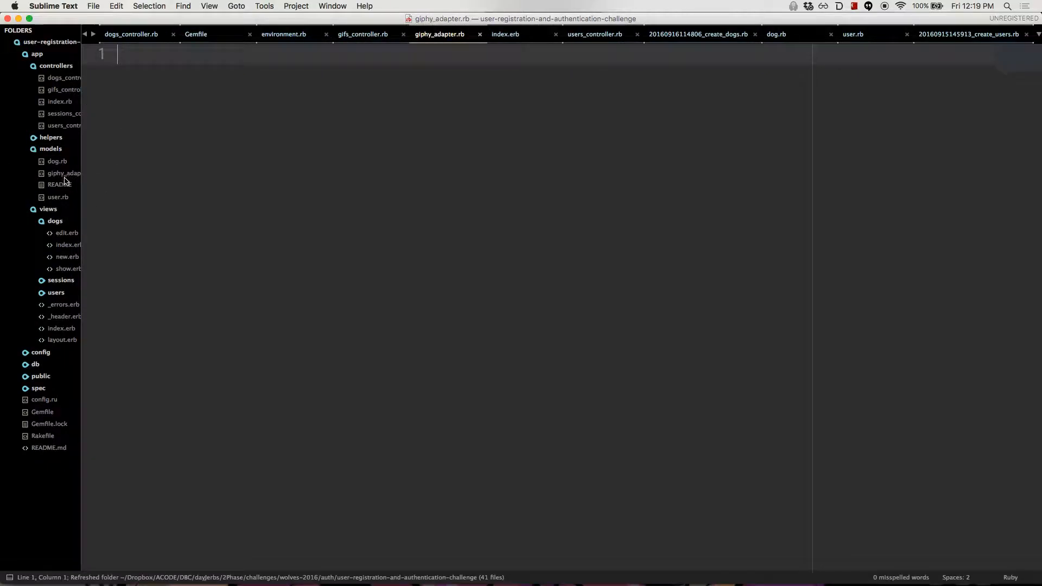
- Define class GiphyAdapter with include HTTParty and an initialize method
type("class")
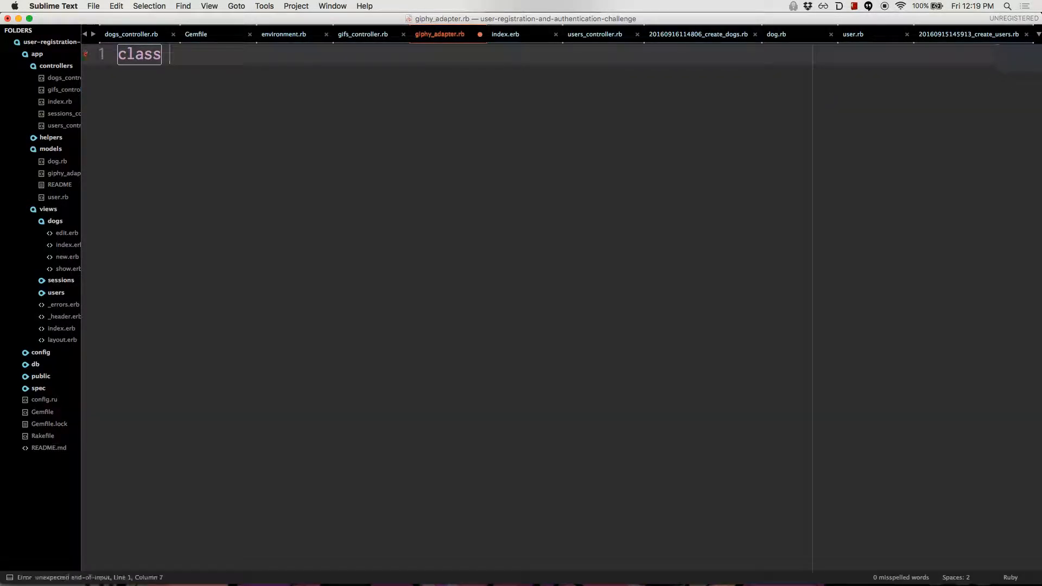
type("GiphyAdapter")
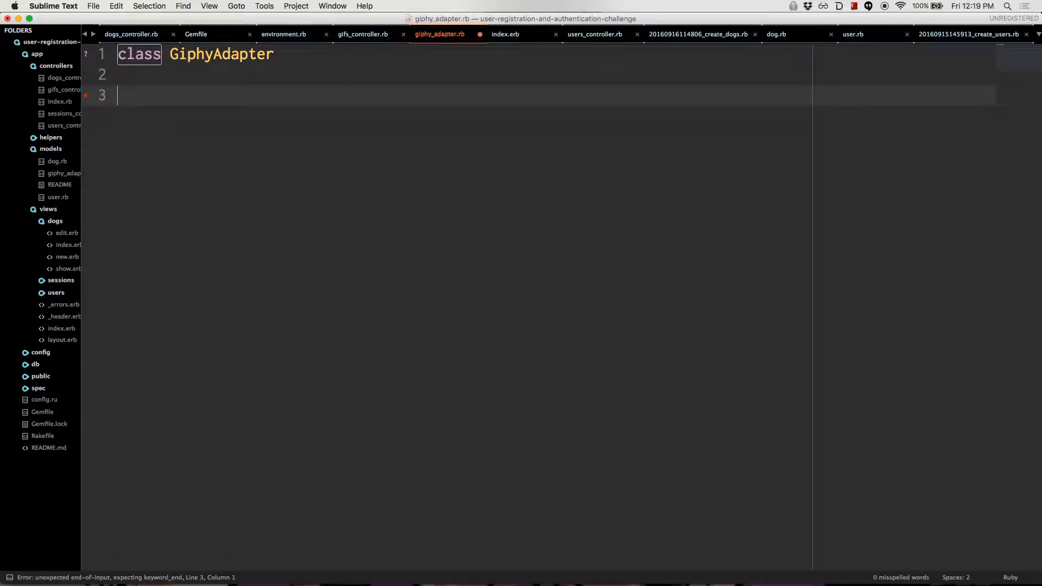
type("ind")
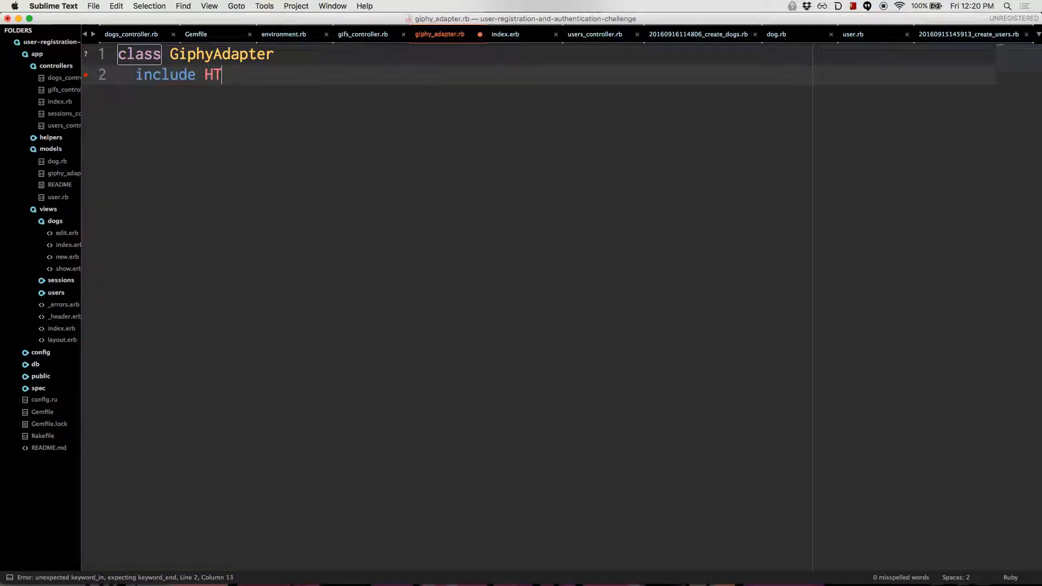
type("TPar")
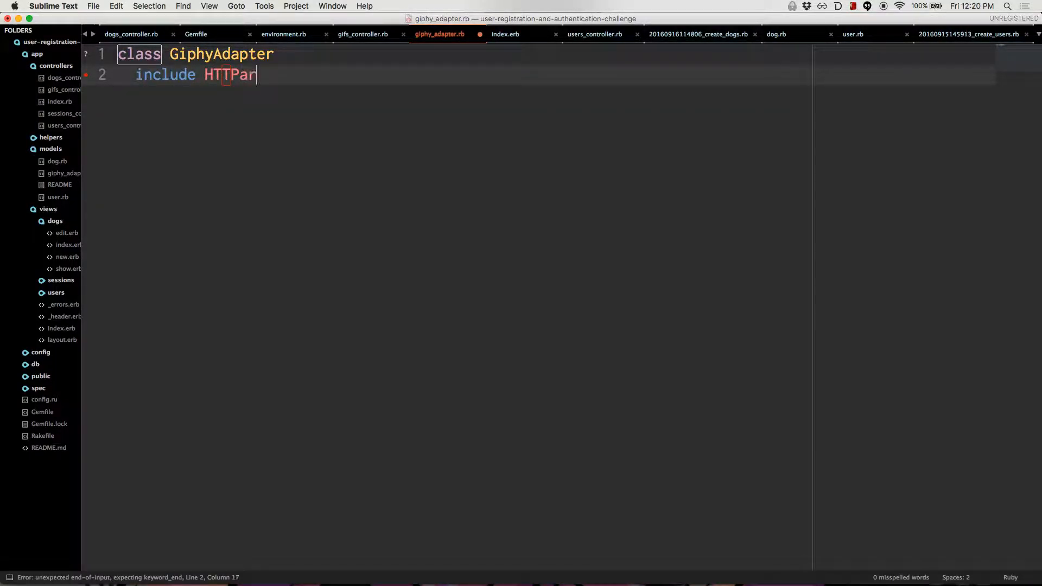
type("ty")
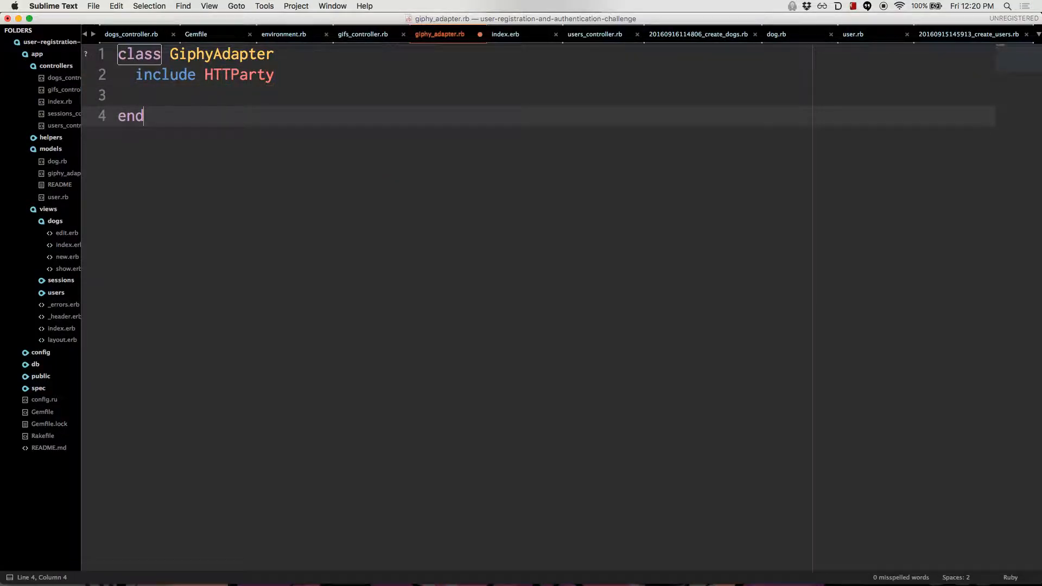
type("def")
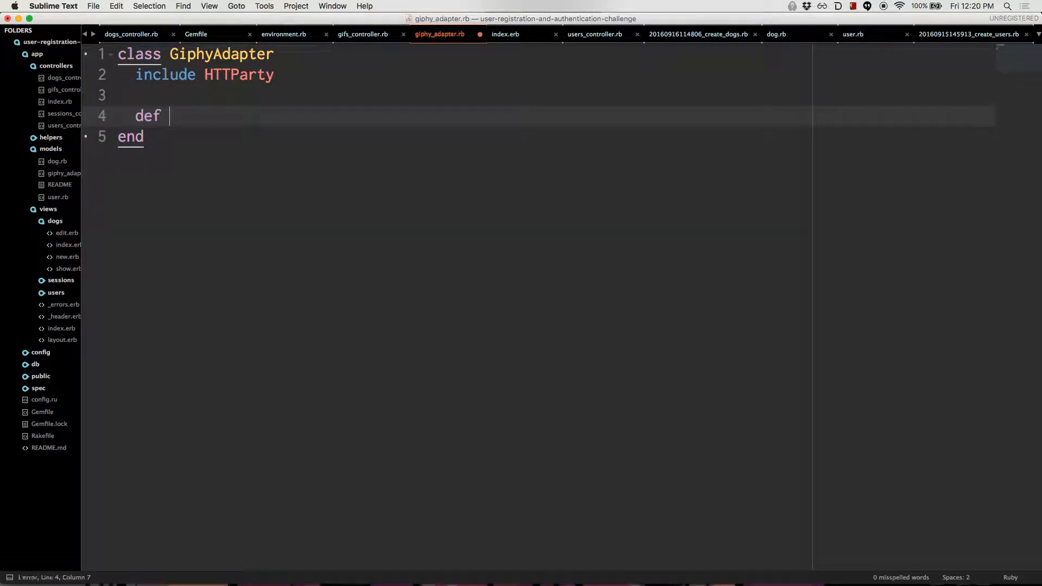
type("initialize")
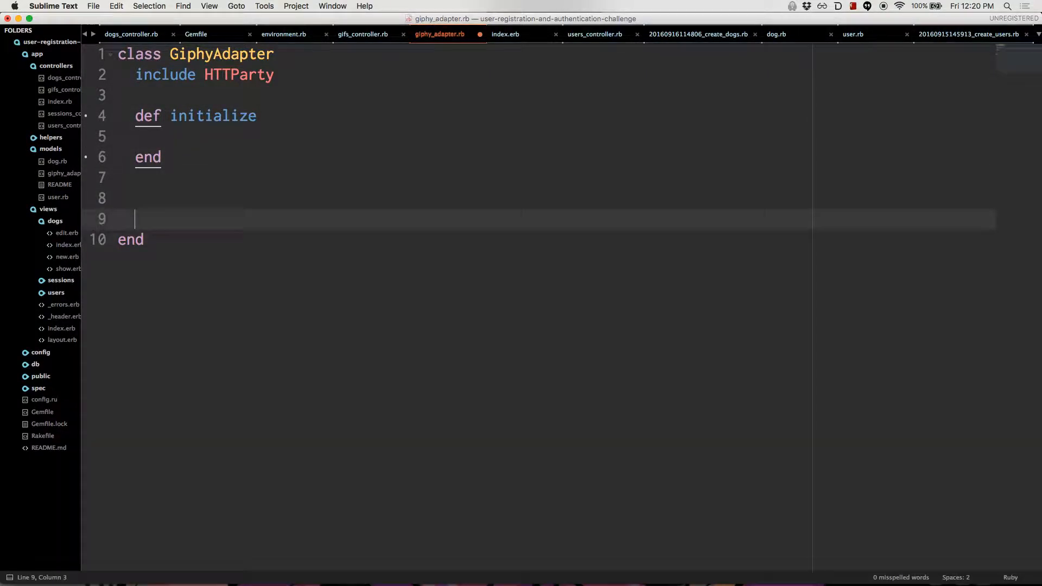
- Add test_endpoint(endpoint) calling self.class.get(endpoint), save, and return to the Gemfile
type("def test_")
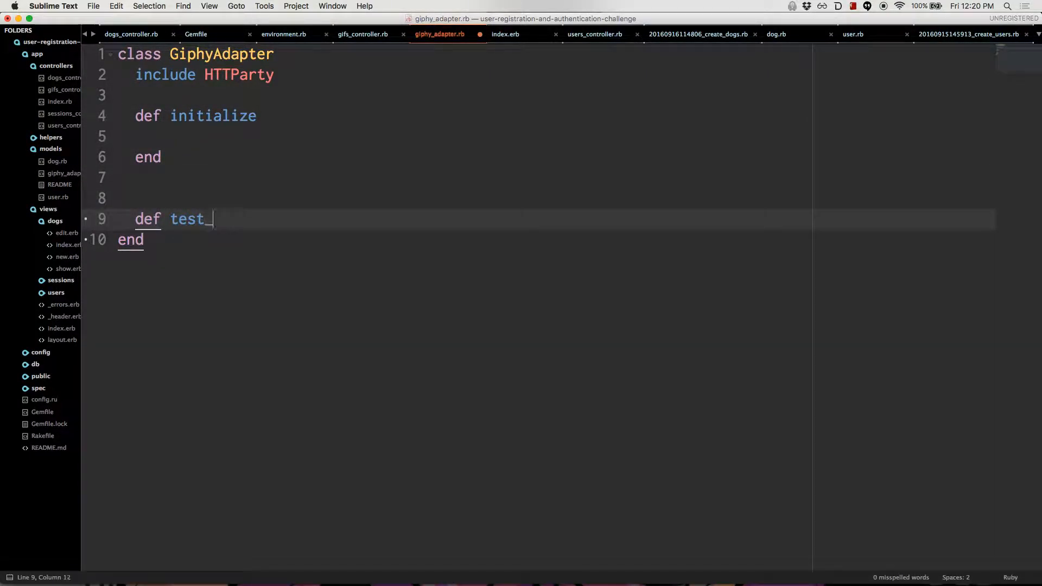
type("endpoint")
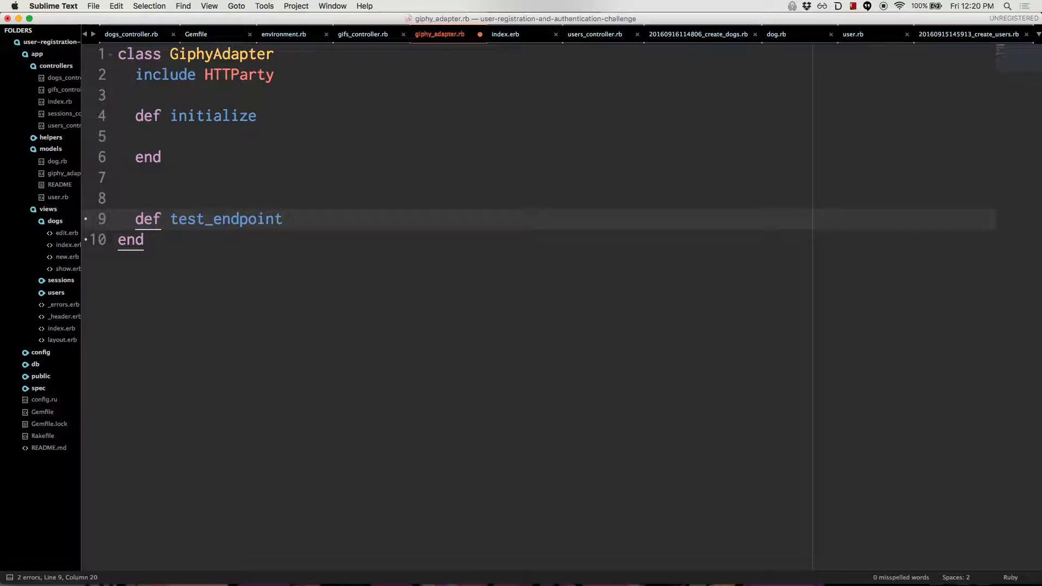
type("(endpoint")
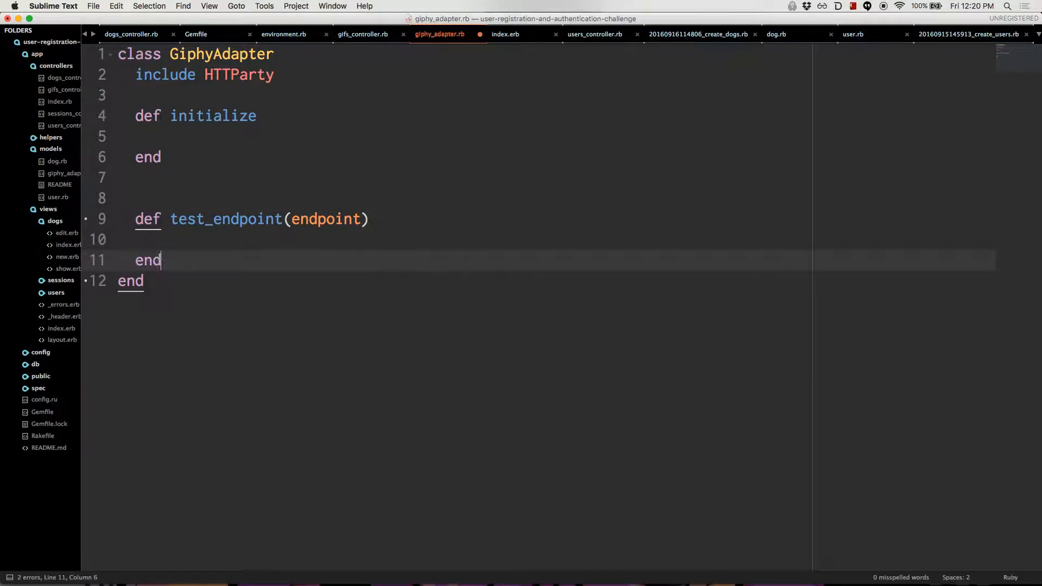
type("self.class.")
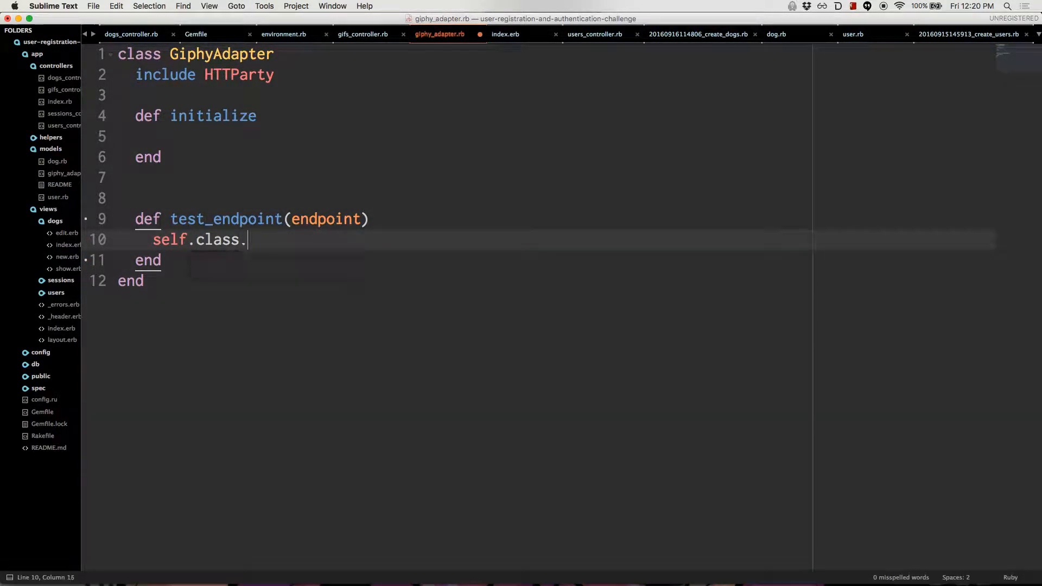
type("get(\"\")")
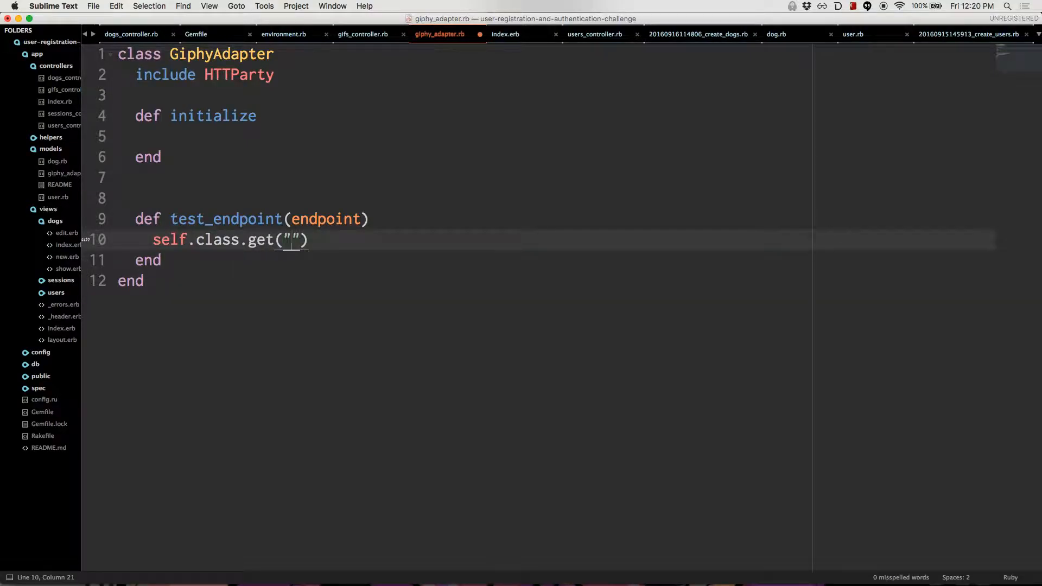
type("endpoint")
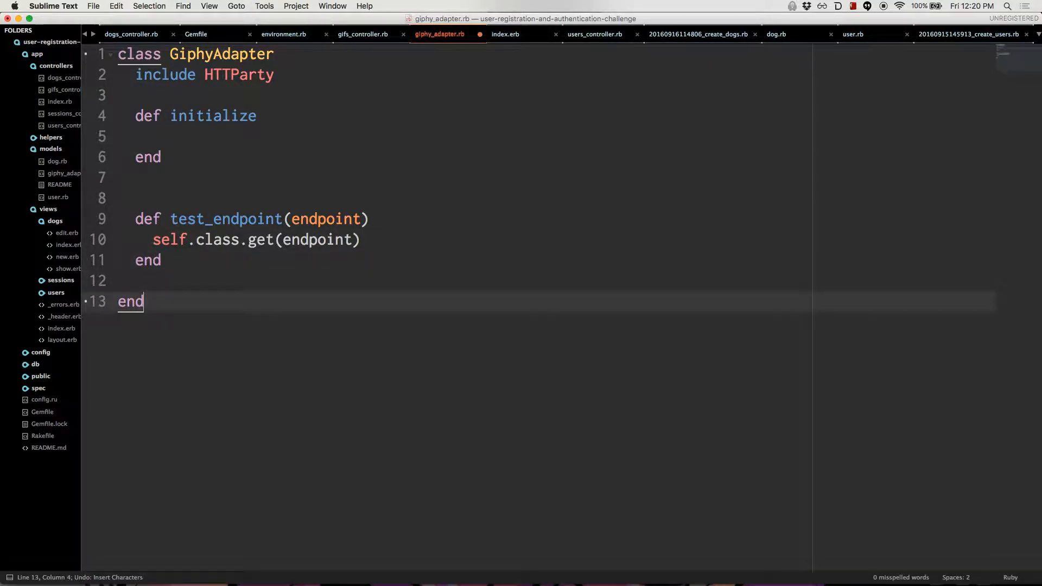
left_click(196, 34)
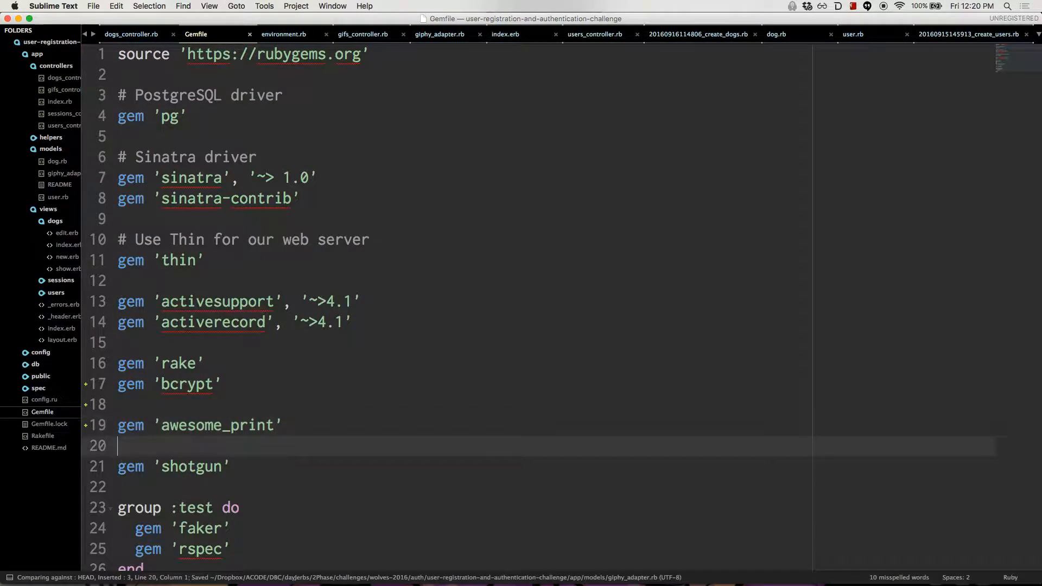
- Add gem 'httparty' to the Gemfile, require 'httparty' in giphy_adapter.rb, and start a get route in gifs_controller.rb
type("gem 'h")
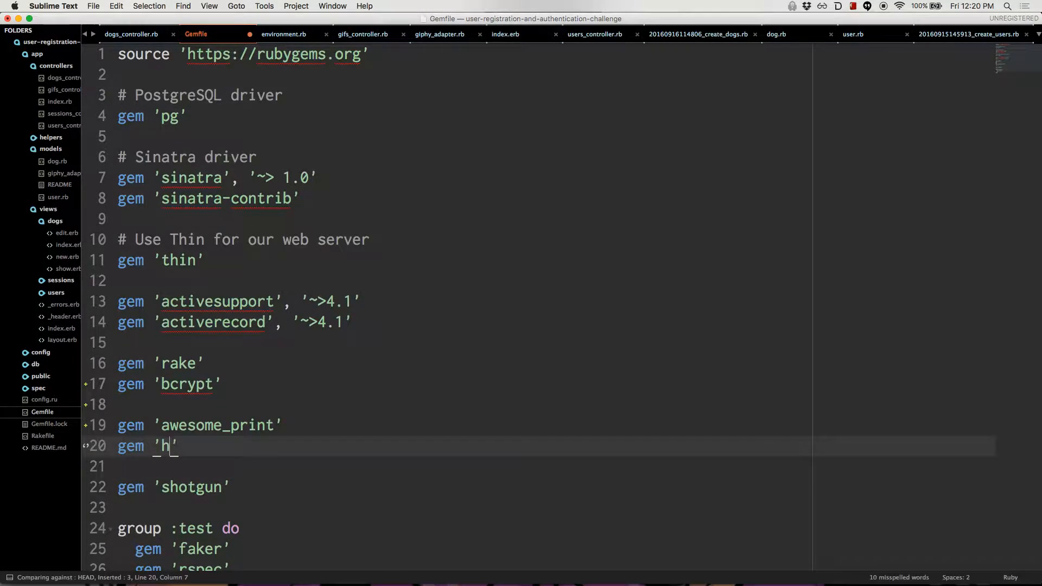
type("ttparty")
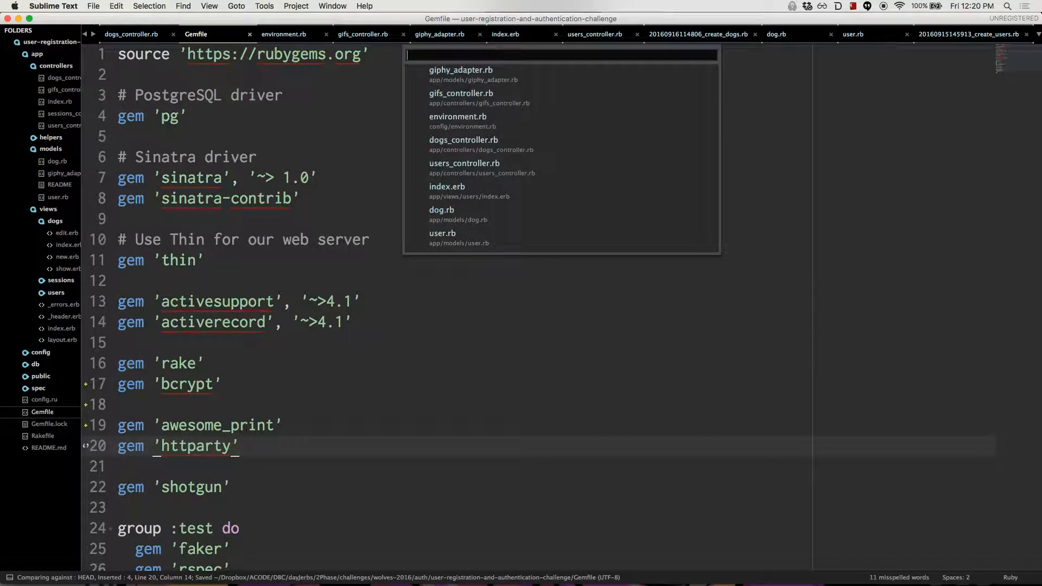
type("gi")
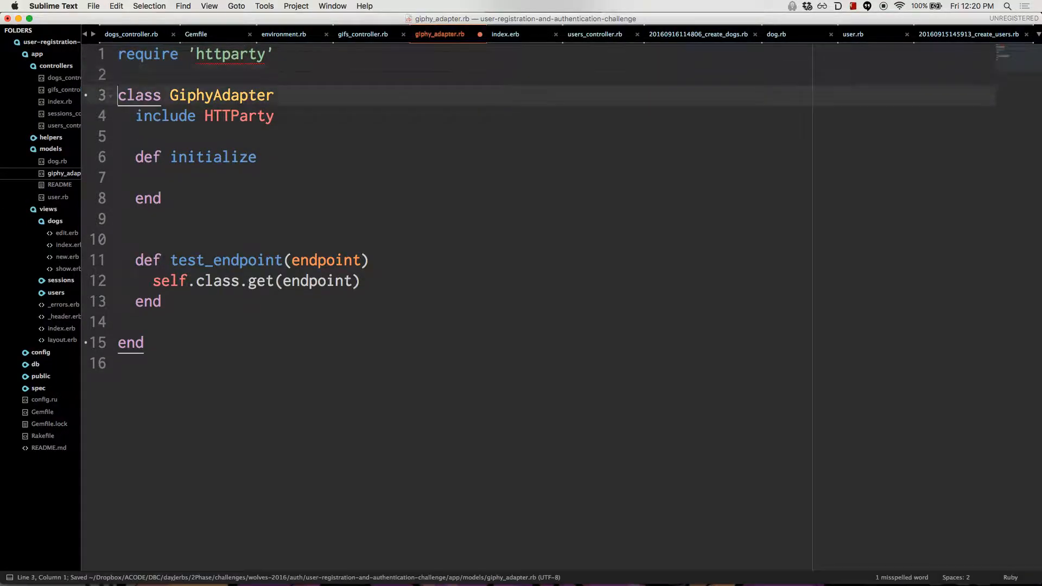
left_click(119, 362)
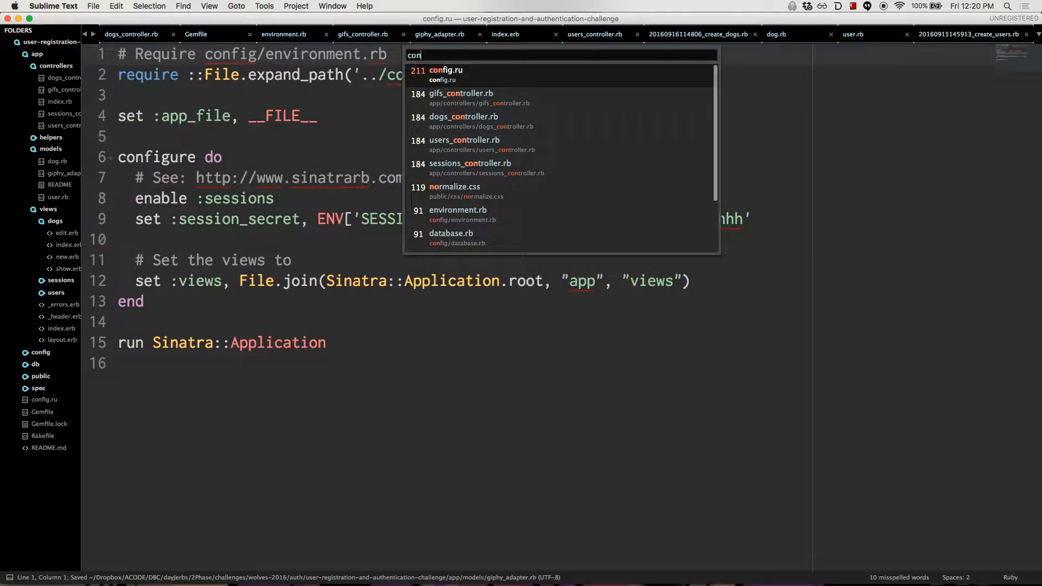
left_click(461, 93)
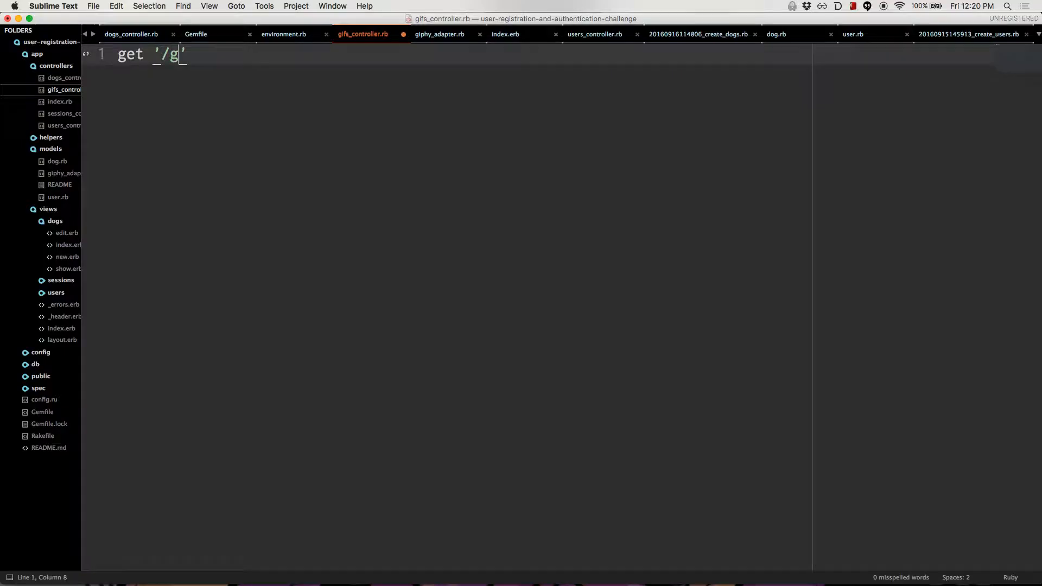
- Make the '/gifs' route render gifs/index and create a new index.erb under views/gifs
type("ifs")
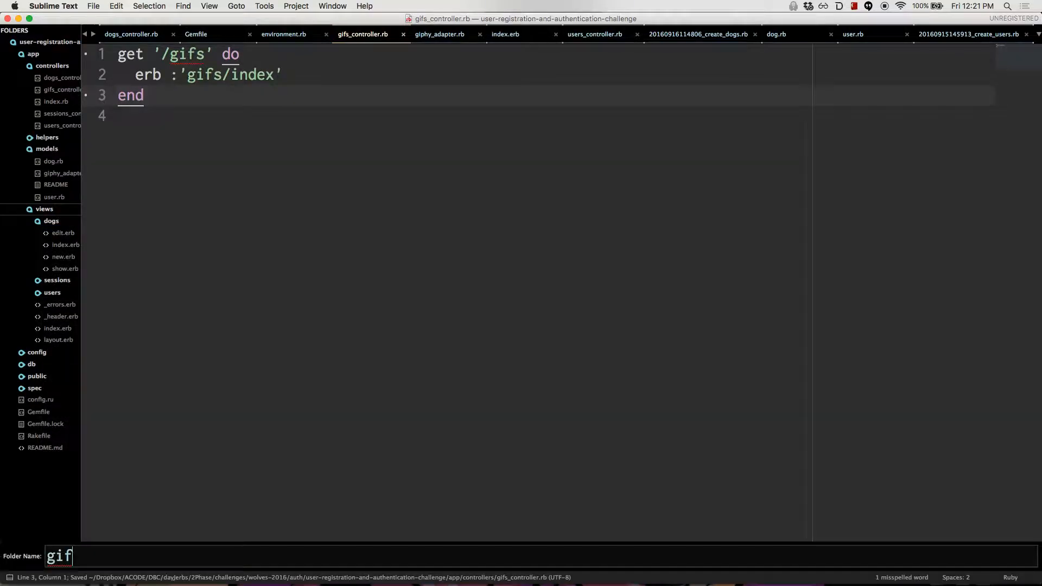
right_click(52, 281)
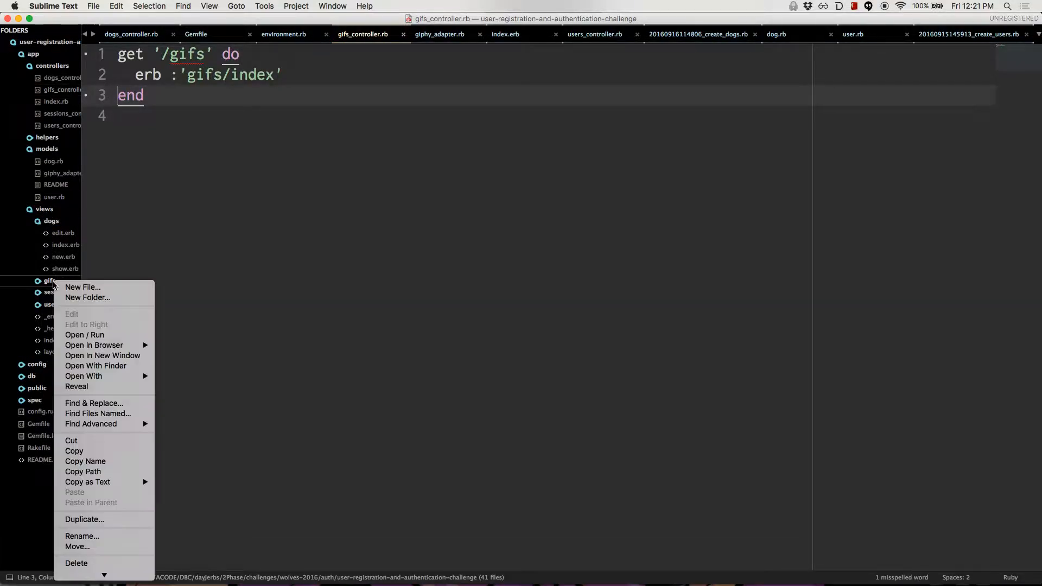
left_click(82, 287)
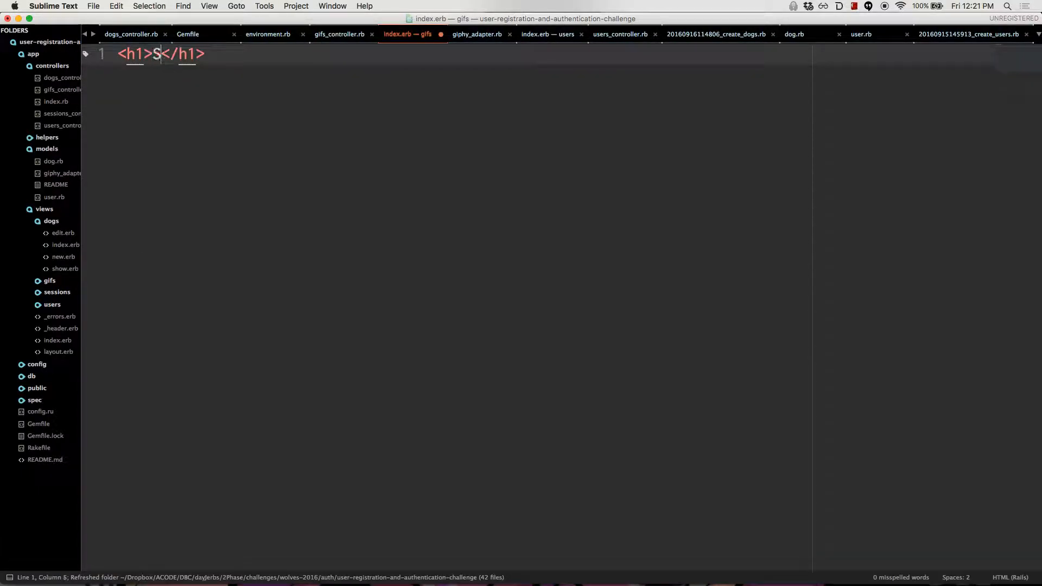
- Write the heading <h1>Show ME the Funnys</h1> as the view's first line
type("how ME the")
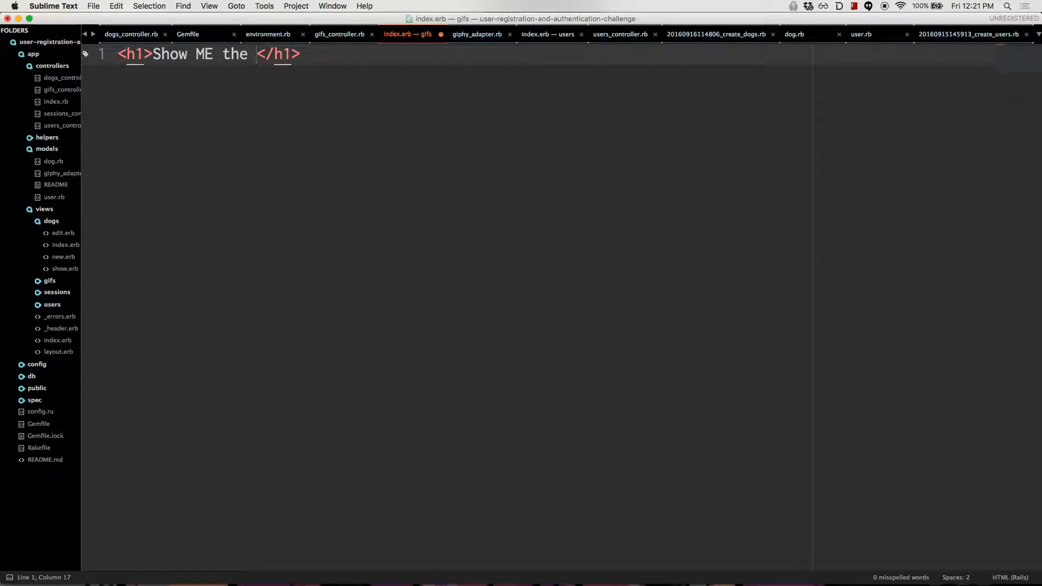
type("F")
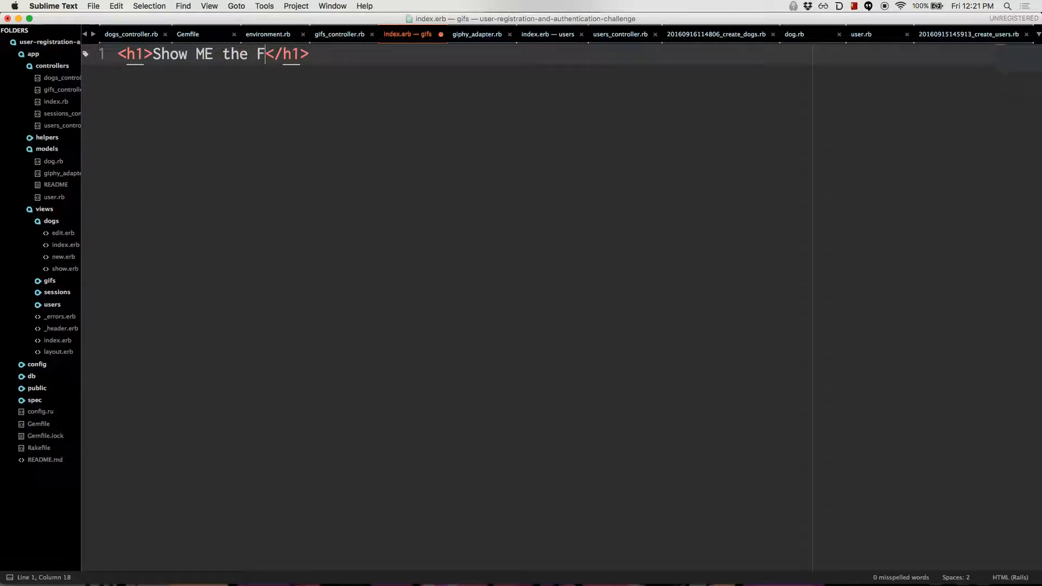
type("unnys")
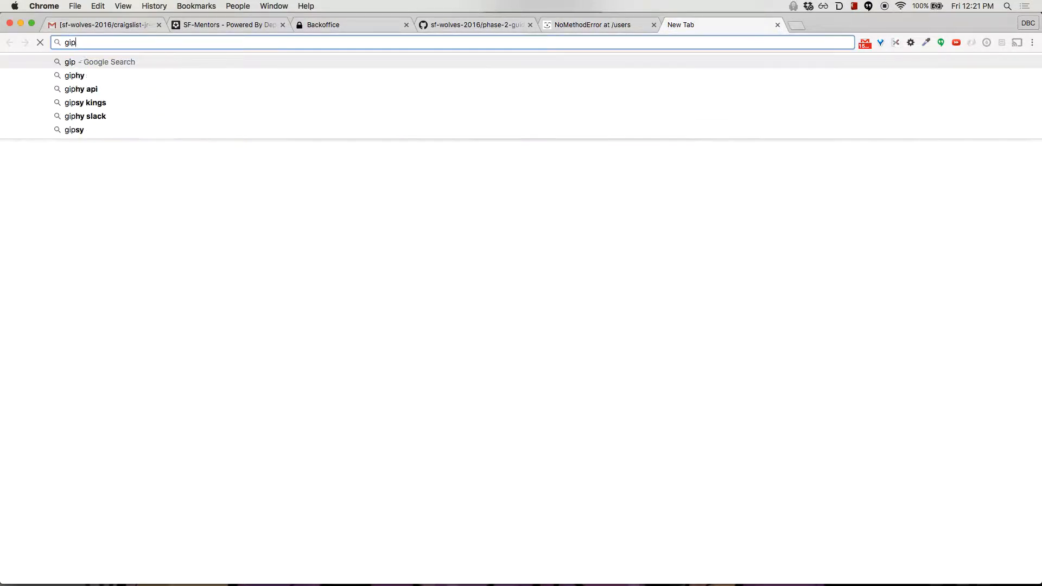
- Search Google for 'giphy api' and reach Giphy's API documentation on GitHub
left_click(80, 89)
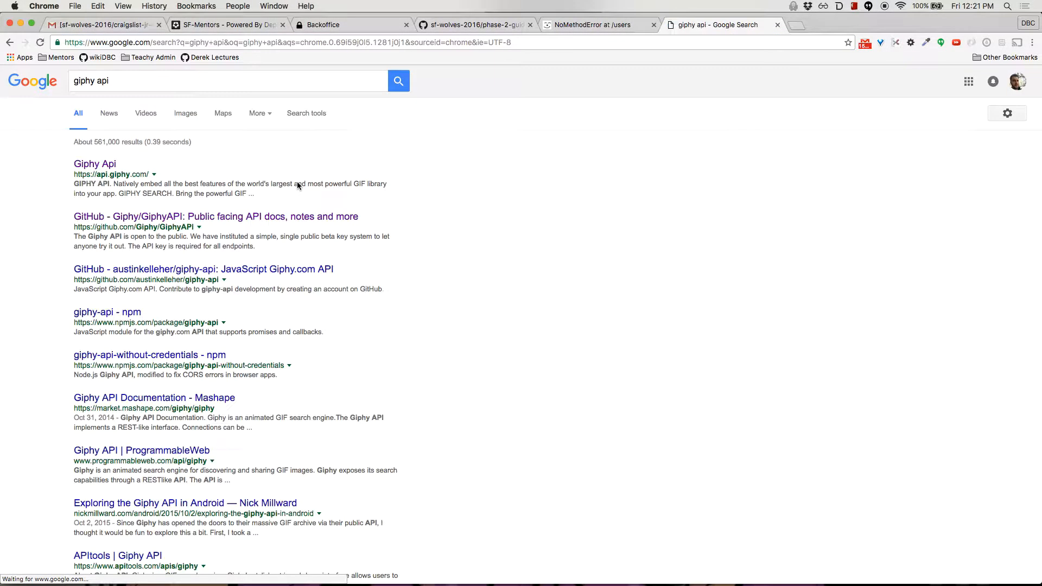
left_click(93, 164)
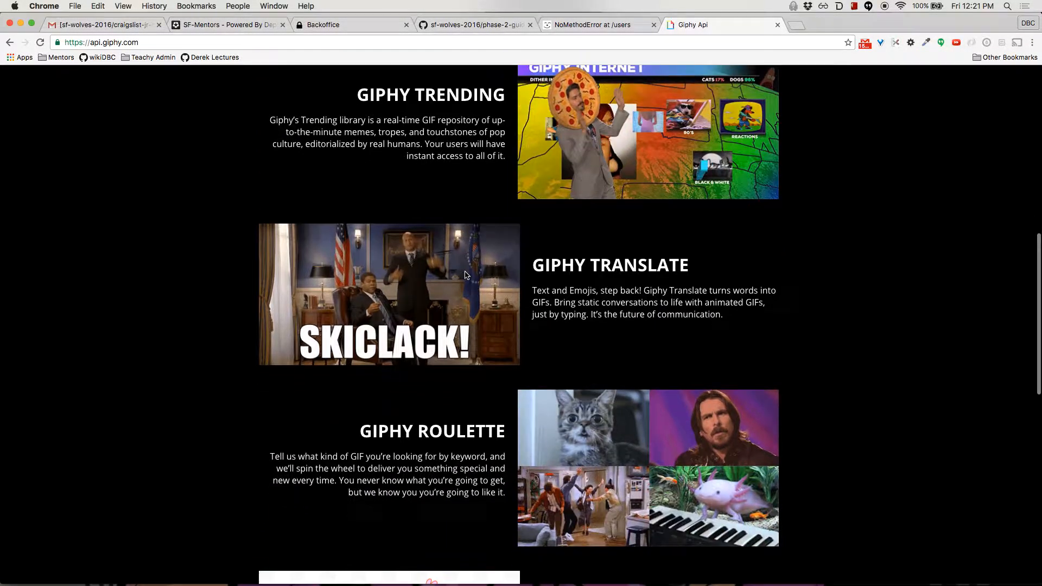
scroll("down", 3)
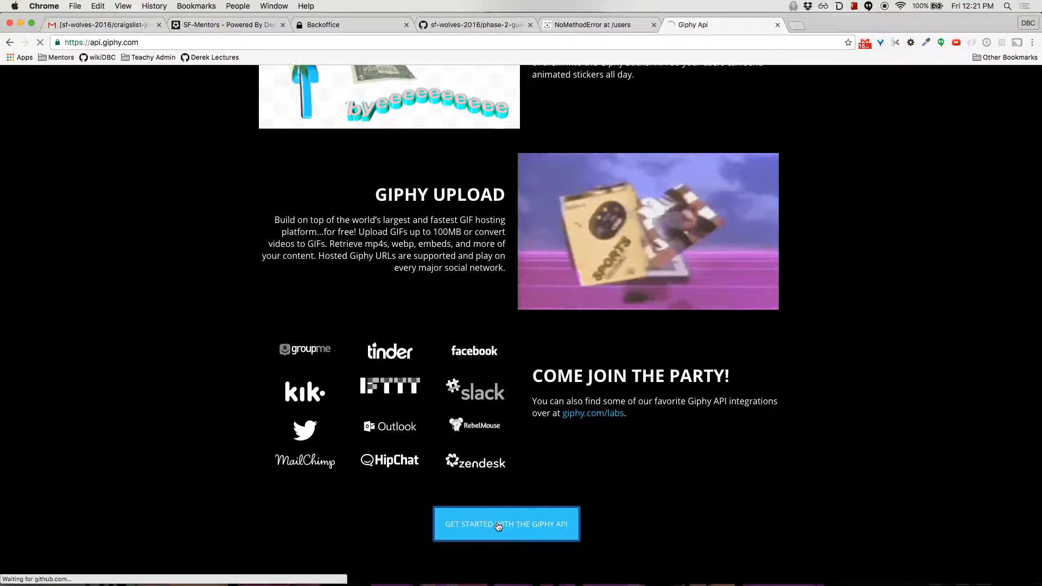
left_click(506, 523)
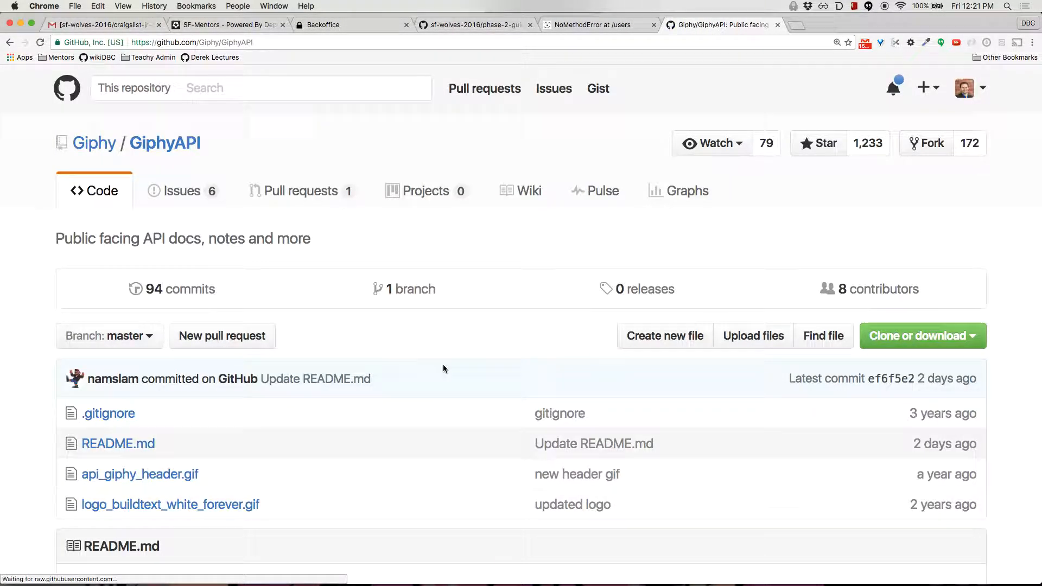
- Scroll the README to the public beta key and search endpoint, selecting the api.giphy.com host
scroll("down", 3)
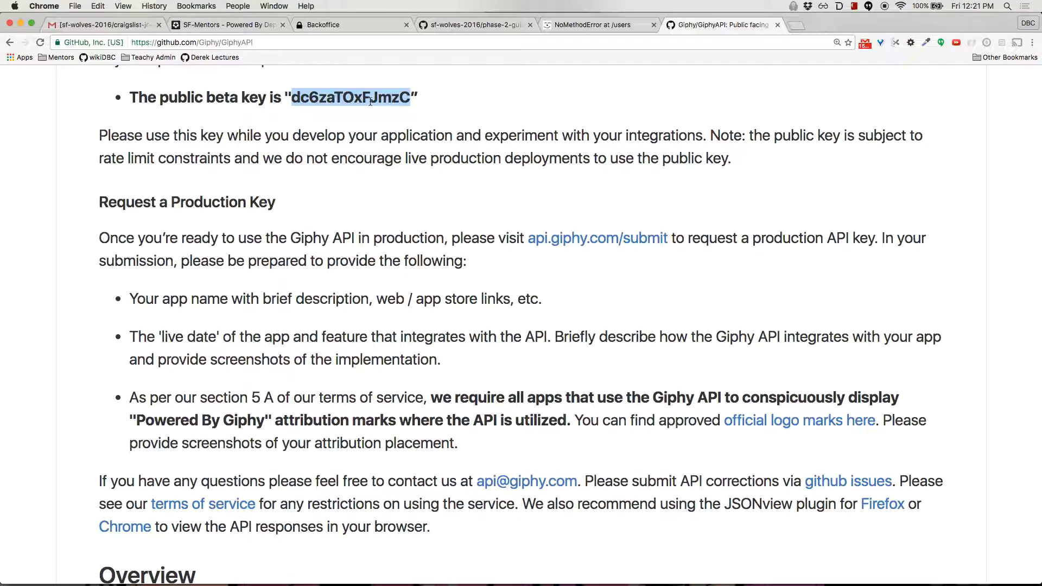
scroll("down", 3)
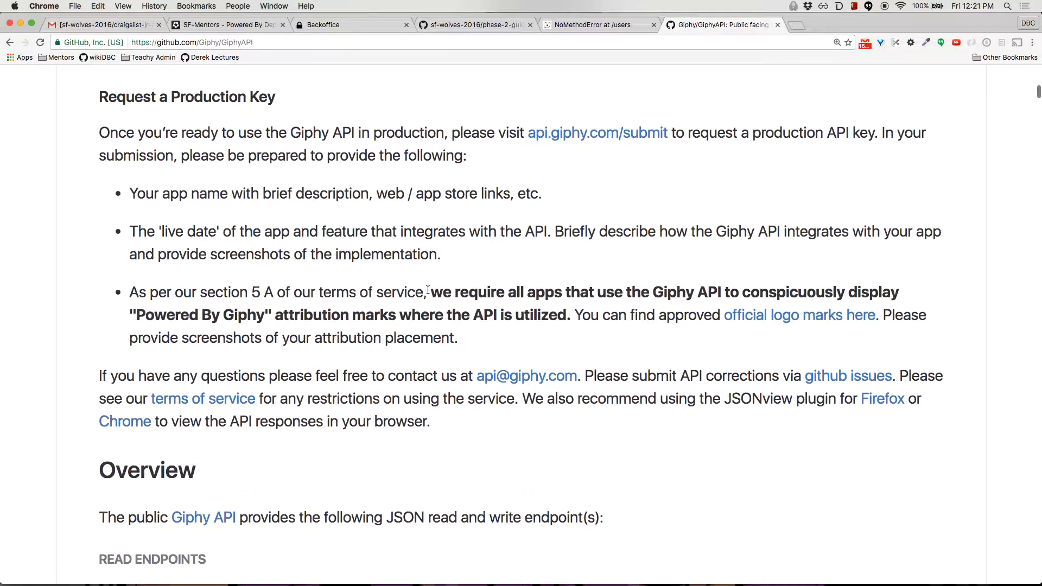
scroll("down", 3)
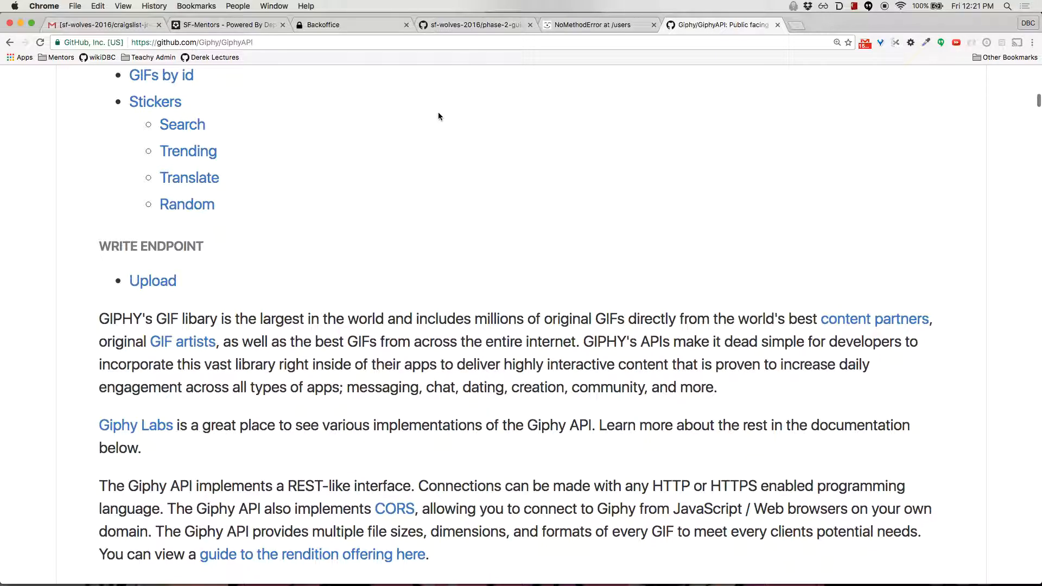
scroll("down", 3)
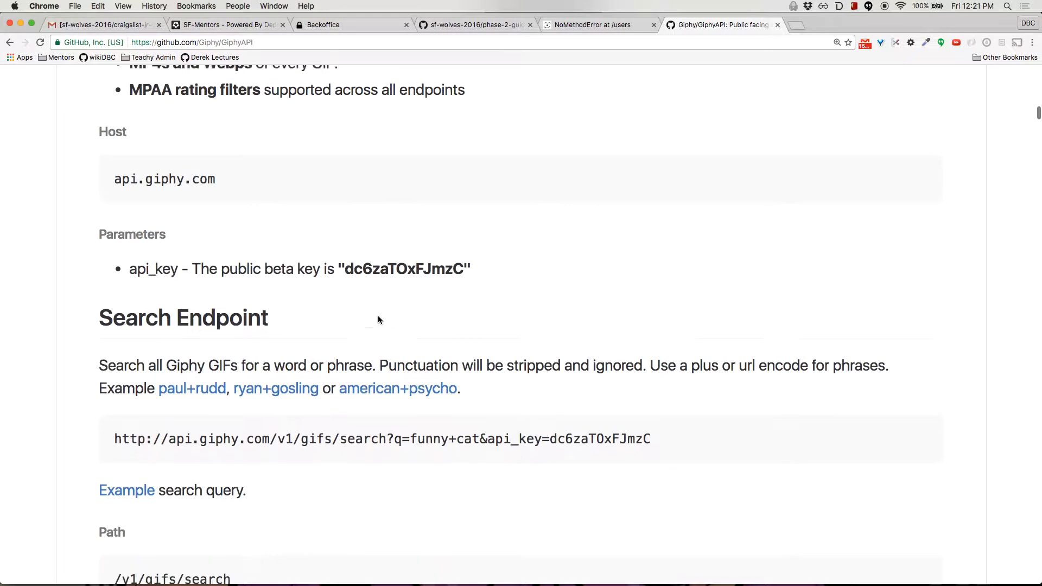
double_click(164, 119)
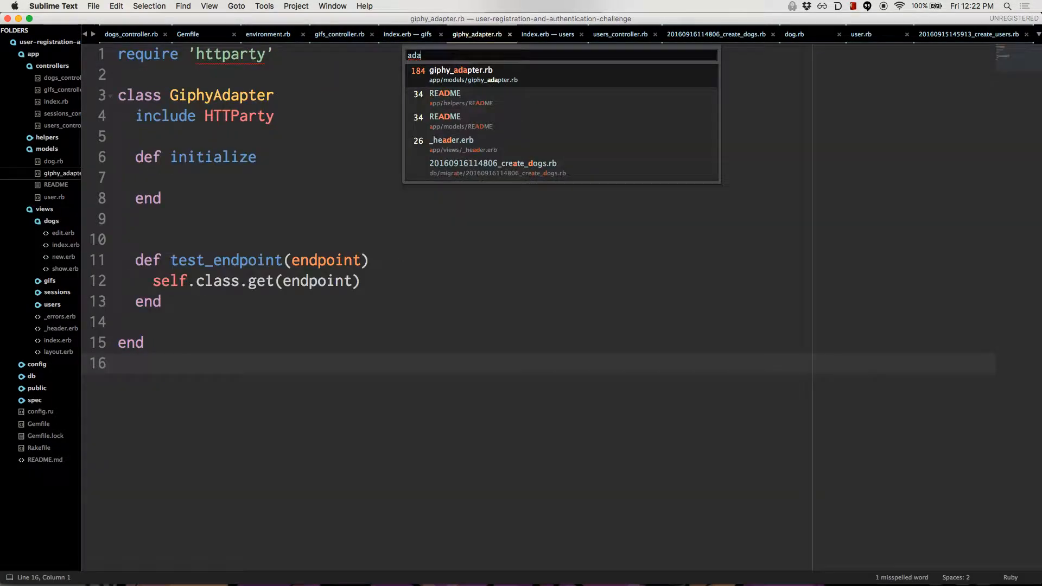
key("escape")
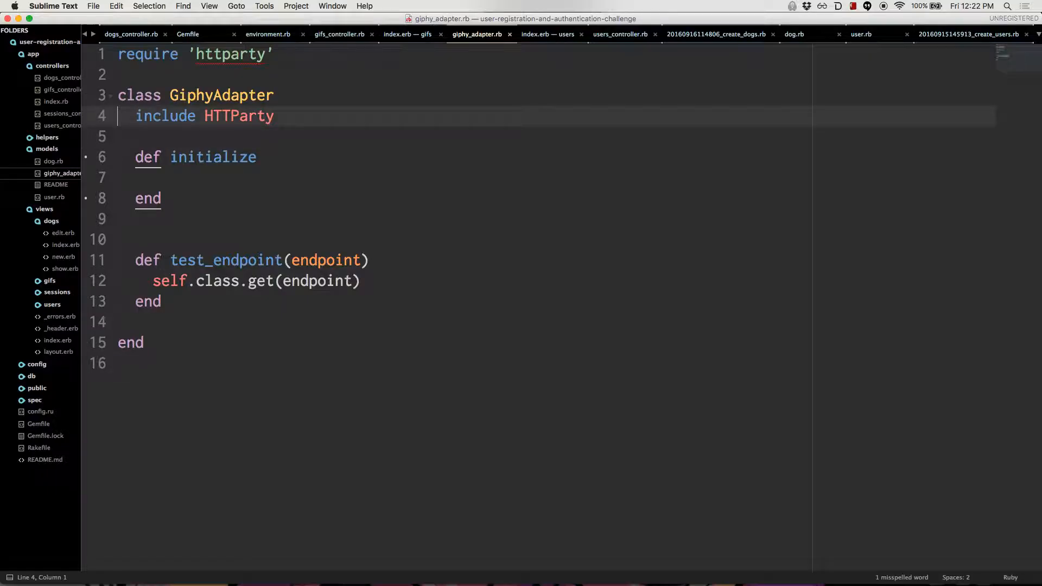
type("base_")
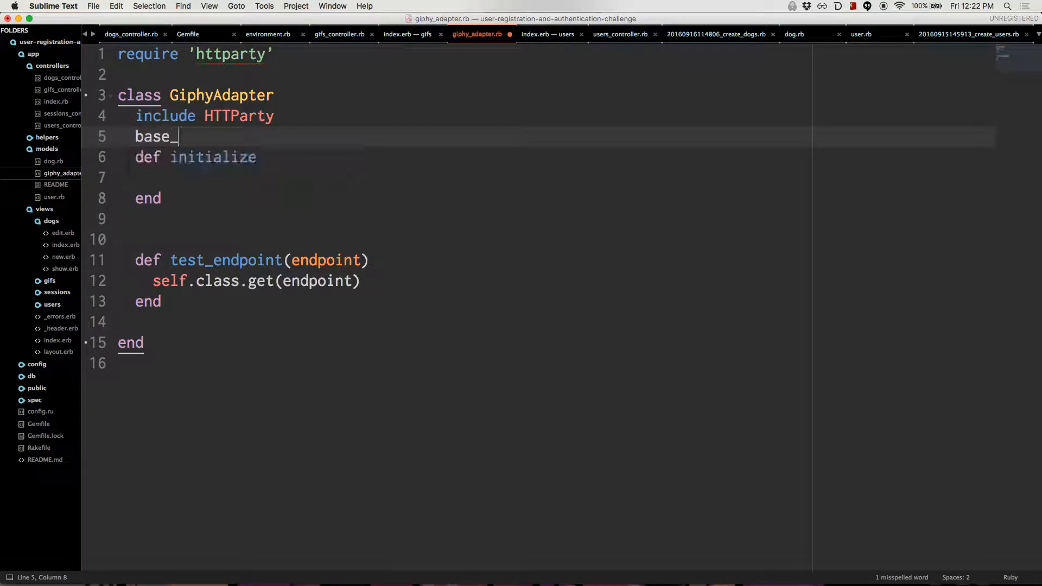
type("uri")
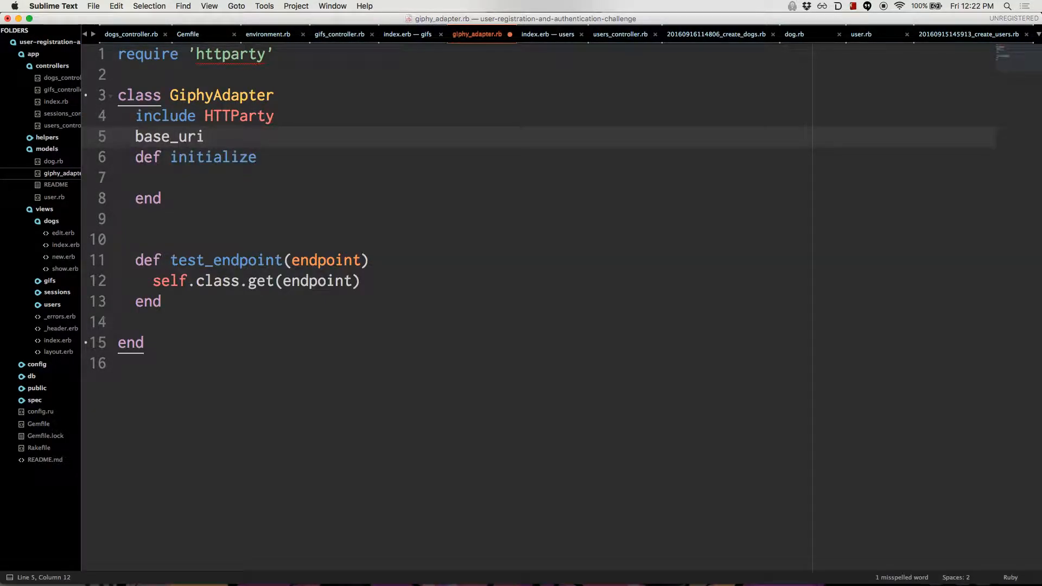
type("\"api.giphy.com\"")
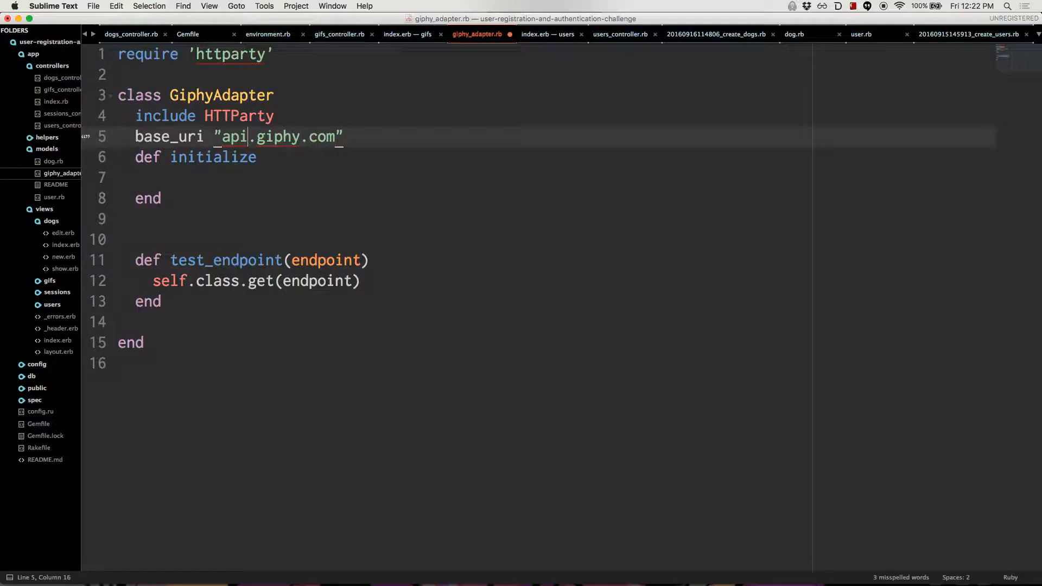
type("http://")
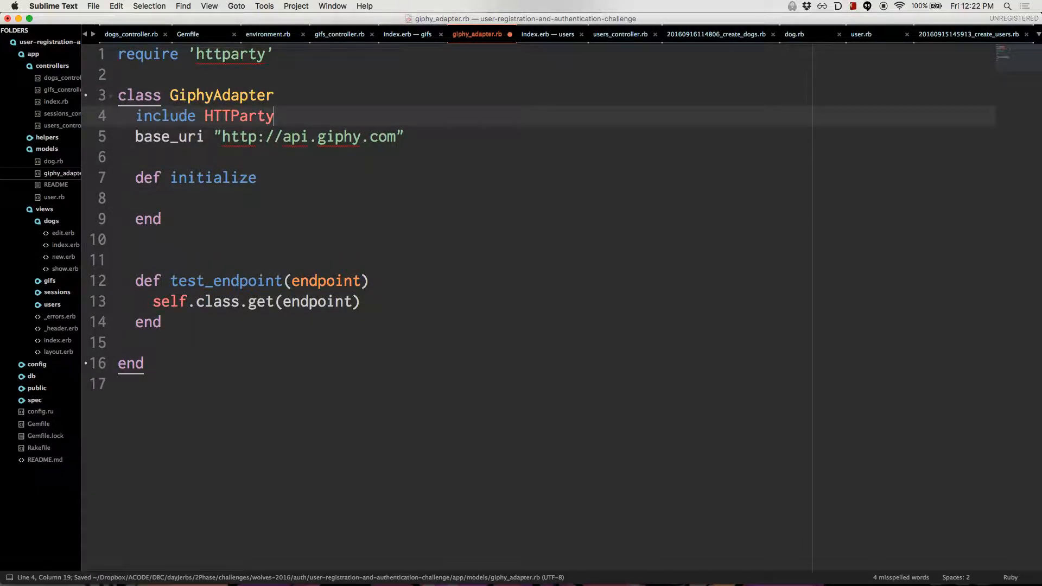
key("enter")
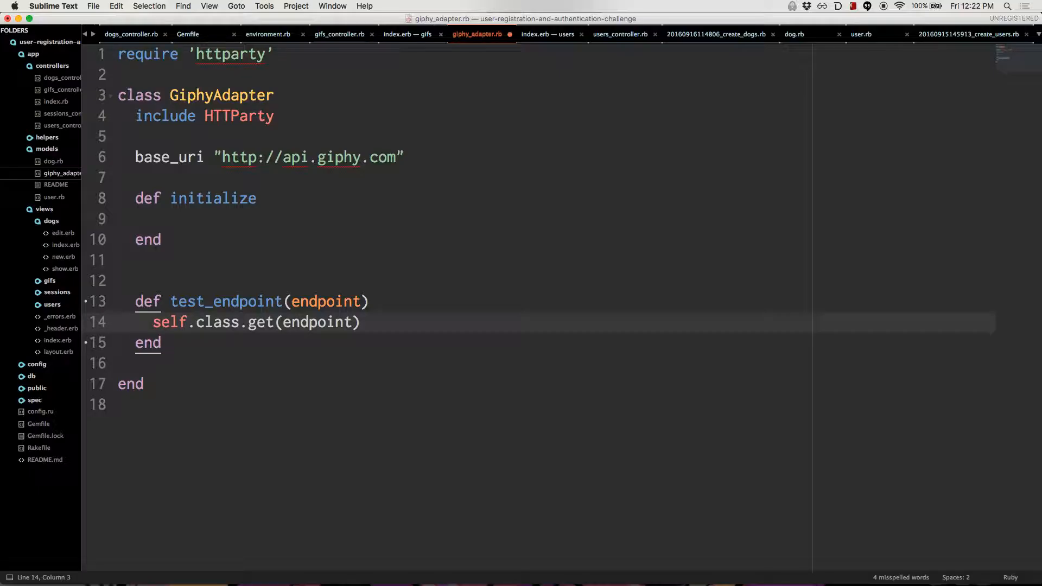
left_click(339, 34)
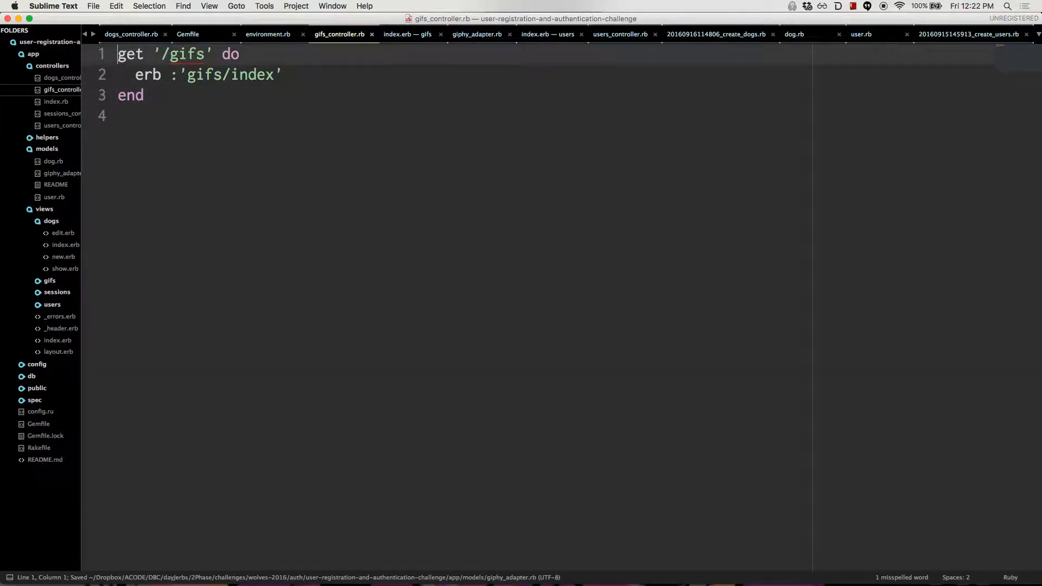
type("@giphy = Gi")
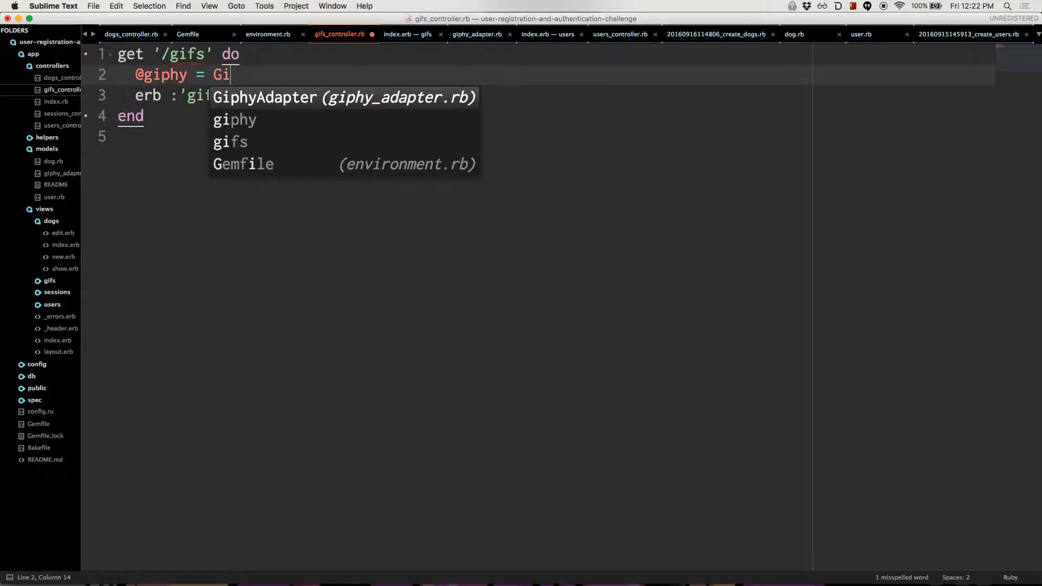
type("p")
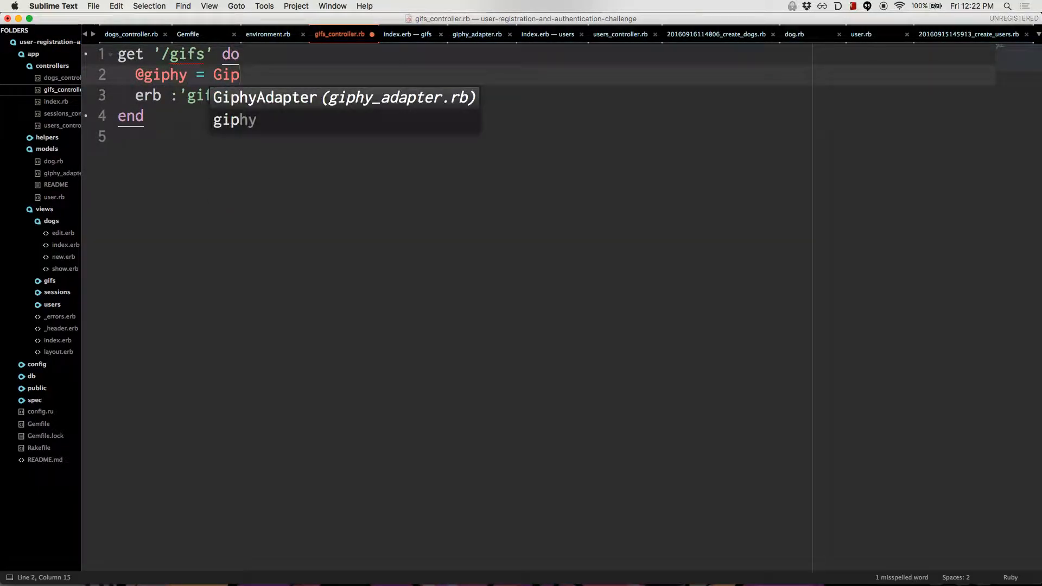
type("hyAdapter.new")
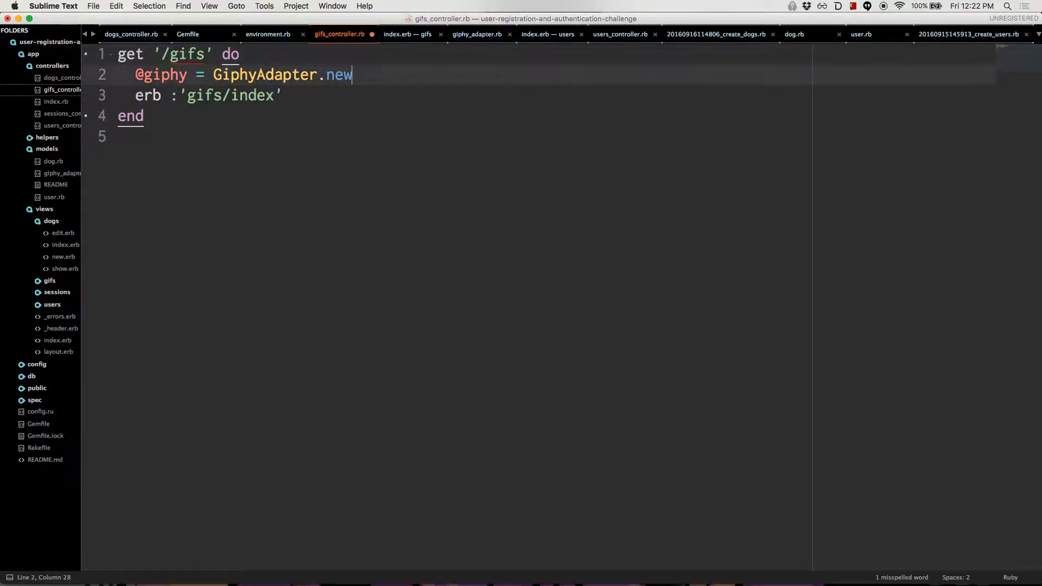
type("@gip")
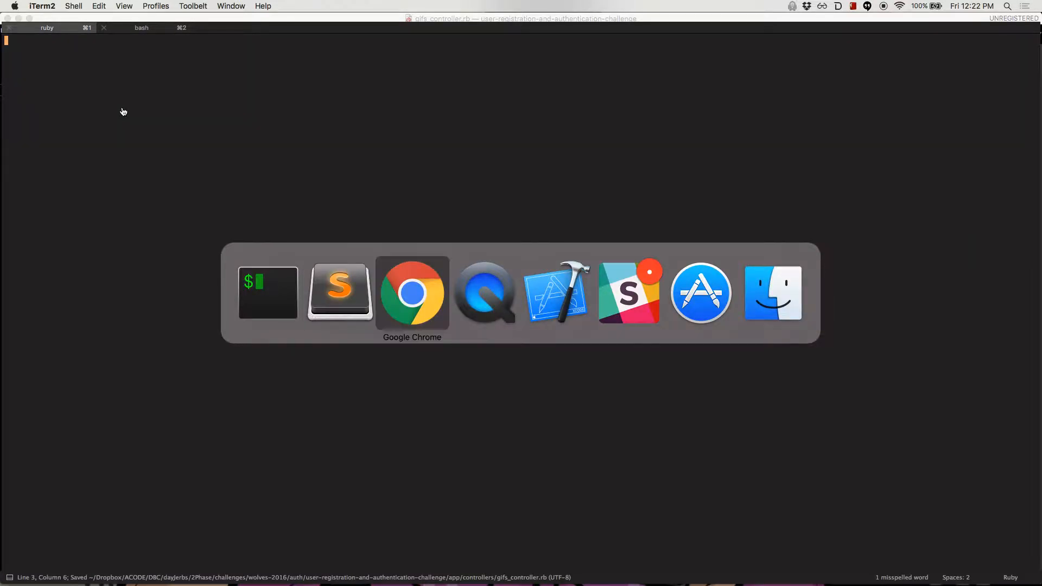
- Reset the database from the idle shell session, re-migrating the users and dogs tables
left_click(412, 292)
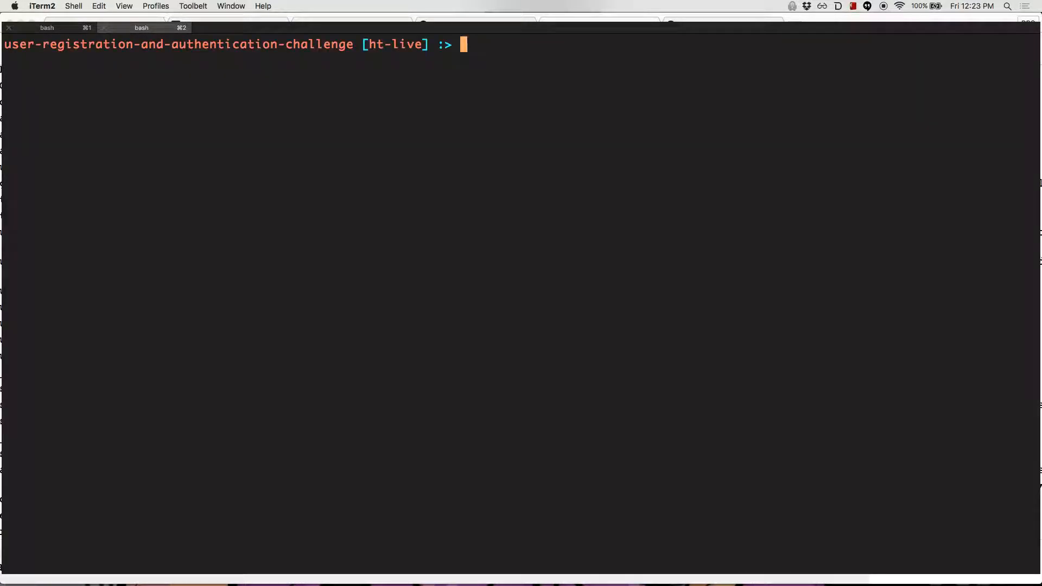
type("2reset")
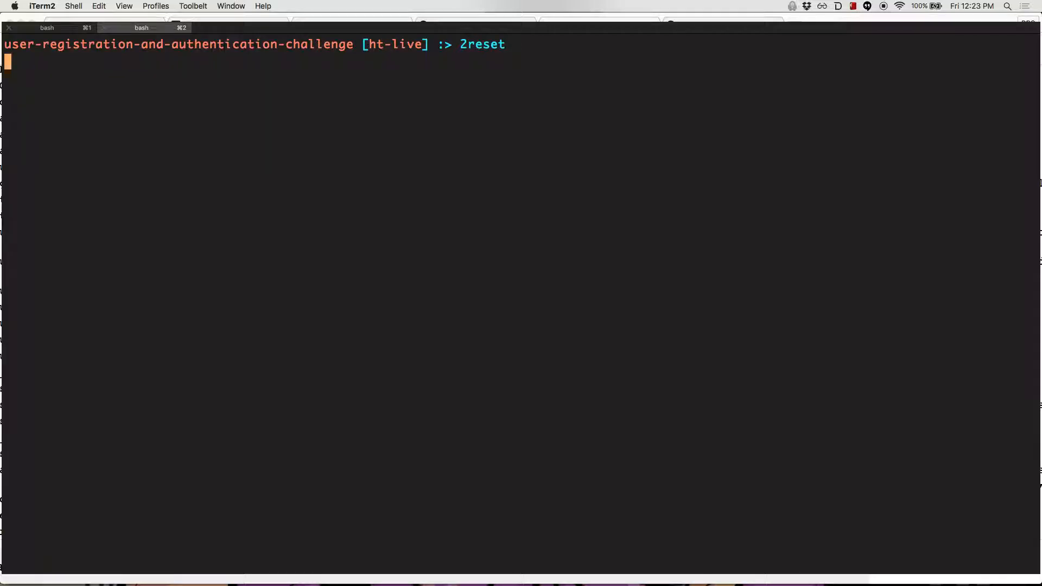
key("Return")
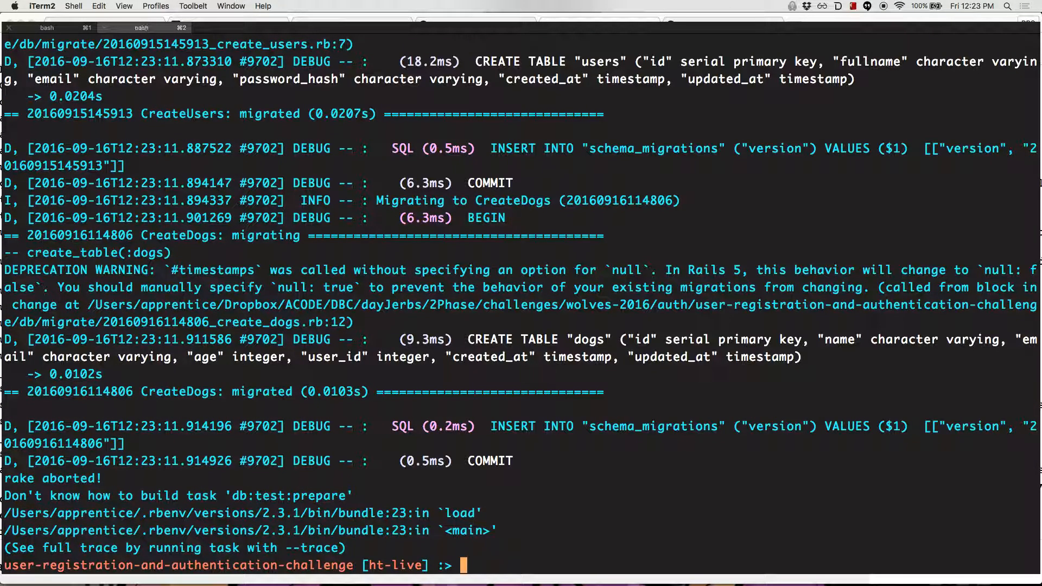
- Start a Ruby console and call test_endpoint on the adapter, reviewing Giphy's raw HTML response
type("be shot")
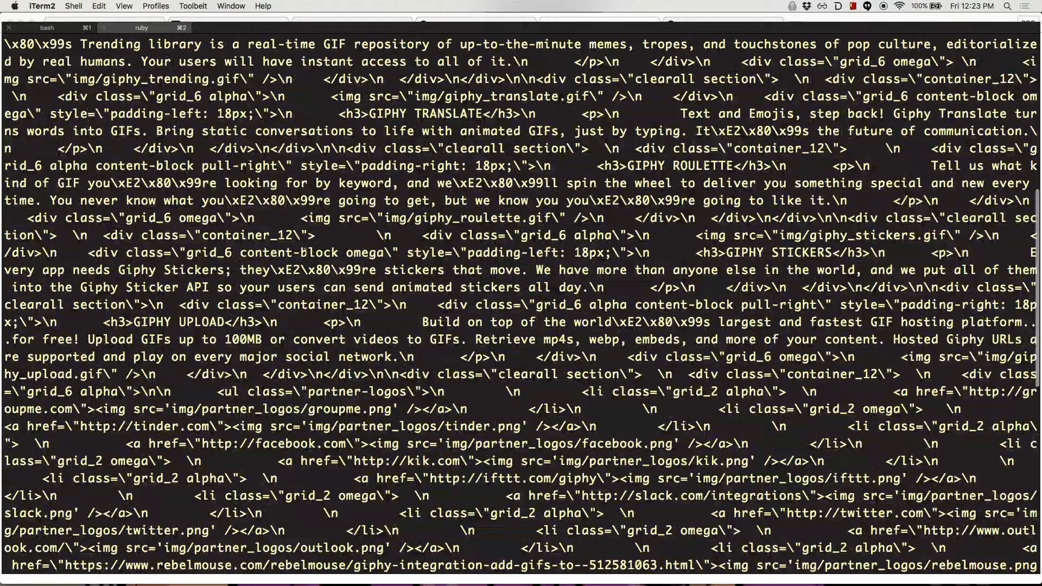
scroll("up", 3)
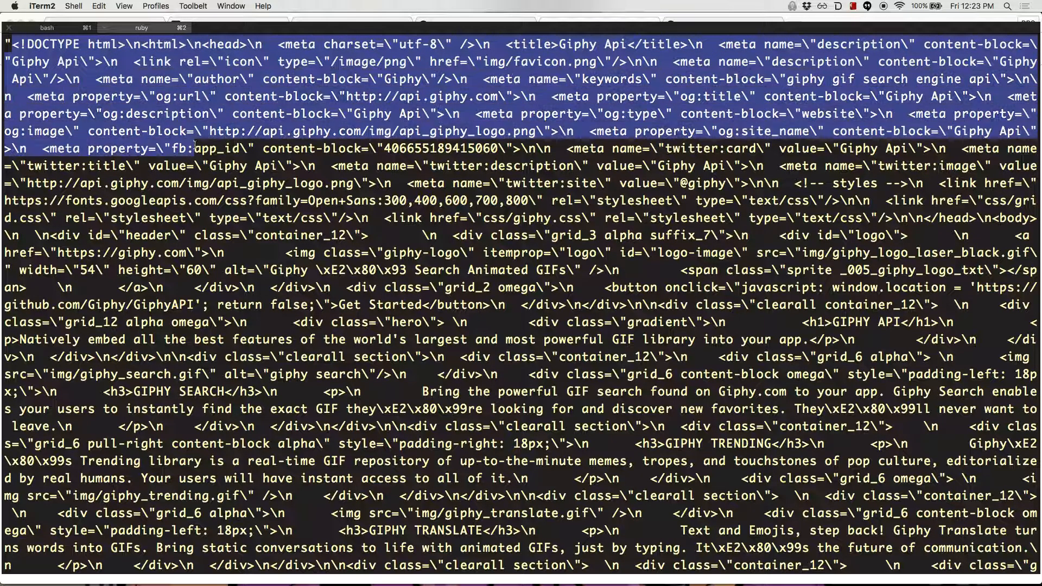
scroll("down", 3)
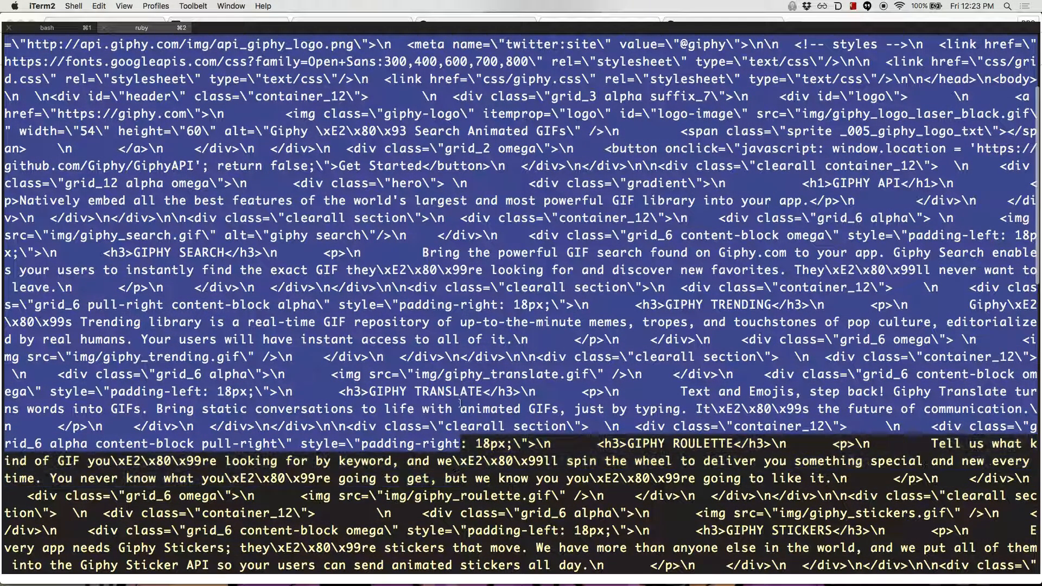
scroll("up", 3)
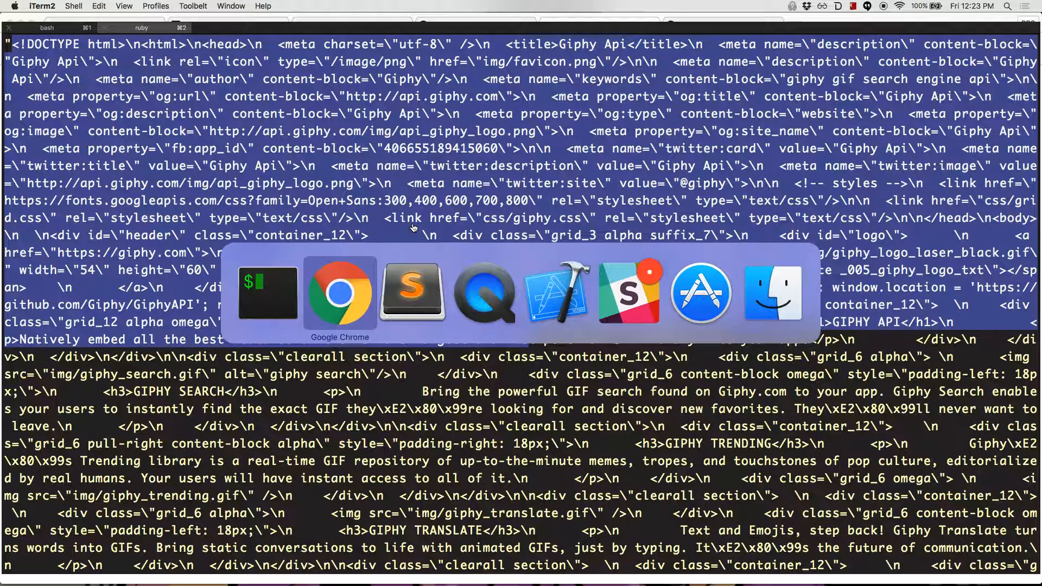
- Select and copy the example funny cat search endpoint URL from the Giphy API docs
left_click(339, 292)
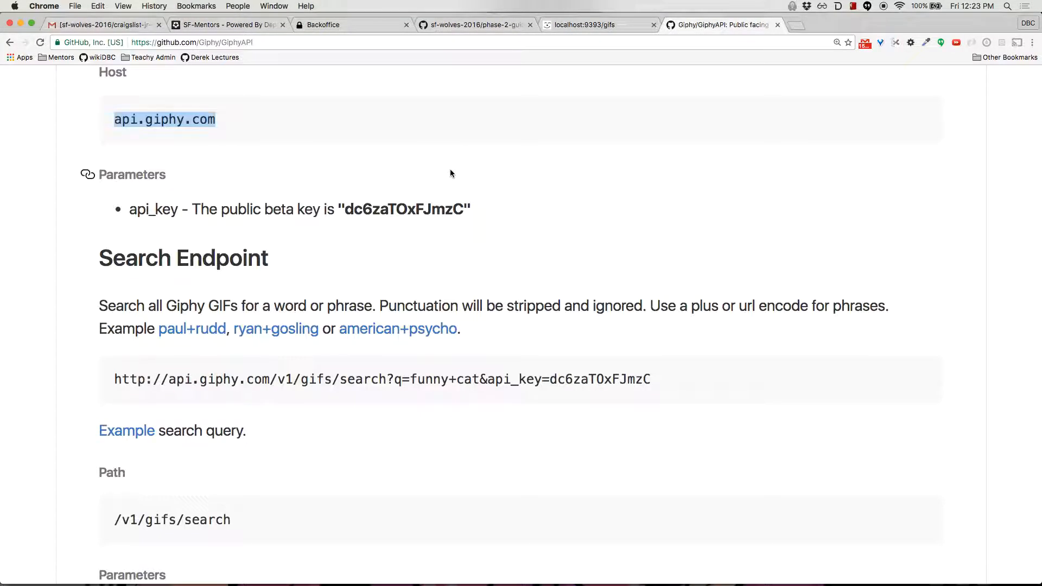
scroll("down", 3)
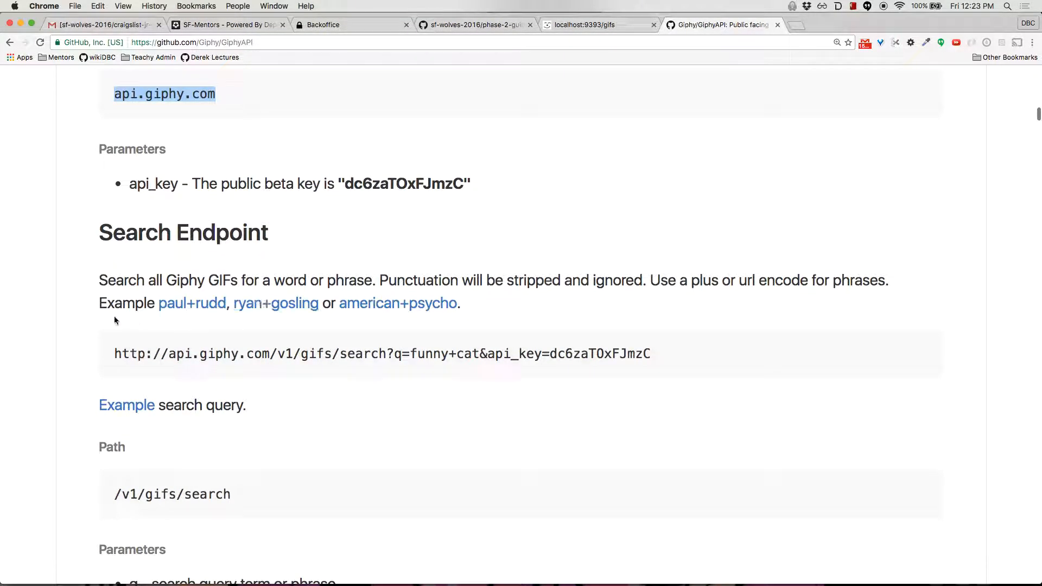
mouse_move(284, 357)
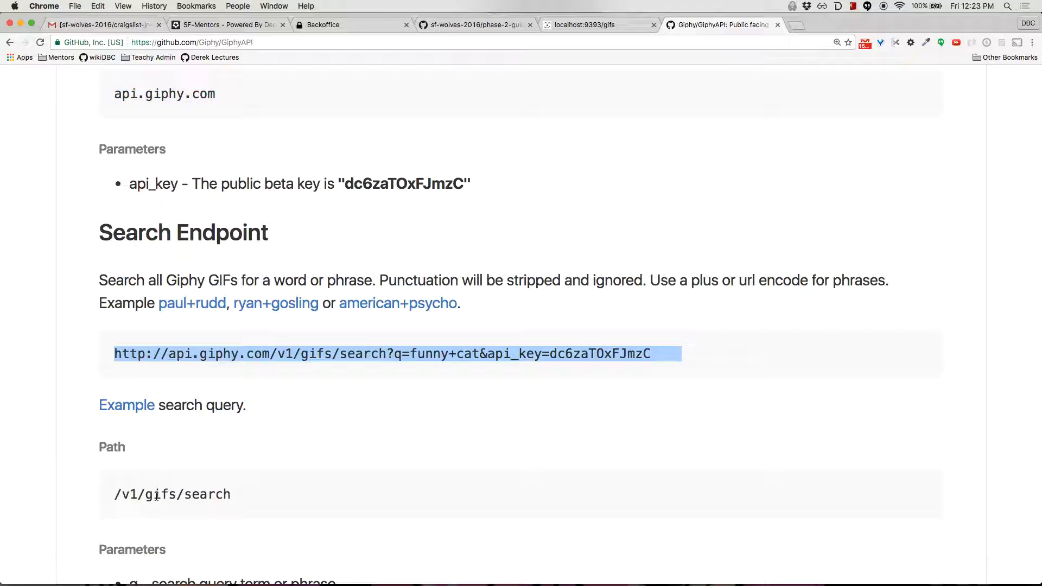
double_click(173, 494)
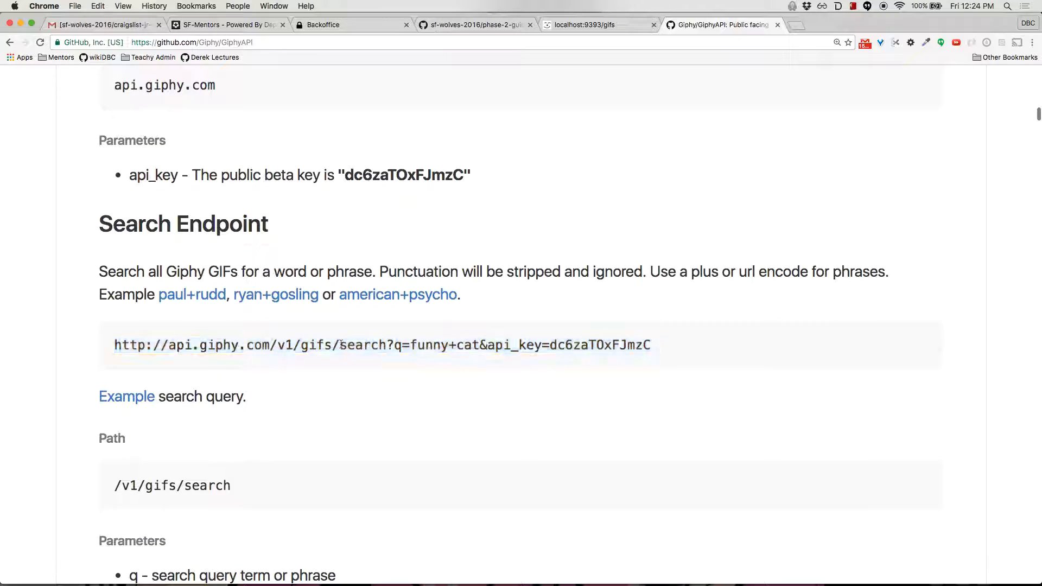
double_click(363, 345)
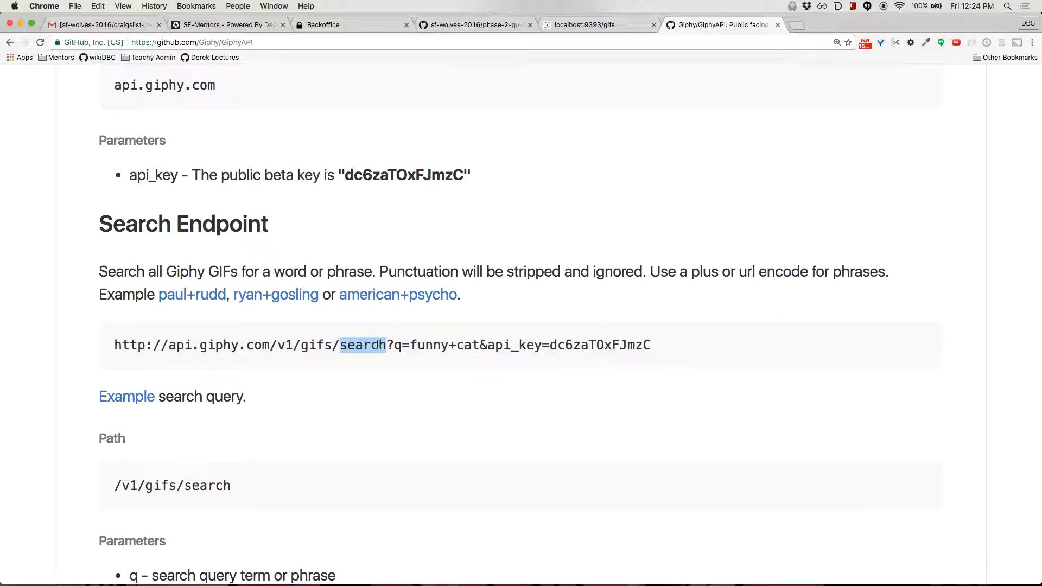
left_click(391, 345)
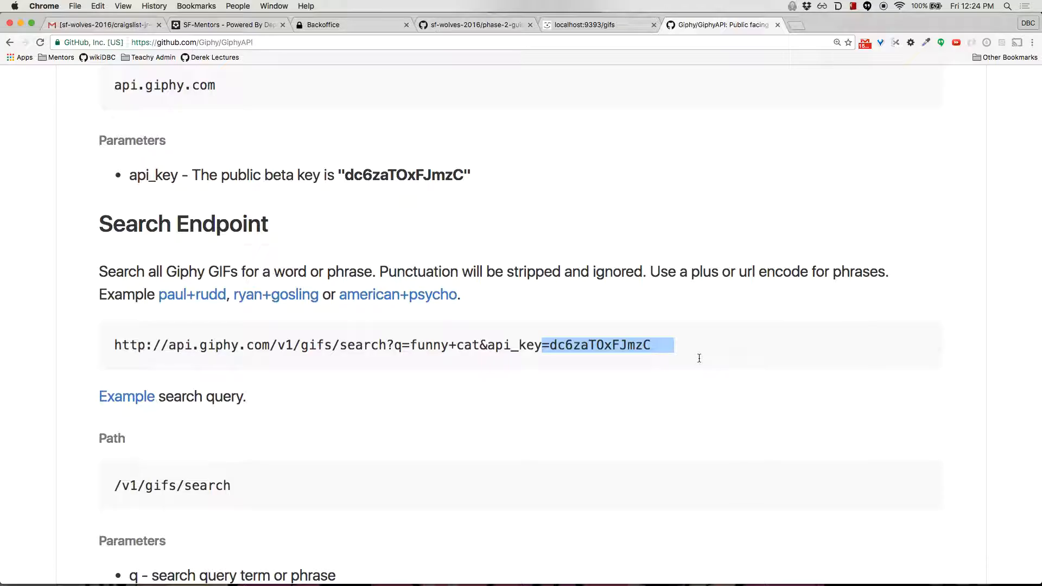
triple_click(392, 344)
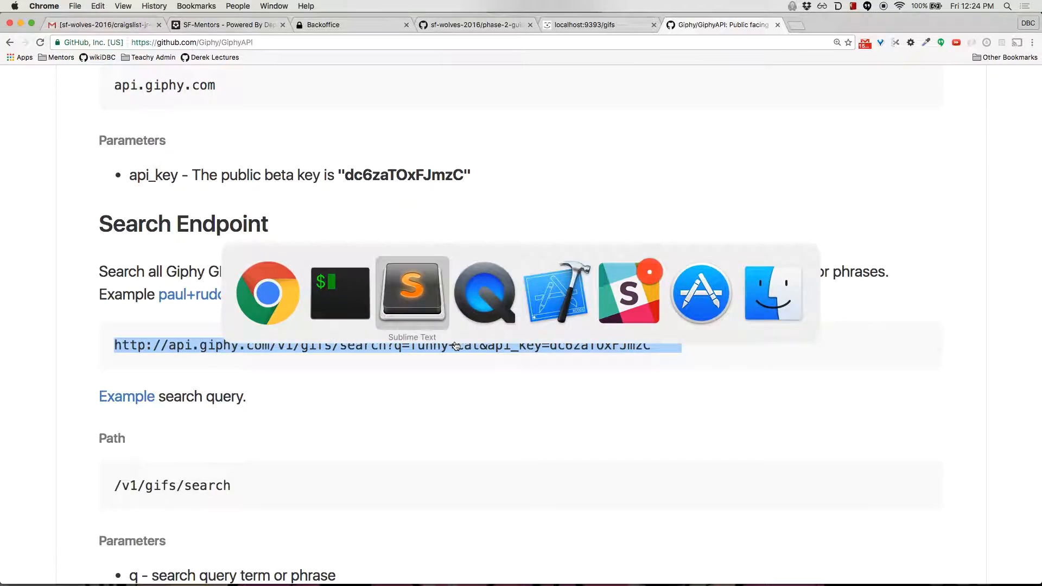
- Make test_endpoint request gifs/search with the funny cat query and append /v1 to base_uri
left_click(410, 292)
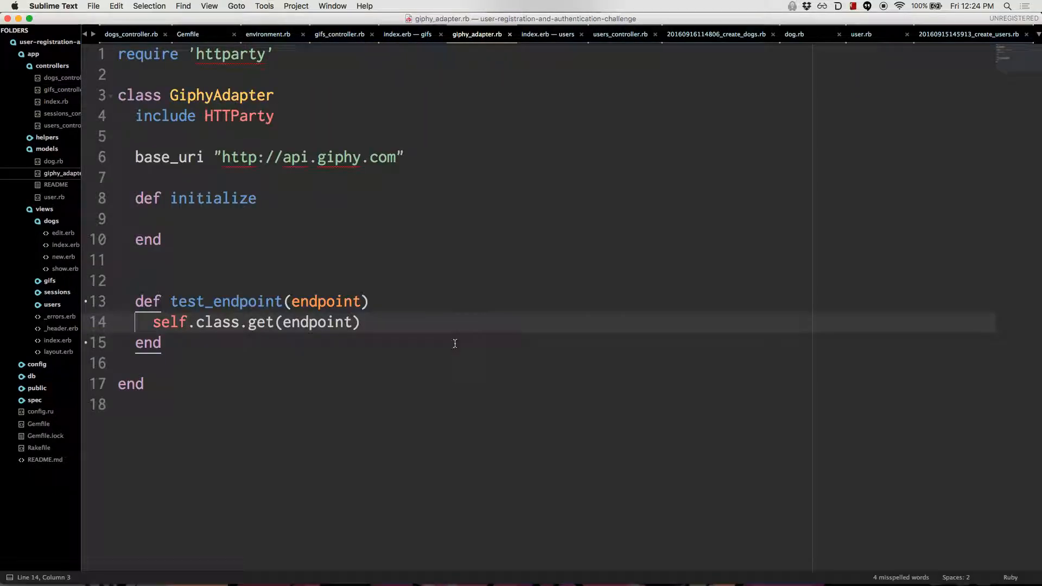
double_click(318, 323)
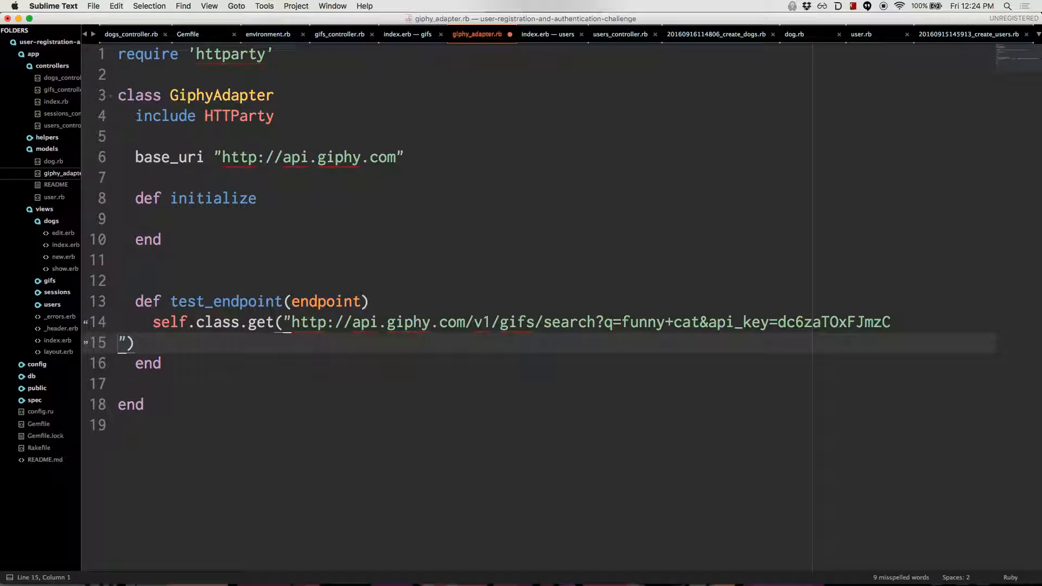
left_click(578, 323)
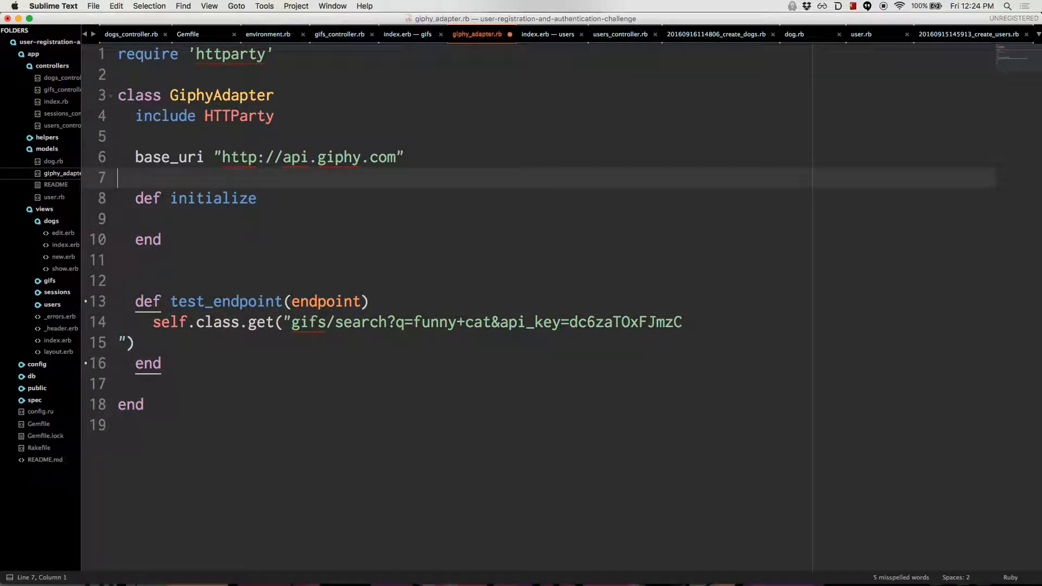
type("/v")
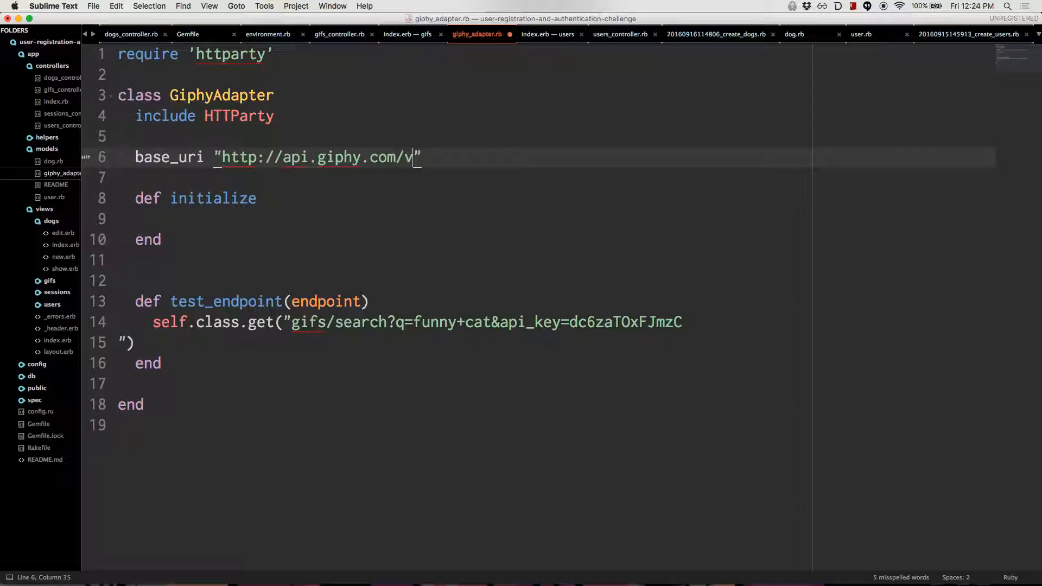
type("1")
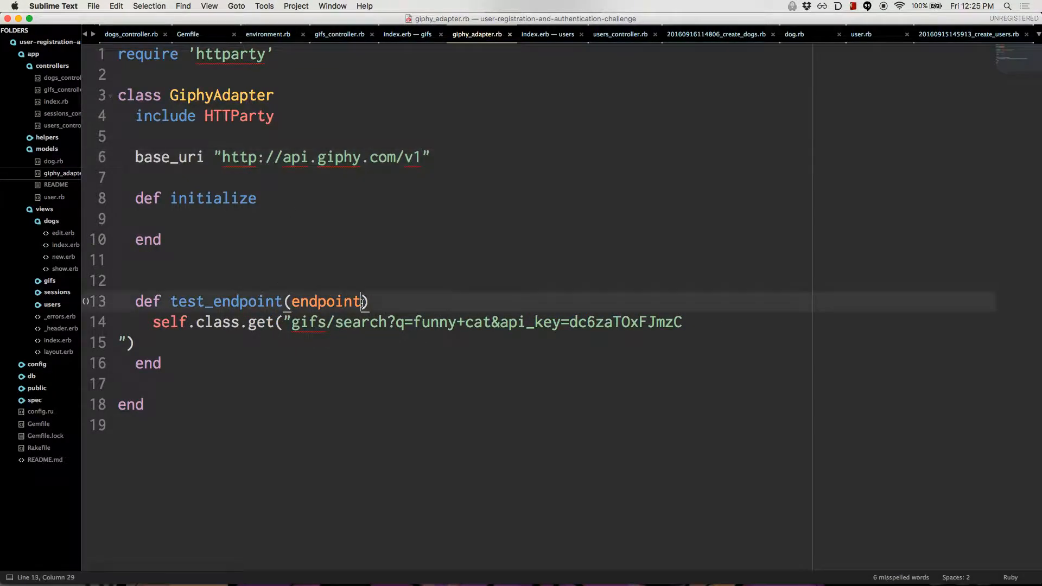
left_click(159, 239)
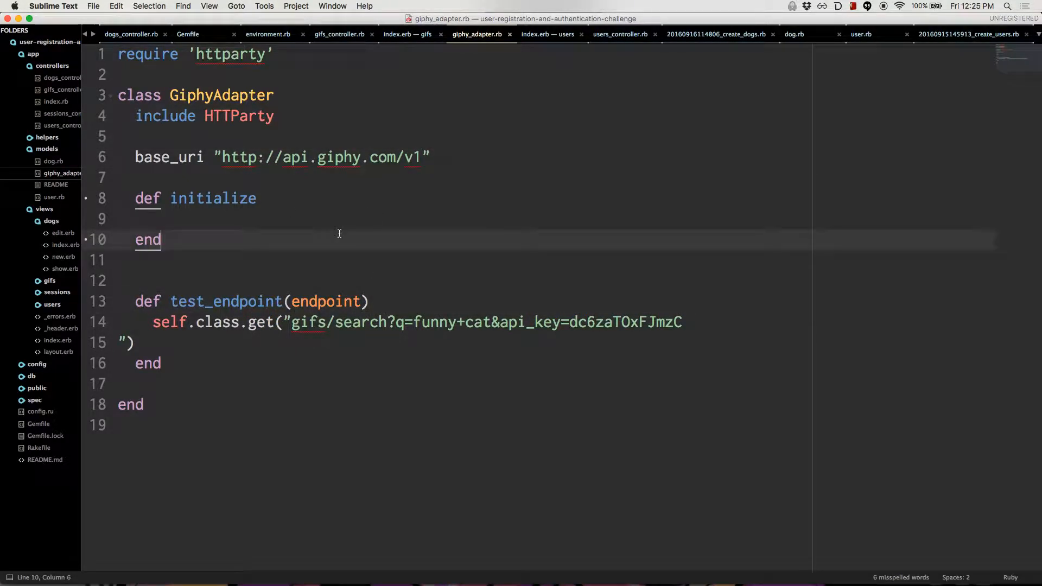
left_click(416, 158)
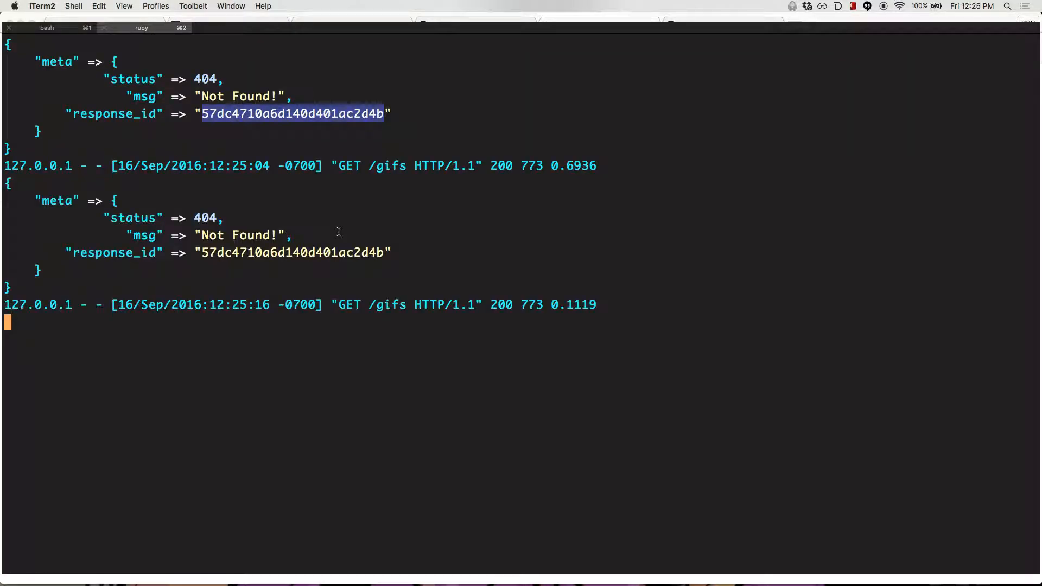
mouse_move(340, 235)
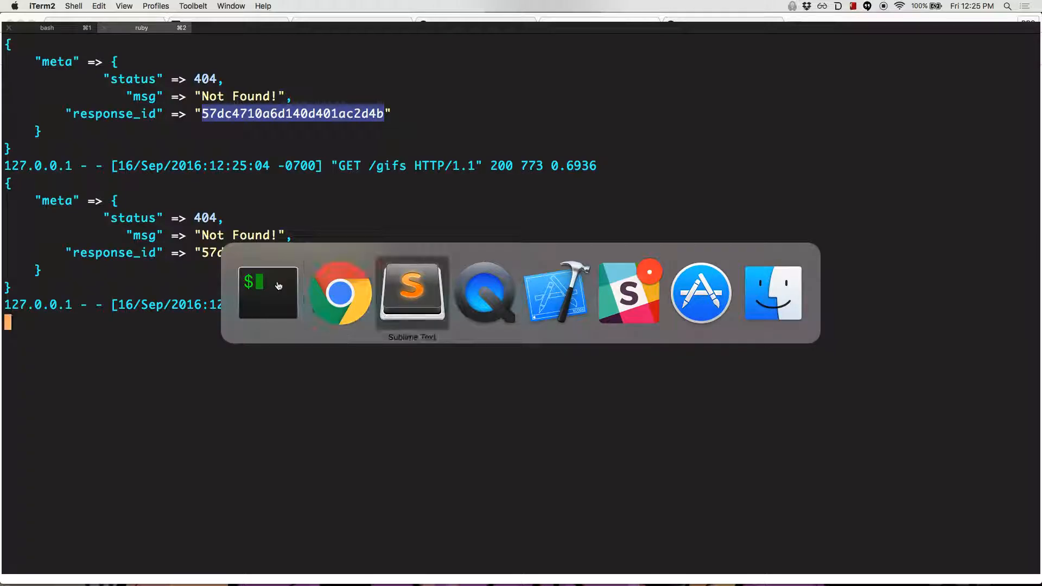
- Add a trailing slash after /v1 in base_uri, save, and recheck the server log still showing 404
left_click(411, 292)
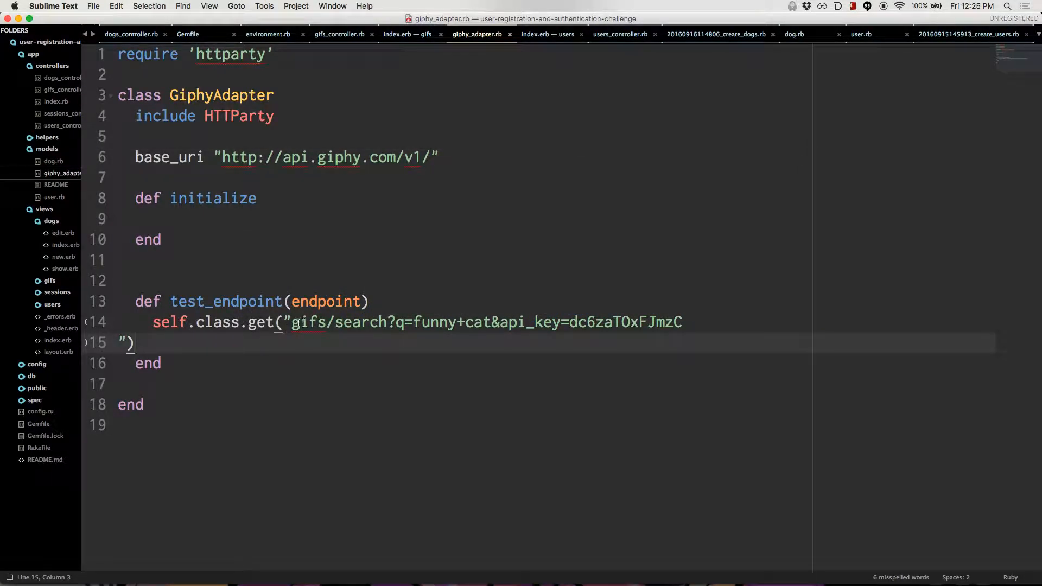
left_click(553, 323)
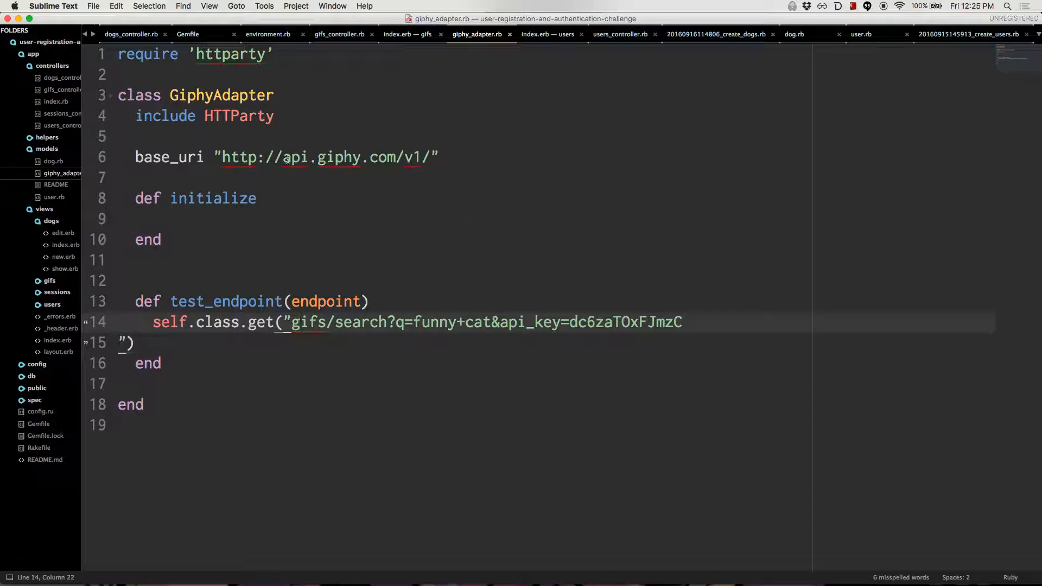
left_click(213, 157)
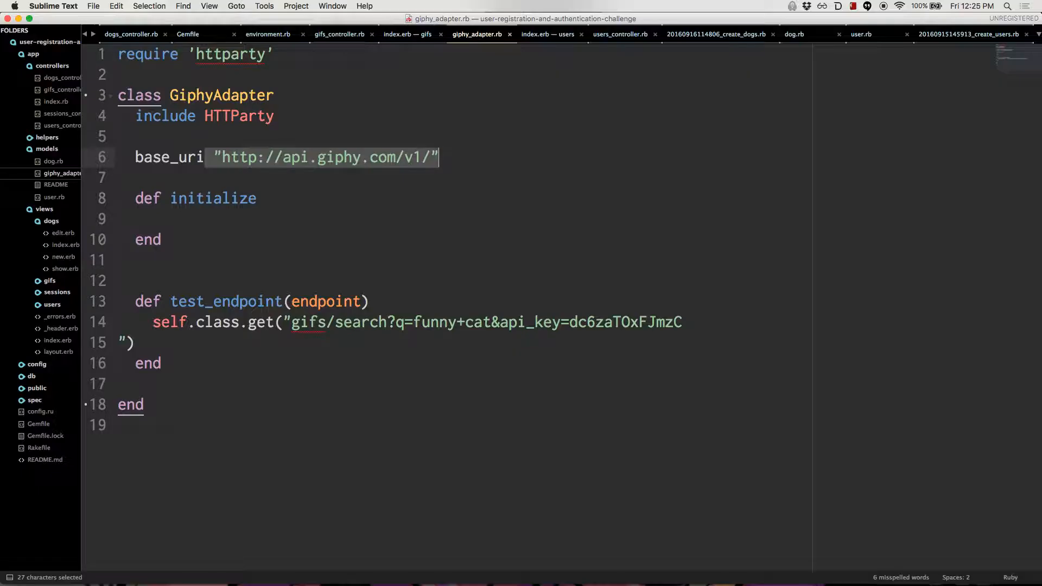
left_click(683, 321)
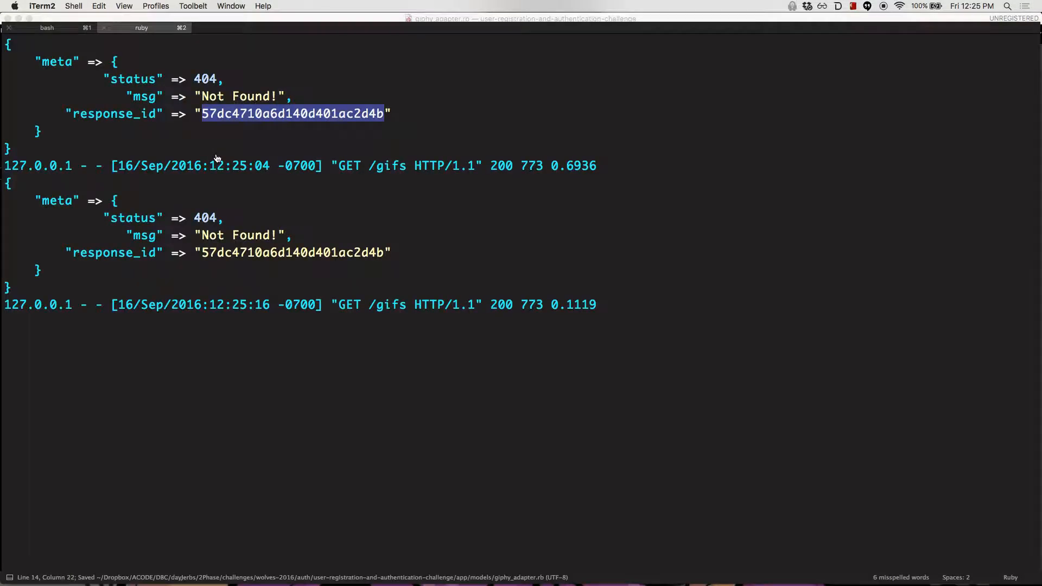
- Reload localhost:9393/gifs and review the Giphy GIF data with media URLs now printed in the log
left_click(267, 292)
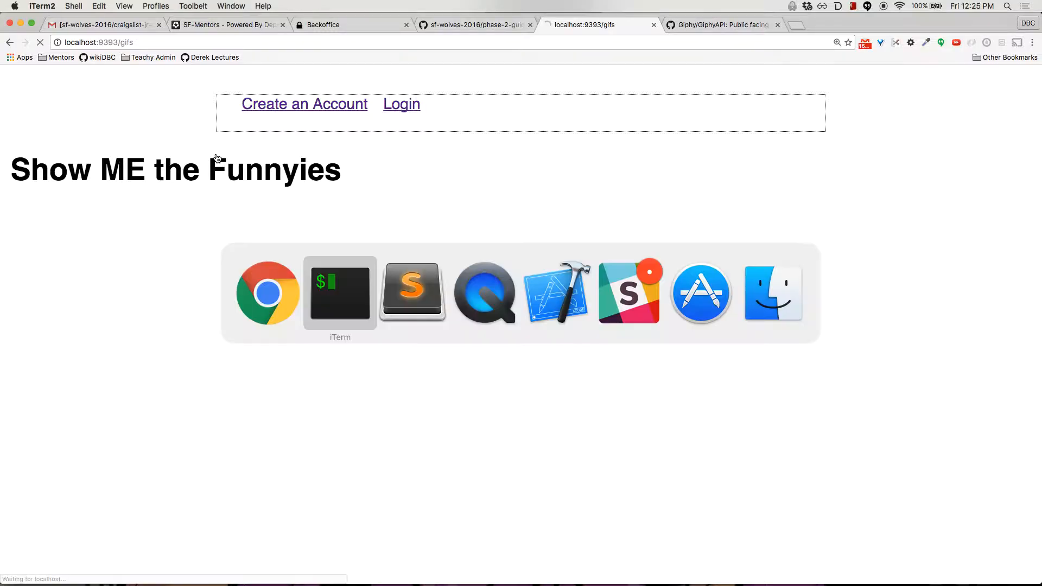
left_click(340, 294)
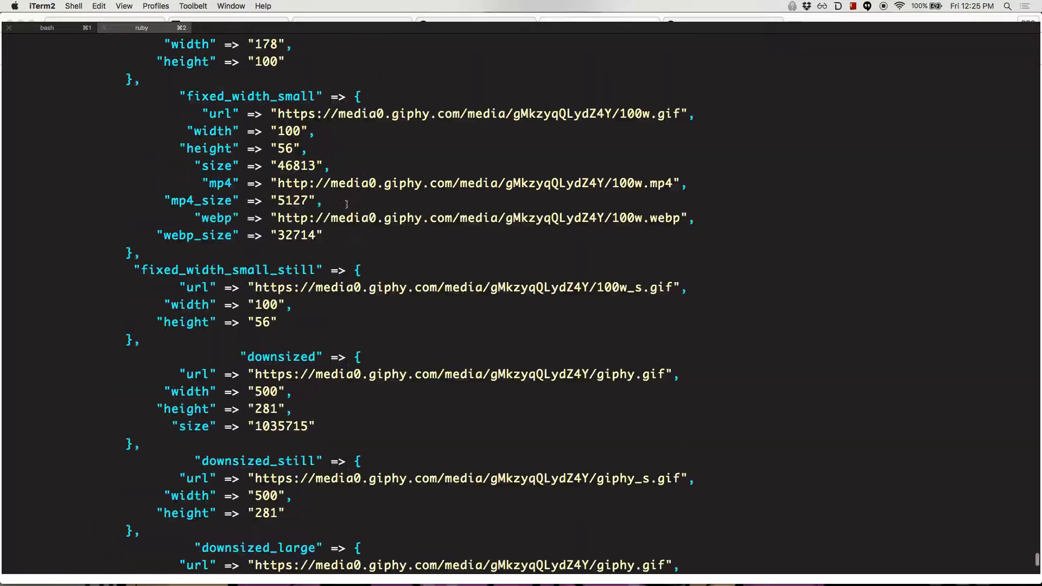
scroll("down", 3)
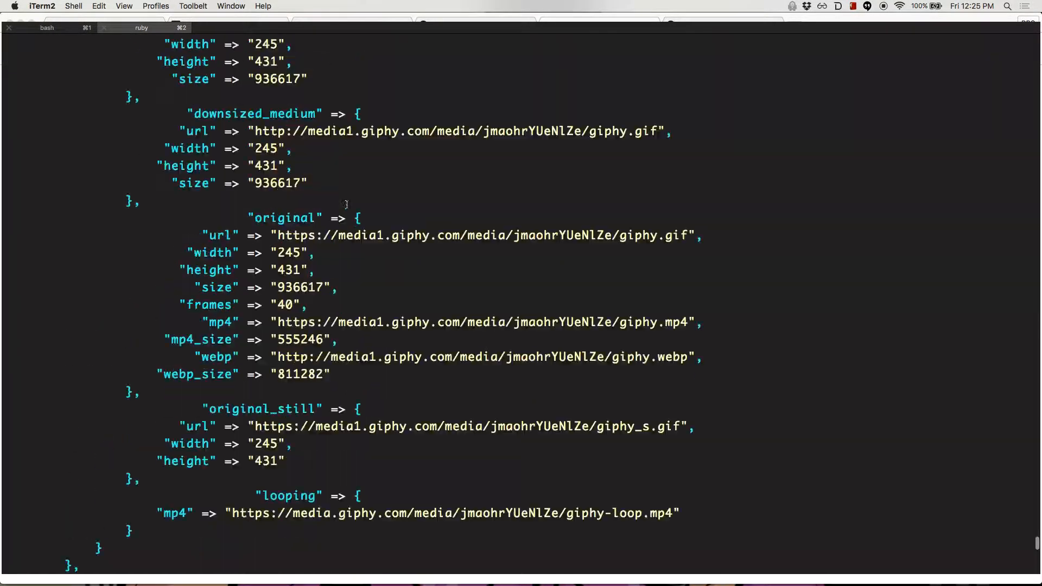
scroll("down", 3)
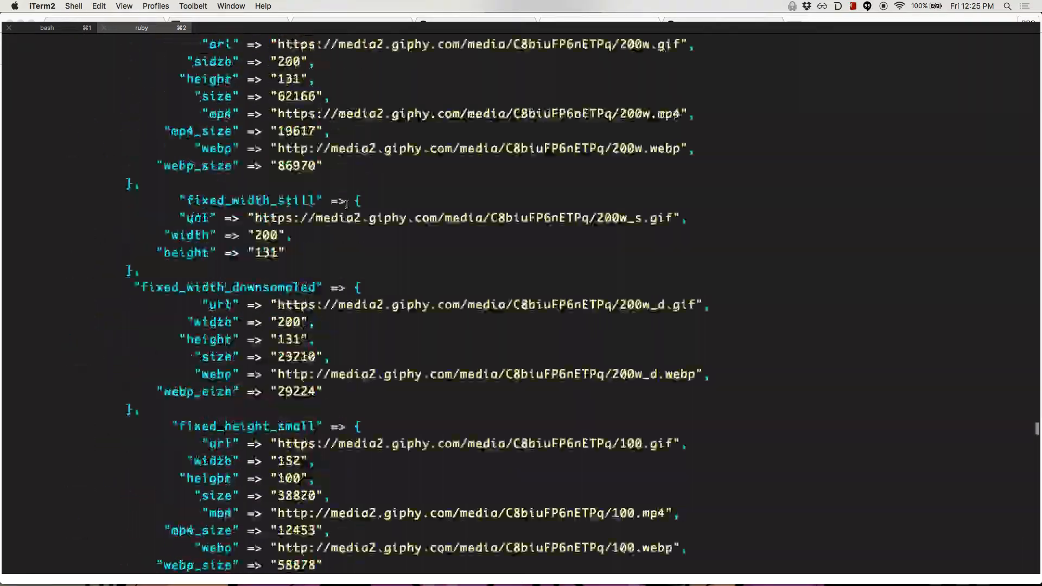
scroll("down", 3)
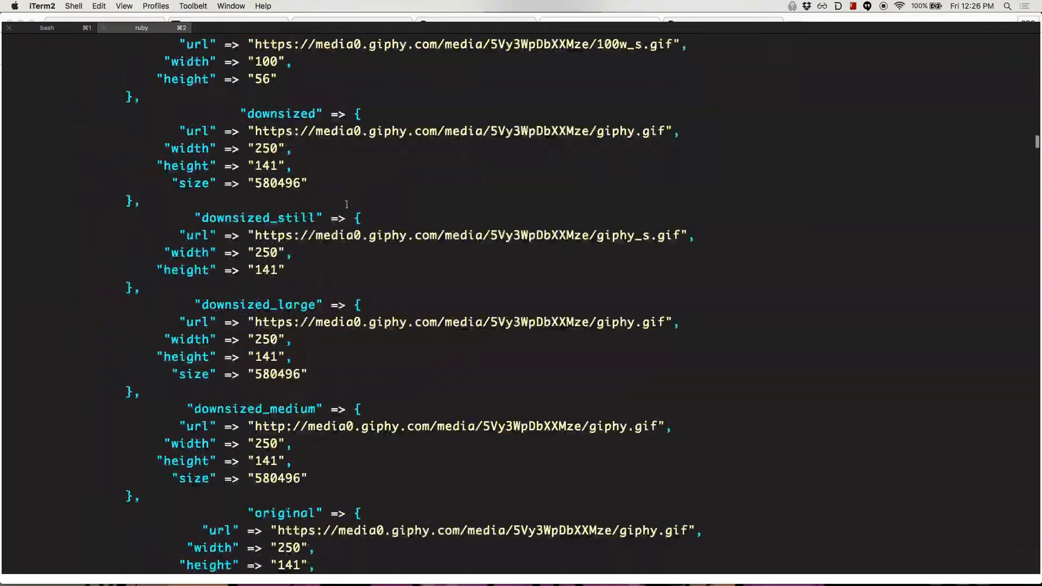
scroll("up", 3)
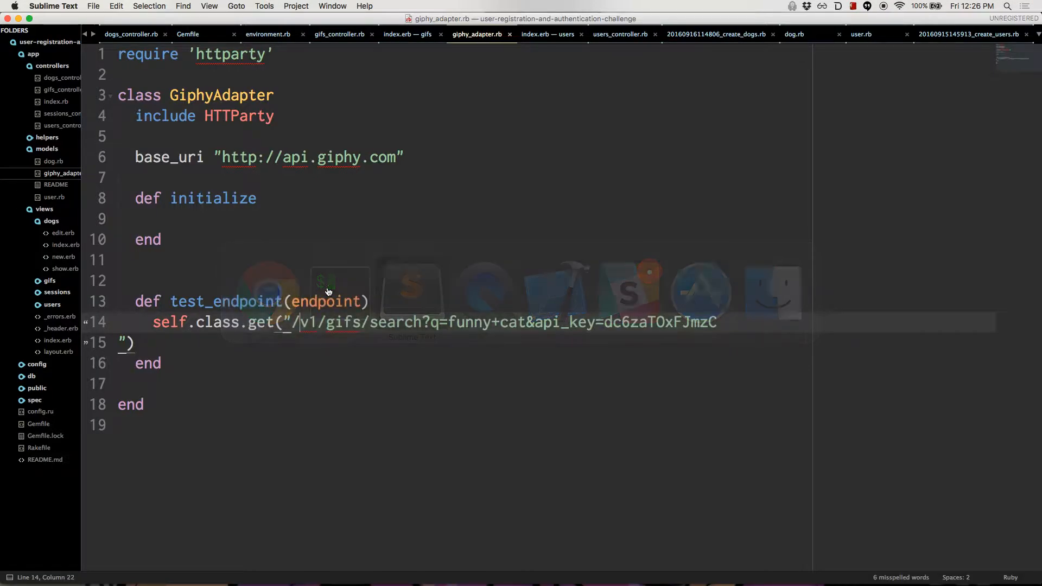
- Edit the print line in gifs_controller.rb, save, and reload to view the HTTParty response output
left_click(283, 301)
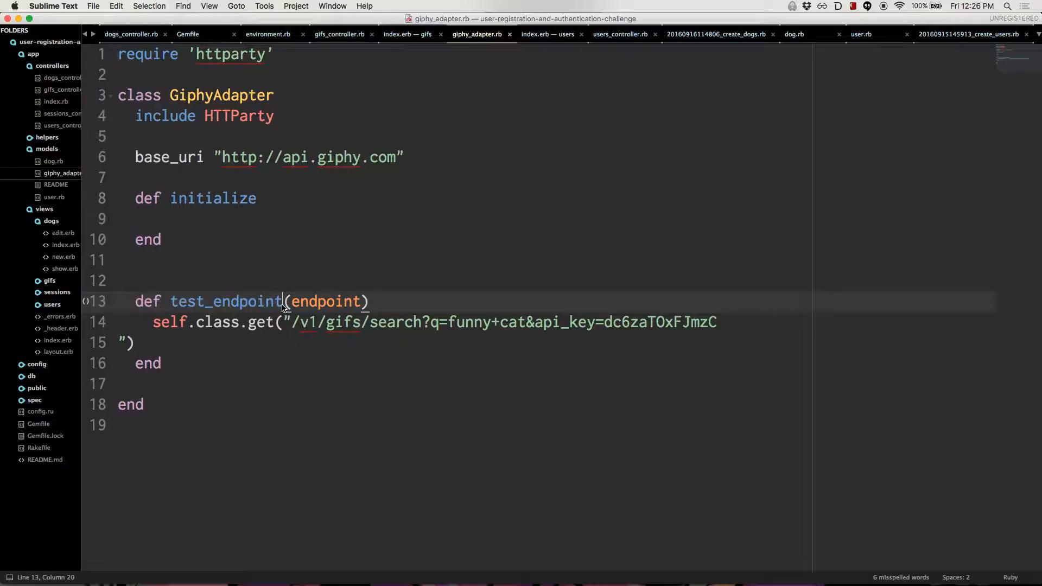
left_click(339, 33)
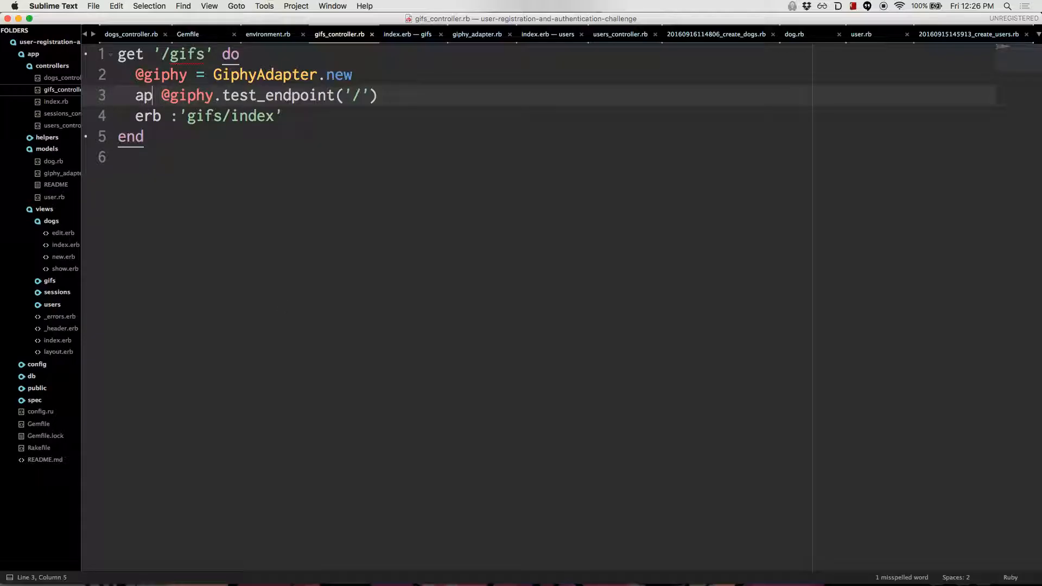
key("backspace")
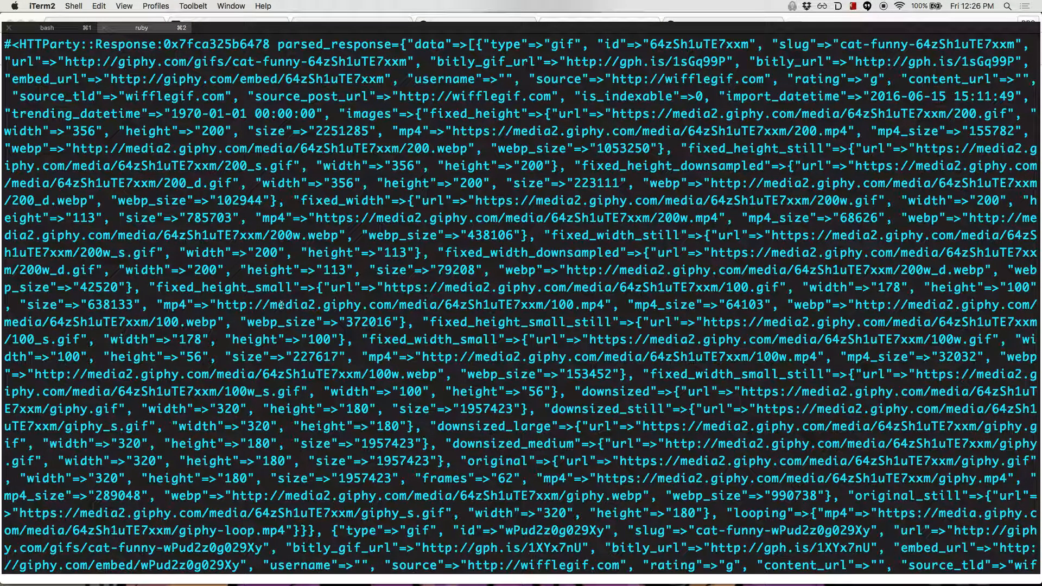
scroll("down", 3)
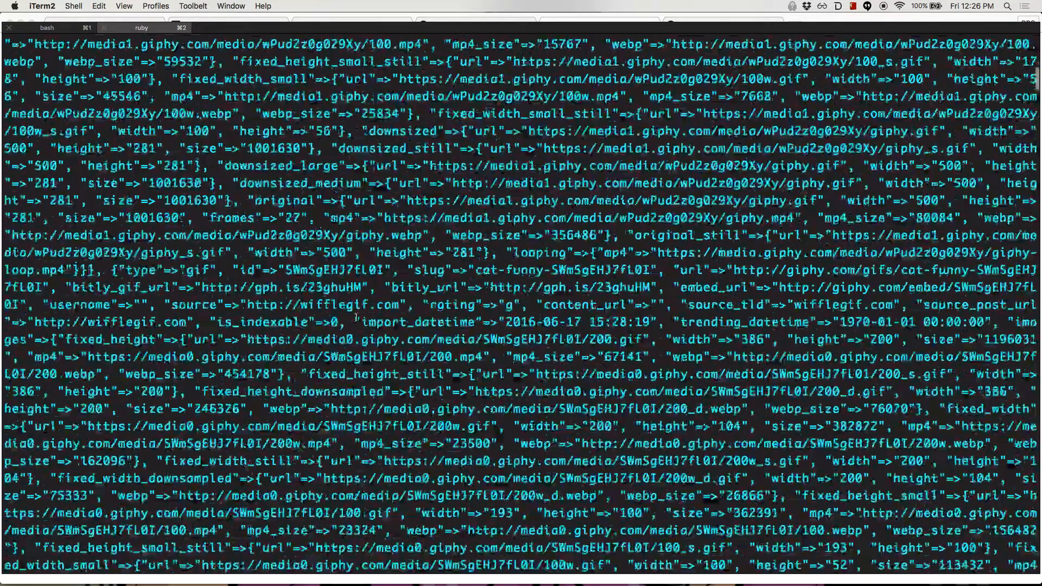
scroll("down", 3)
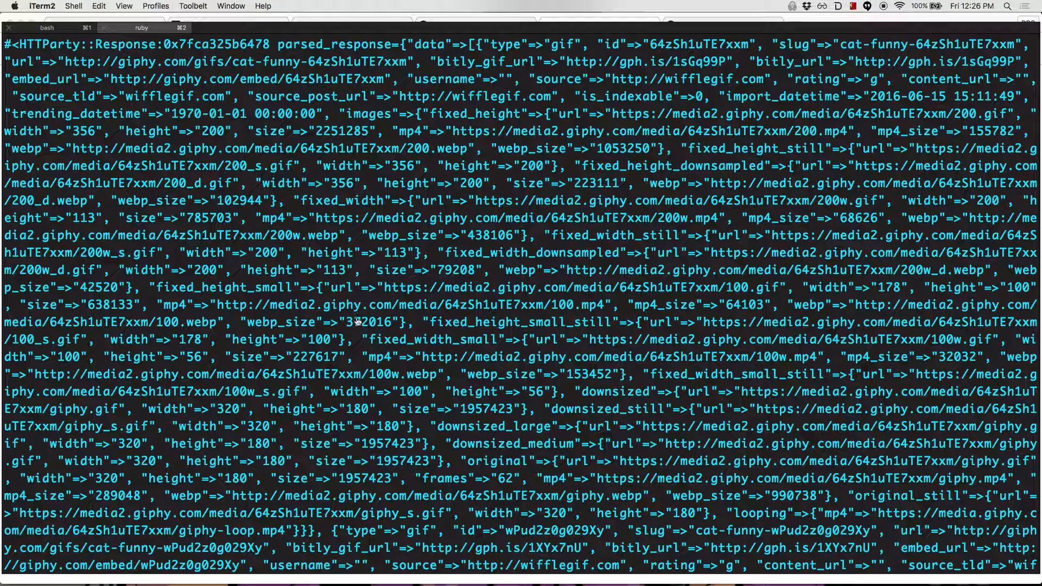
left_click(266, 292)
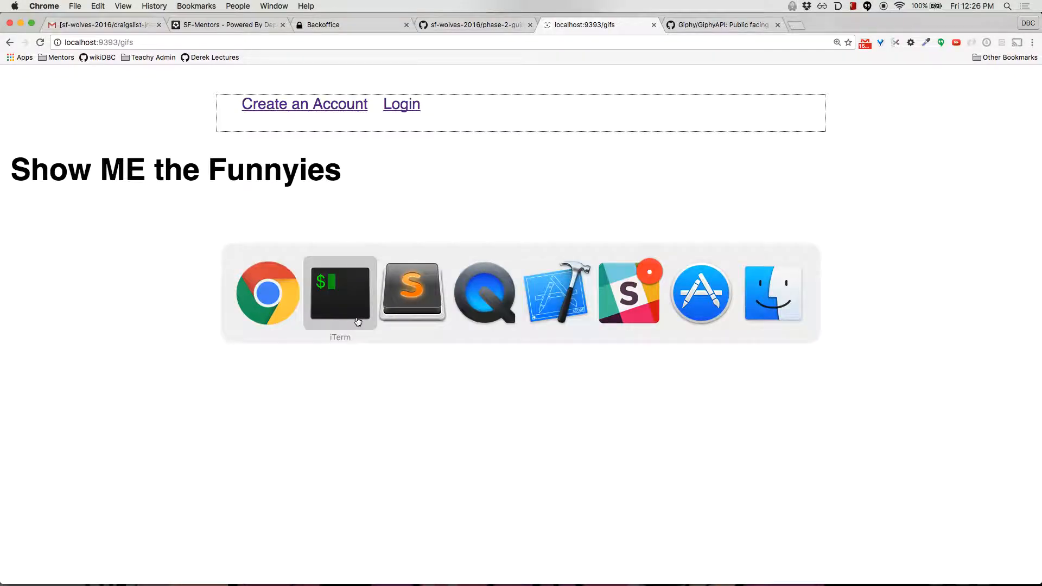
- Check the NoMethodError for pp on /gifs in Chrome, then view the indented Giphy hash in the terminal
left_click(413, 292)
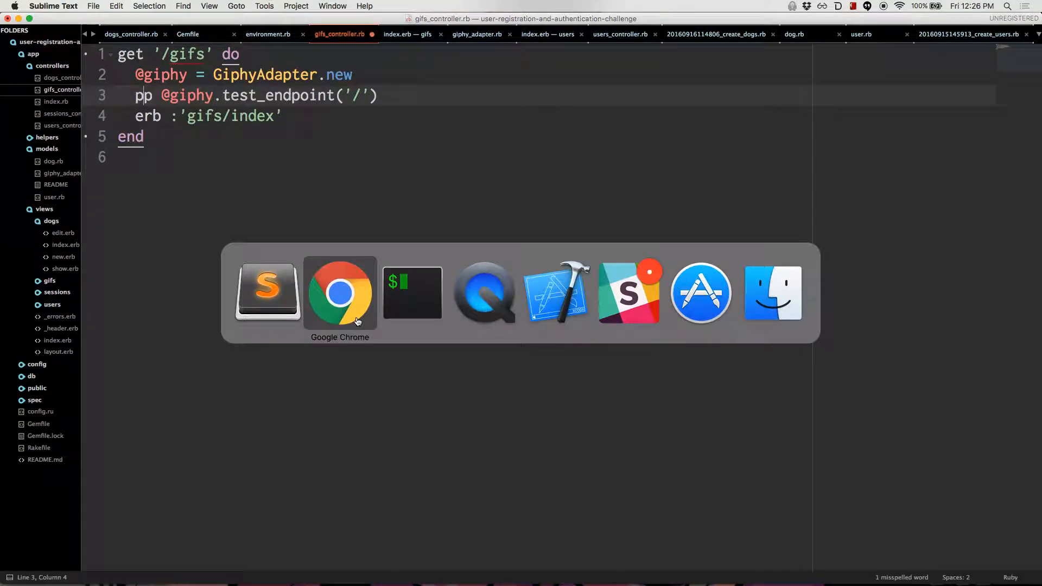
left_click(411, 291)
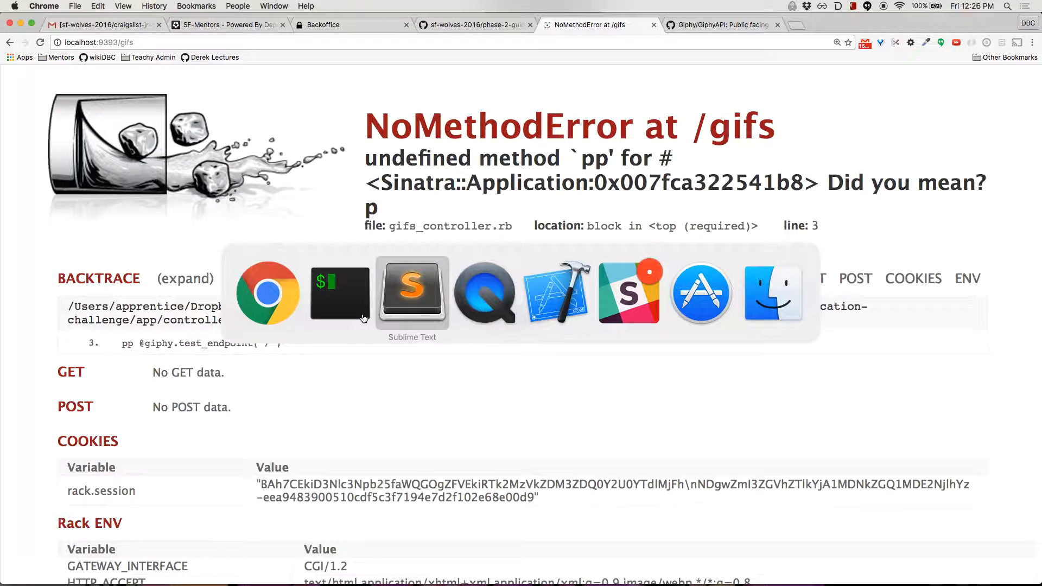
left_click(413, 292)
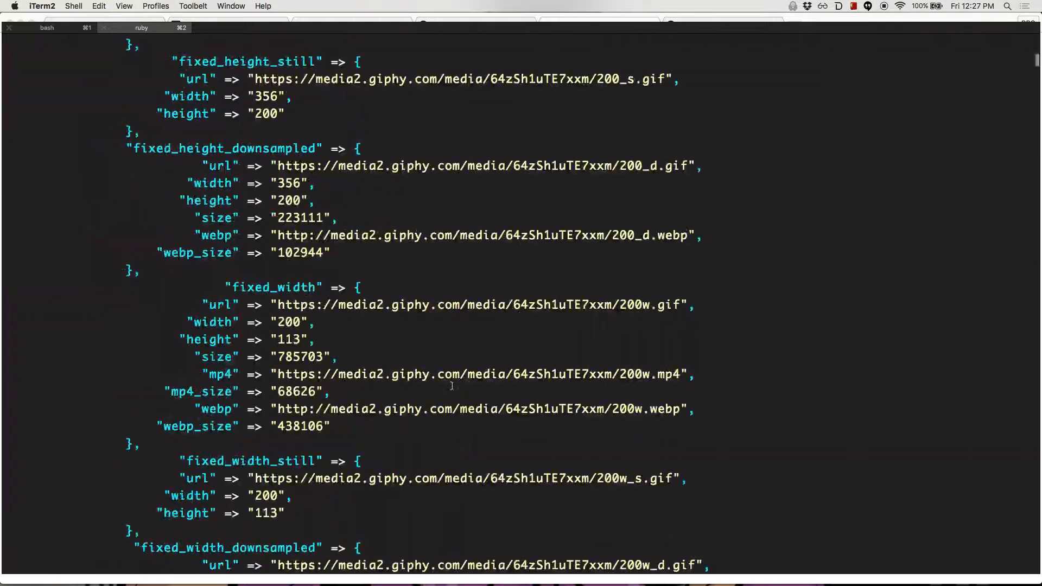
- Scroll through the printed Giphy response, highlighting the start of the data list
scroll("up", 3)
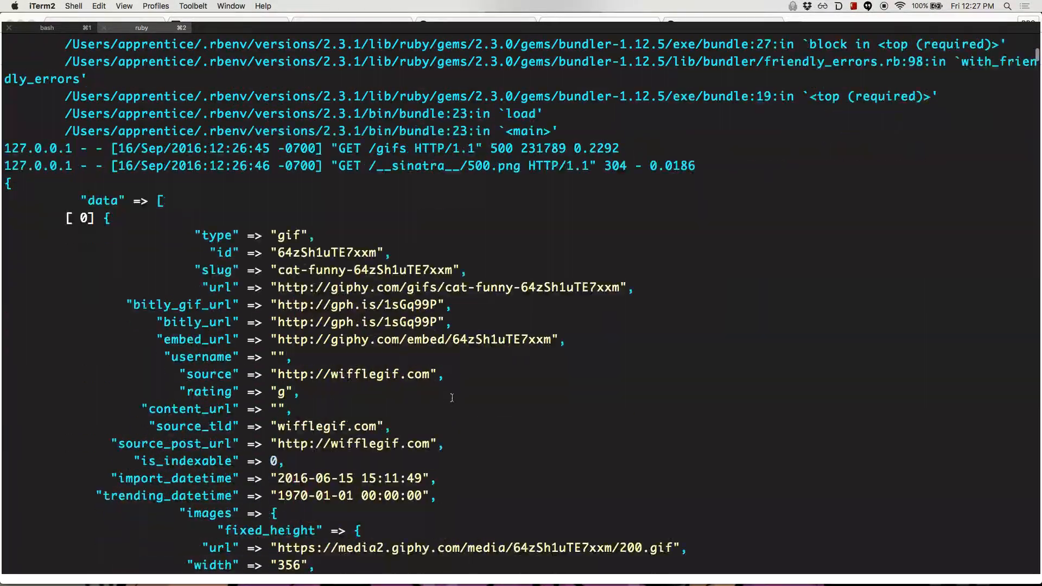
scroll("down", 3)
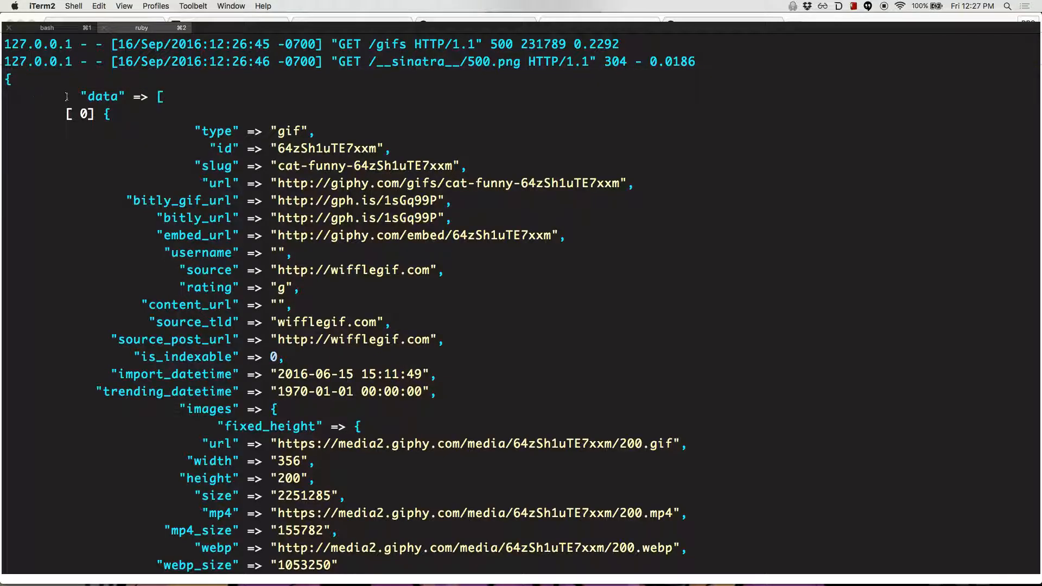
double_click(101, 97)
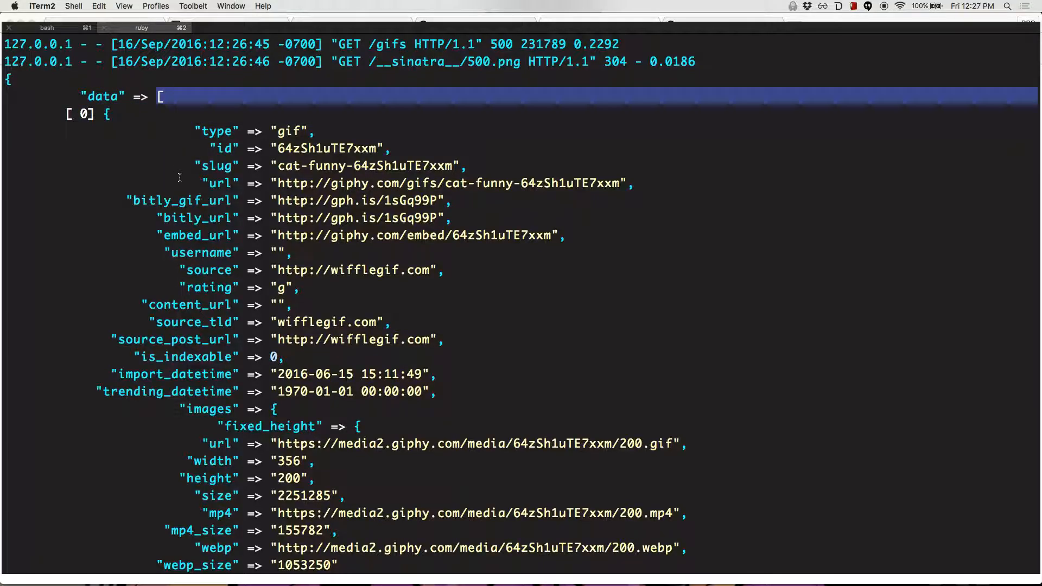
scroll("down", 3)
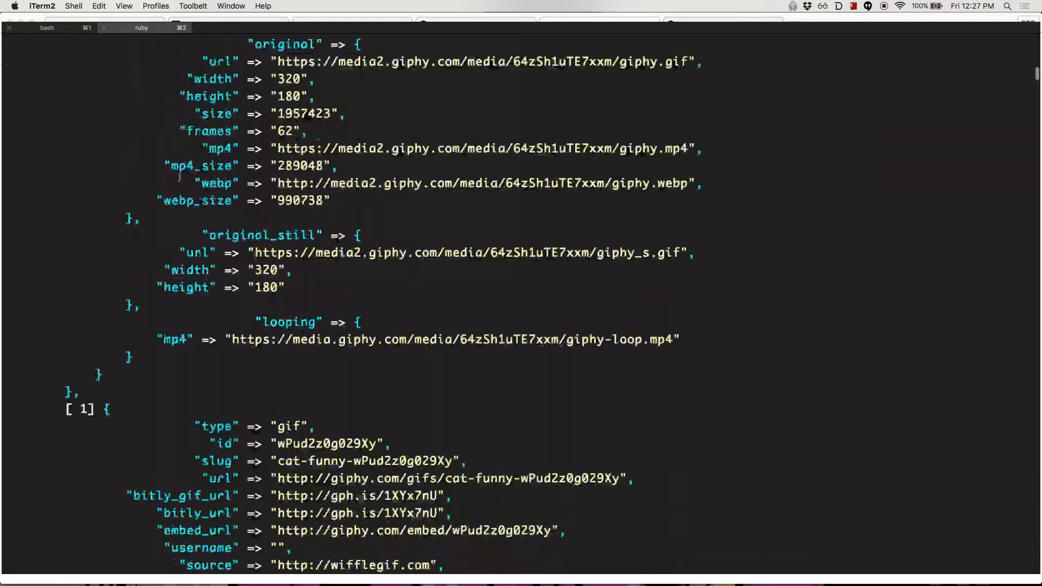
scroll("down", 3)
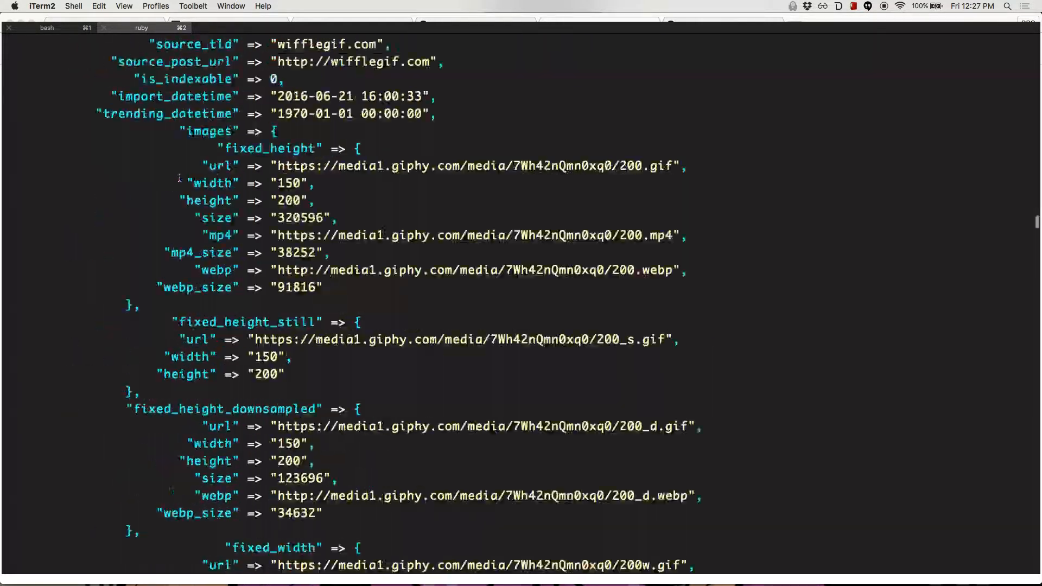
scroll("down", 3)
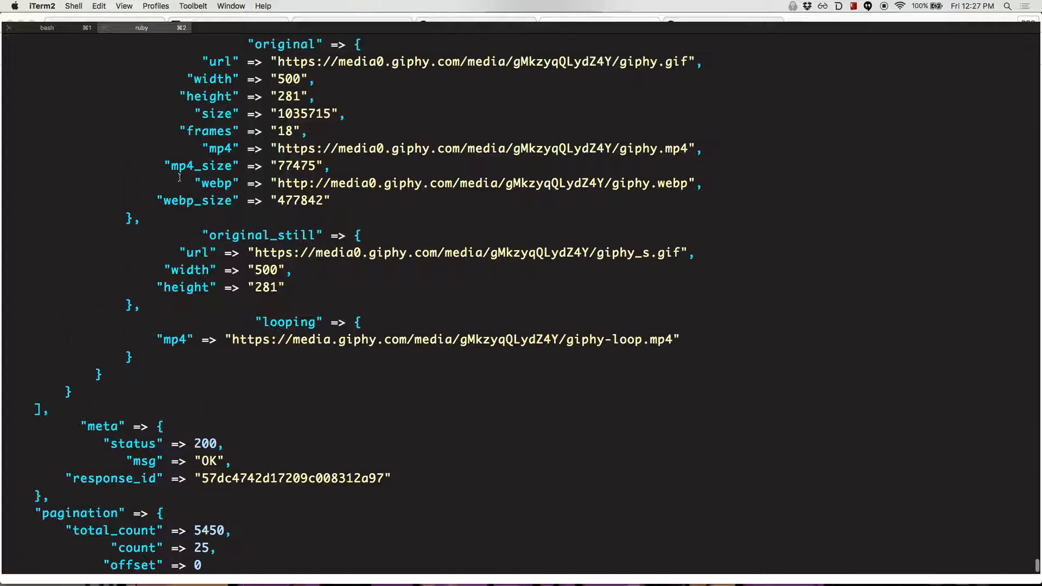
scroll("up", 3)
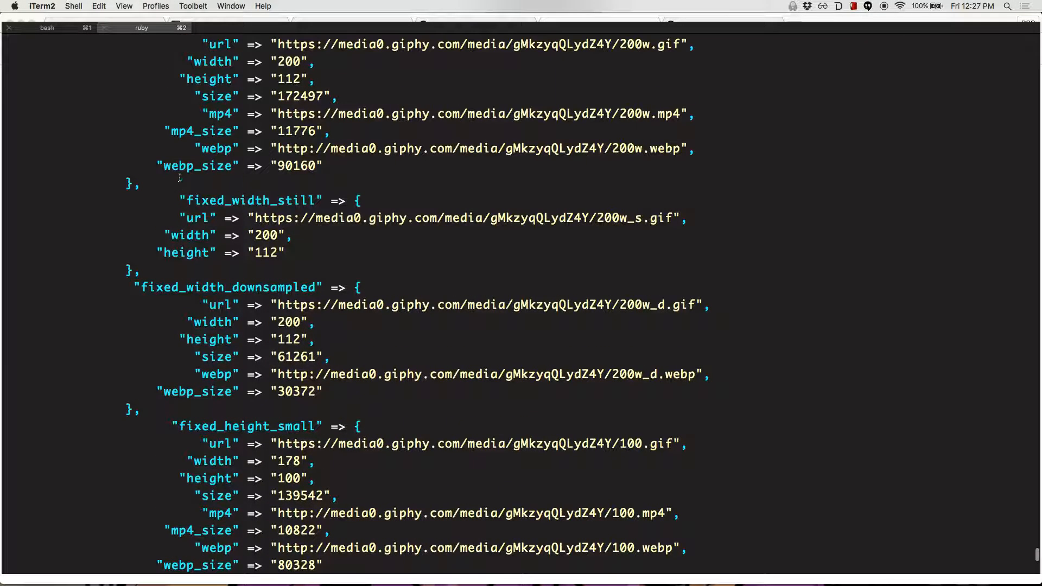
scroll("up", 3)
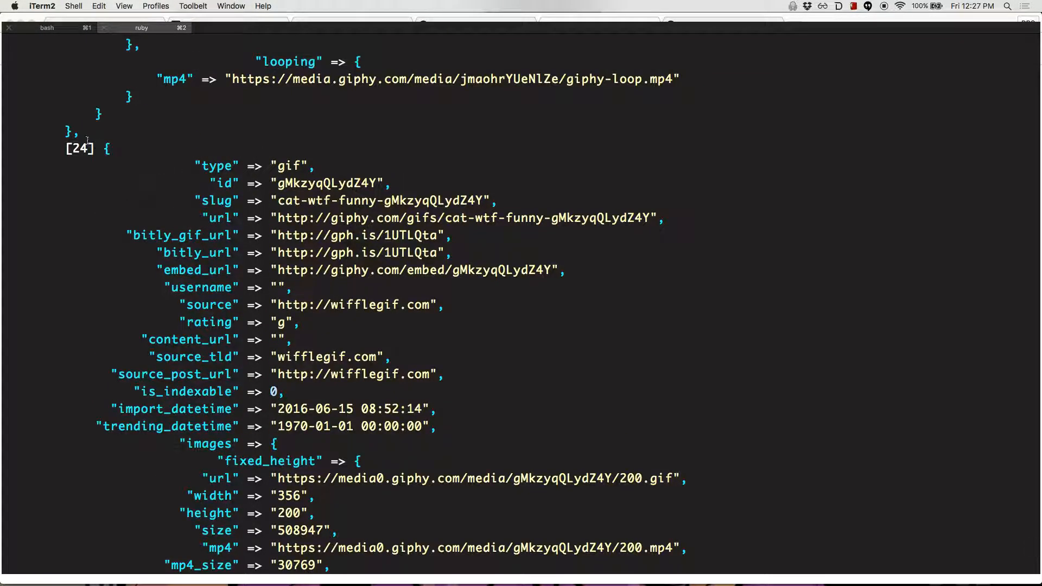
scroll("down", 3)
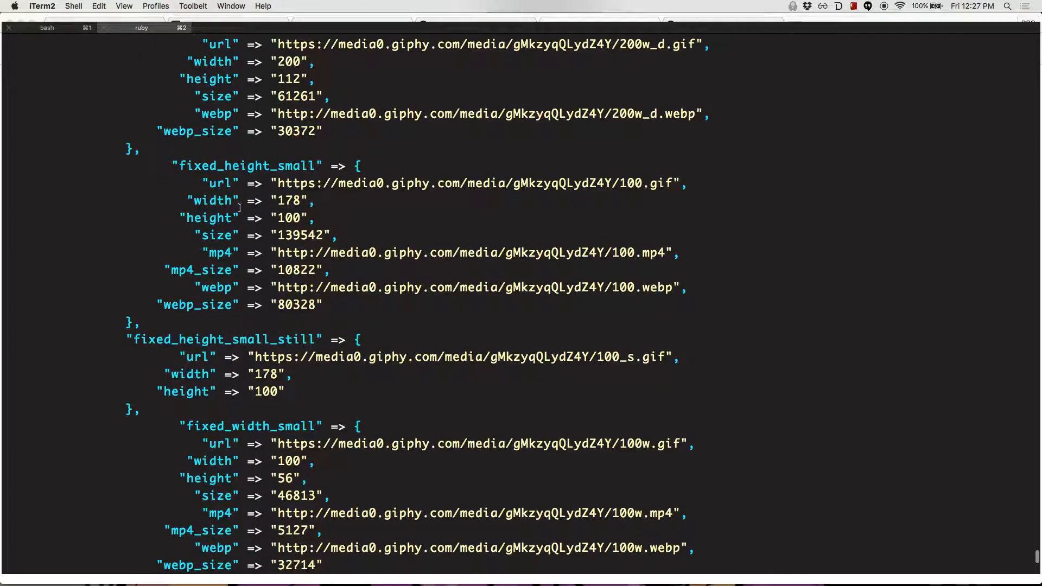
scroll("down", 3)
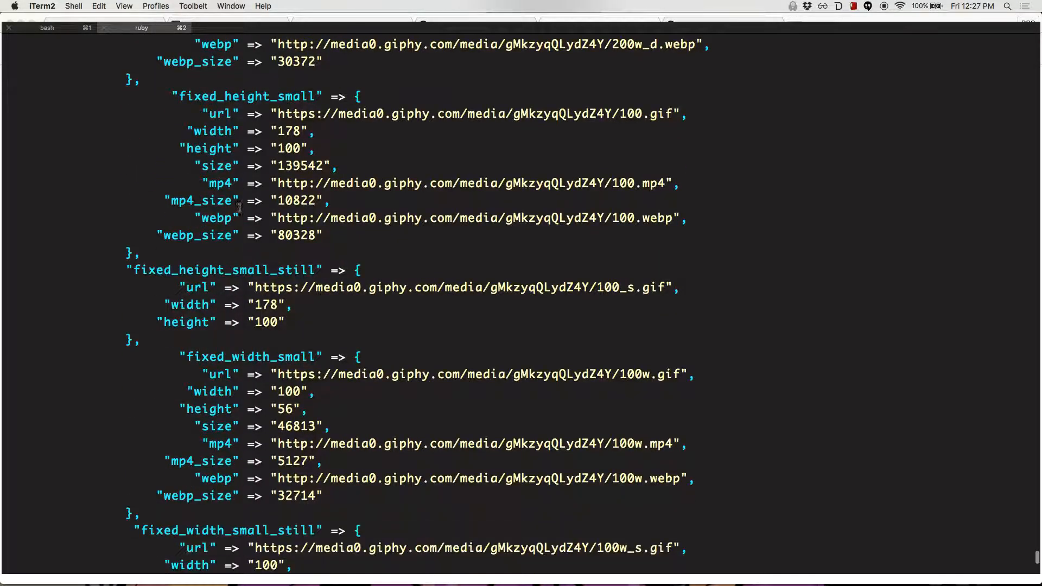
scroll("down", 3)
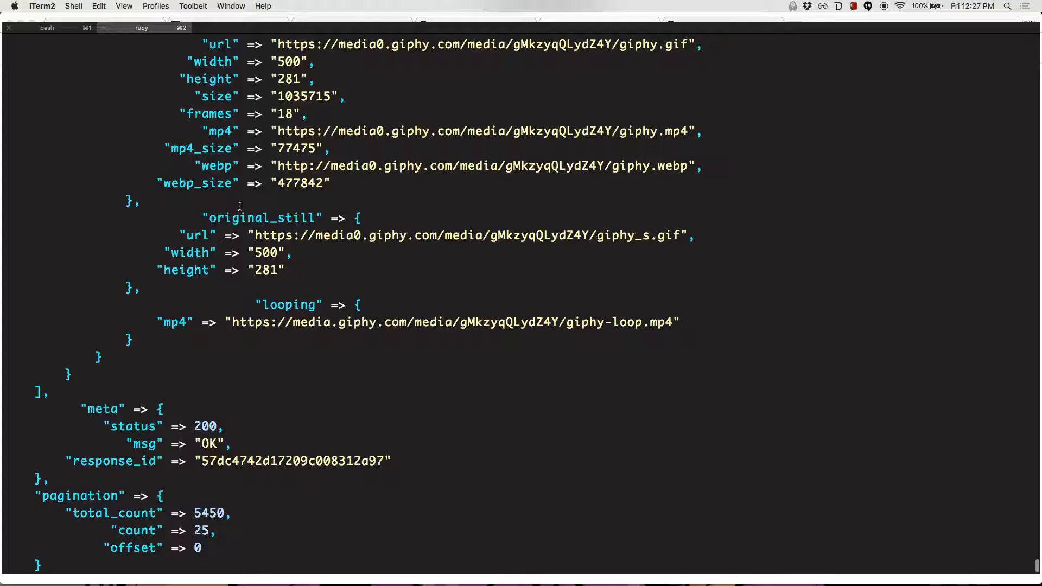
scroll("down", 3)
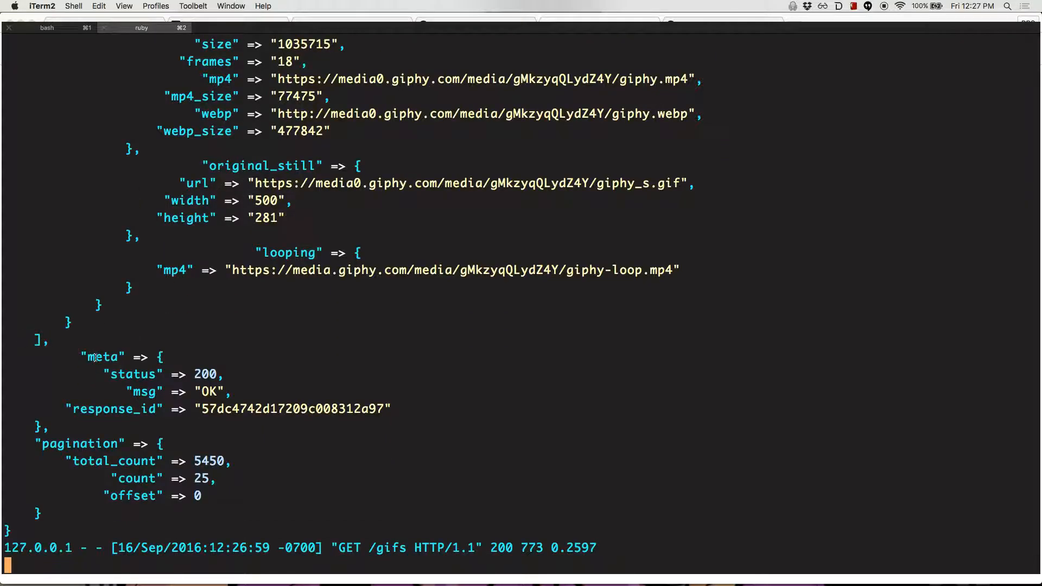
- Highlight the pagination keys showing 25 results of 5450 total and the 200 status
double_click(102, 358)
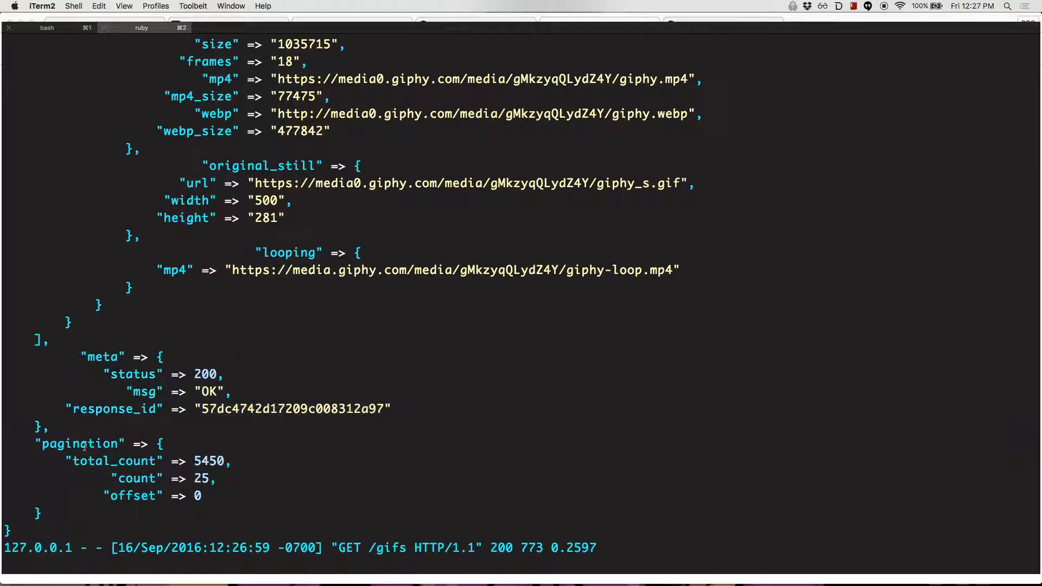
double_click(79, 443)
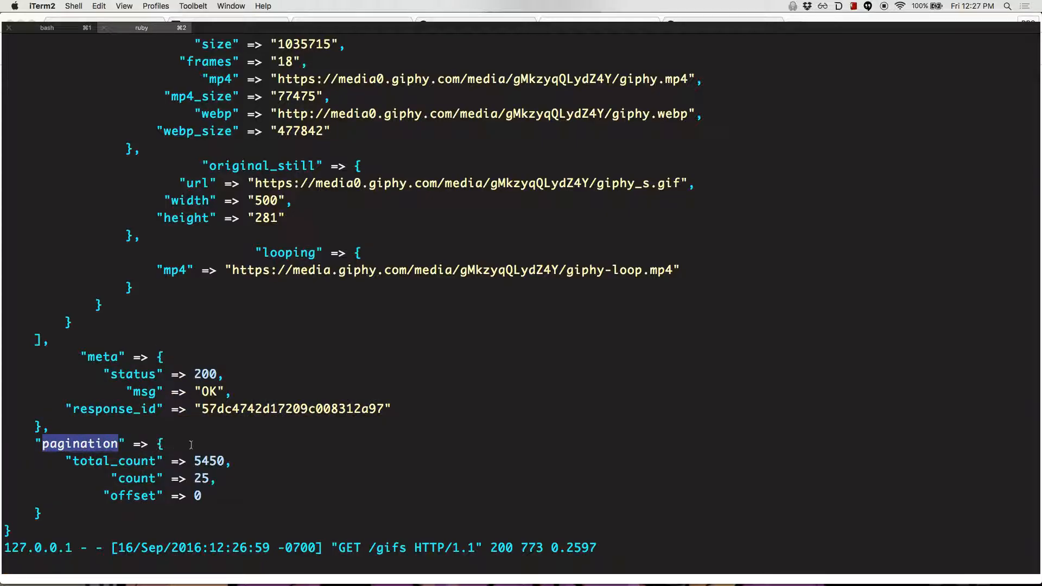
double_click(209, 461)
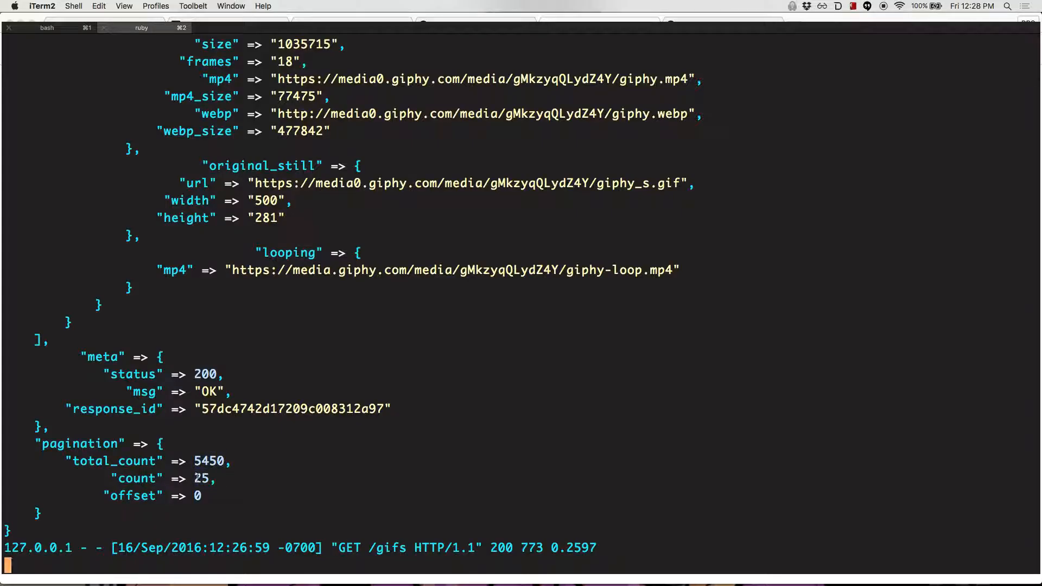
double_click(203, 479)
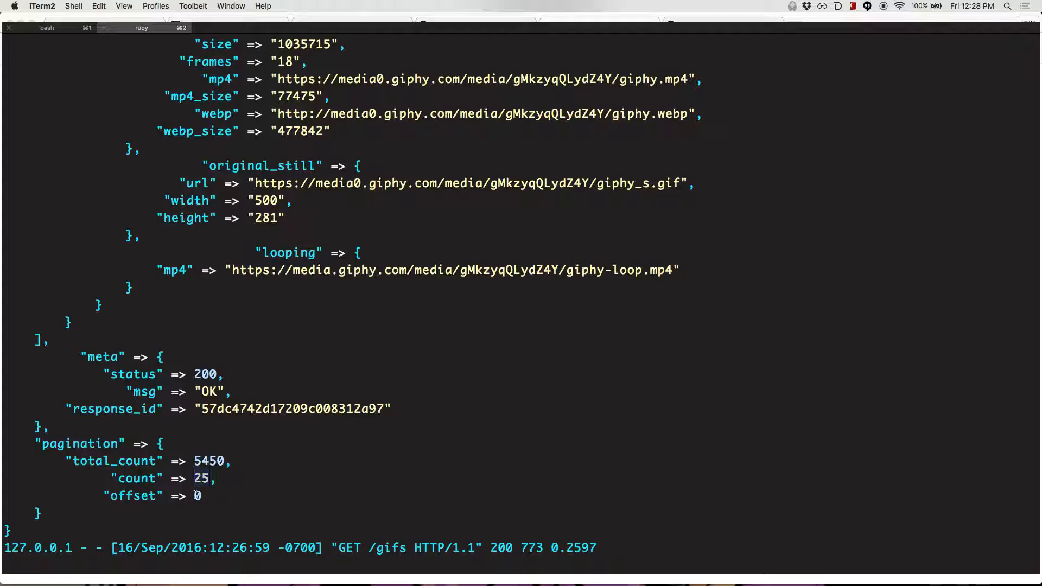
double_click(197, 496)
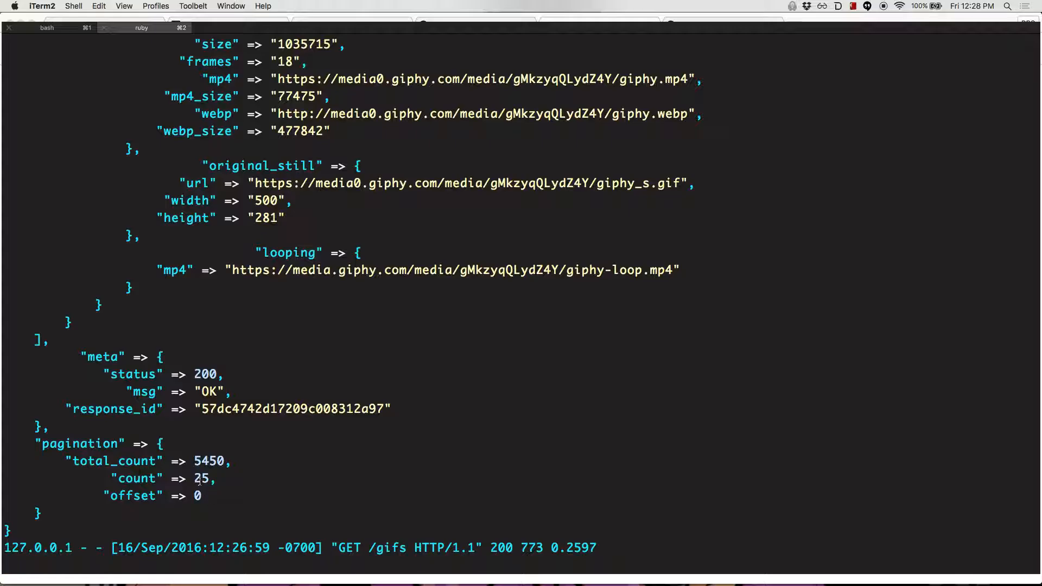
double_click(203, 479)
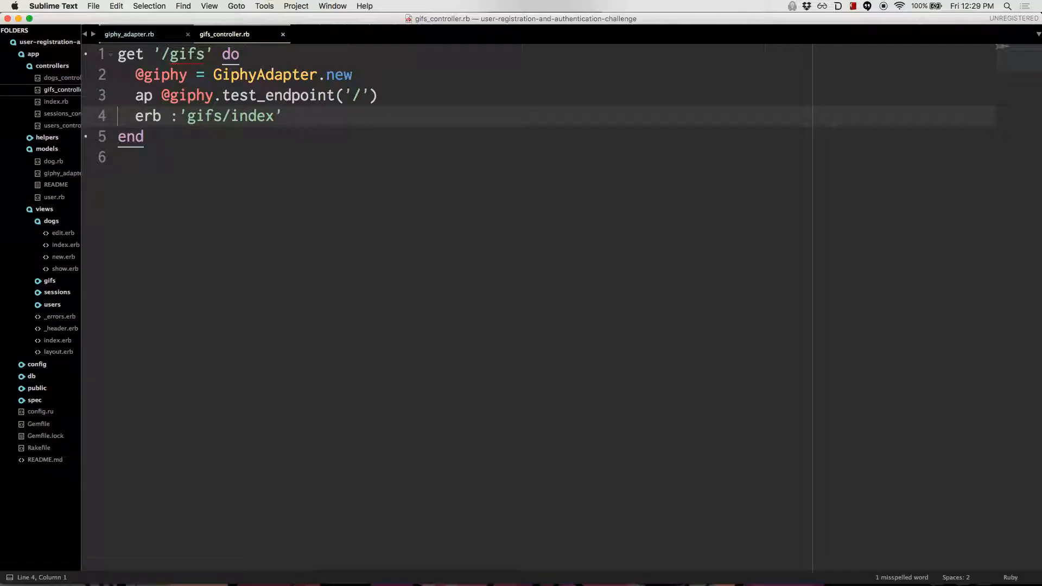
left_click(135, 75)
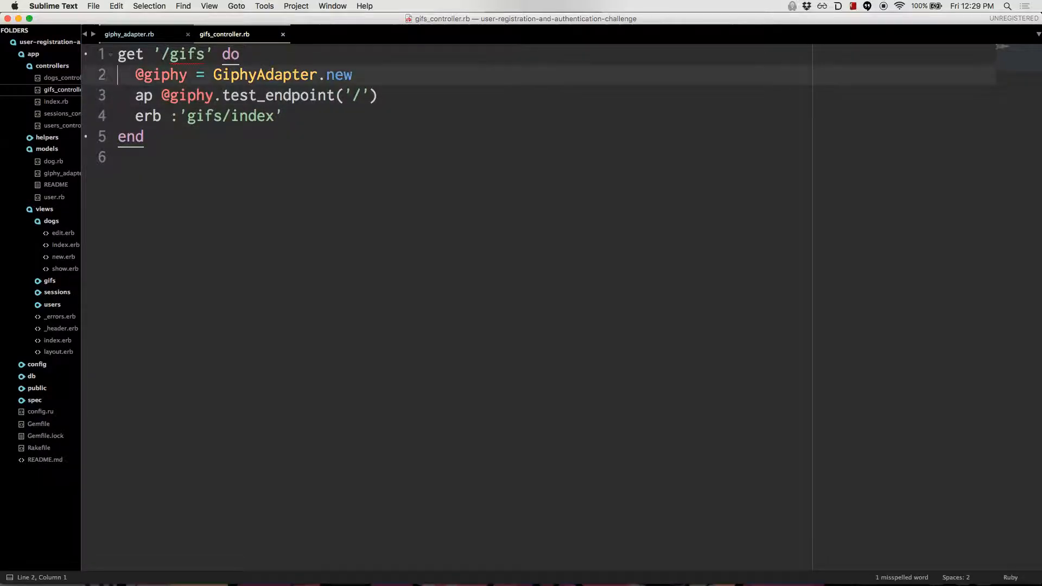
left_click(378, 95)
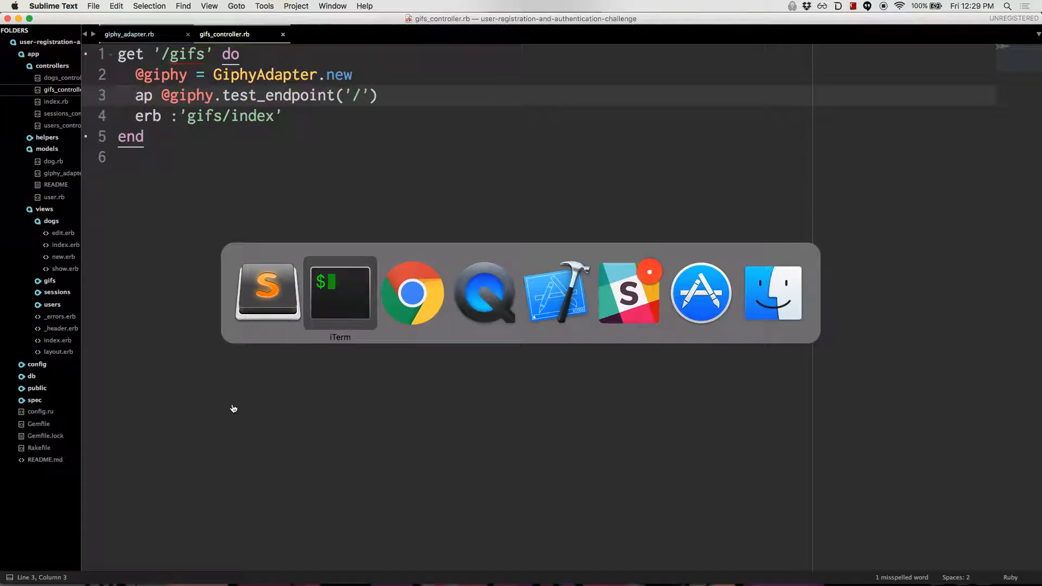
- View the Show ME the Funnyies heading on /gifs, then stop the Sinatra server with Ctrl-C
left_click(412, 292)
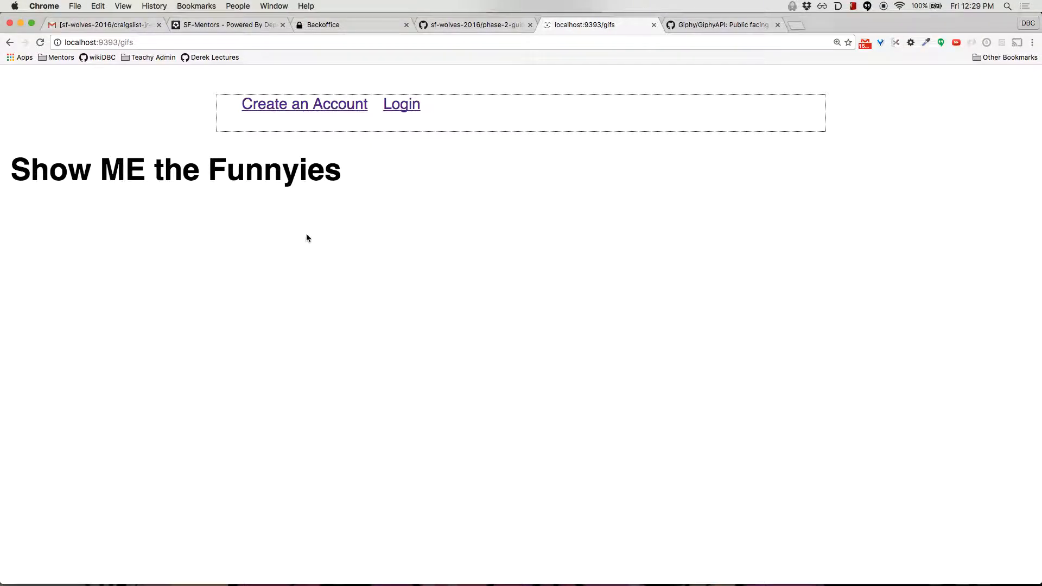
mouse_move(313, 229)
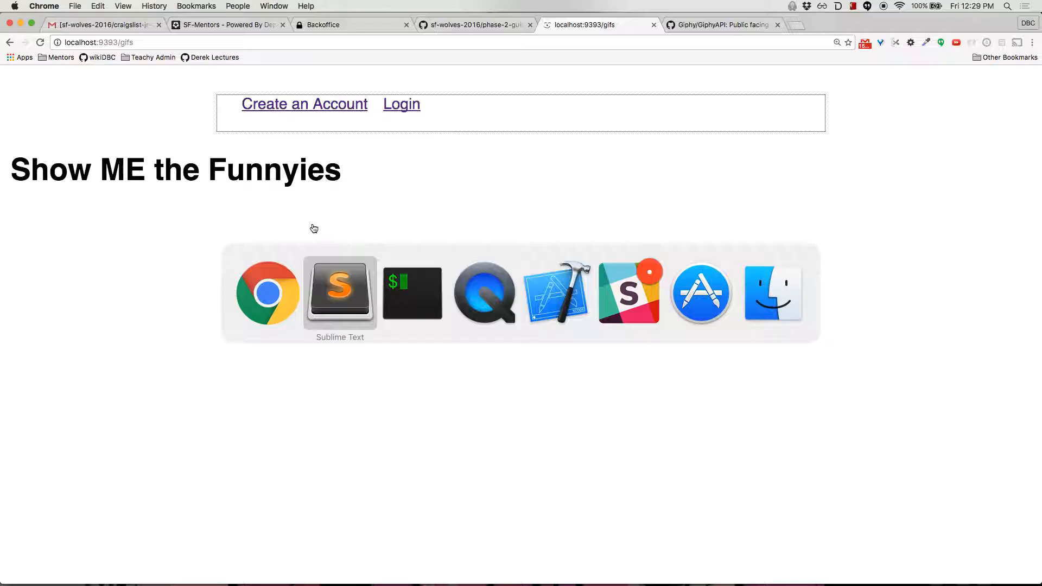
mouse_move(267, 292)
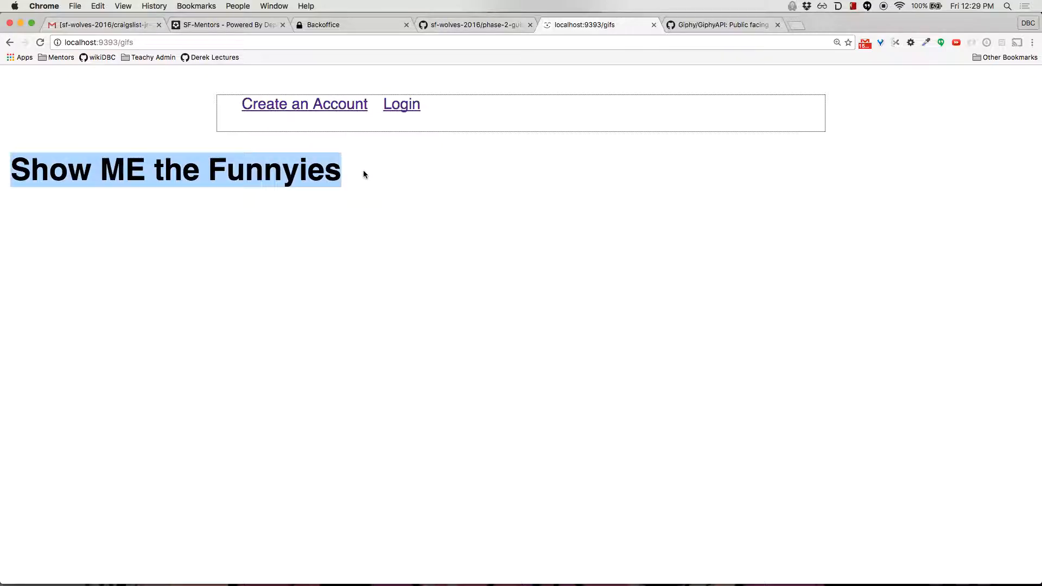
left_click(363, 174)
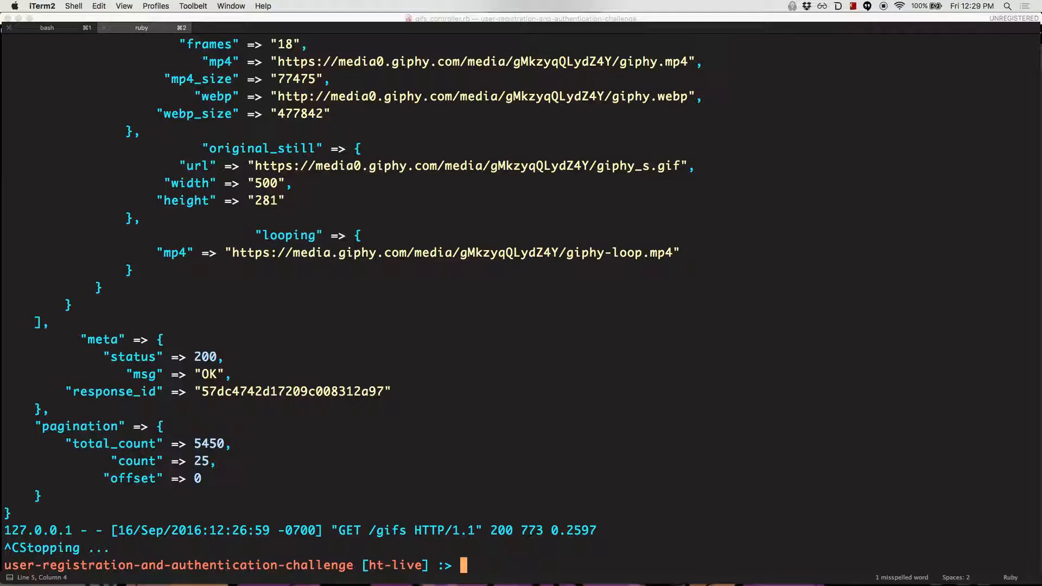
- Enter 'be rake generate:migration NAME=CreateGifs' at the project prompt
type("be r")
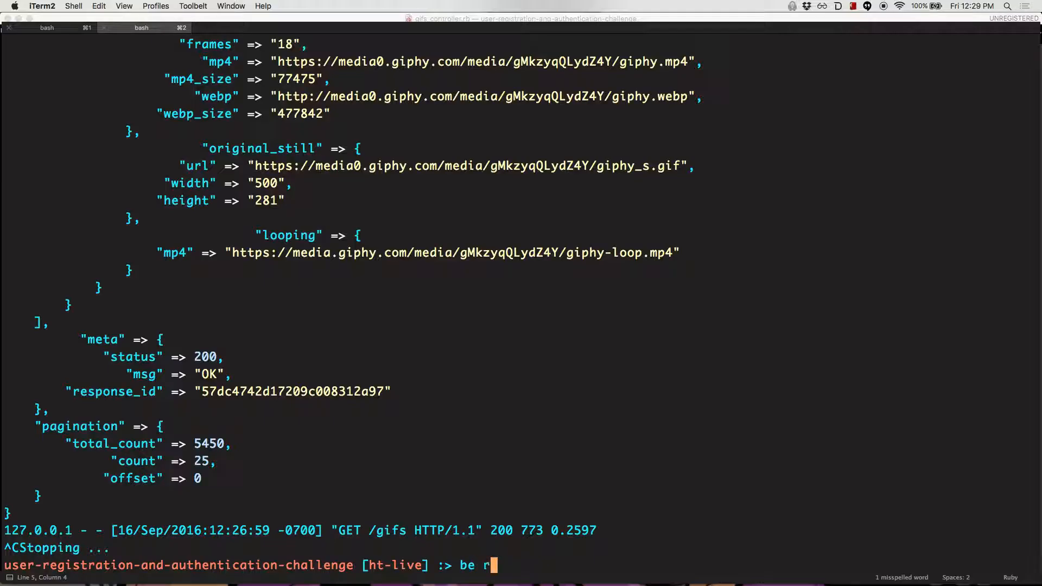
type("ake gen")
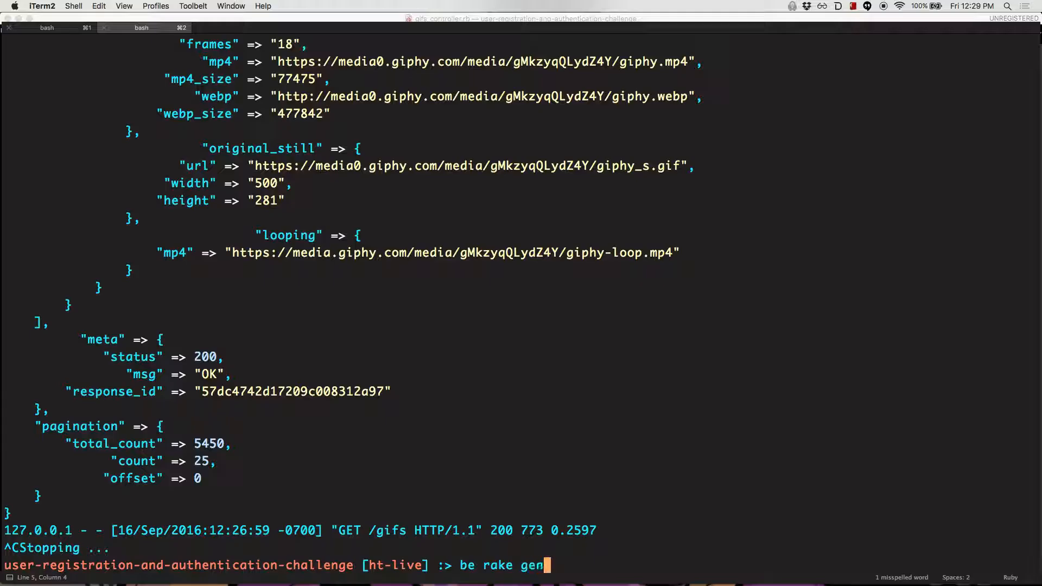
type("erate:m")
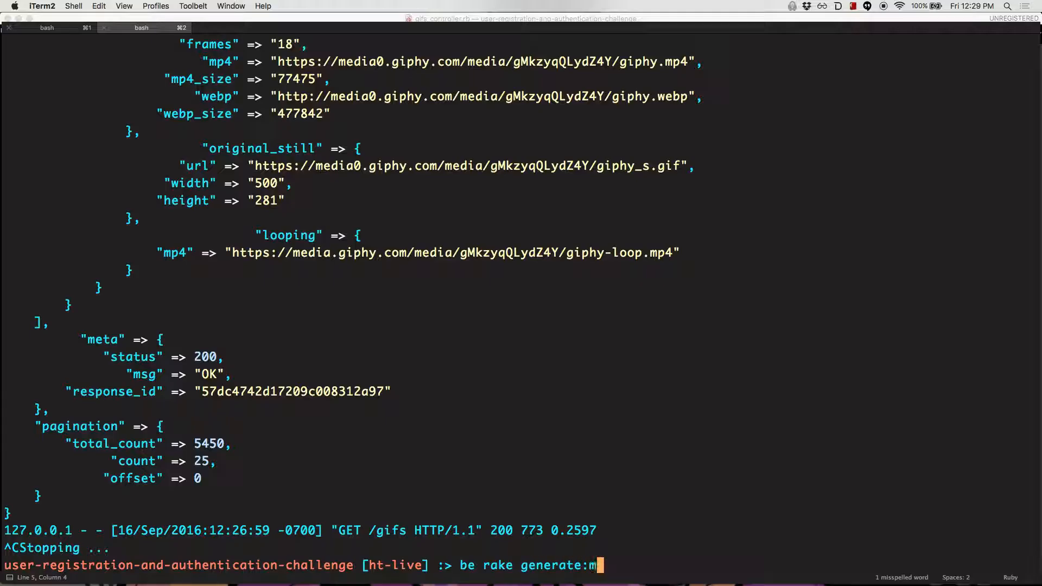
type("igrattion")
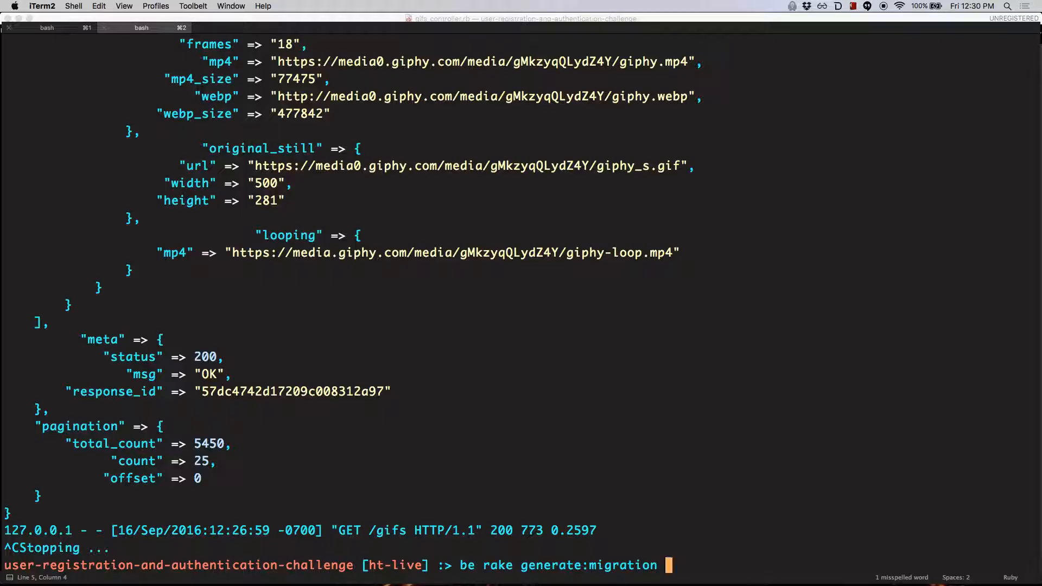
type("NAME=c")
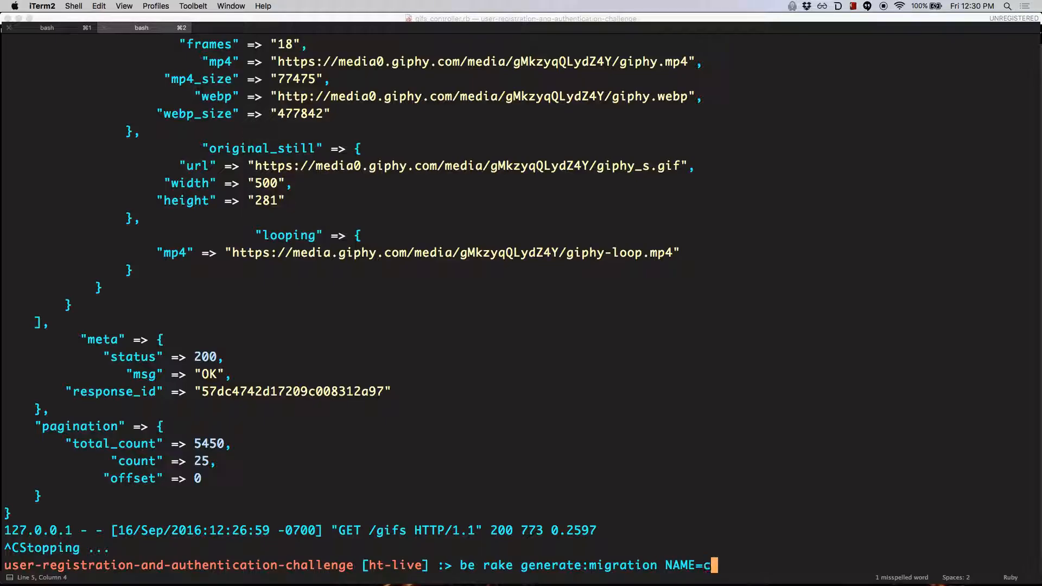
type("reateG")
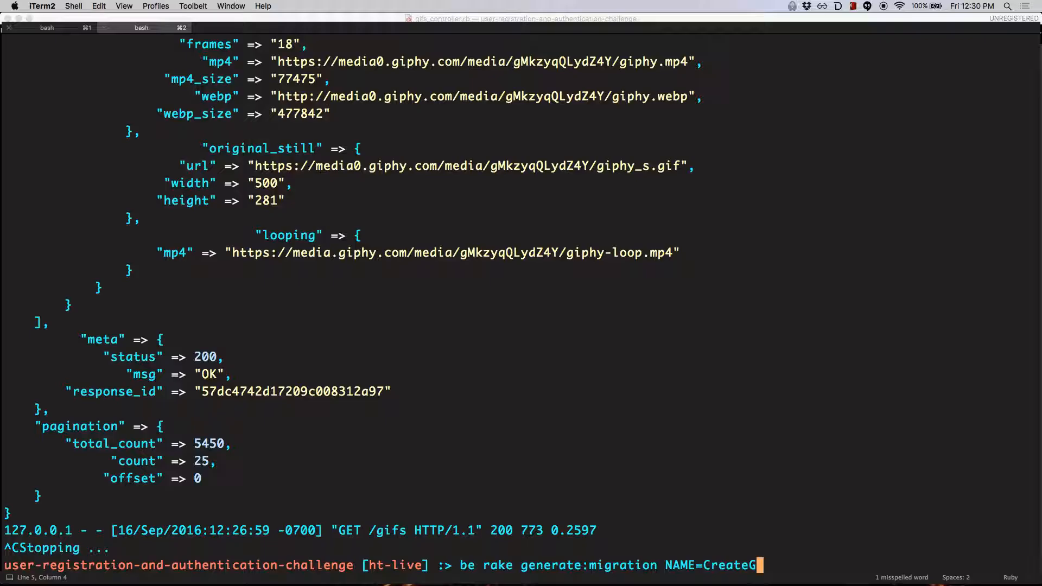
type("ifs")
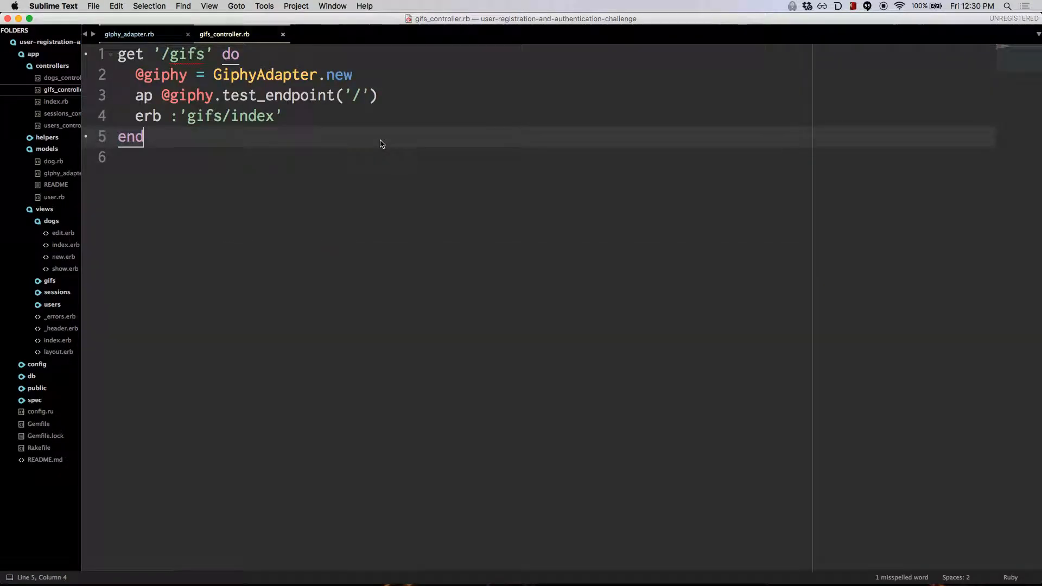
- Open the create_gifs migration and define t.string :name, t.string :img_url and t.timestamps
left_click(236, 7)
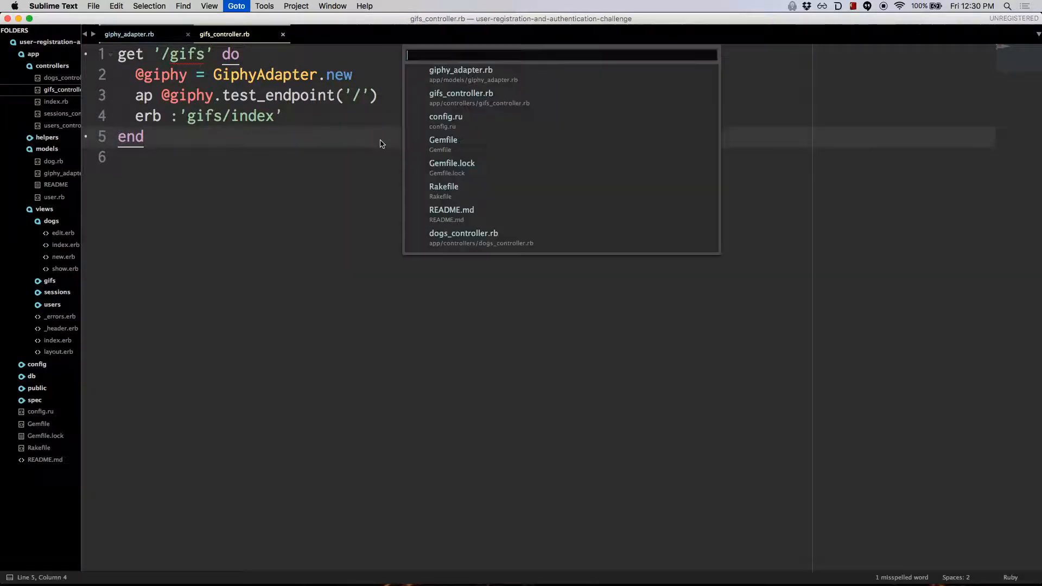
left_click(494, 116)
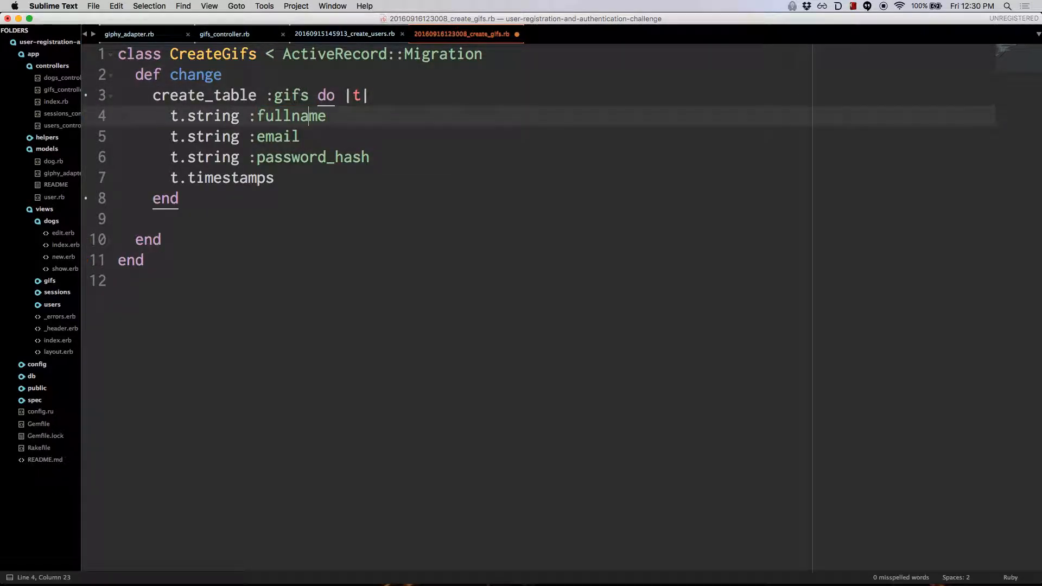
key("backspace")
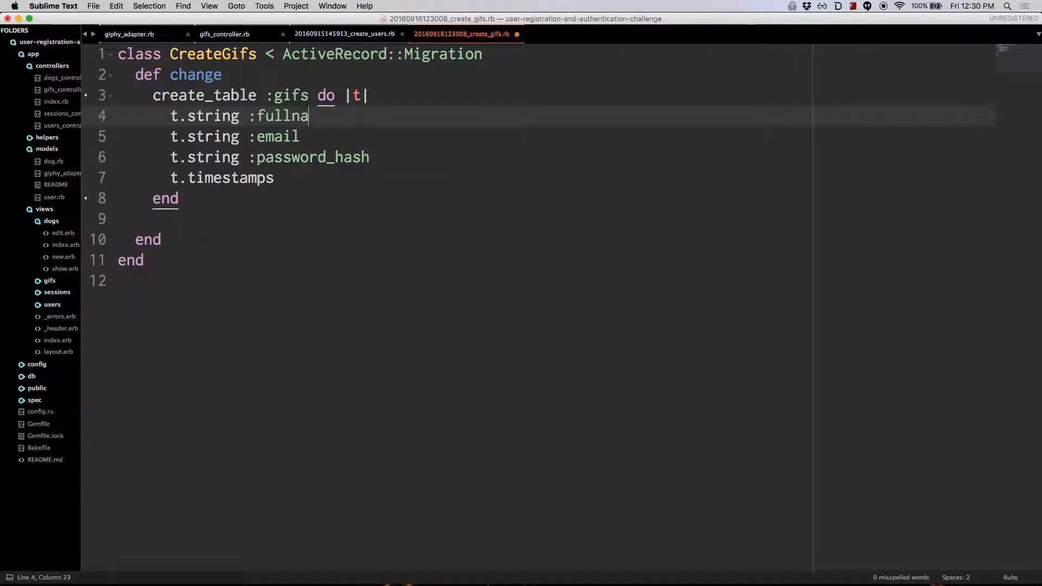
type("name")
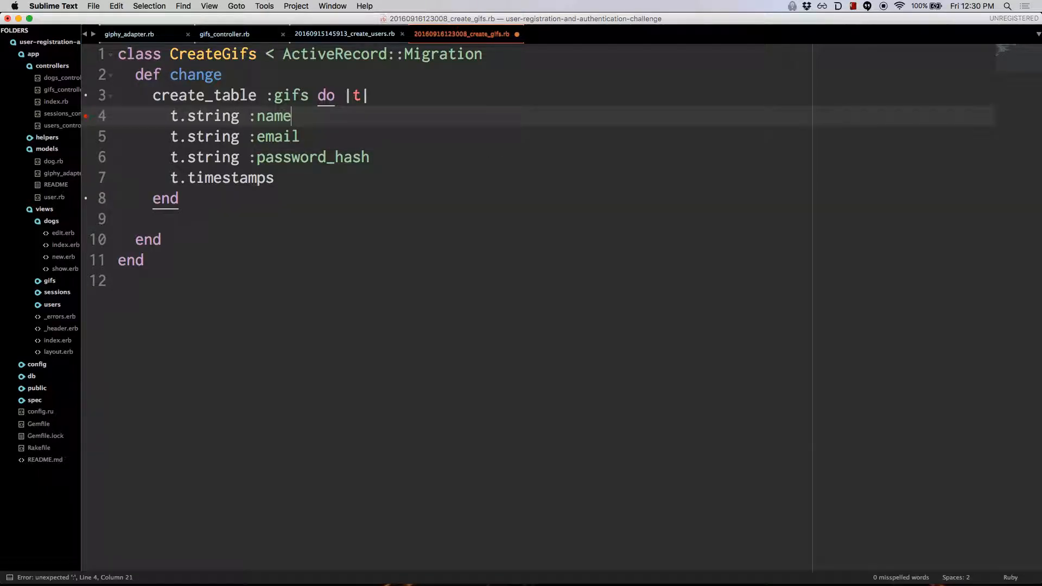
type("img_ur")
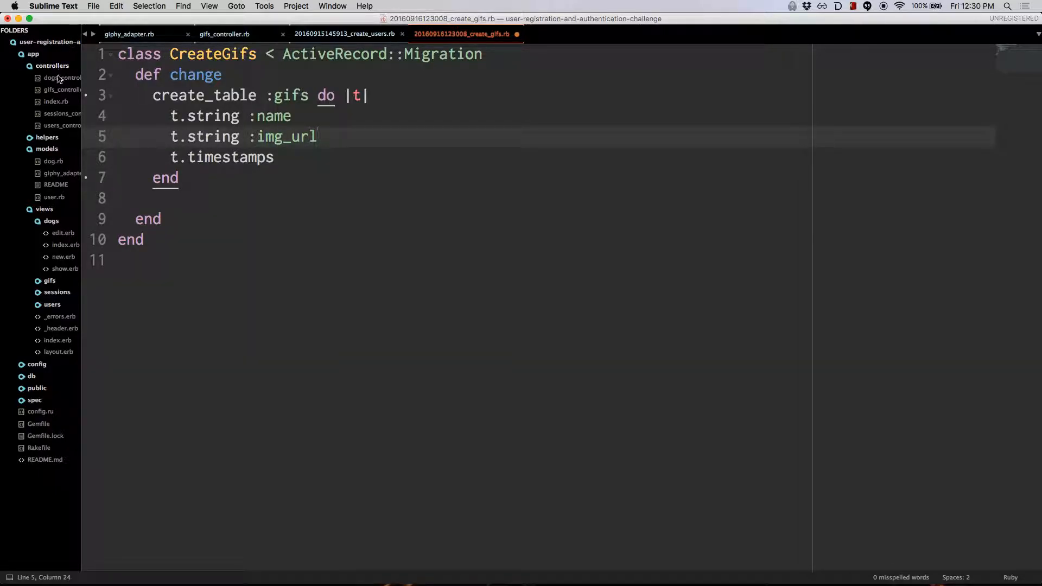
left_click(223, 33)
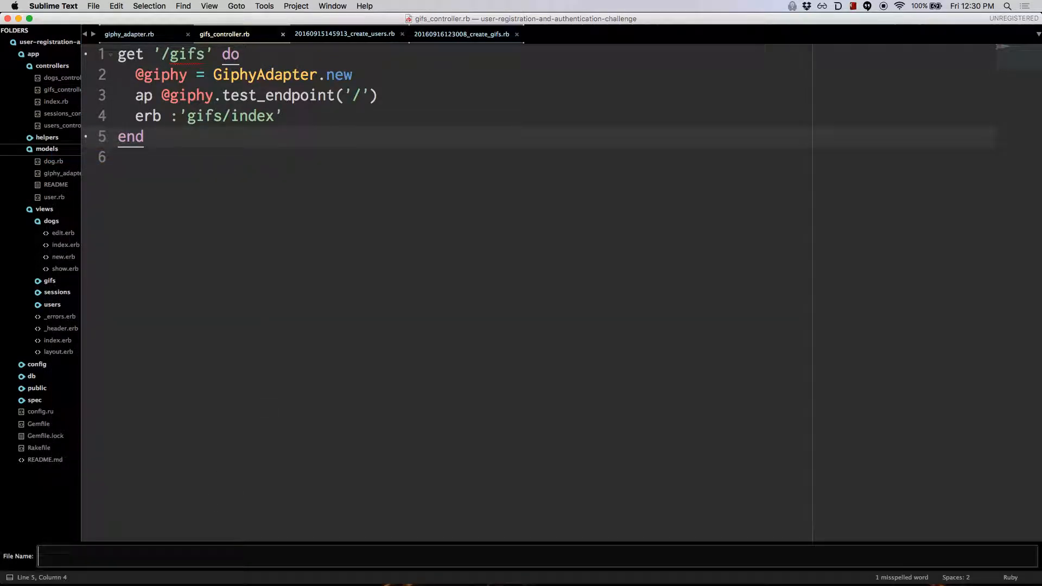
- Create app/models/gif.rb defining class Gif < ActiveRecord::Base and save it
type("gif.er")
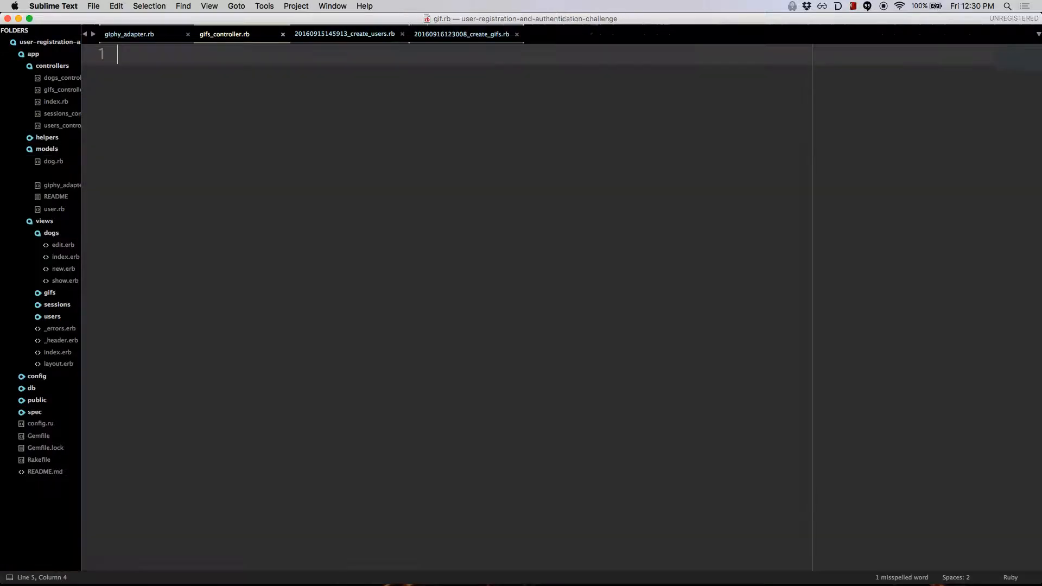
type("class Gif")
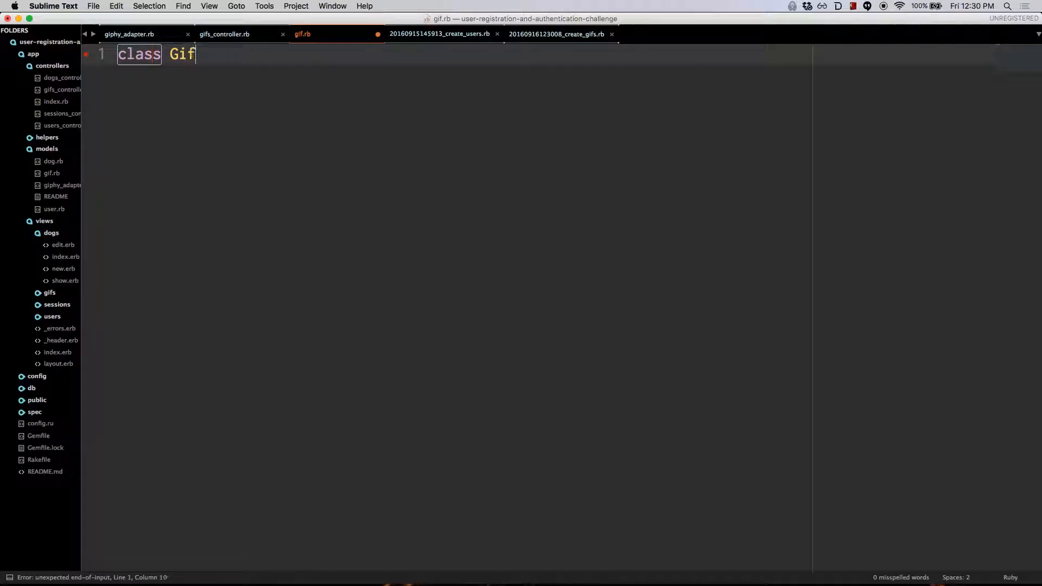
type("< A")
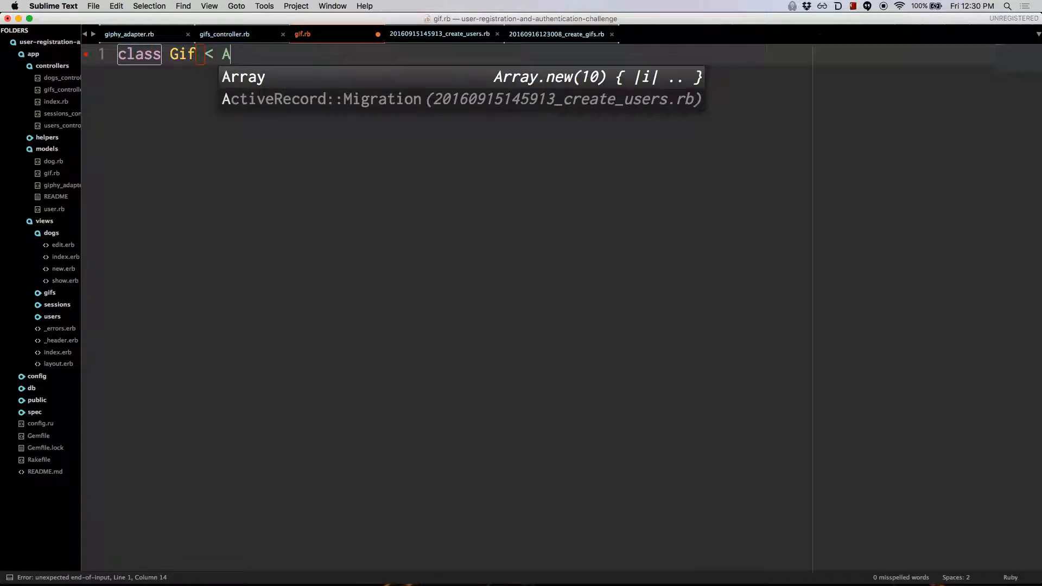
type("ctiveRecord::Mi")
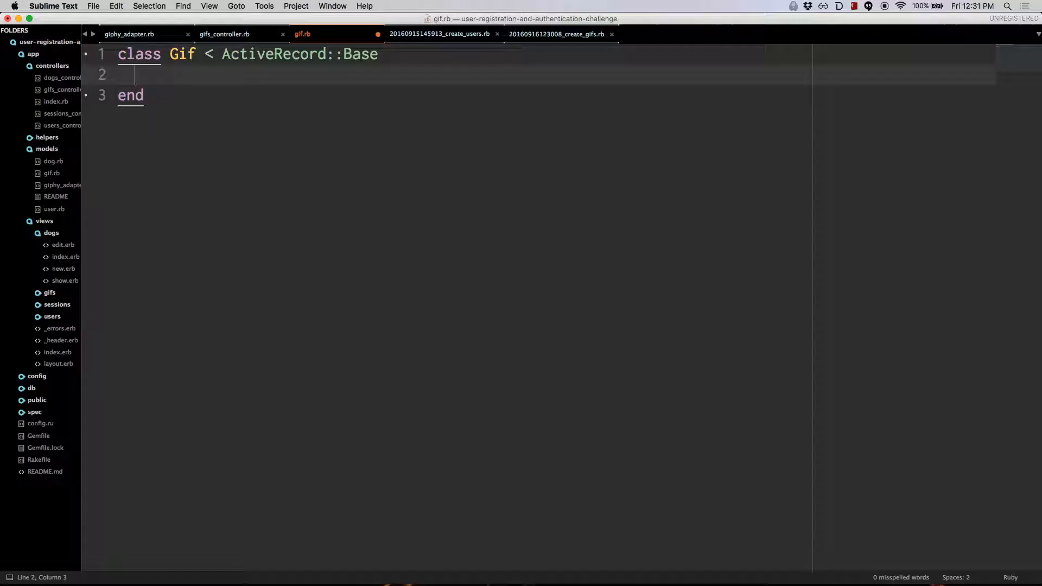
left_click(129, 33)
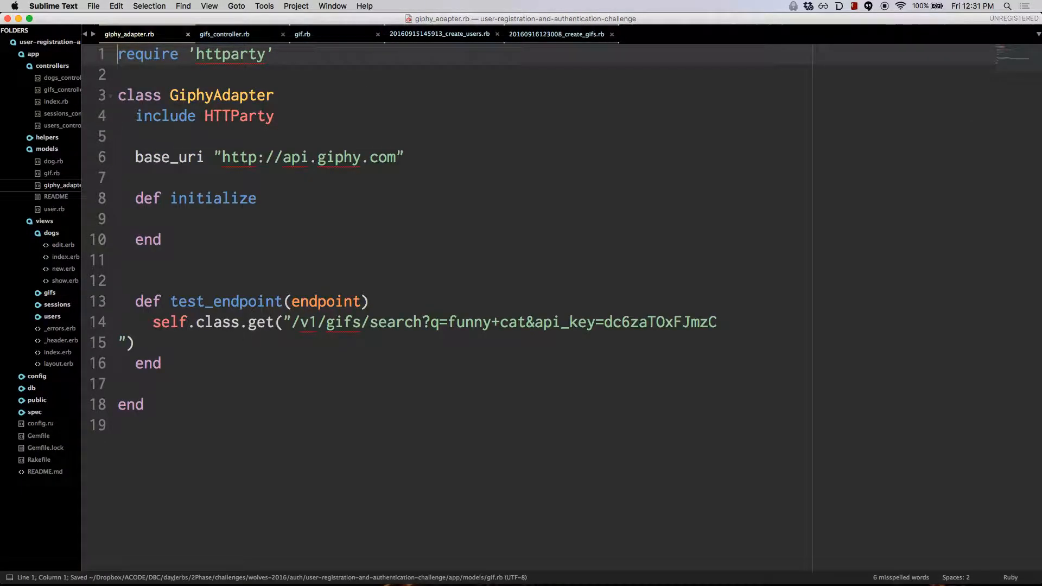
- In gifs_controller.rb replace the ap call with Gif.parse_gifs(test_endpoint('/'))
left_click(223, 33)
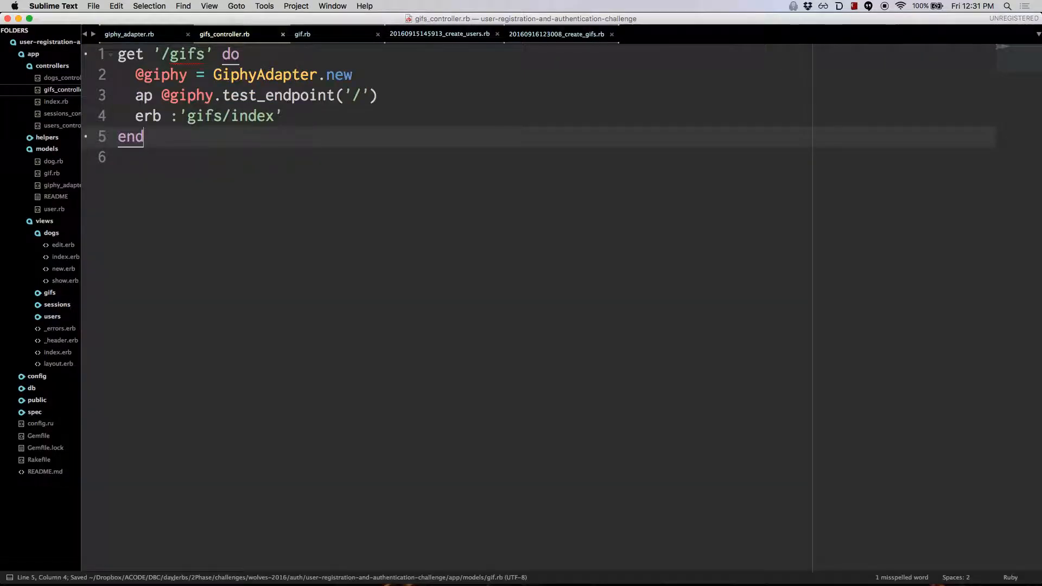
double_click(143, 96)
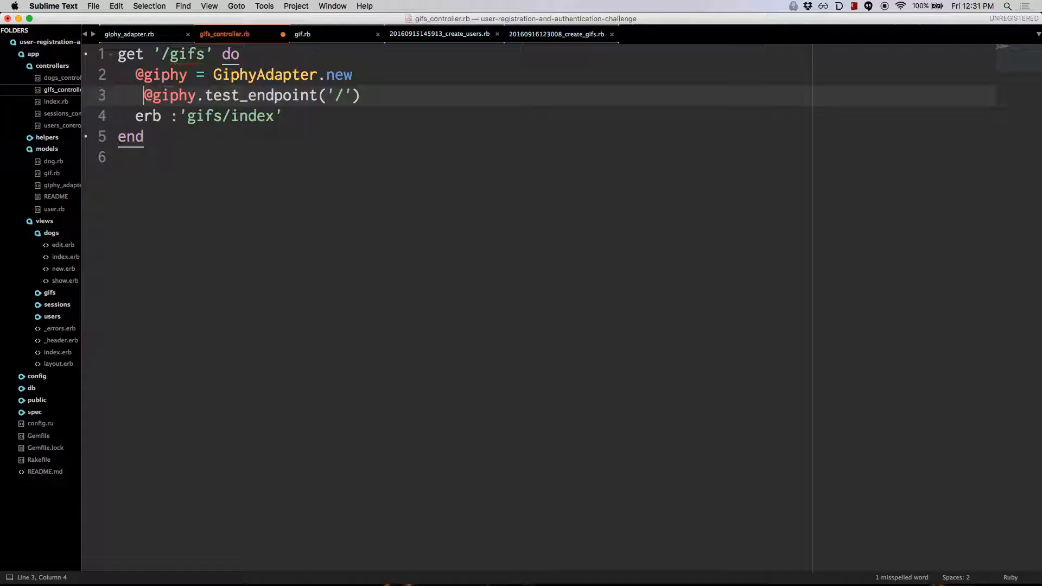
type("Gif.")
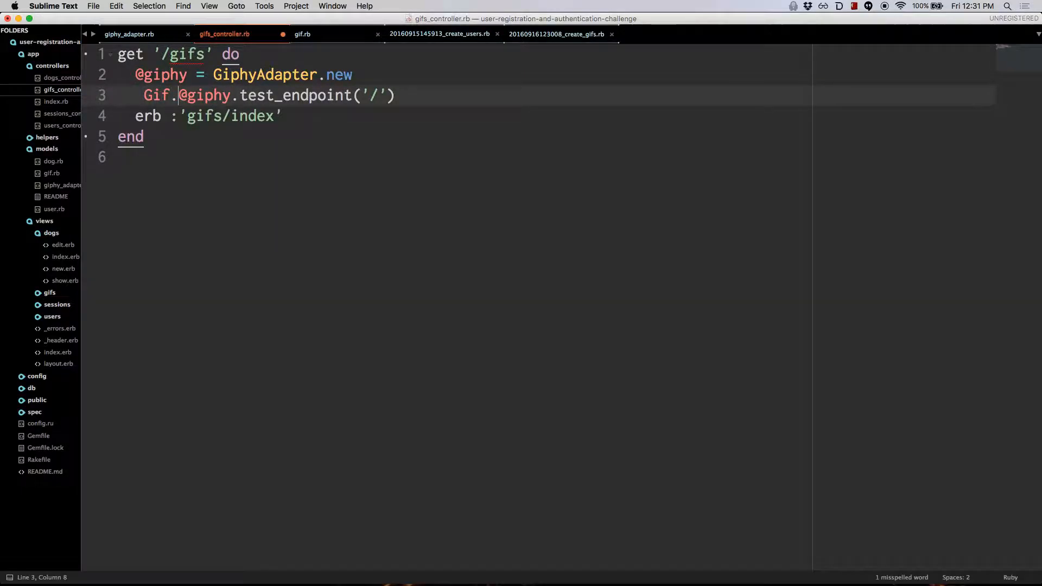
type("parse_gifs(")
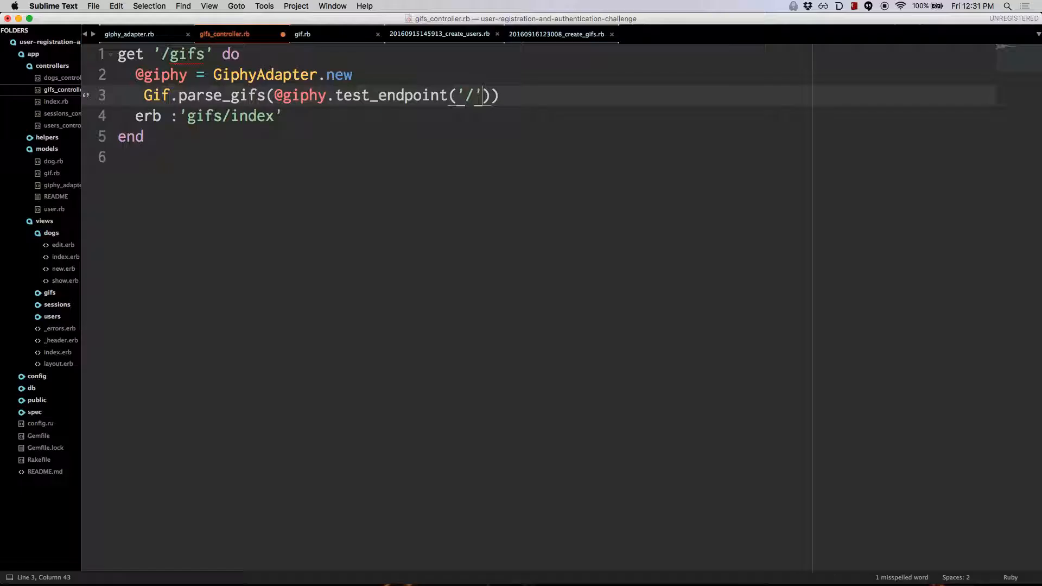
key("backspace")
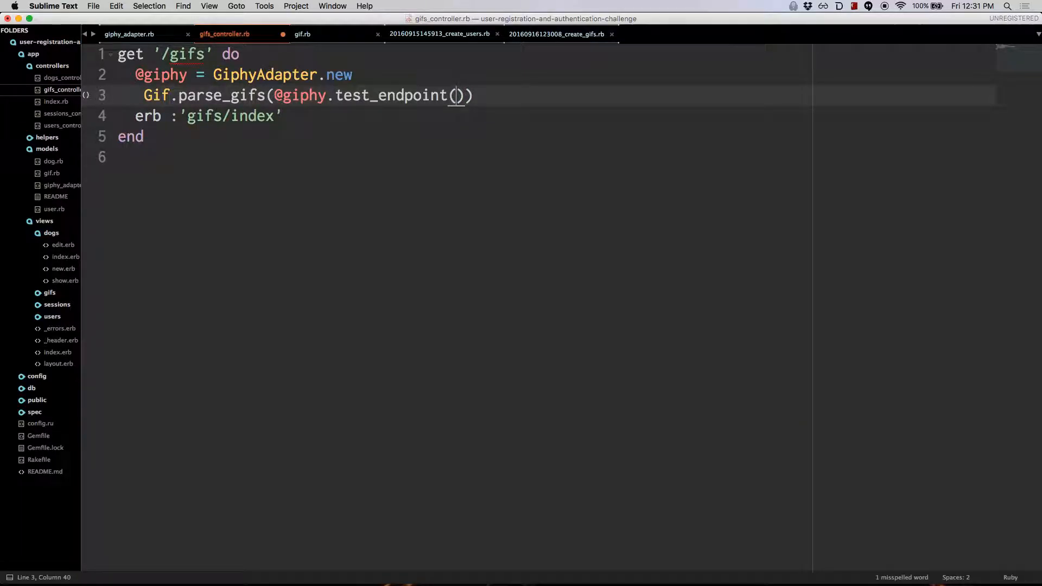
type("'/'")
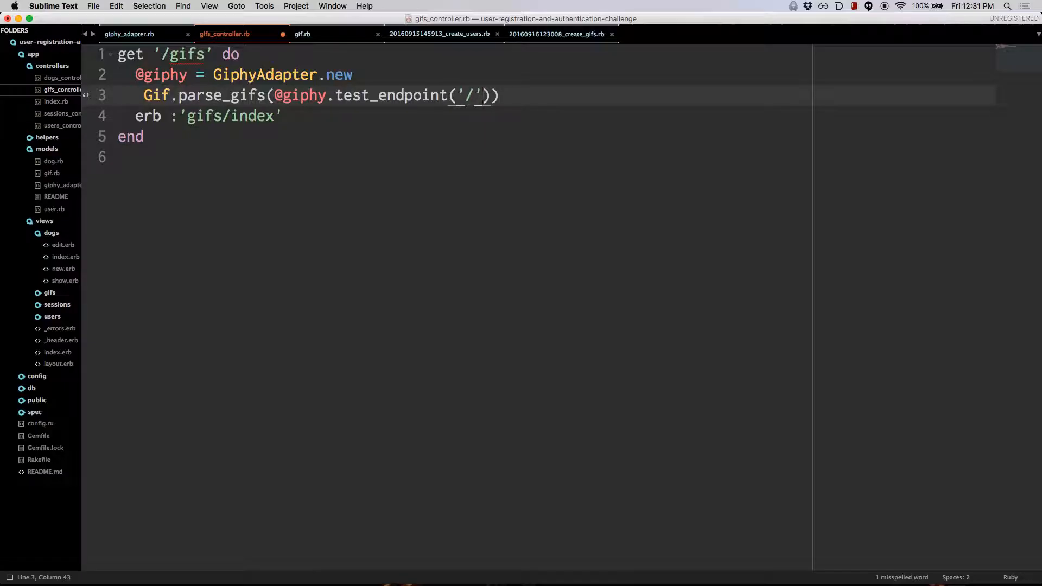
- Compare the controller with the empty Gif model, ending on gif.rb
left_click(303, 34)
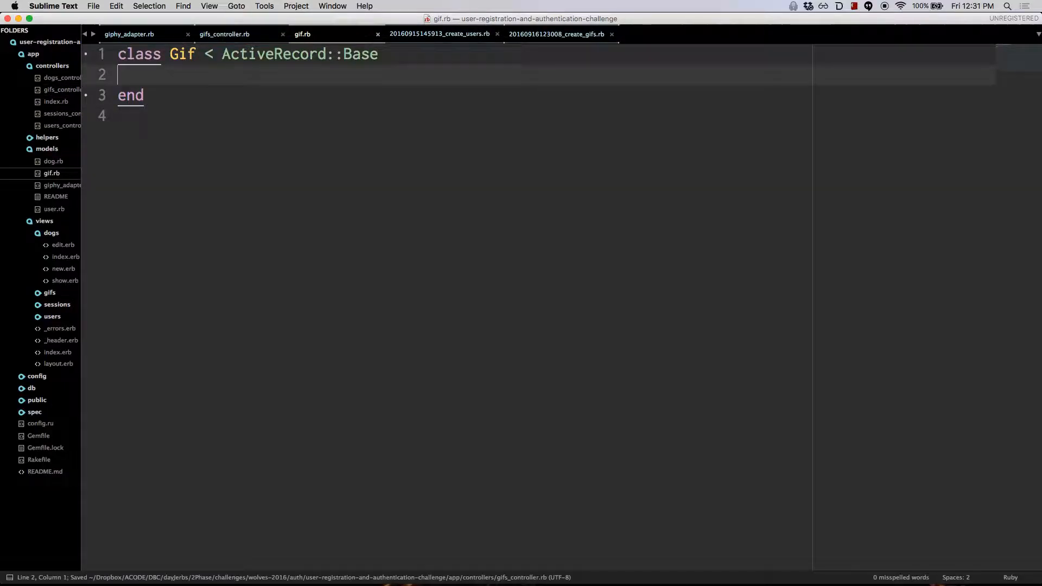
left_click(223, 34)
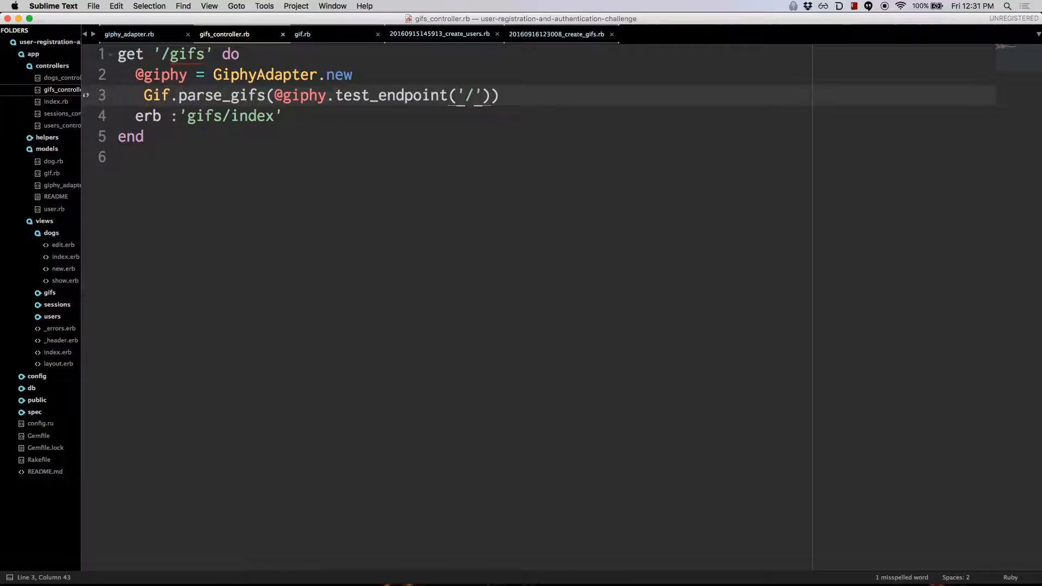
left_click(303, 33)
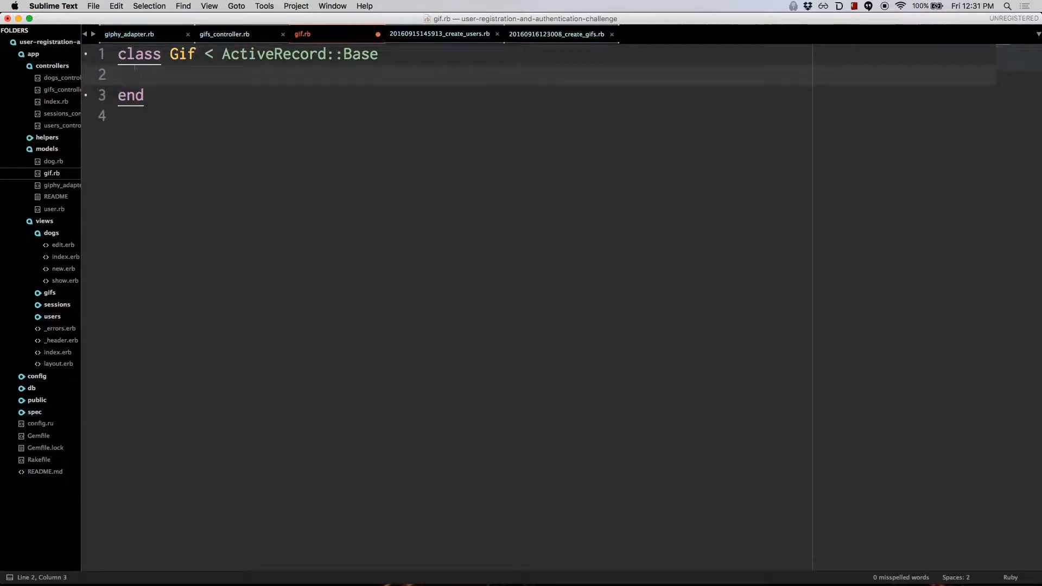
- Add an empty def self.parse_gifs(gifs_array) ... end class method to the Gif model
type("def self.")
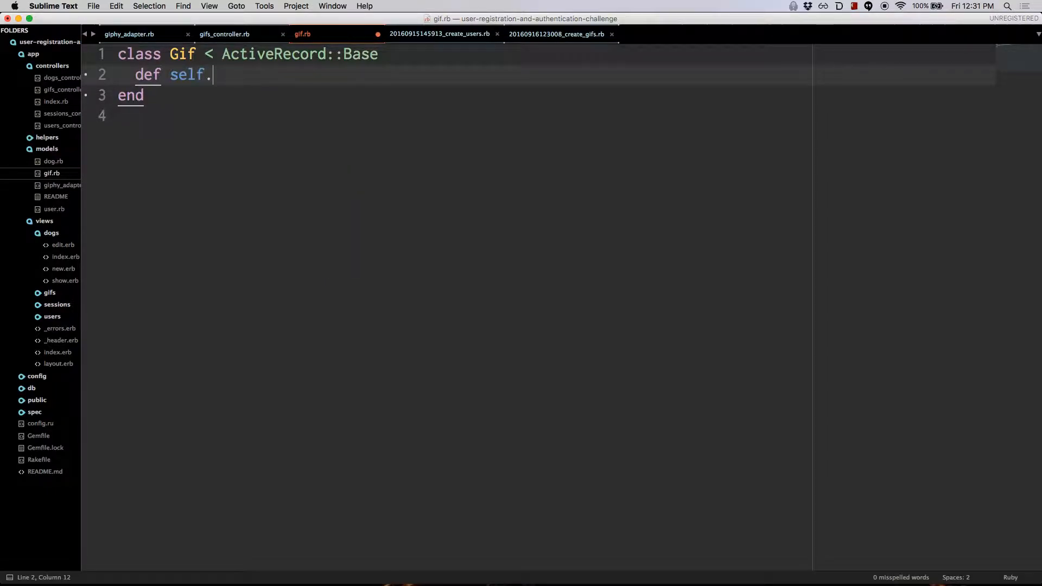
type("parse_gifs")
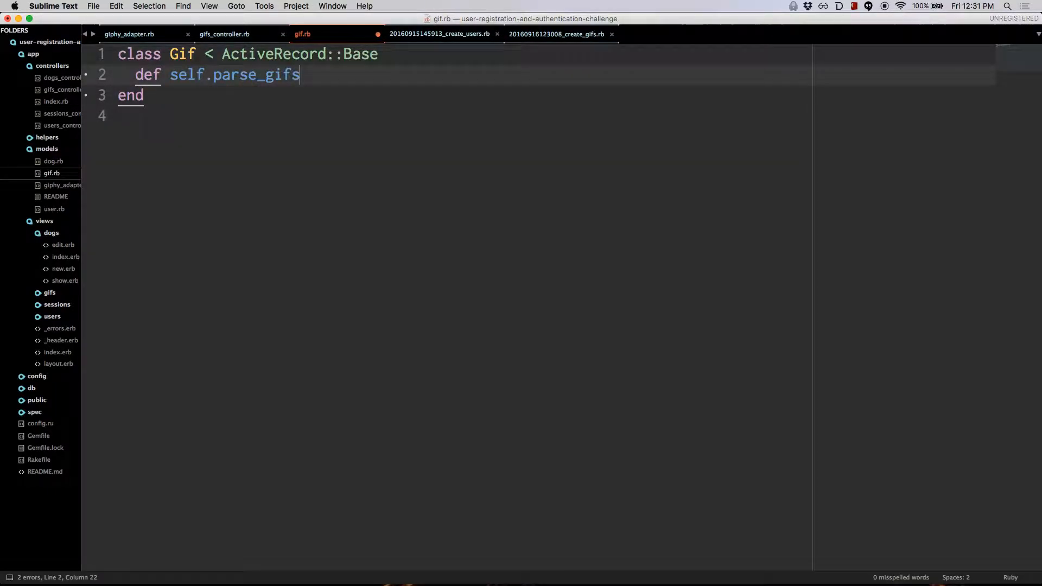
type("(gifs")
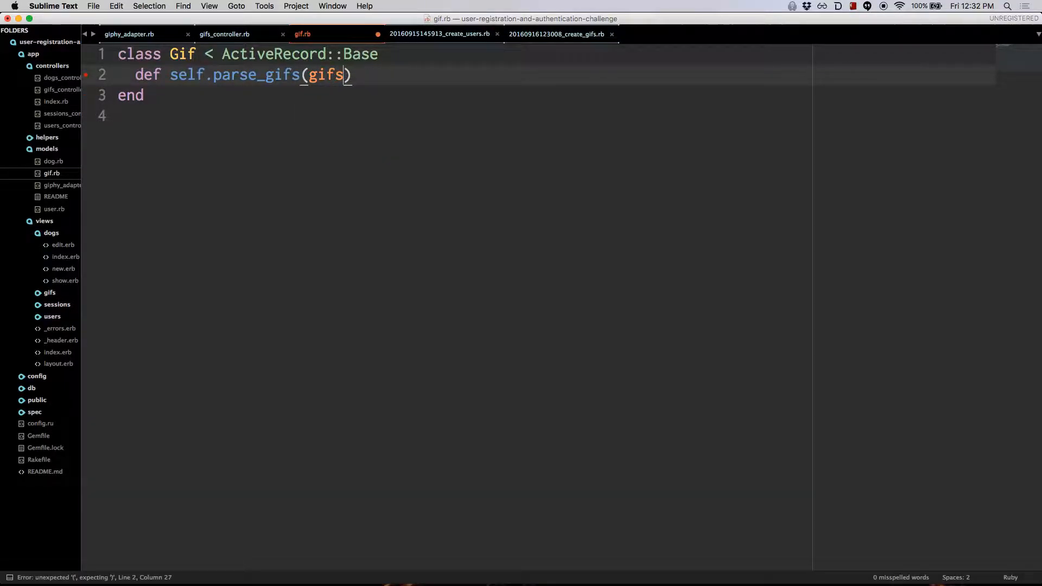
type("_array")
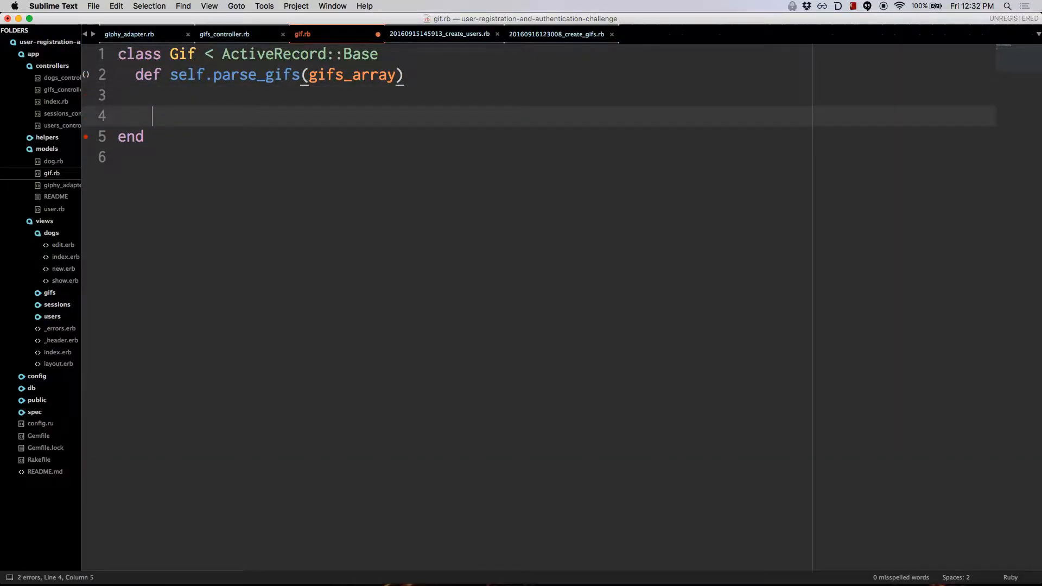
type("end")
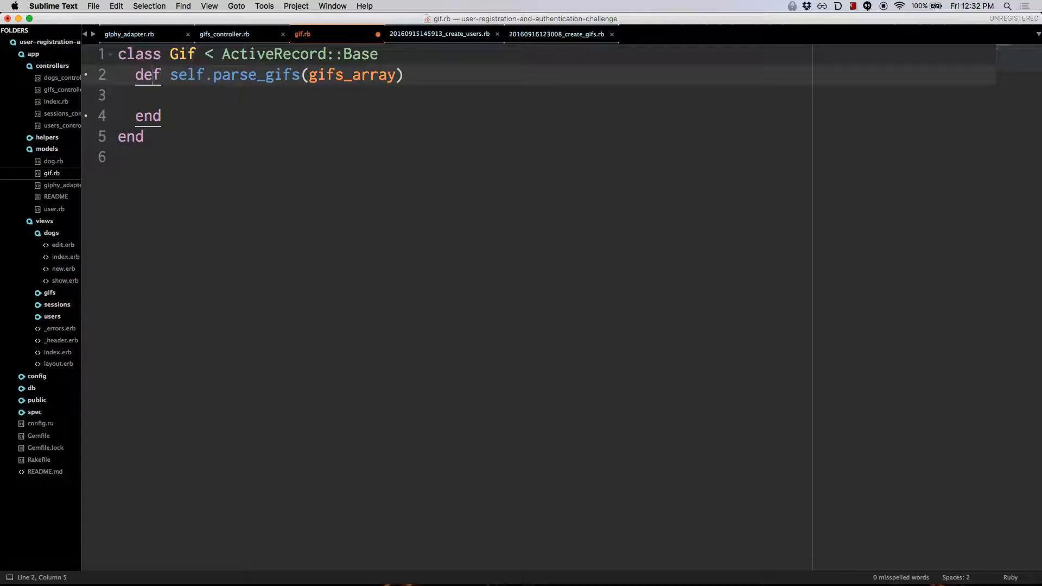
- Even out the indentation of the Gif.parse_gifs line in gifs_controller.rb and save
left_click(130, 34)
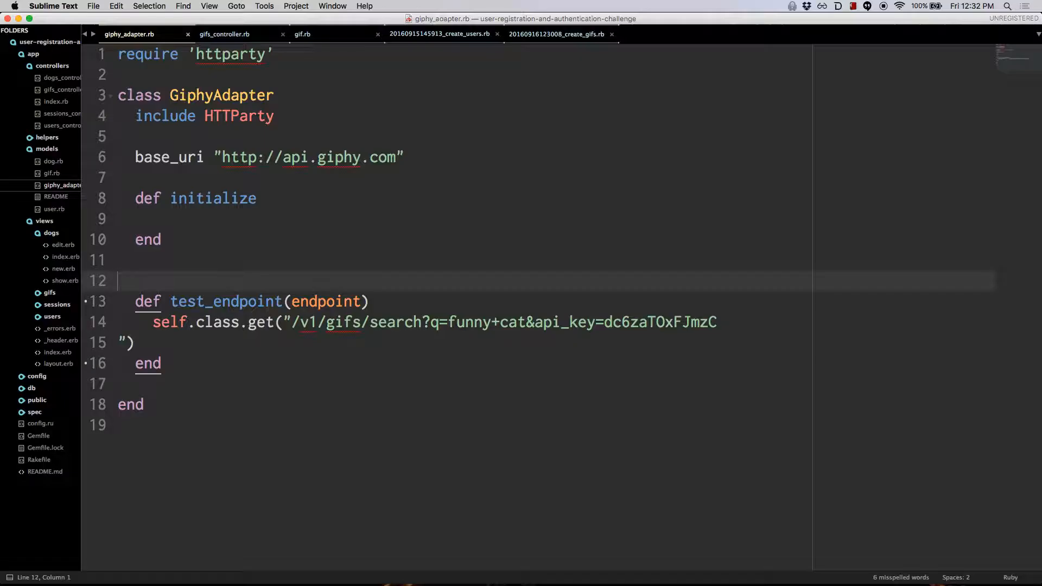
left_click(223, 34)
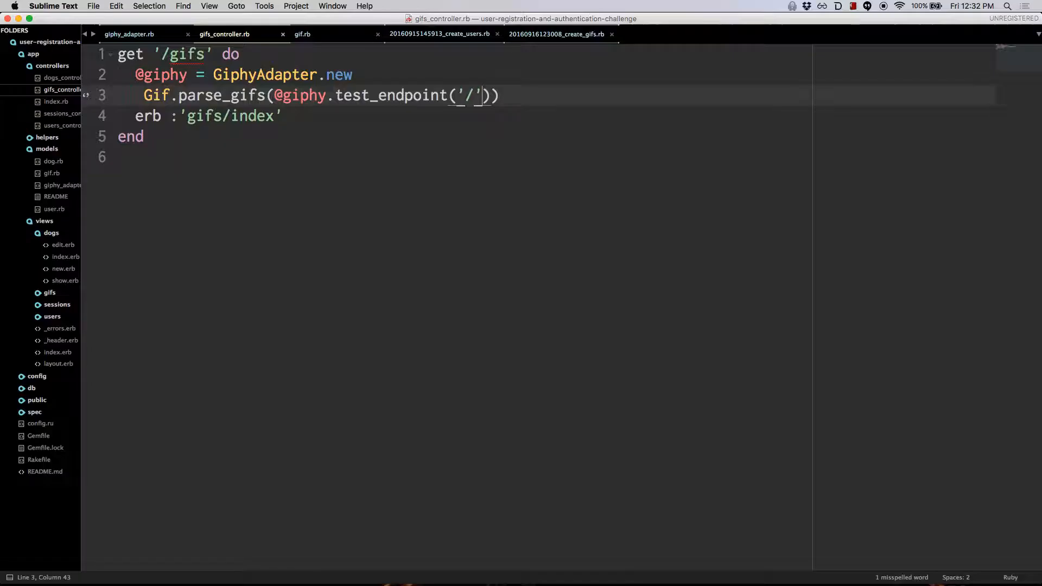
key("left")
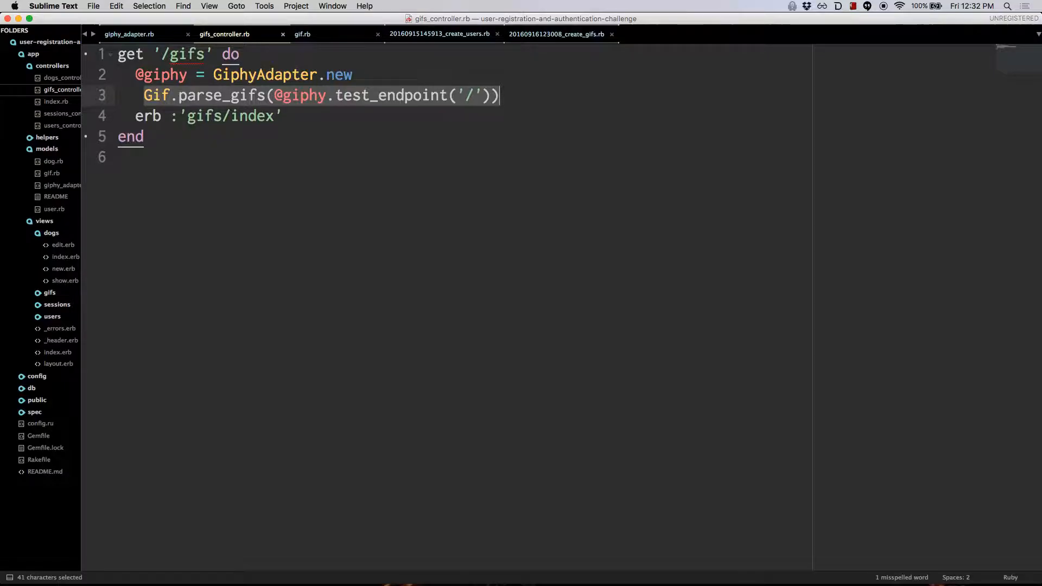
mouse_move(561, 101)
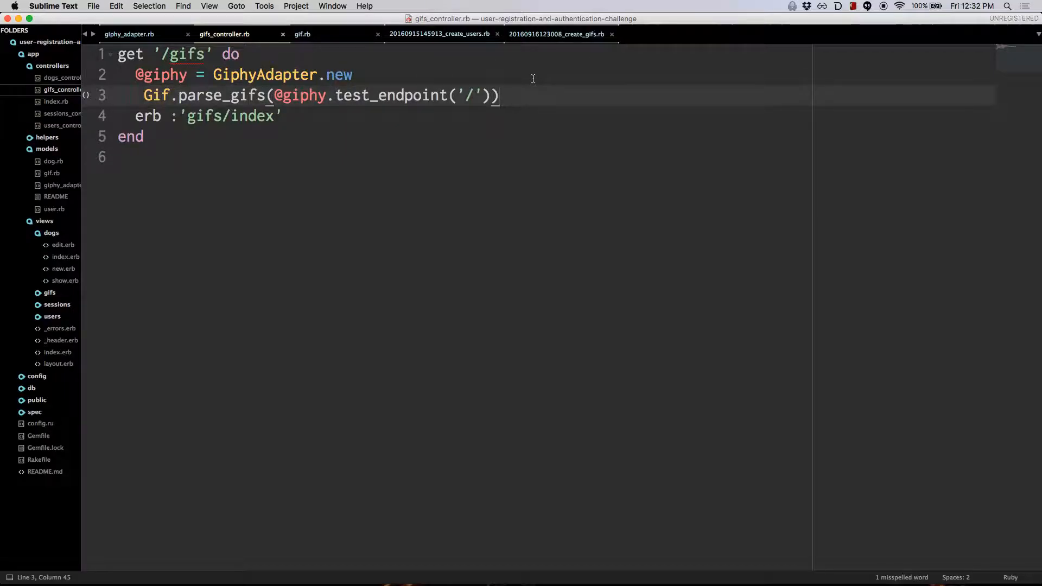
mouse_move(326, 183)
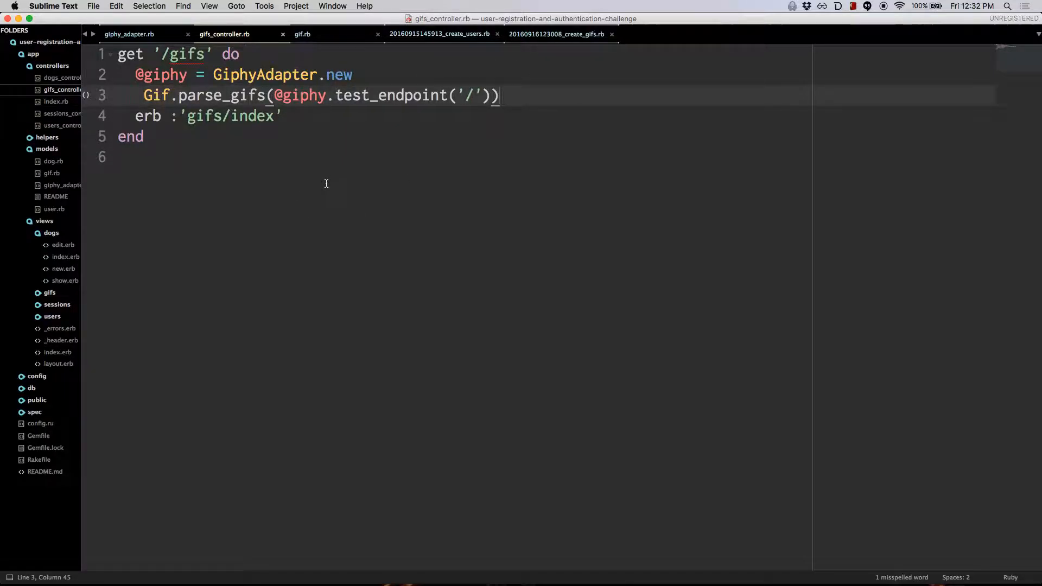
left_click(130, 33)
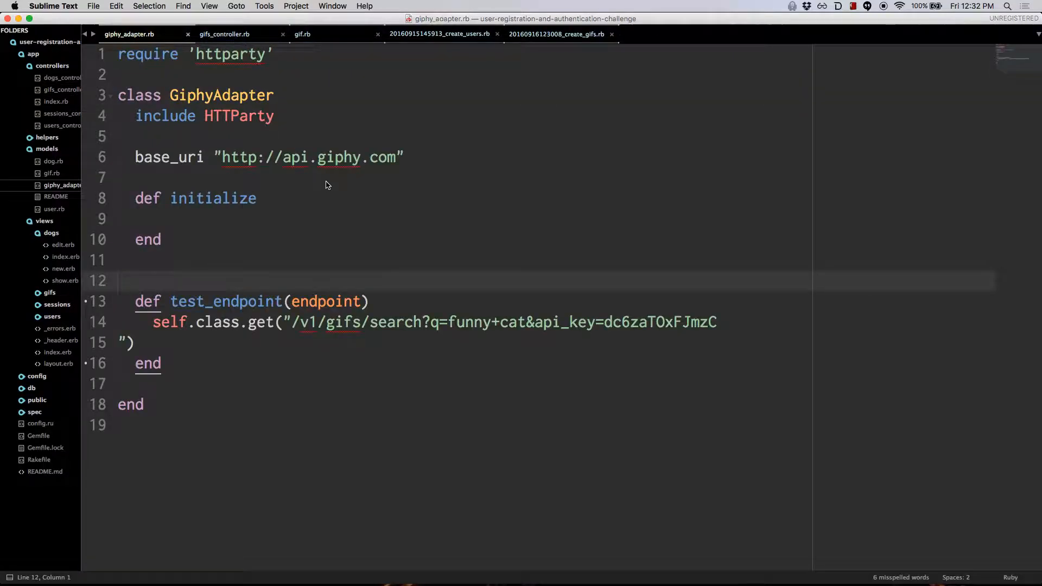
left_click(224, 34)
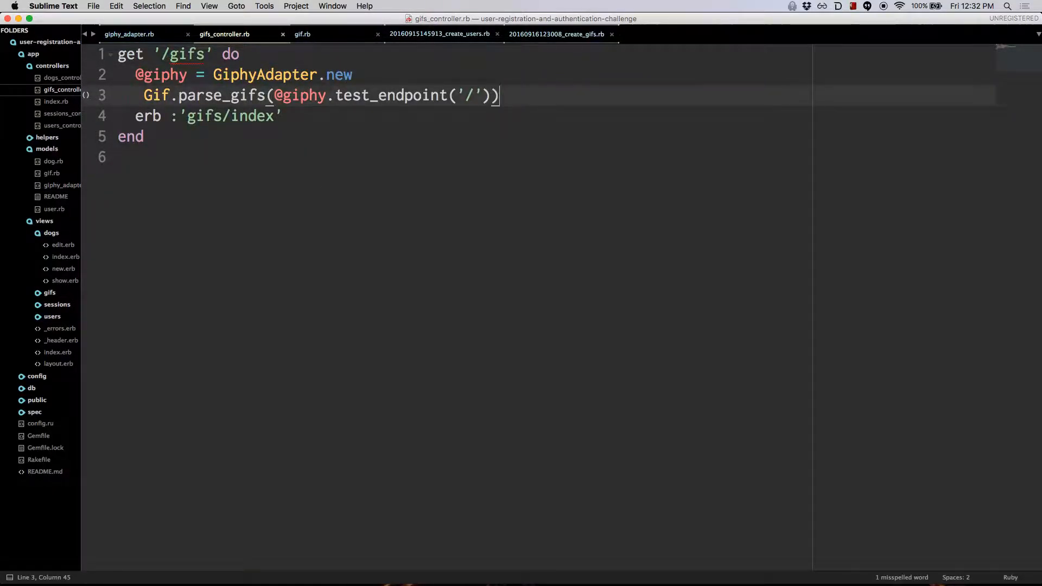
left_click(144, 96)
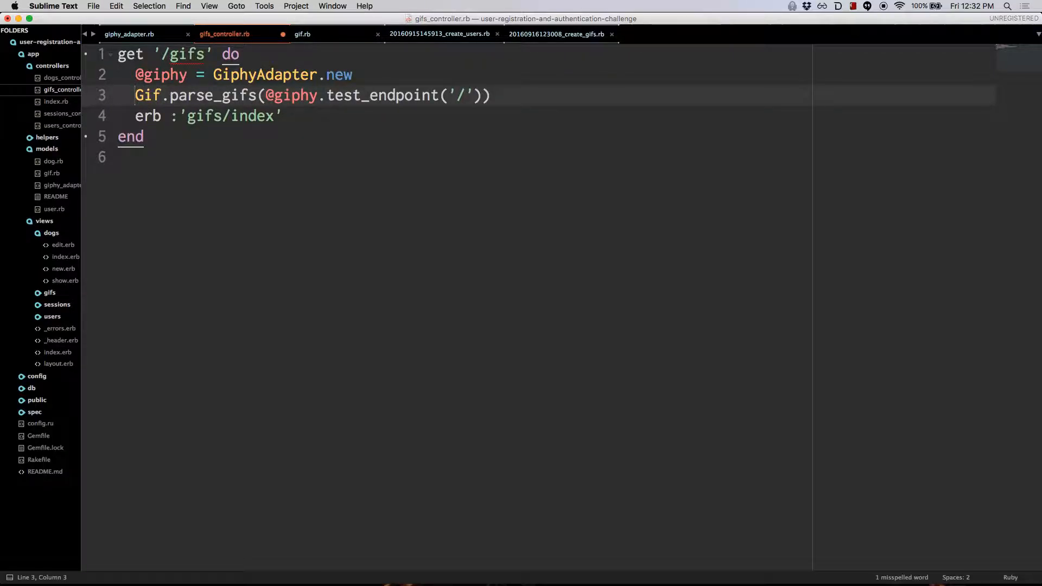
- Make parse_gifs print its argument with 'ap gifs_array' and save the model
left_click(129, 34)
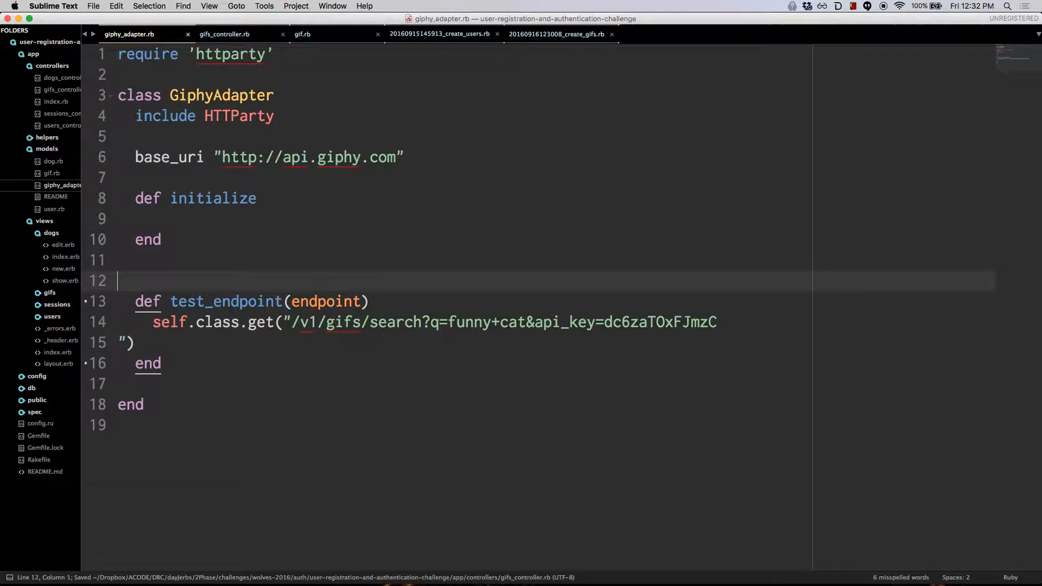
left_click(301, 34)
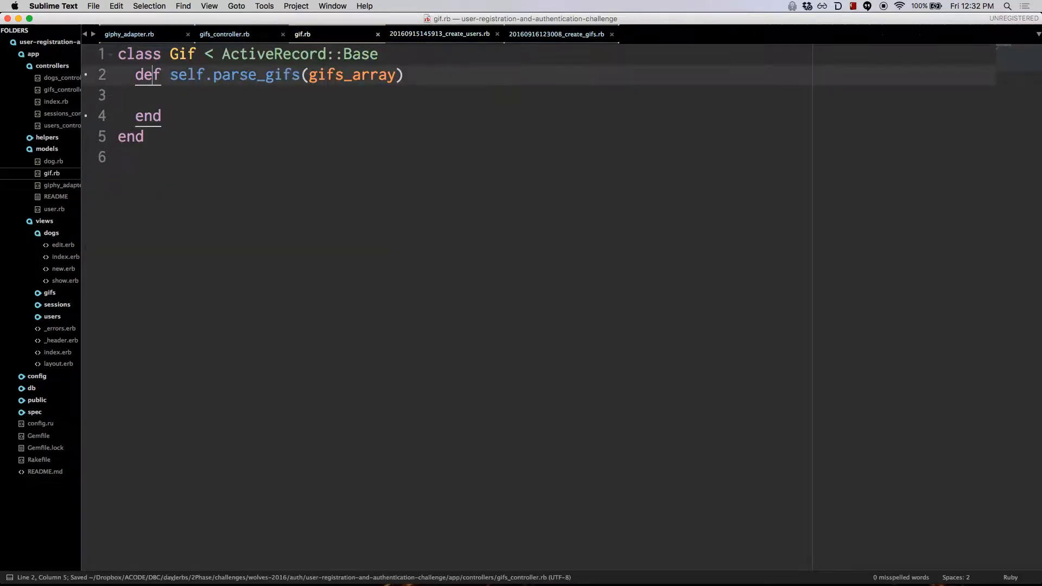
left_click(153, 96)
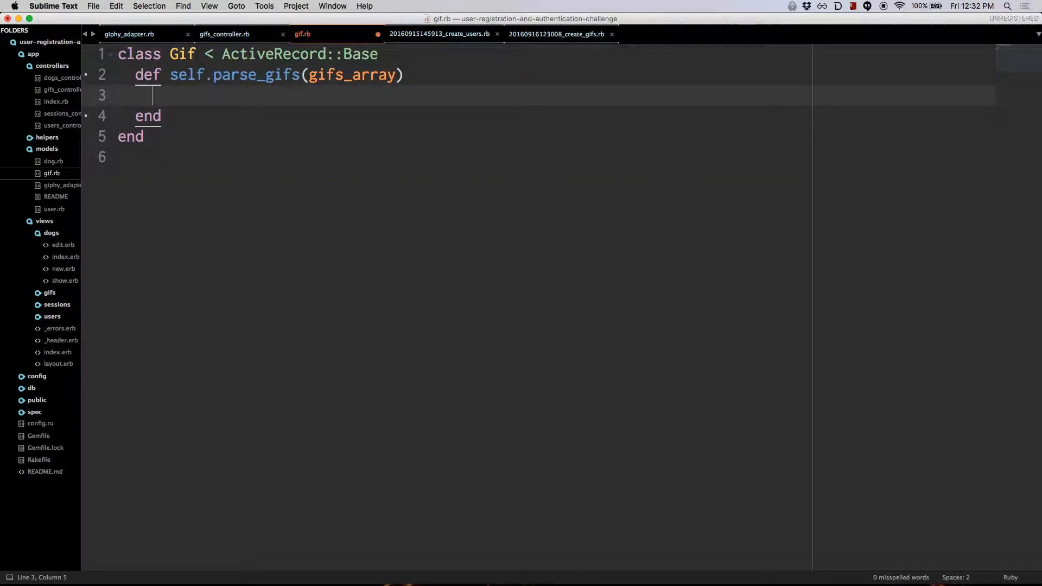
type("ap gifs_array")
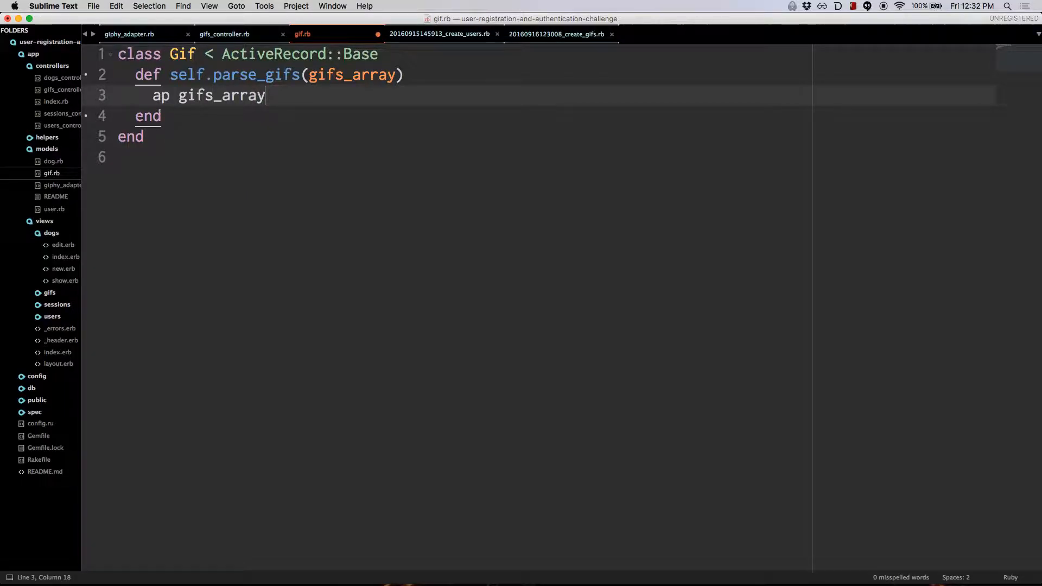
left_click(224, 34)
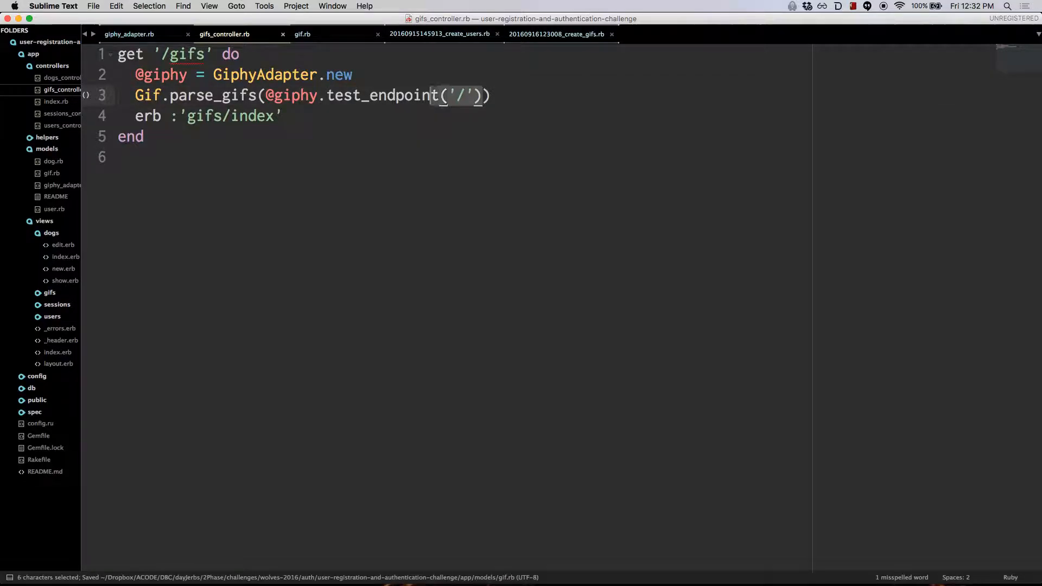
- Scroll the iTerm2 server log to inspect the printed Giphy data hash of cat gif entries
left_click_drag(431, 95, 265, 96)
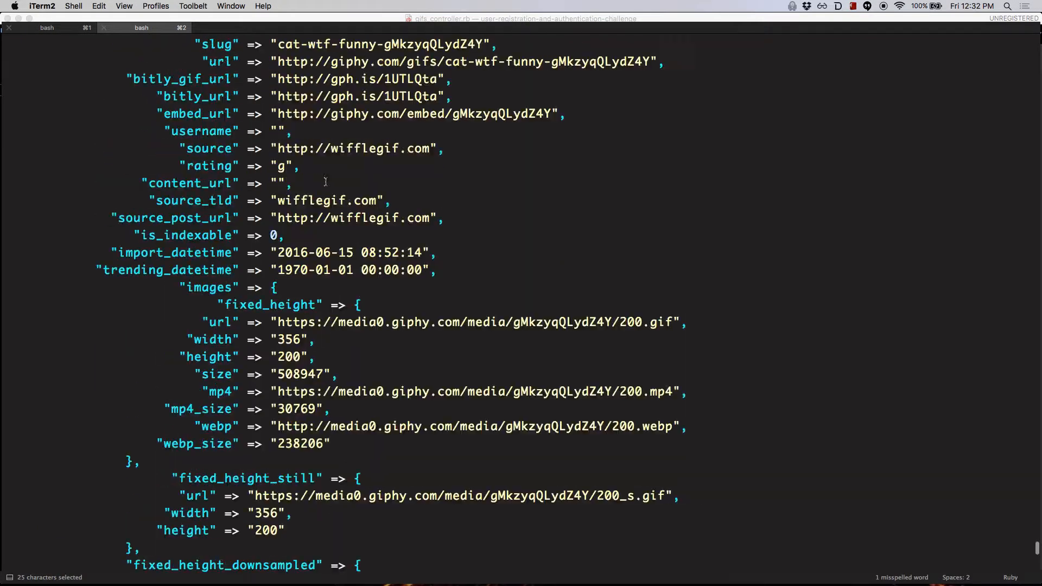
scroll("down", 3)
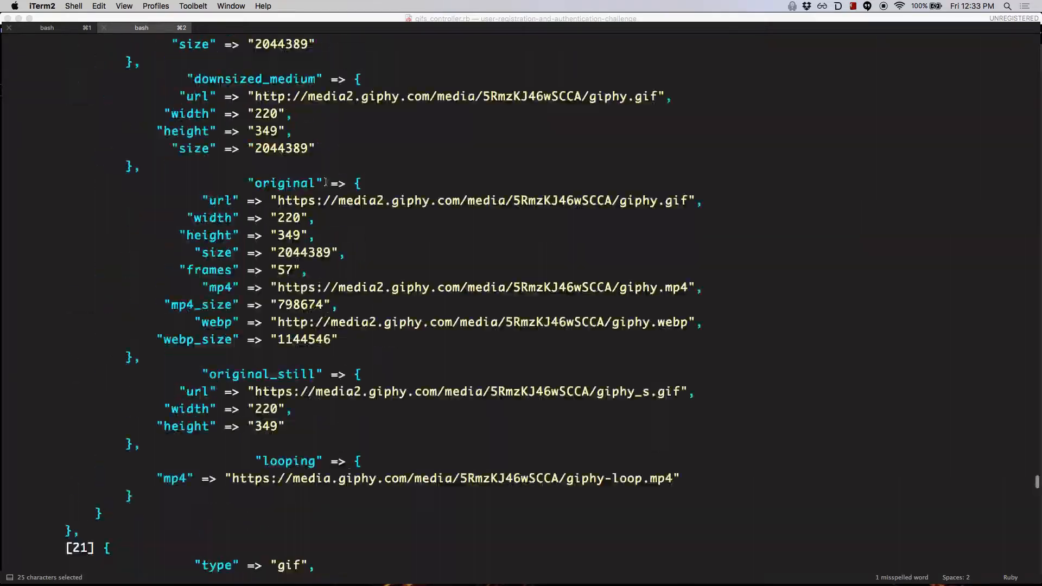
scroll("up", 3)
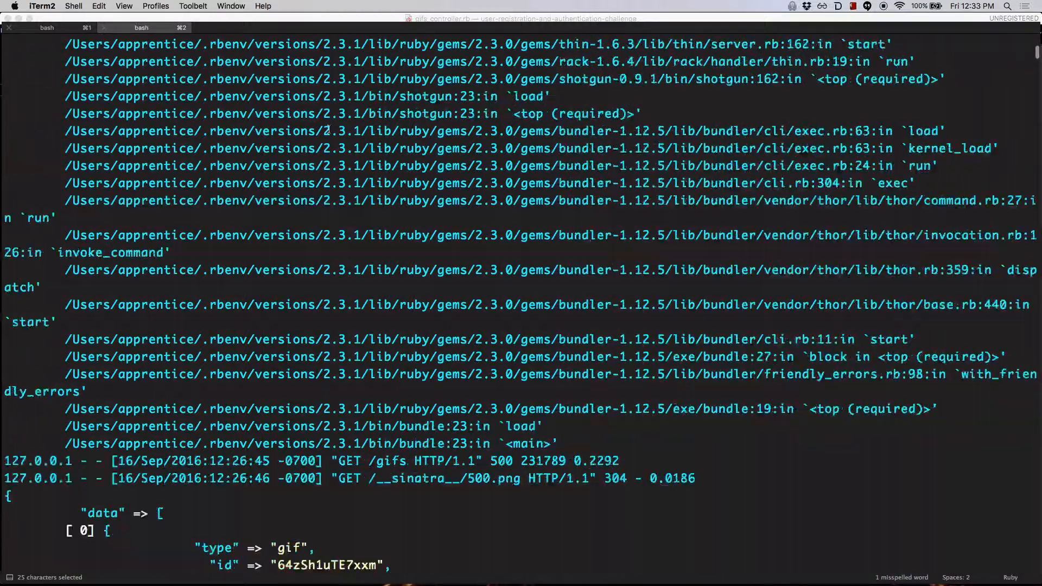
scroll("down", 3)
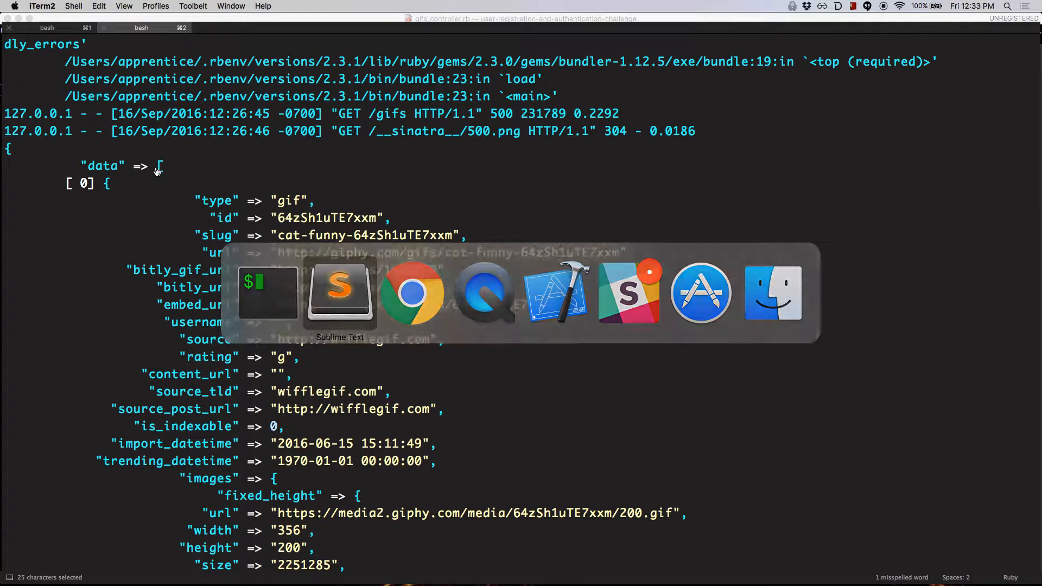
- Index the response with ["data"] after test_endpoint('/') and save the controller
left_click(340, 292)
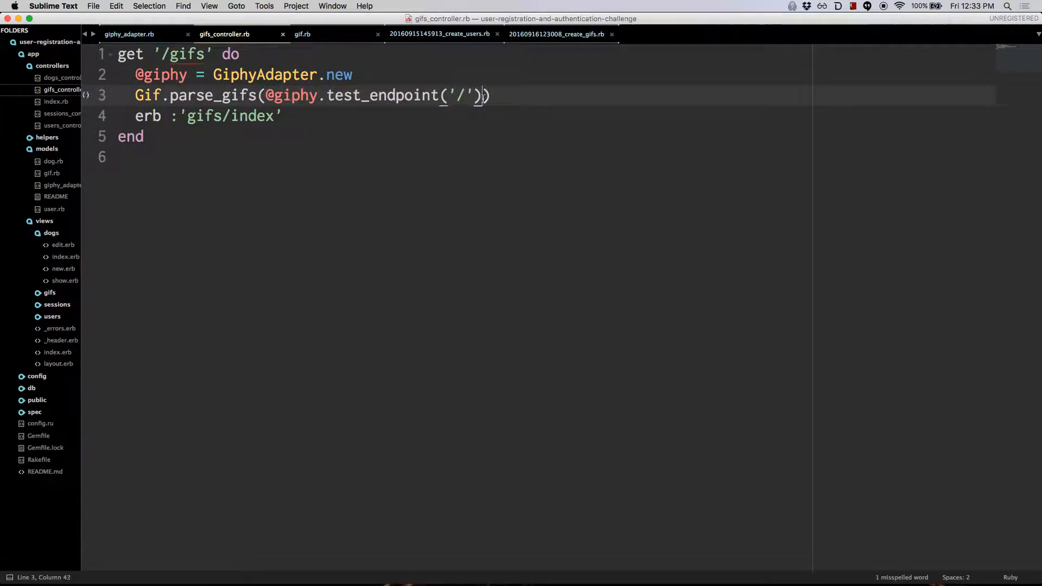
type("[]")
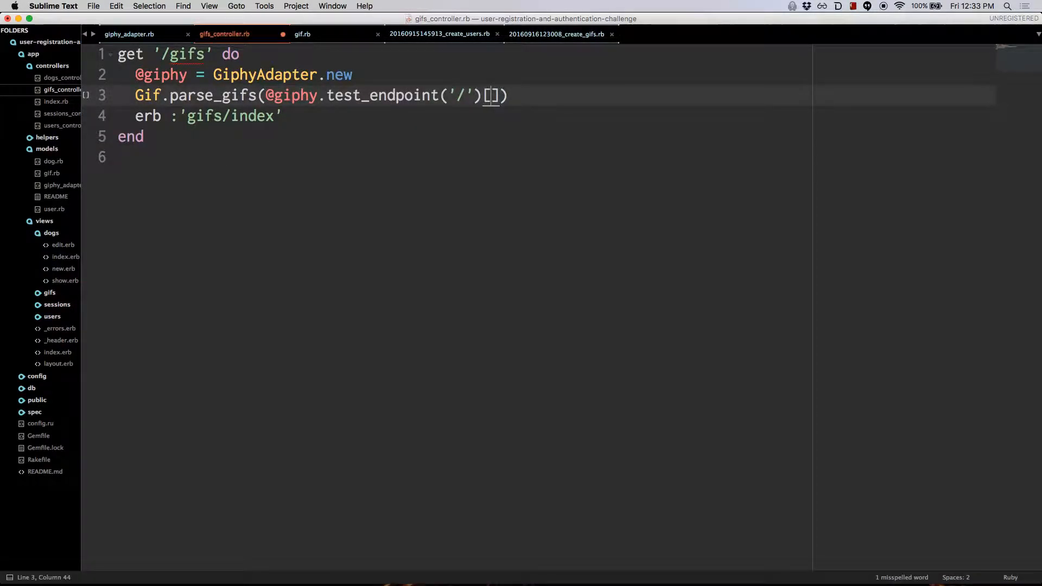
type("\"data\"")
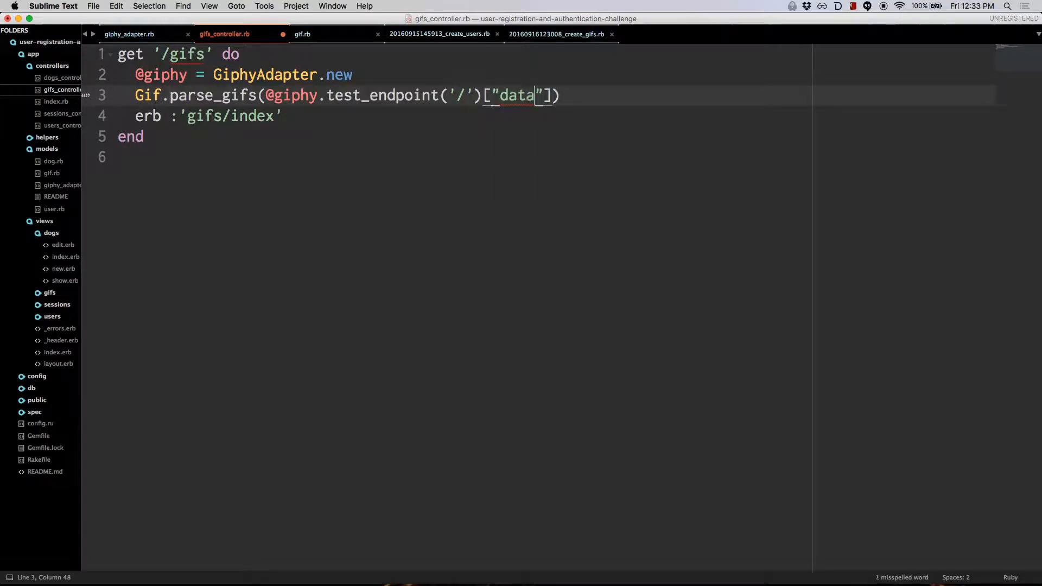
key("right")
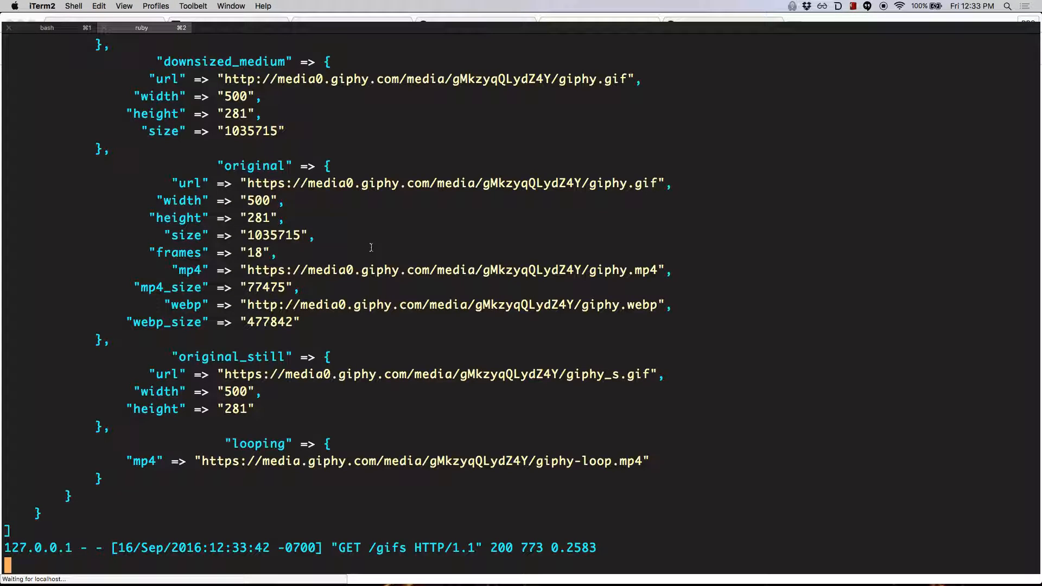
- Scroll the iTerm2 log to check the printed gif array, then return to the editor
scroll("up", 3)
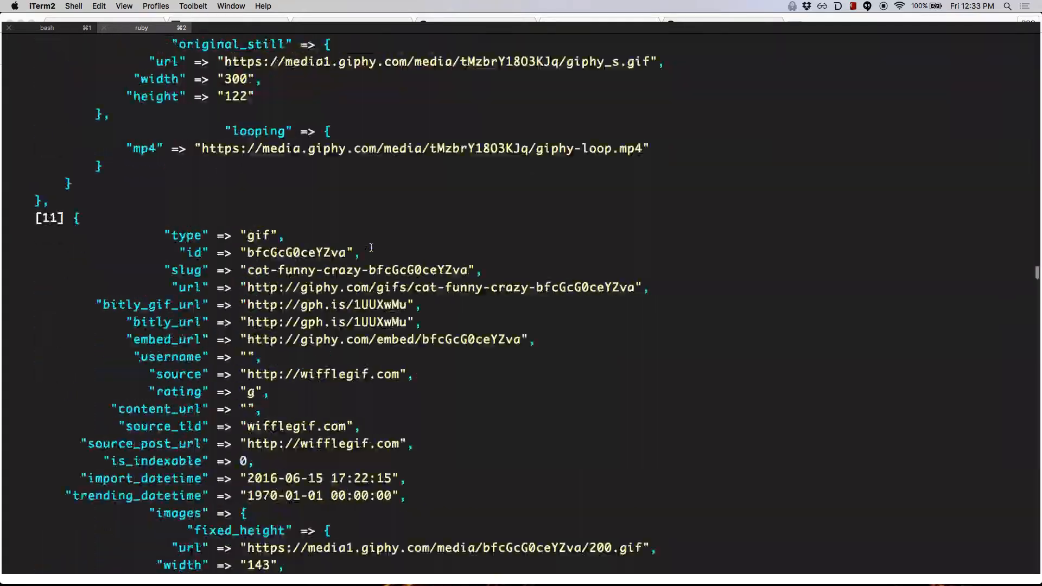
scroll("up", 3)
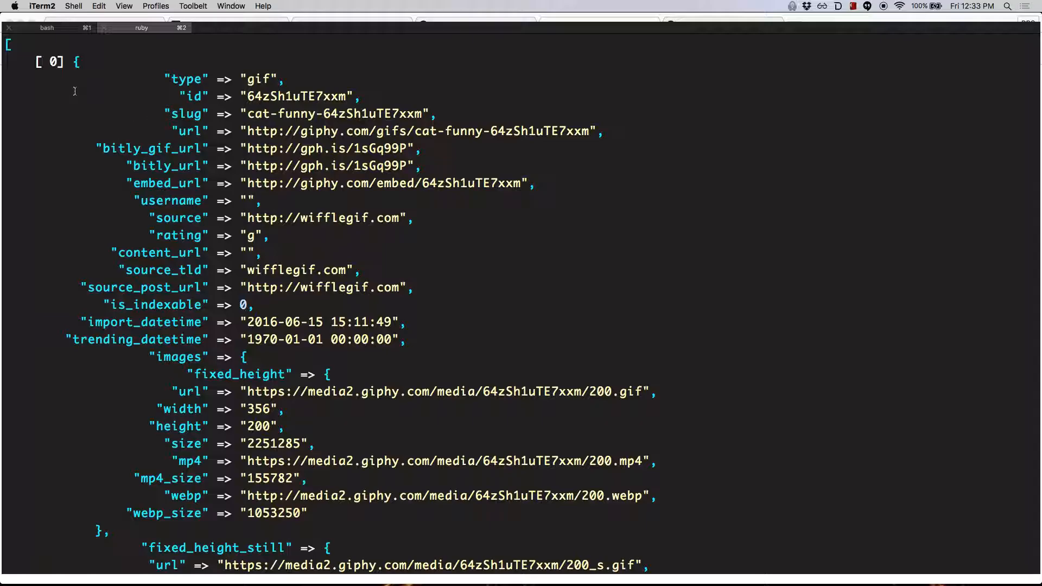
left_click(199, 79)
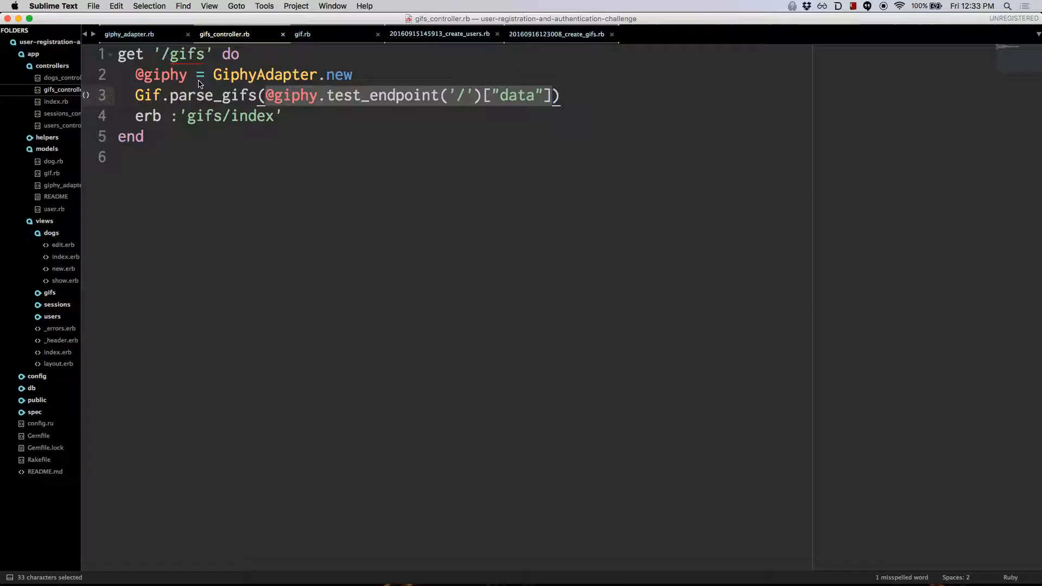
- Rewrite parse_gifs as gifs_array.each do |gif| ap gif end and save gif.rb
left_click(303, 34)
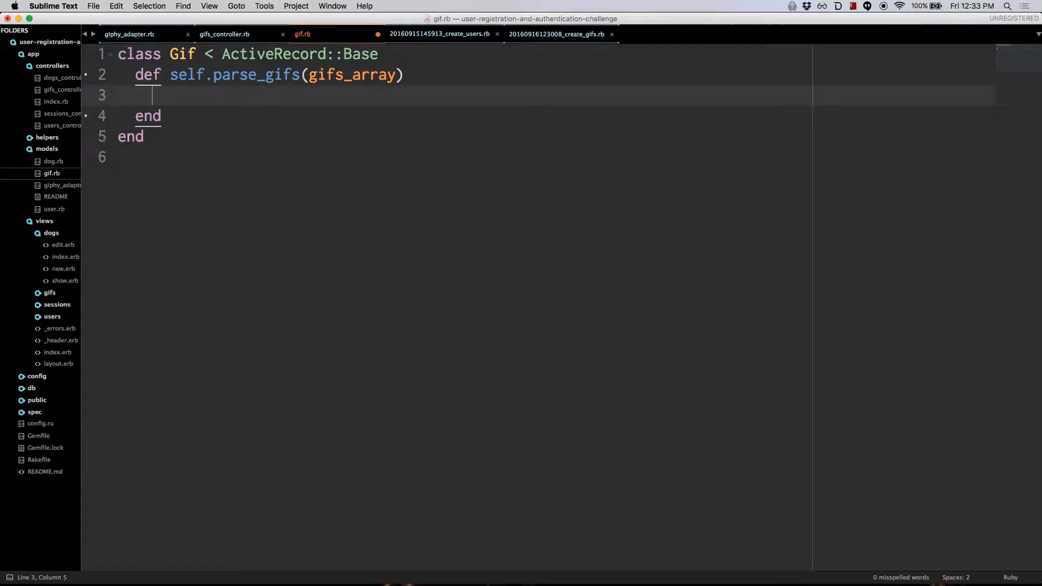
type("gifs")
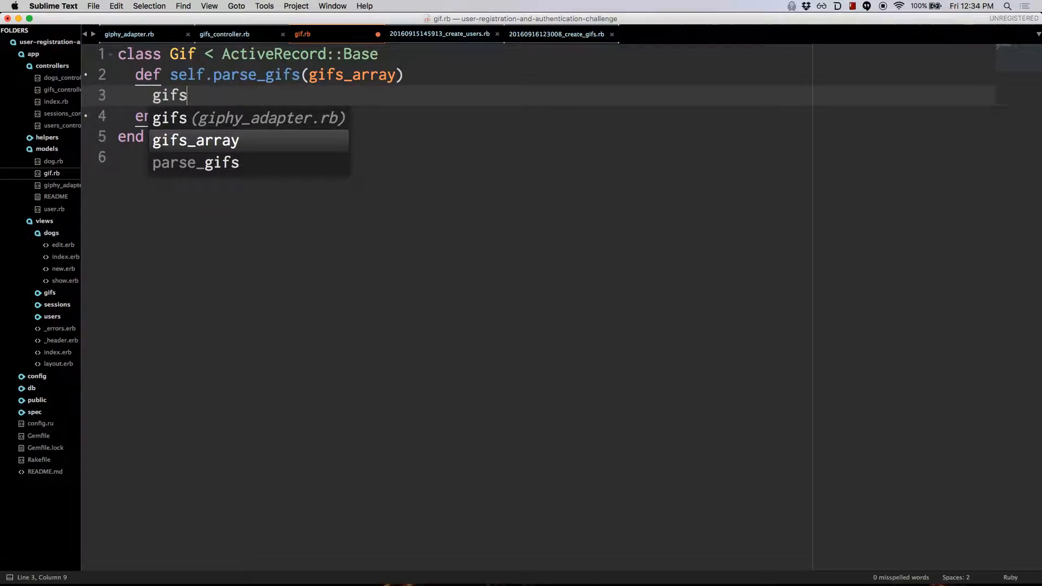
type("_array.each do")
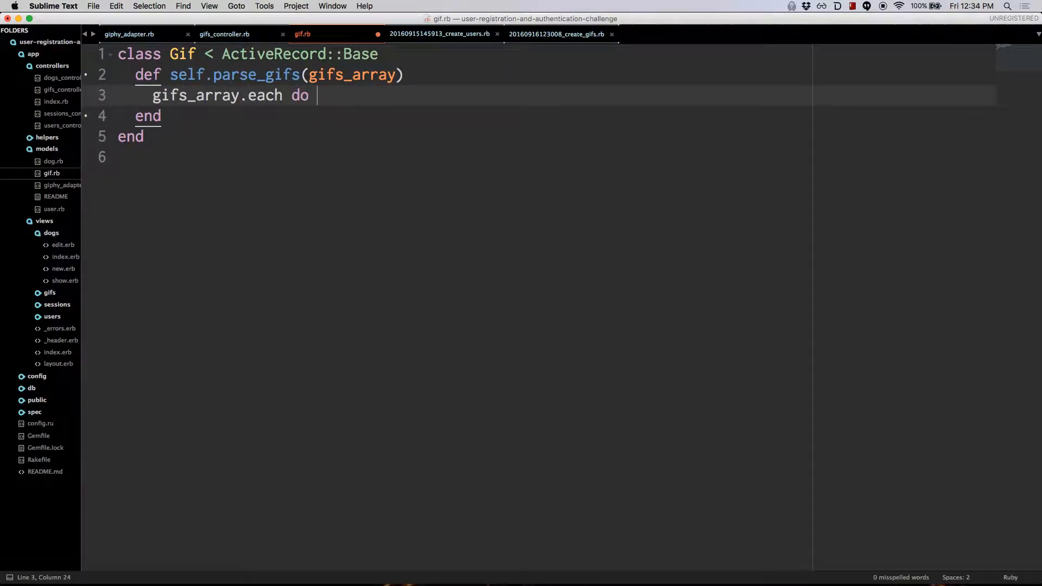
type("|gif|")
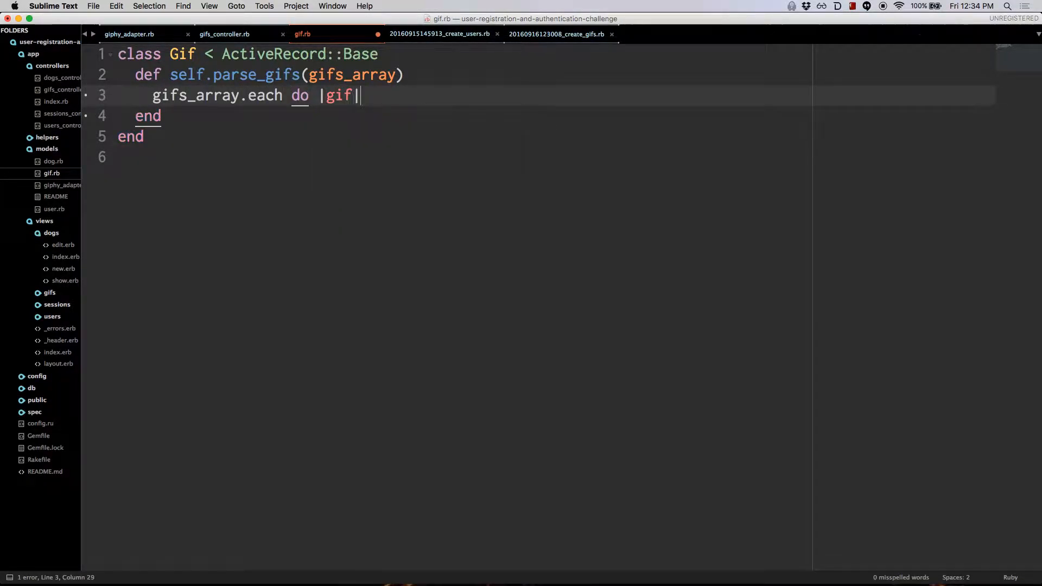
type("ap")
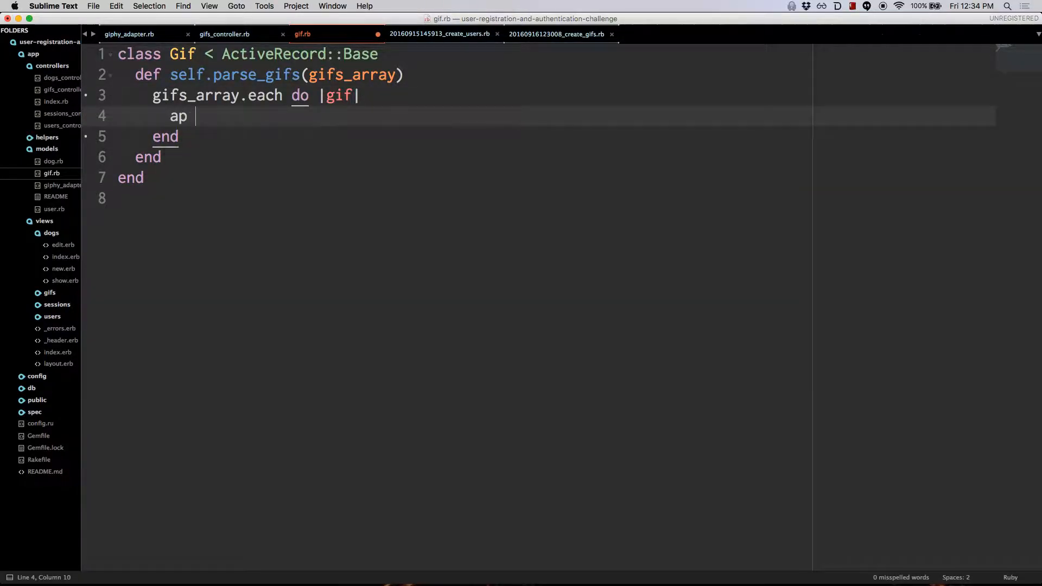
type("gif")
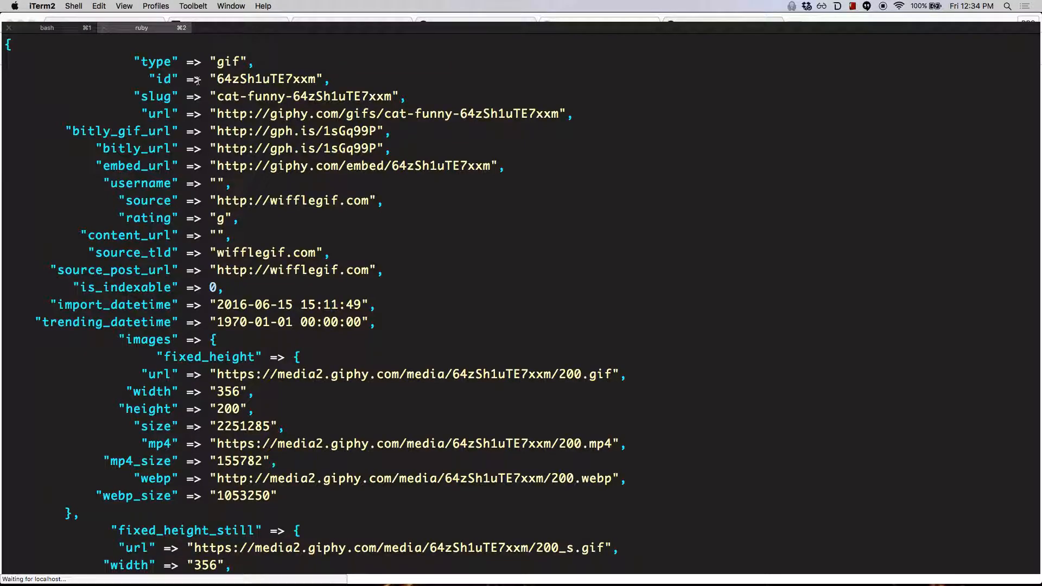
scroll("down", 3)
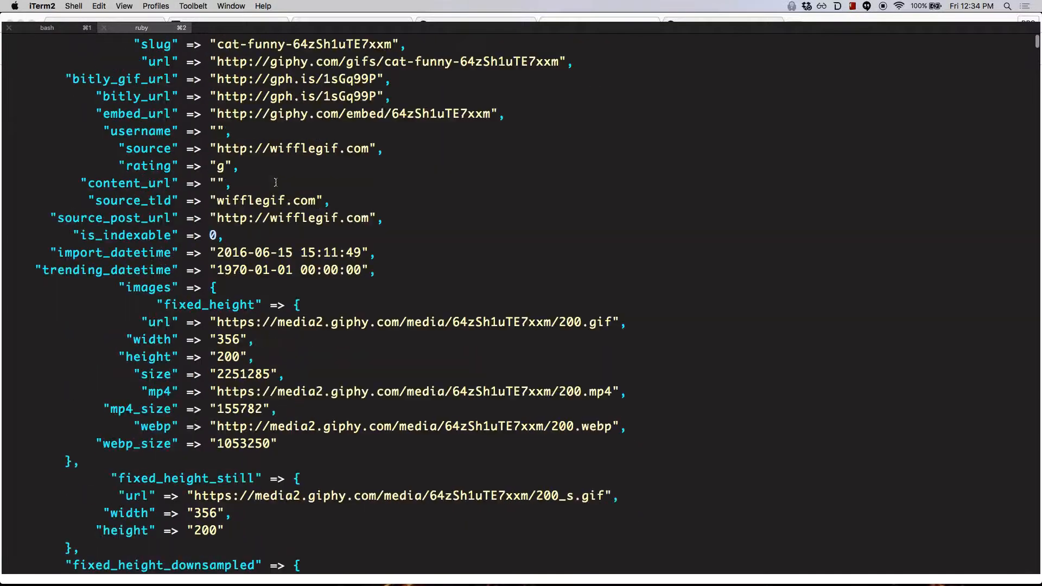
scroll("down", 3)
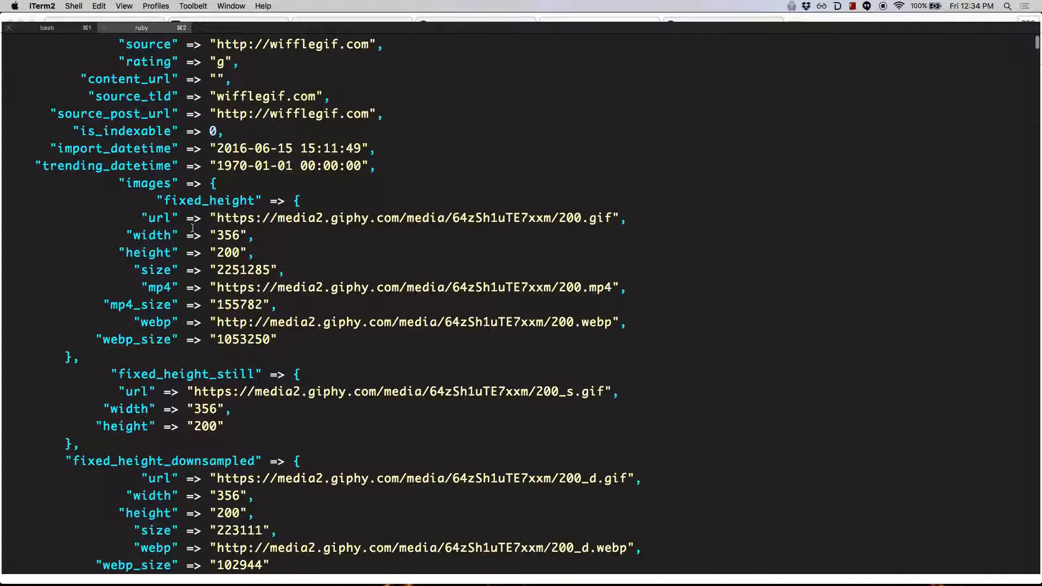
scroll("down", 3)
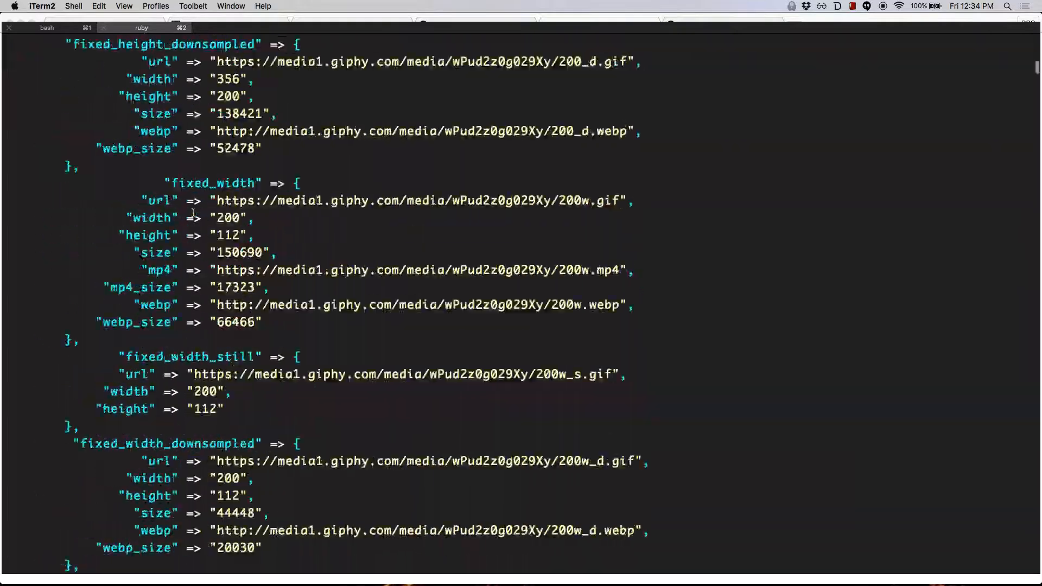
scroll("down", 3)
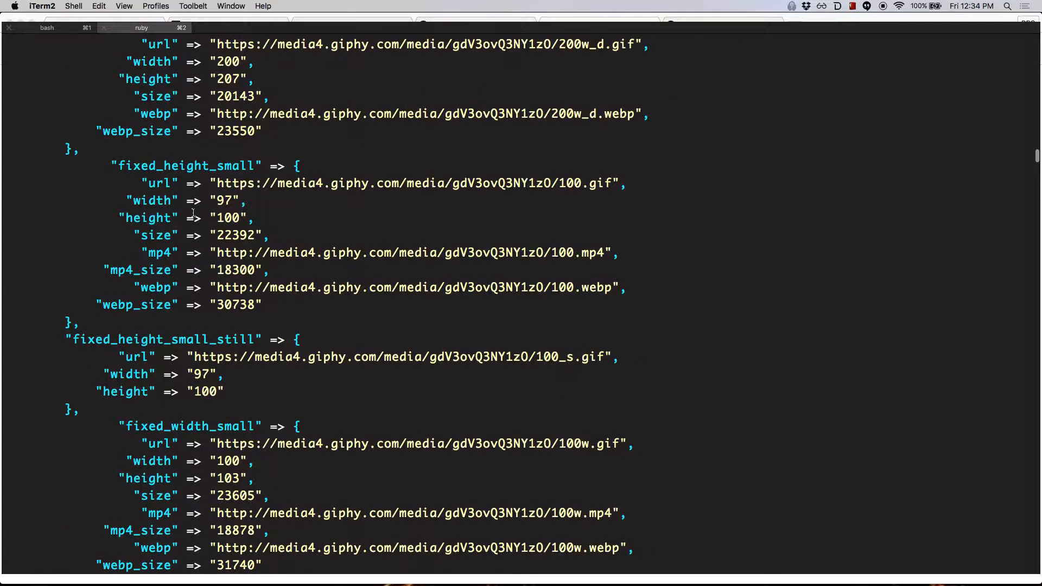
scroll("up", 3)
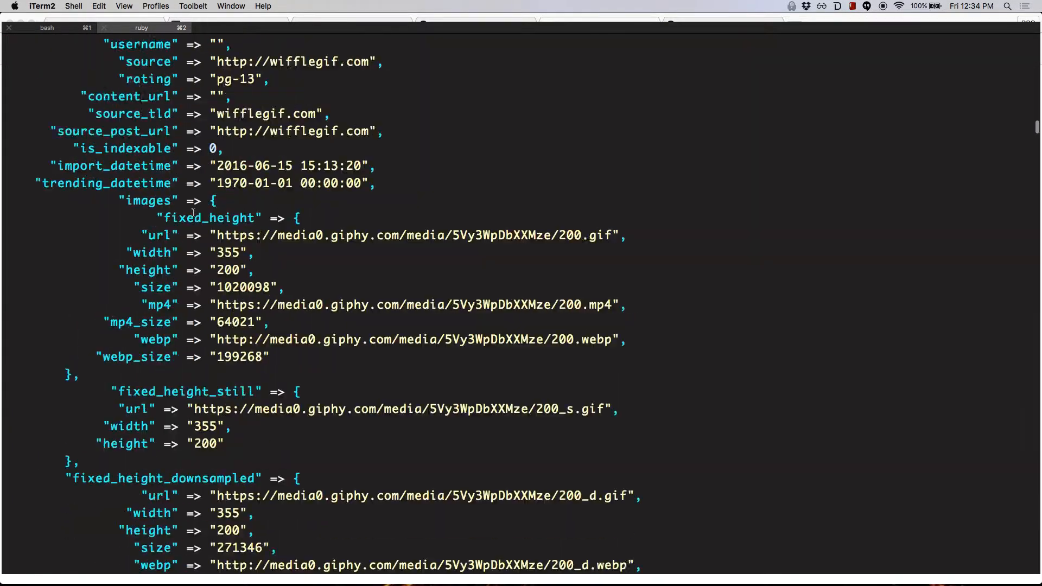
scroll("up", 3)
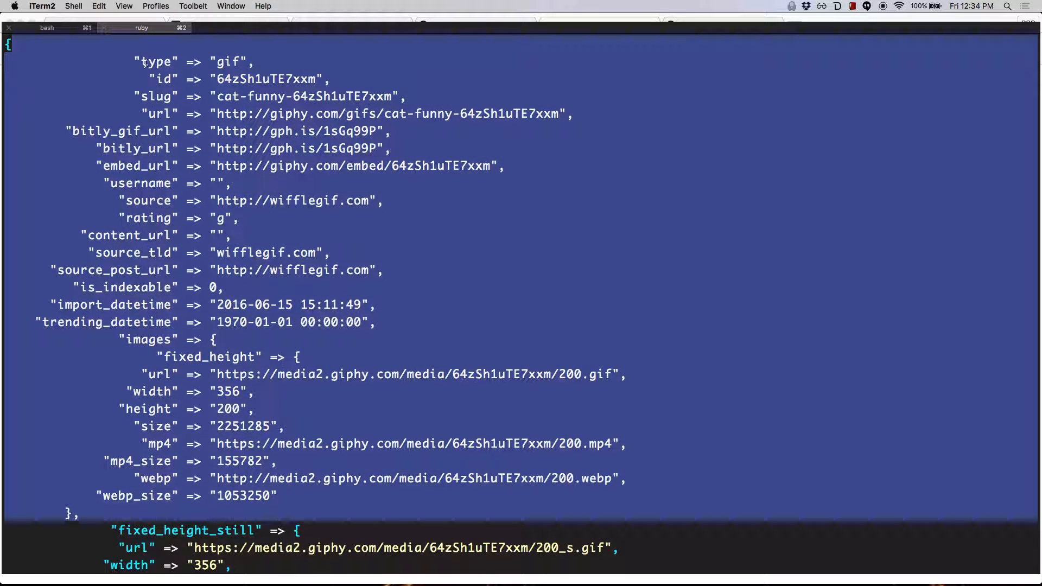
mouse_move(354, 501)
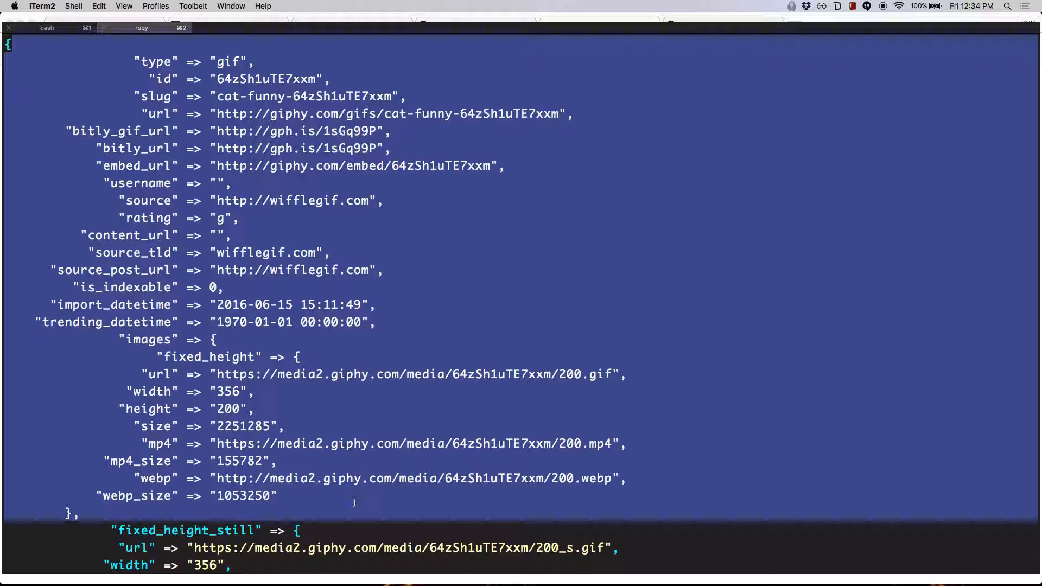
mouse_move(361, 282)
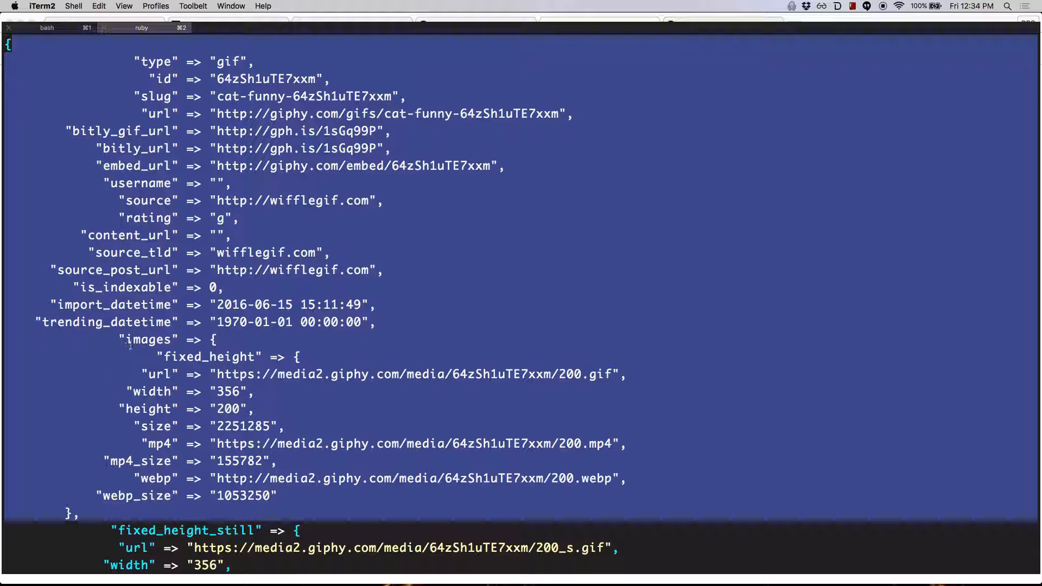
double_click(147, 340)
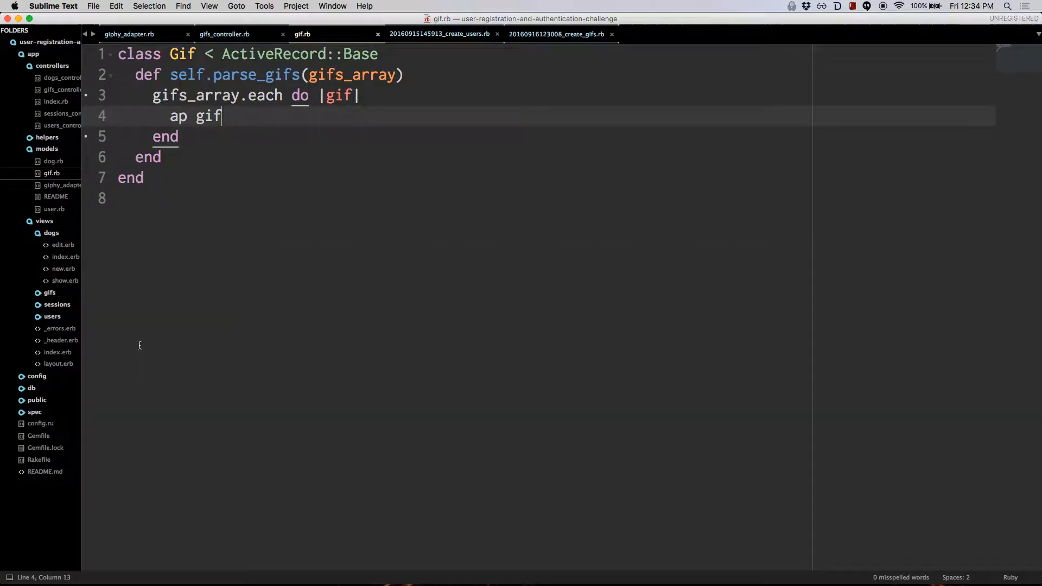
- Change ap gif to gif["images"], comment out the loop, and add a gifs_array[0][] line above it
type("[\"i\"]")
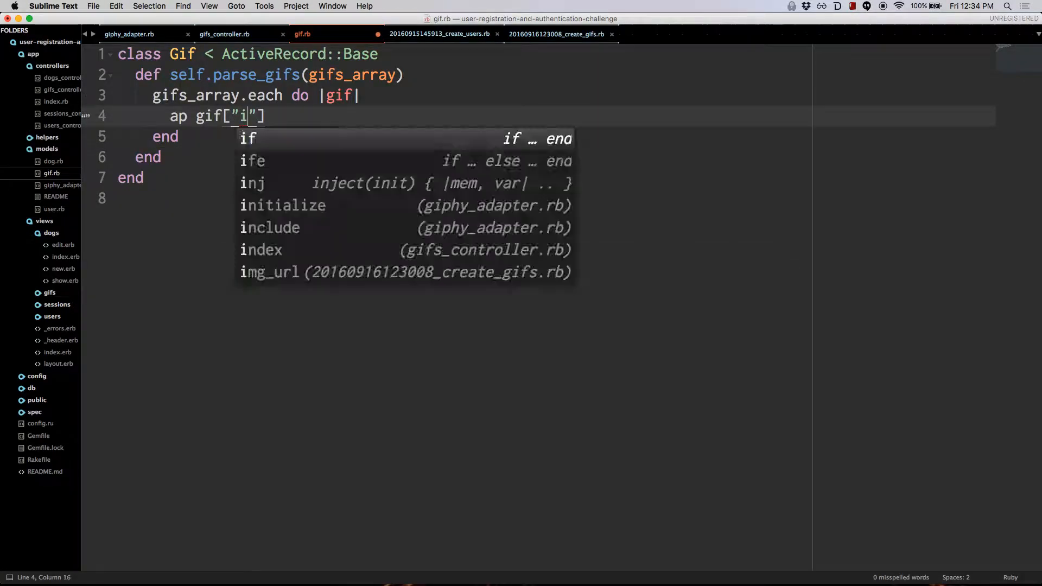
type("mages")
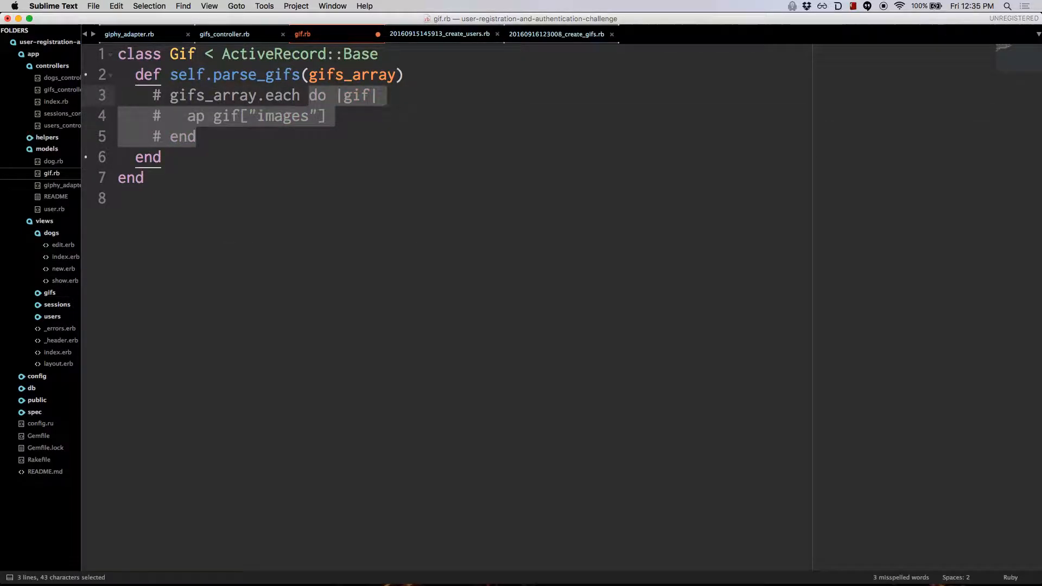
key("enter")
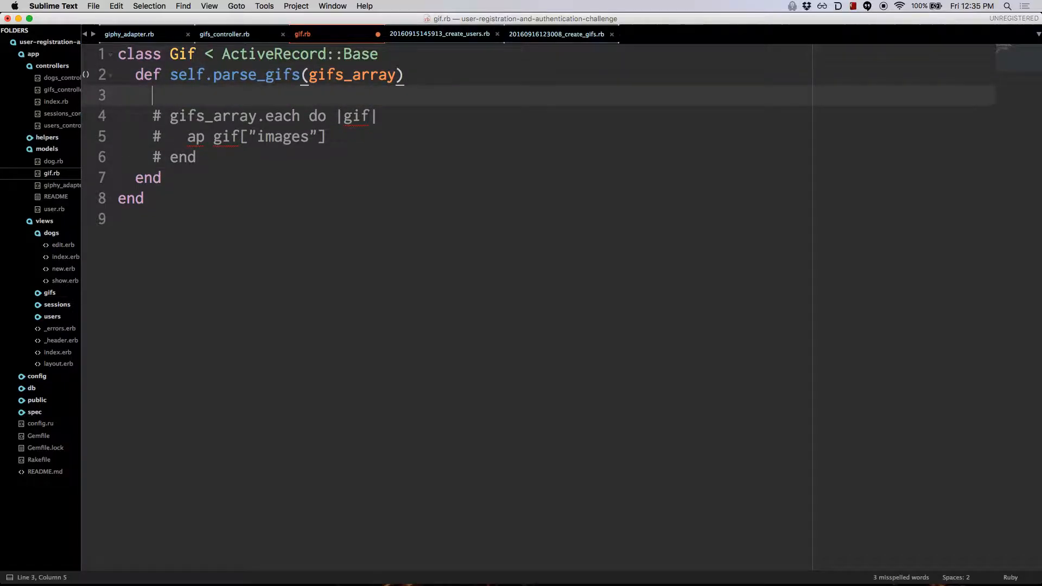
type("gifs")
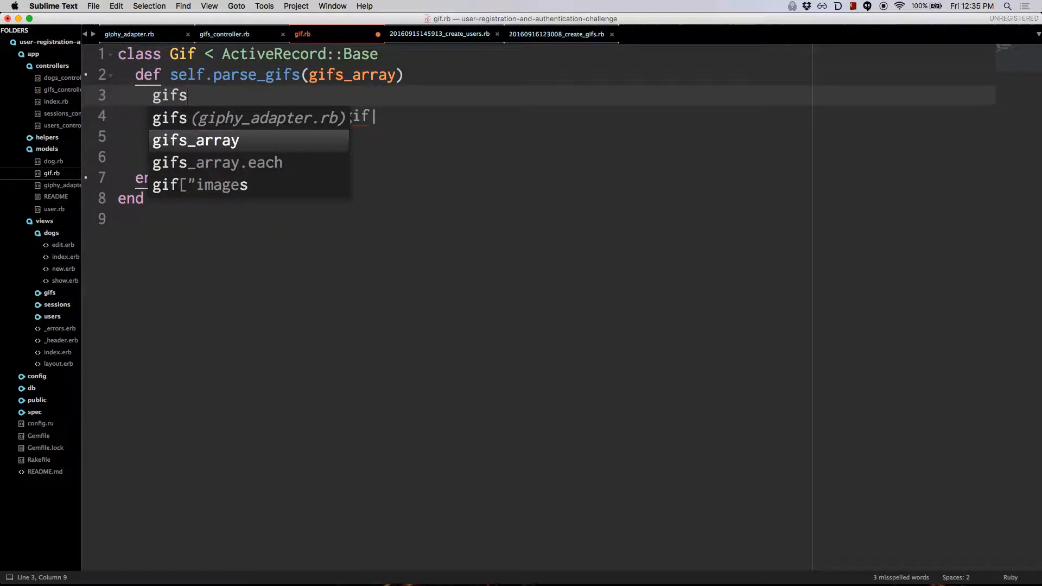
type("_array[0]")
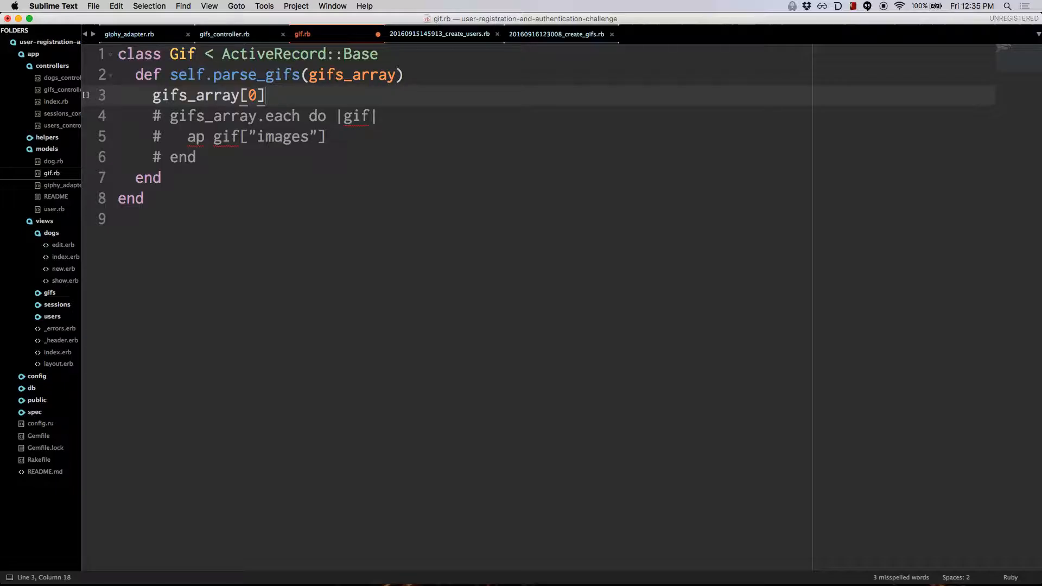
type("[]")
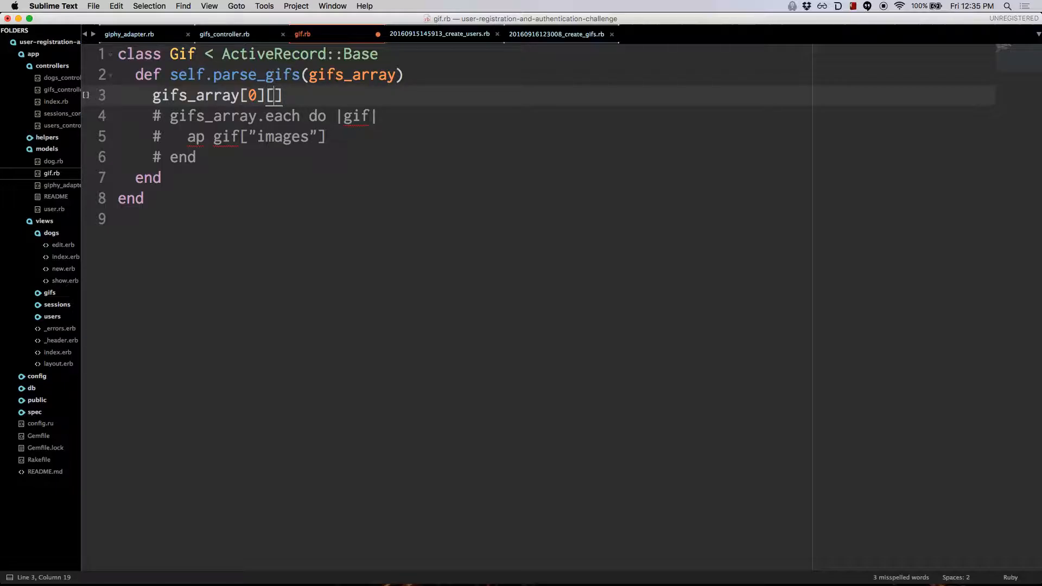
- Prefix the gifs_array[0] line with ap, save, and scroll up the server log after reloading
type("ap")
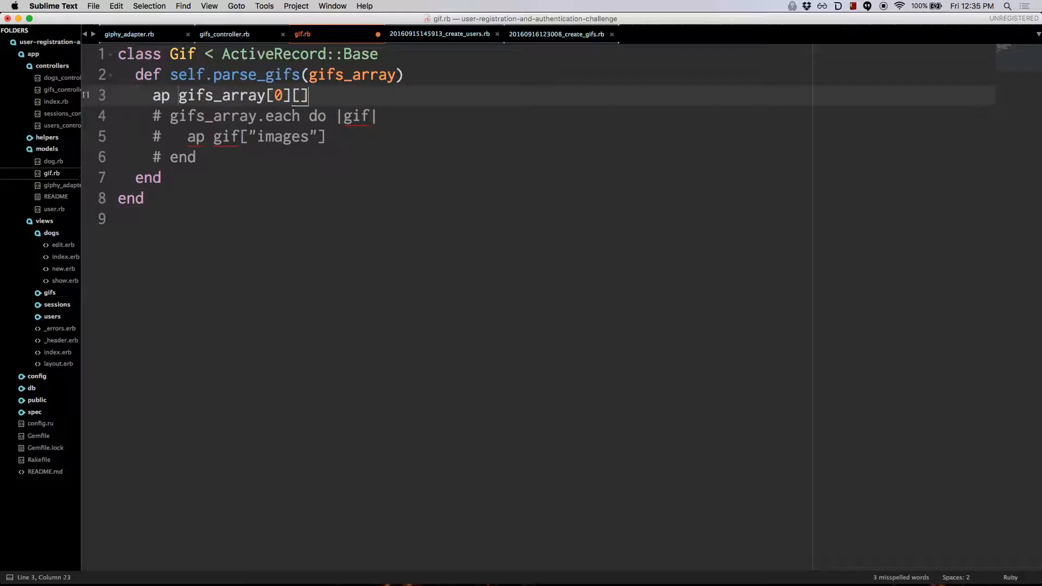
key("left")
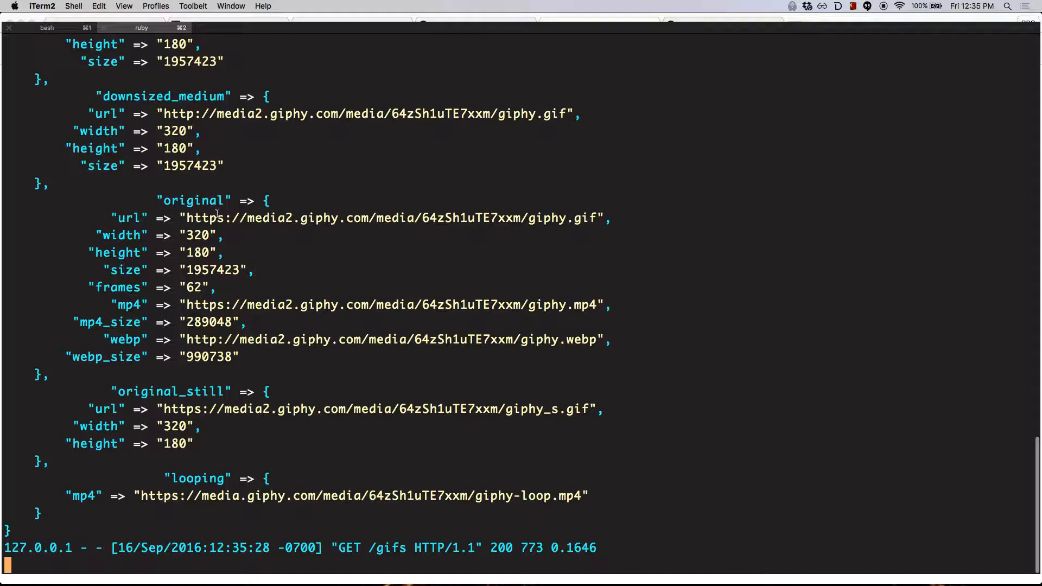
scroll("up", 3)
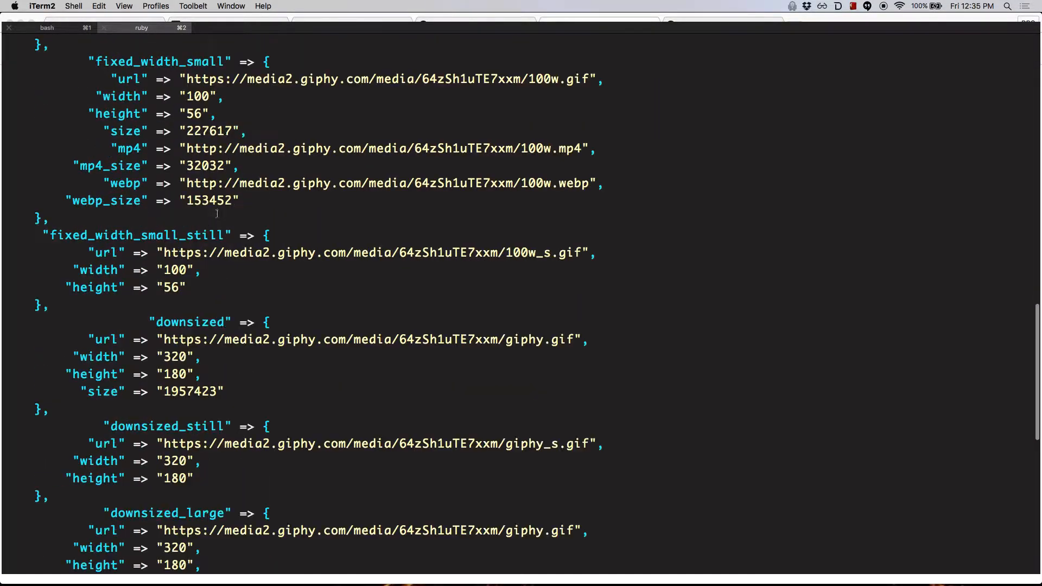
scroll("up", 3)
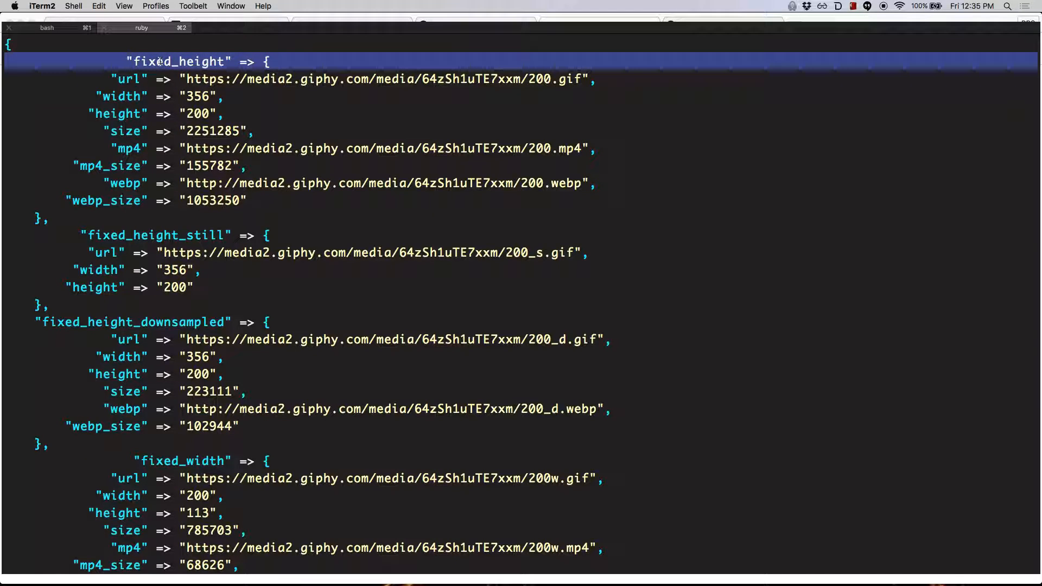
mouse_move(119, 326)
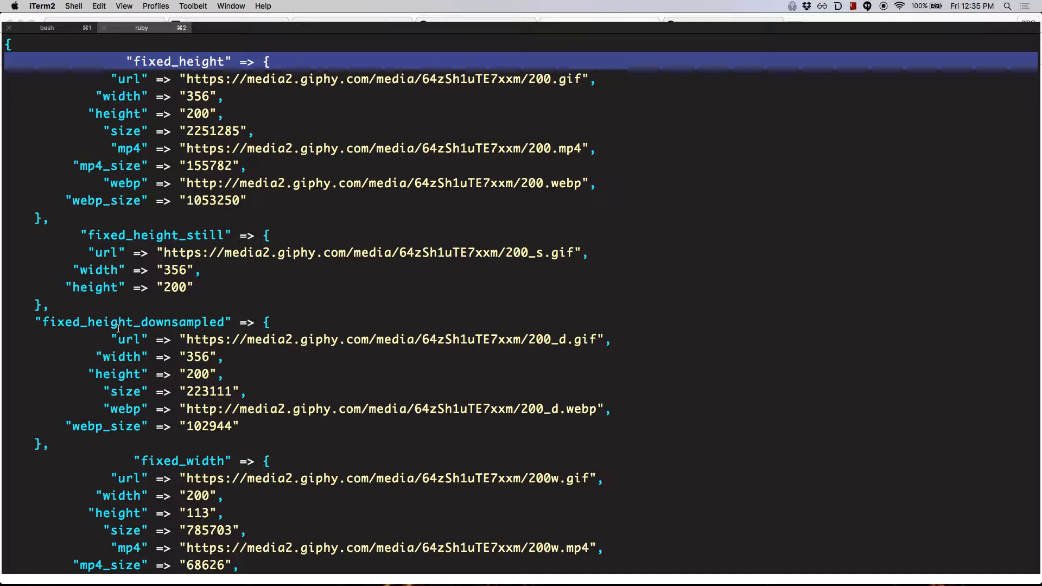
- Scroll through the first gif's images hash from fixed_height to original and looping
scroll("down", 3)
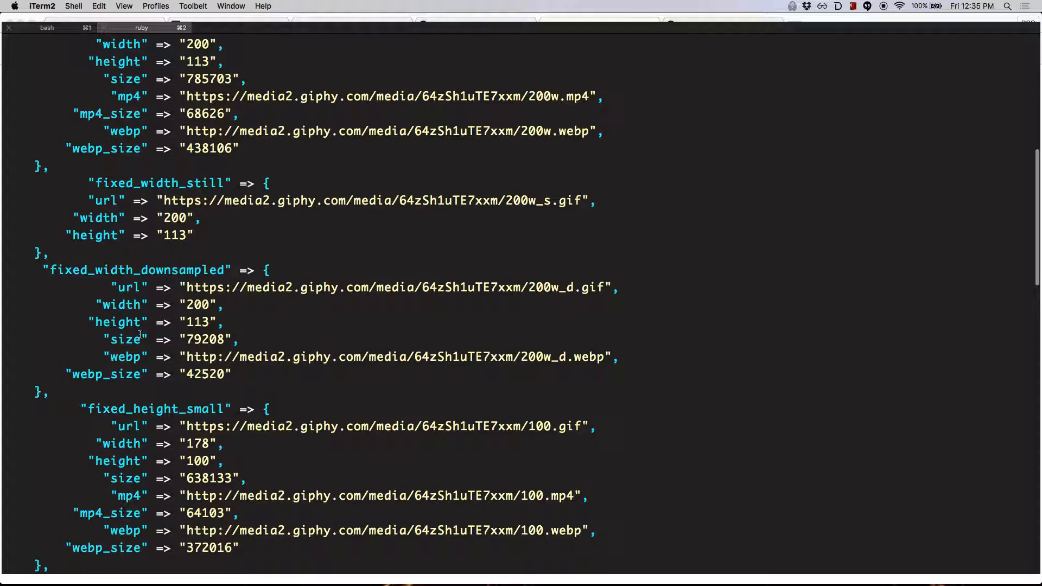
scroll("down", 3)
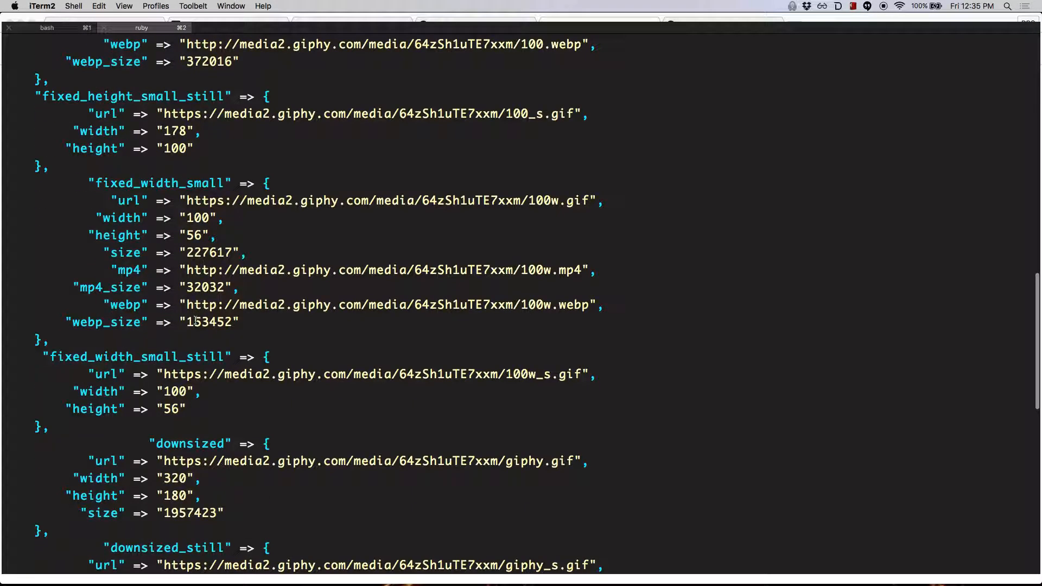
scroll("down", 3)
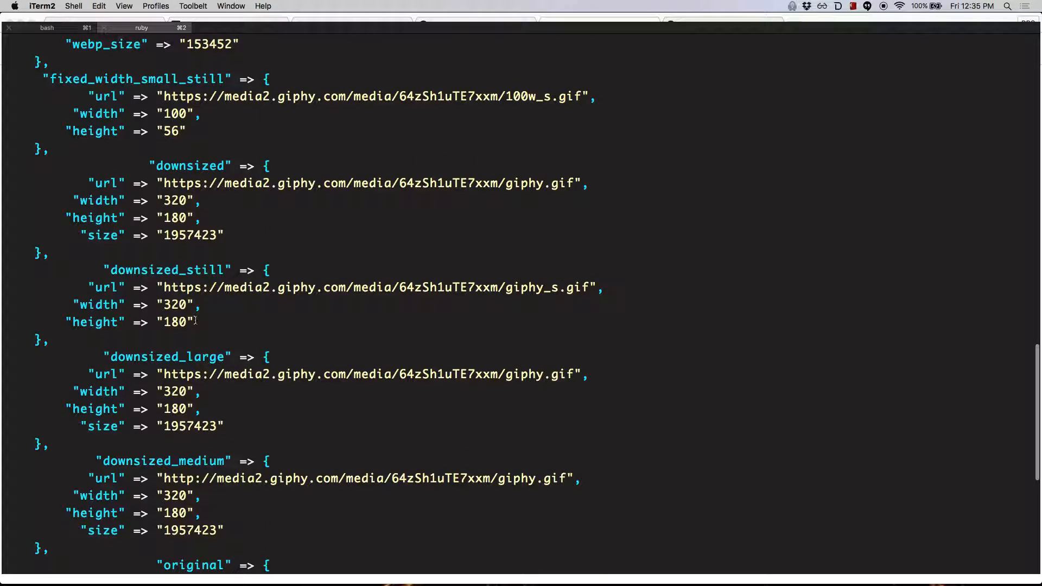
scroll("up", 3)
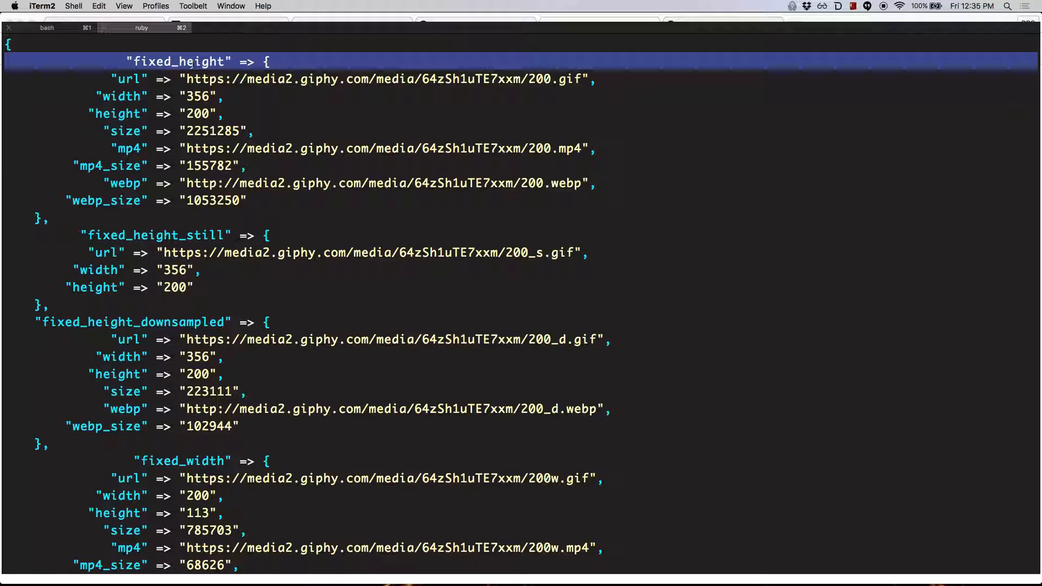
- Extend the ap line with ["fixed_height"]["url"] so it prints the first gif's image URL
double_click(178, 61)
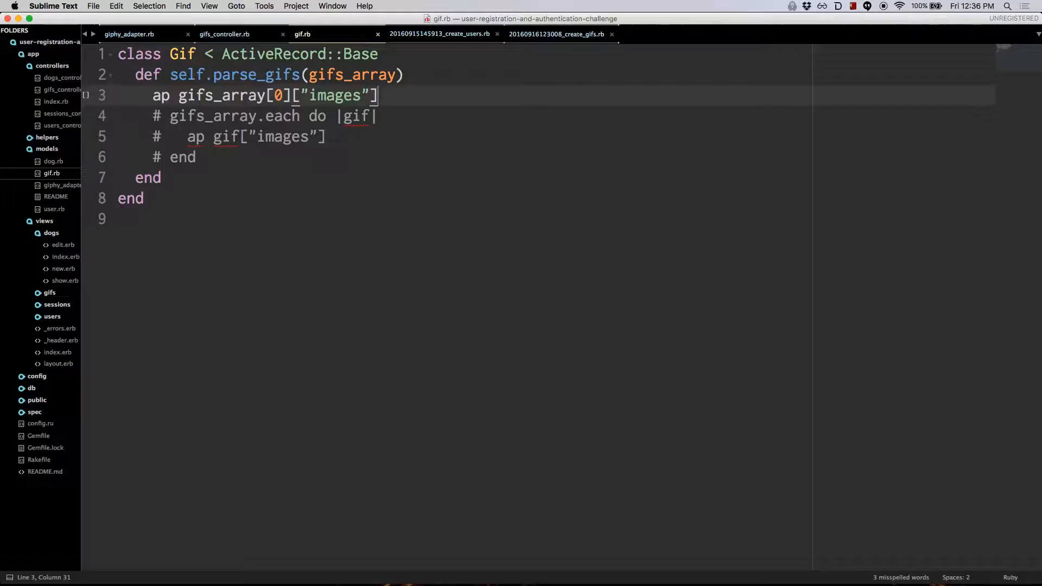
type("[\"fixed_height\"]")
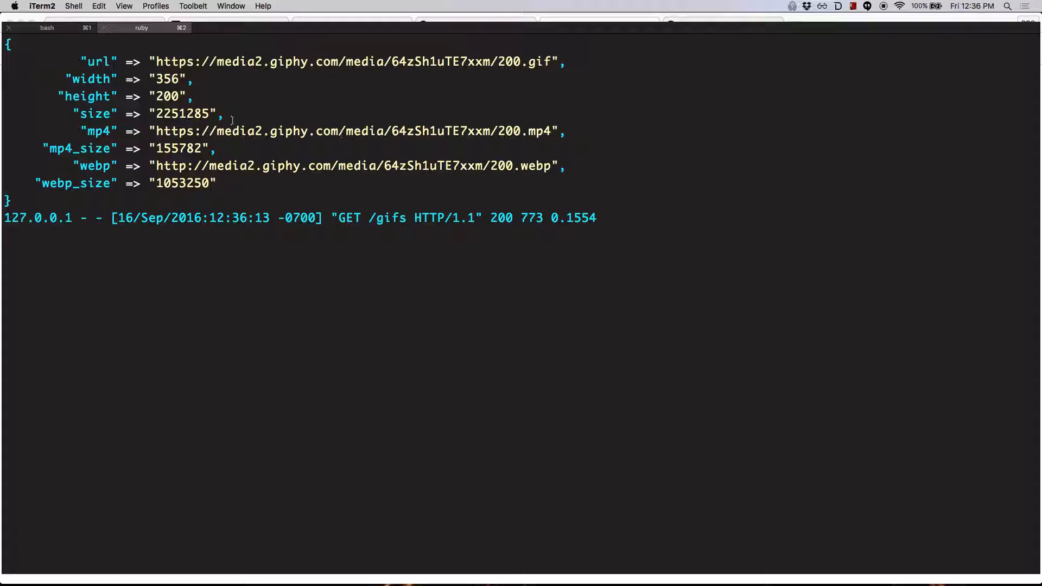
double_click(96, 61)
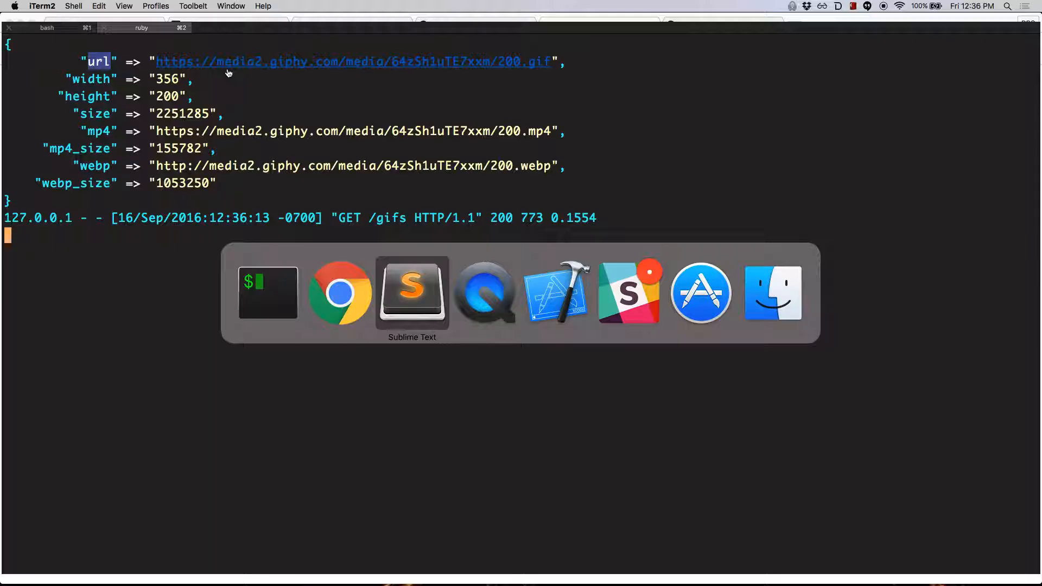
left_click(412, 292)
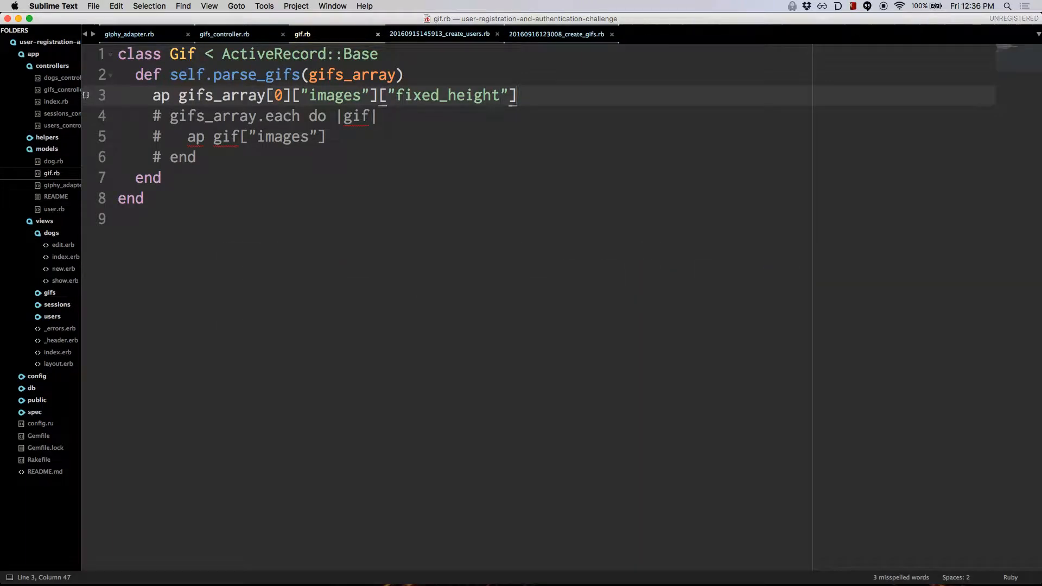
type("[\"]")
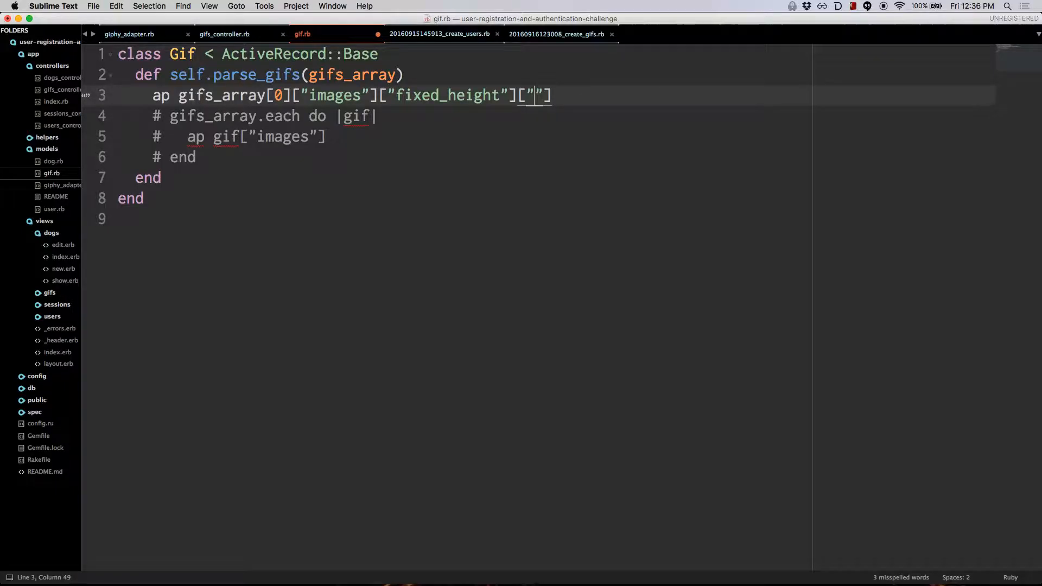
type("url")
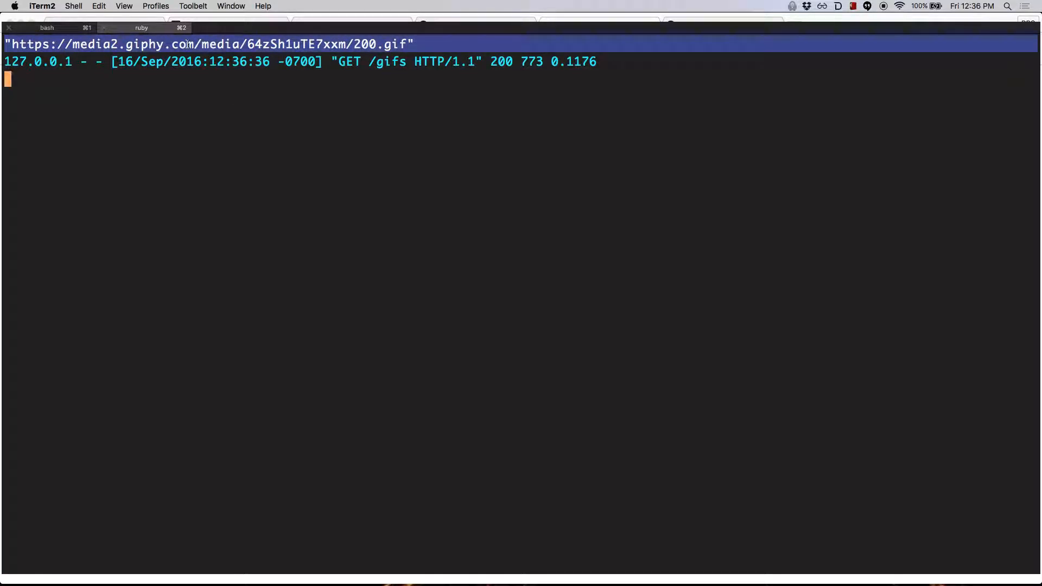
mouse_move(452, 80)
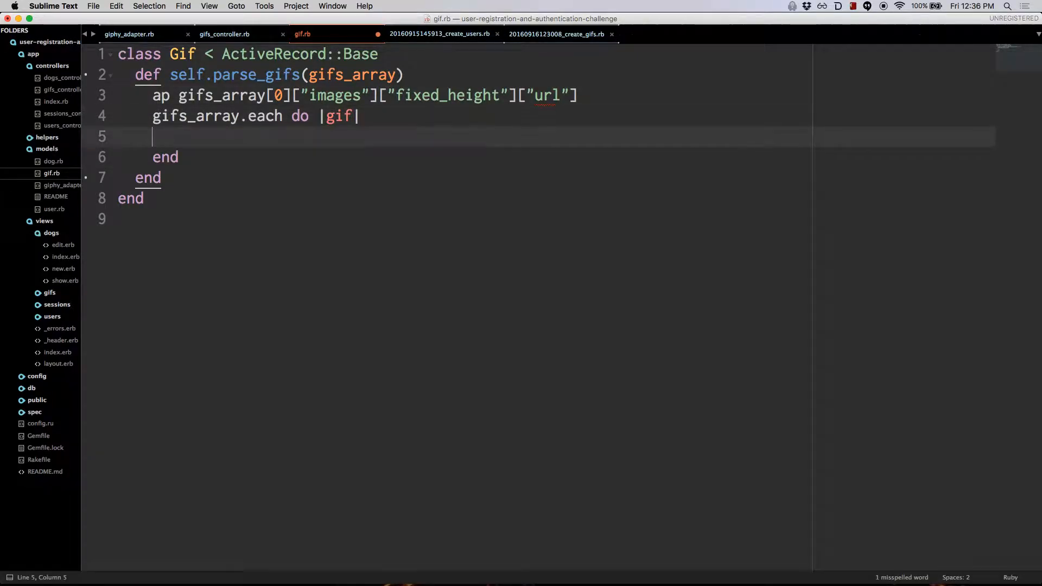
- Inside the each block, build Gif.new(img_url: gif["images"]["fixed_height"]["url"])
type("Gi")
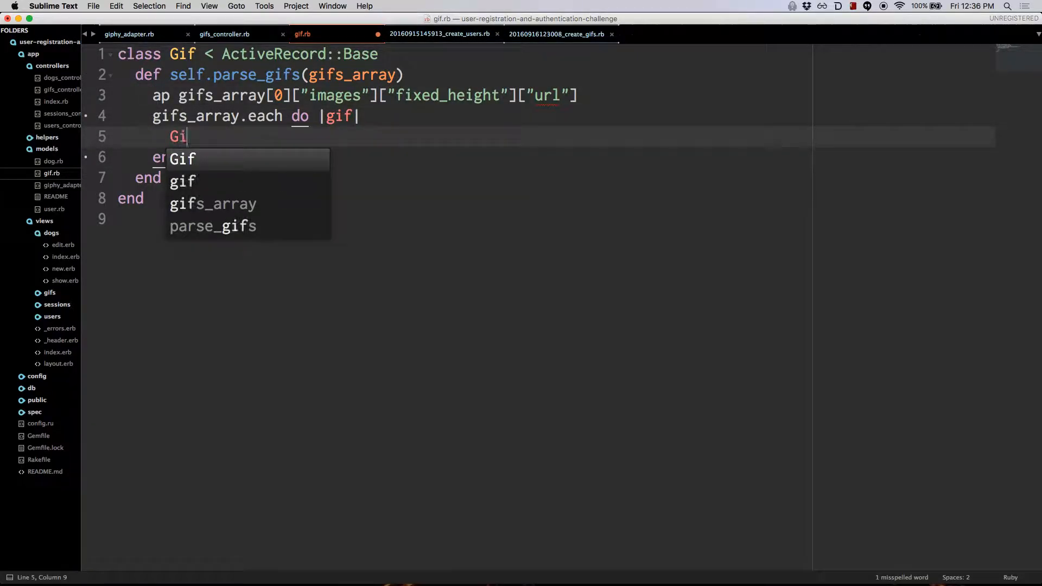
type("f.new")
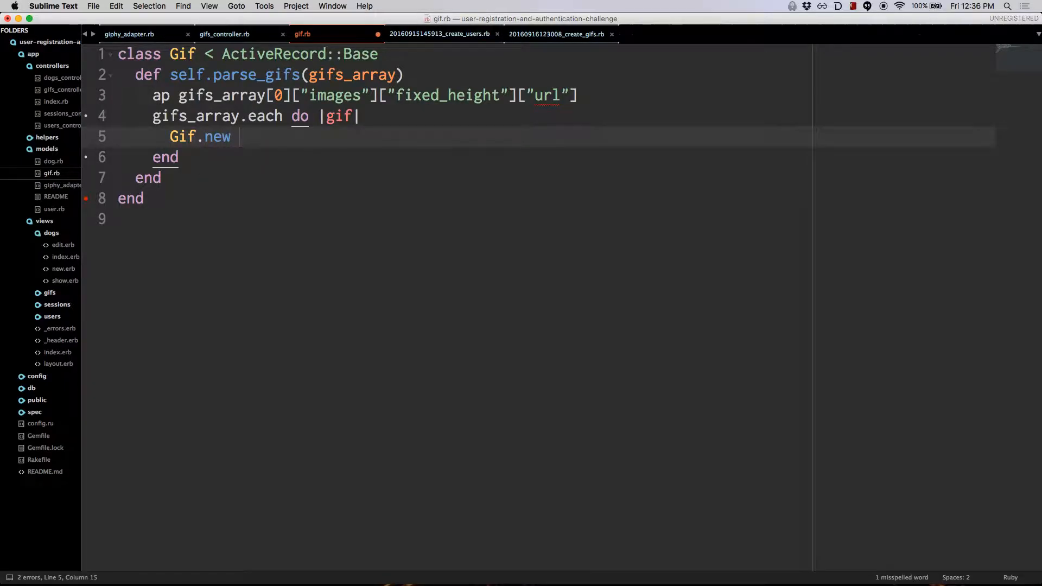
type("()")
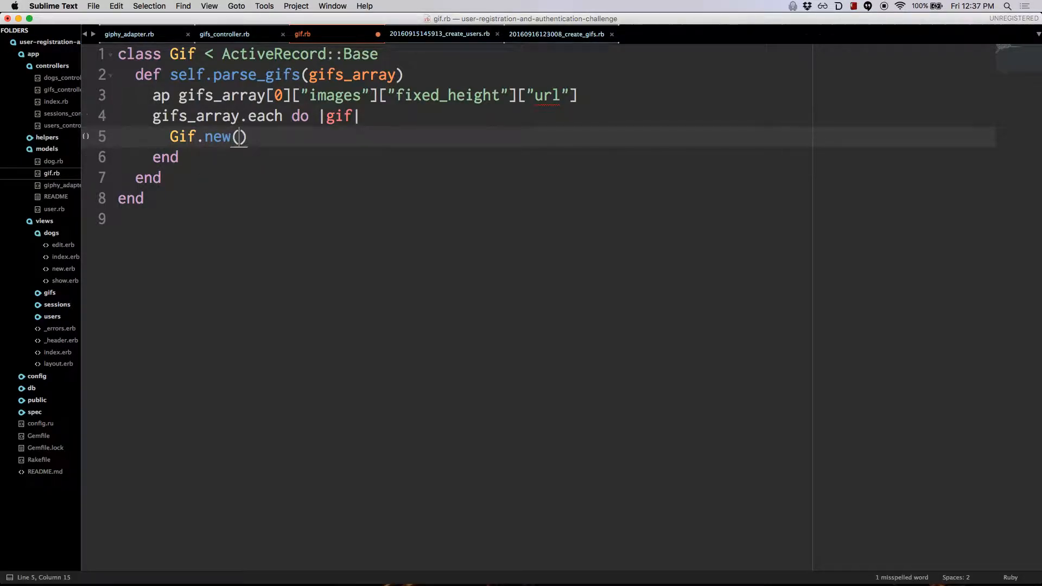
type("img_url:")
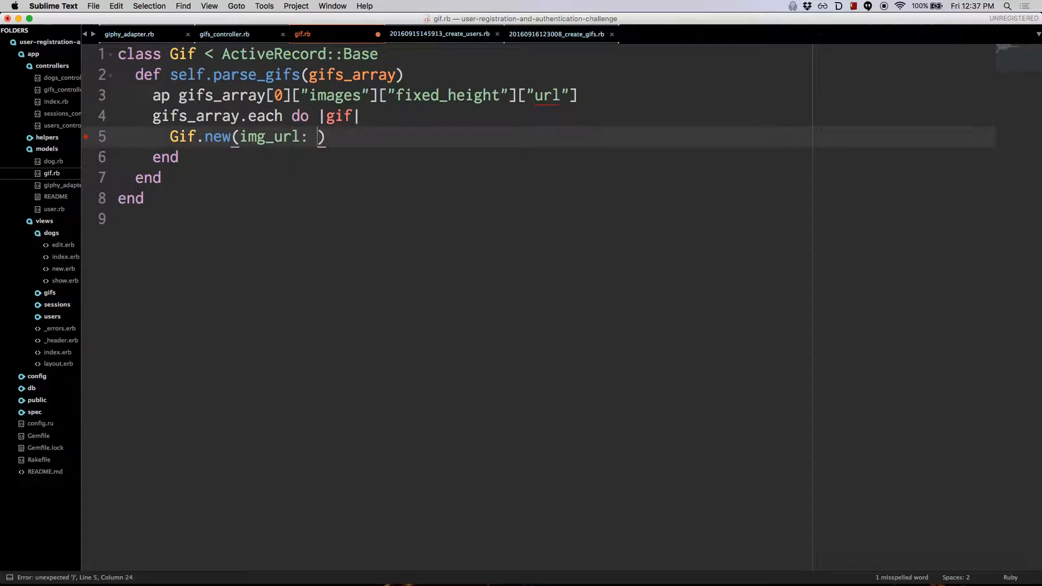
type("[\"images\"][\"fixed_height\"][\"url\"]")
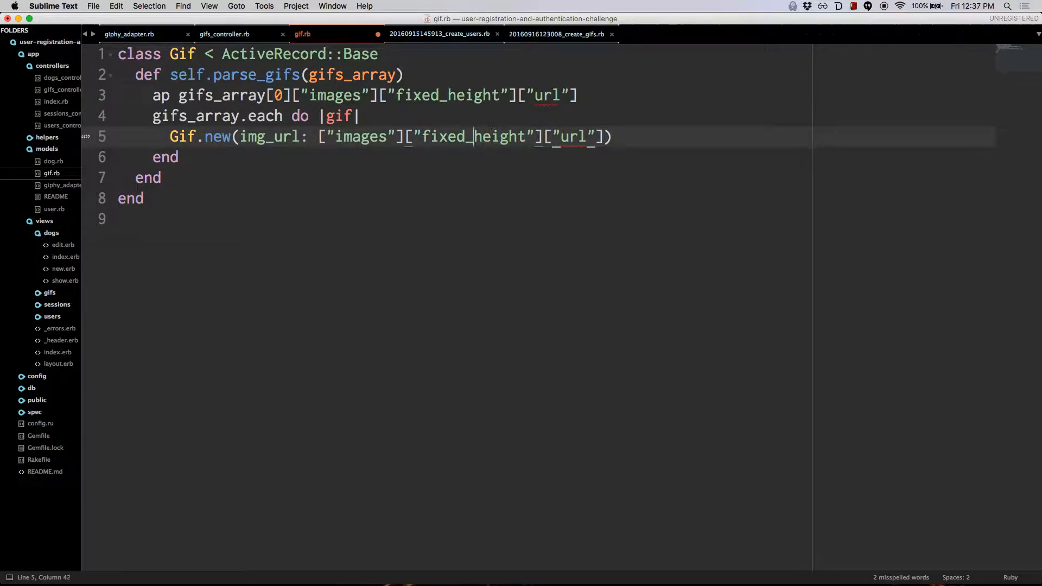
type("gif")
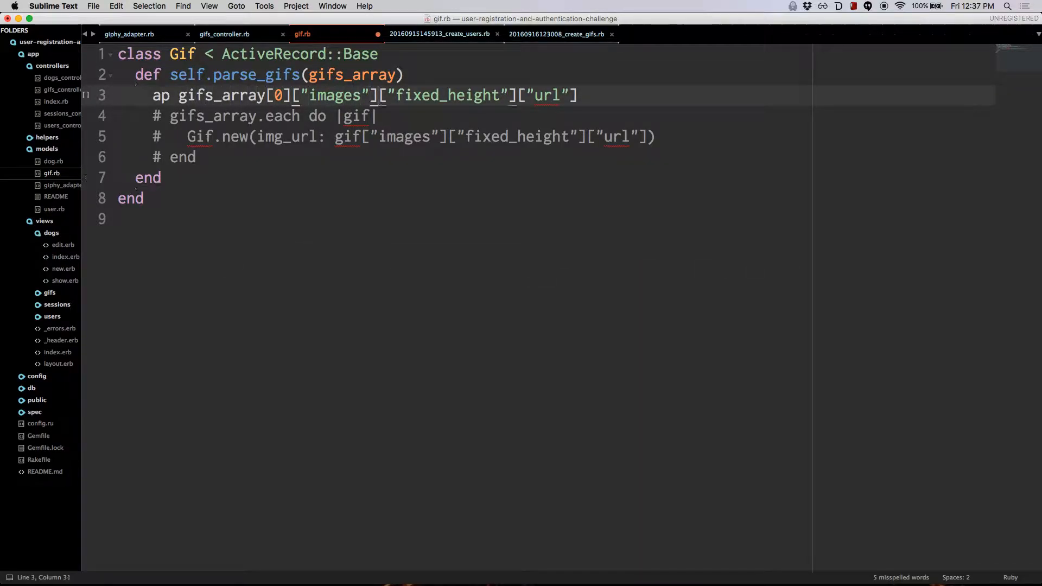
key("backspace")
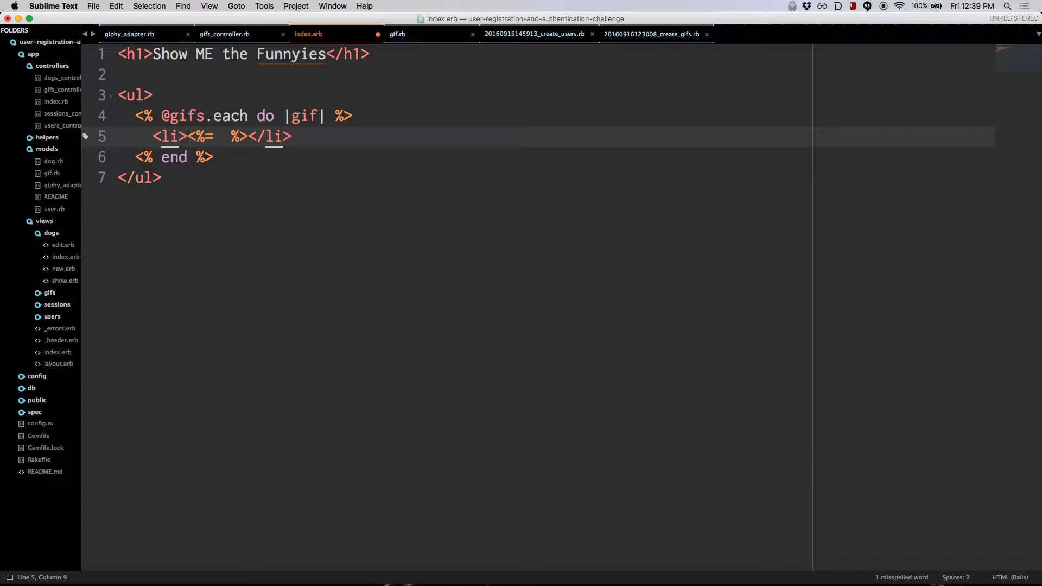
- Fill each list item with <img src="<%= gif.img_url %>">
type("<img_")
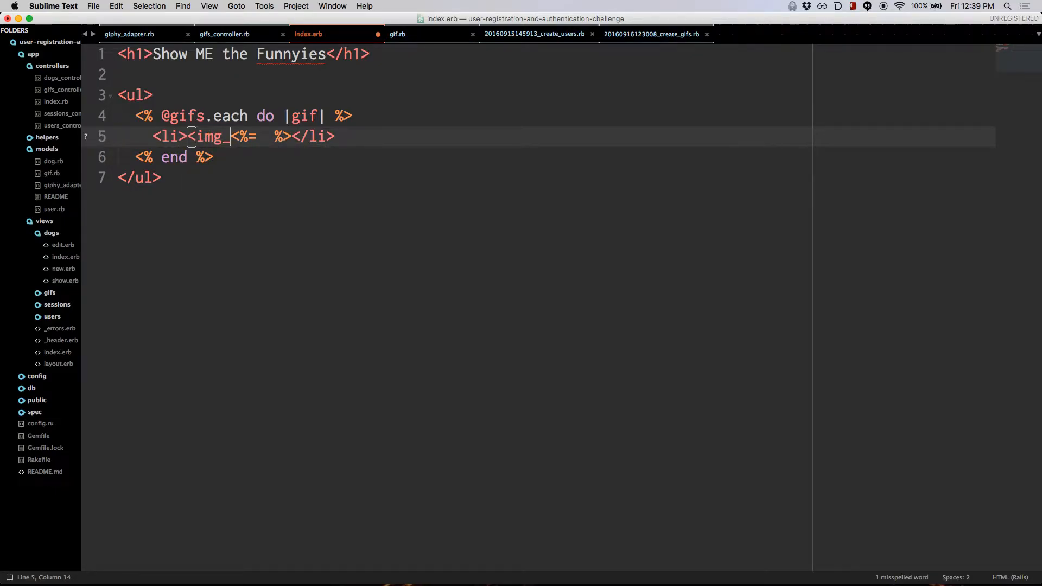
key("backspace")
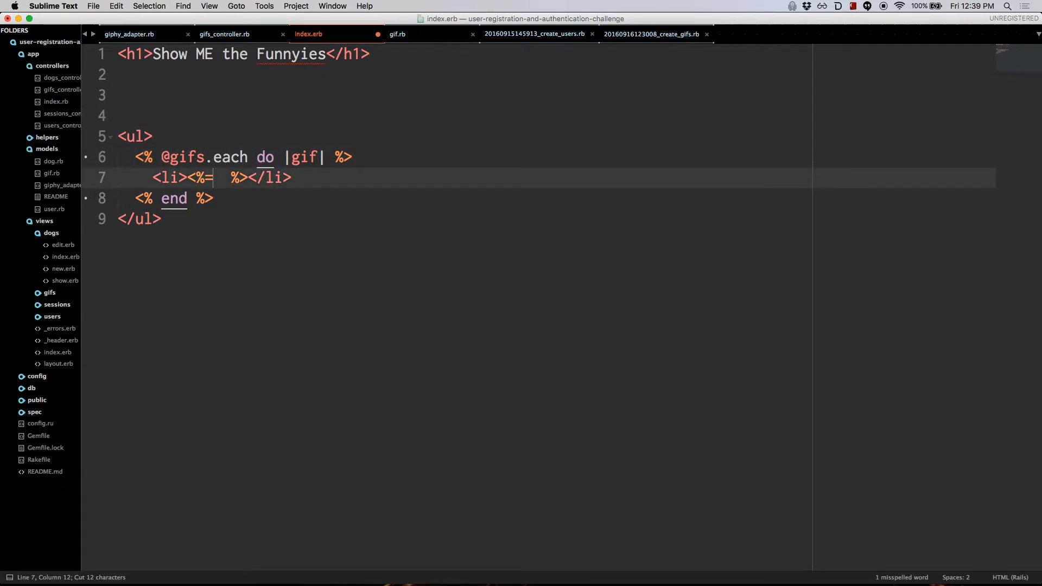
type("<img src=\"\">")
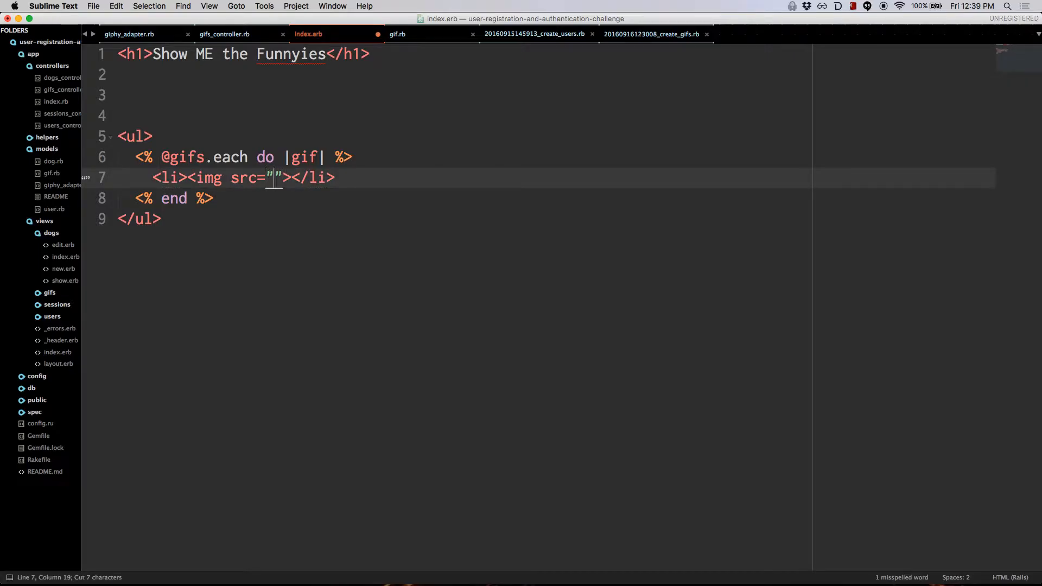
type("<%=  %>")
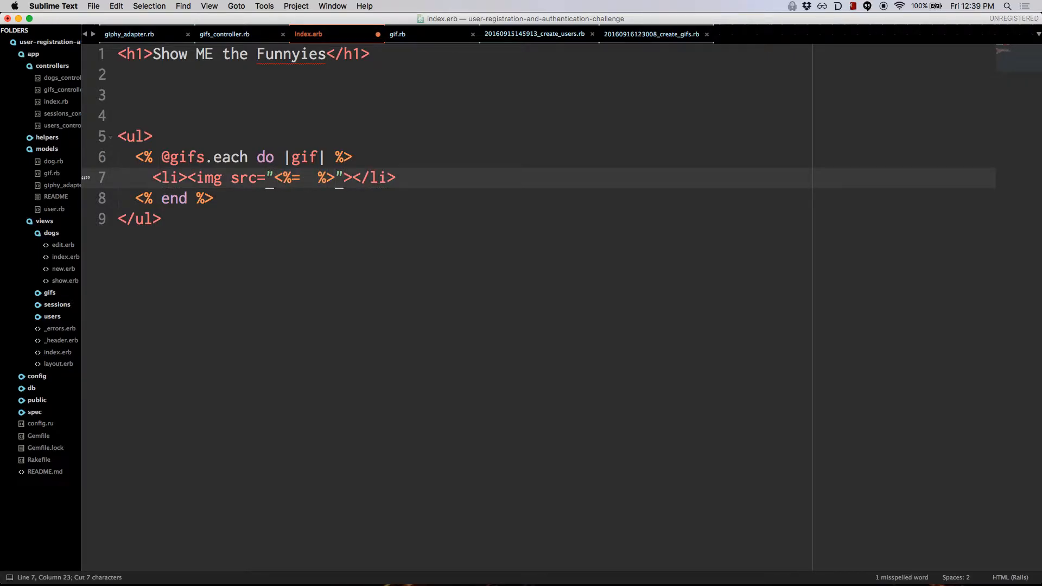
type("gif.")
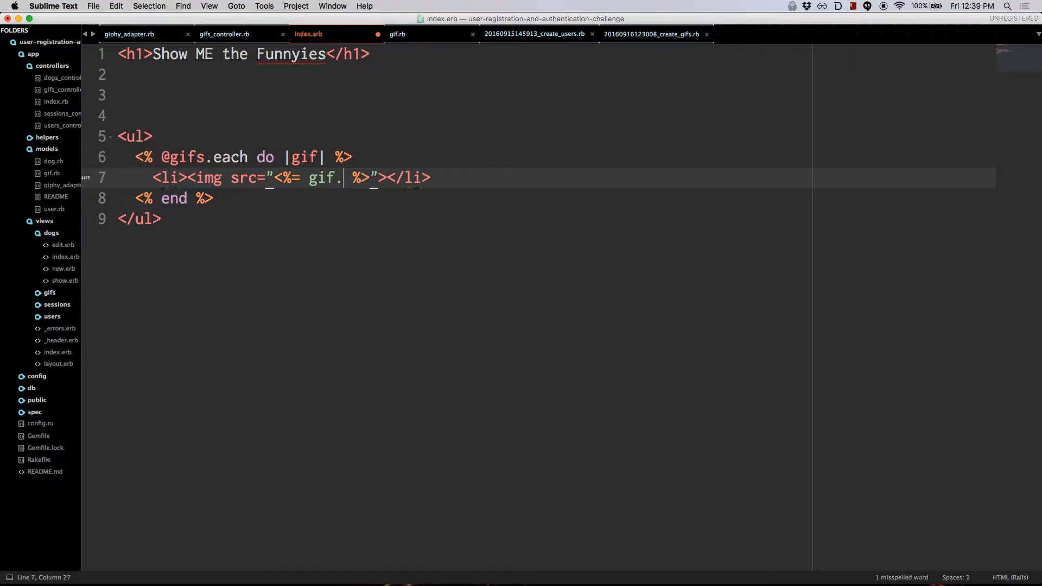
type("img_url")
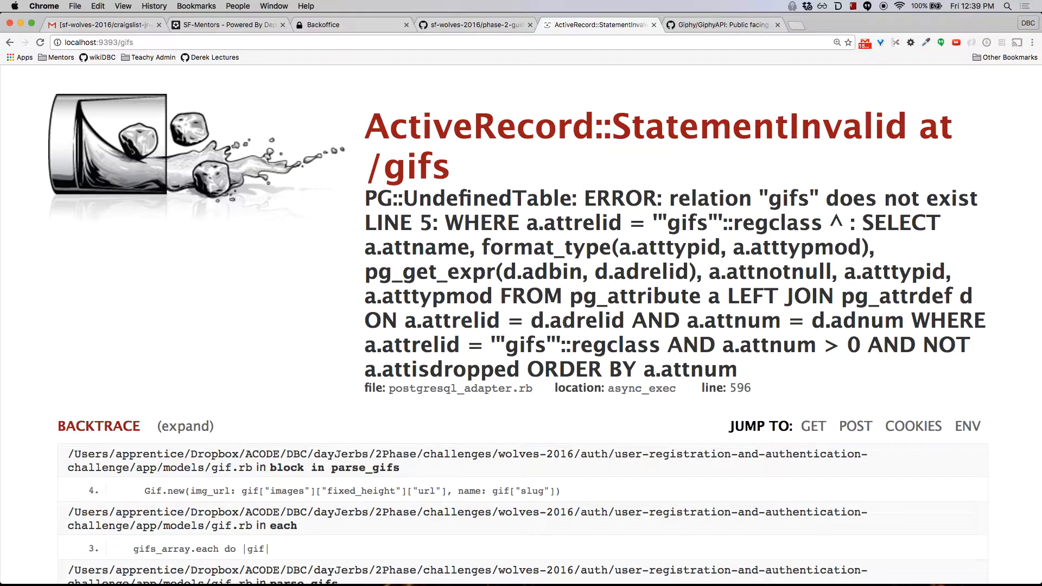
scroll("down", 3)
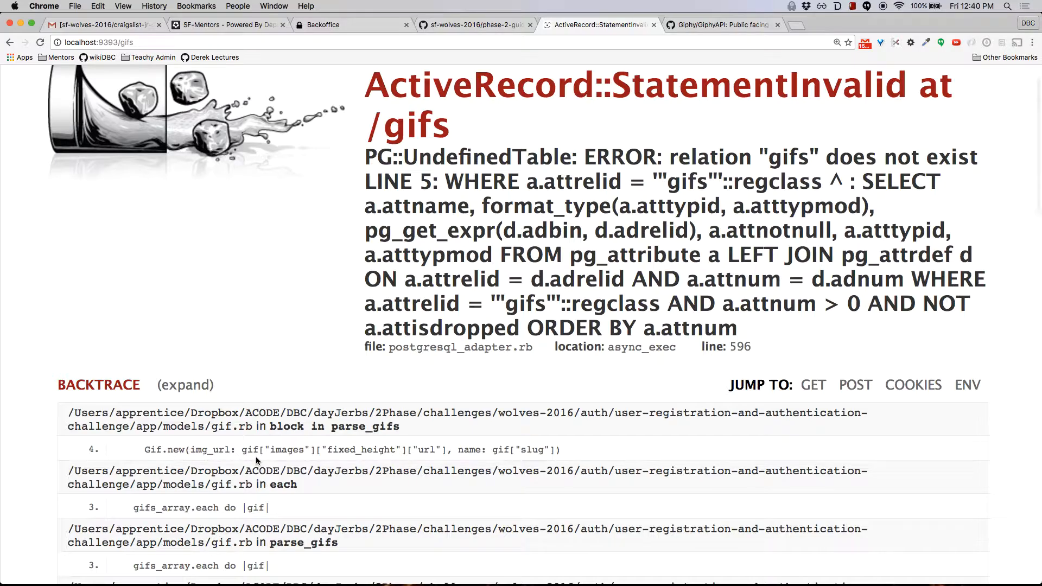
mouse_move(318, 488)
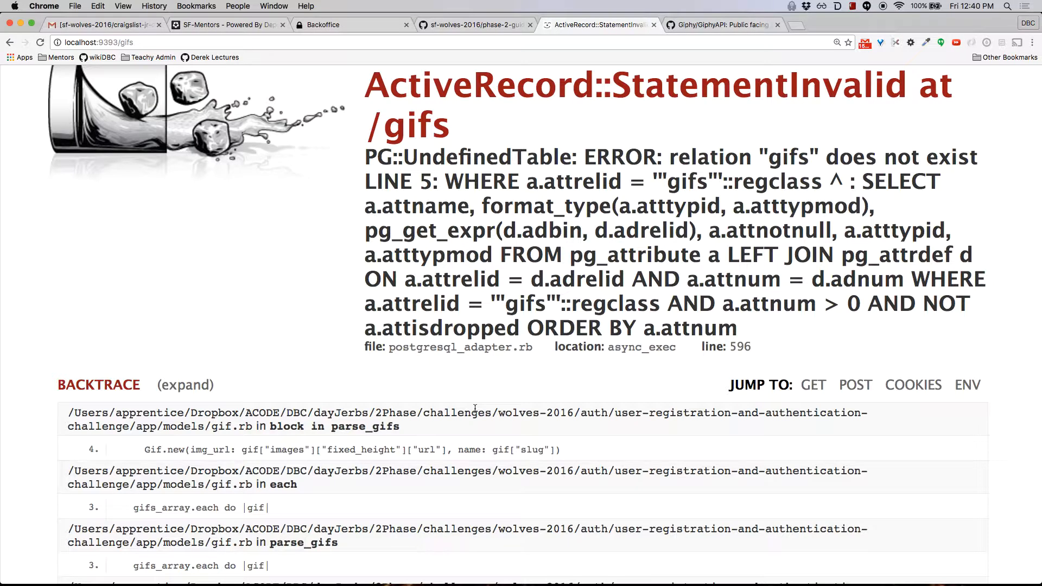
scroll("up", 3)
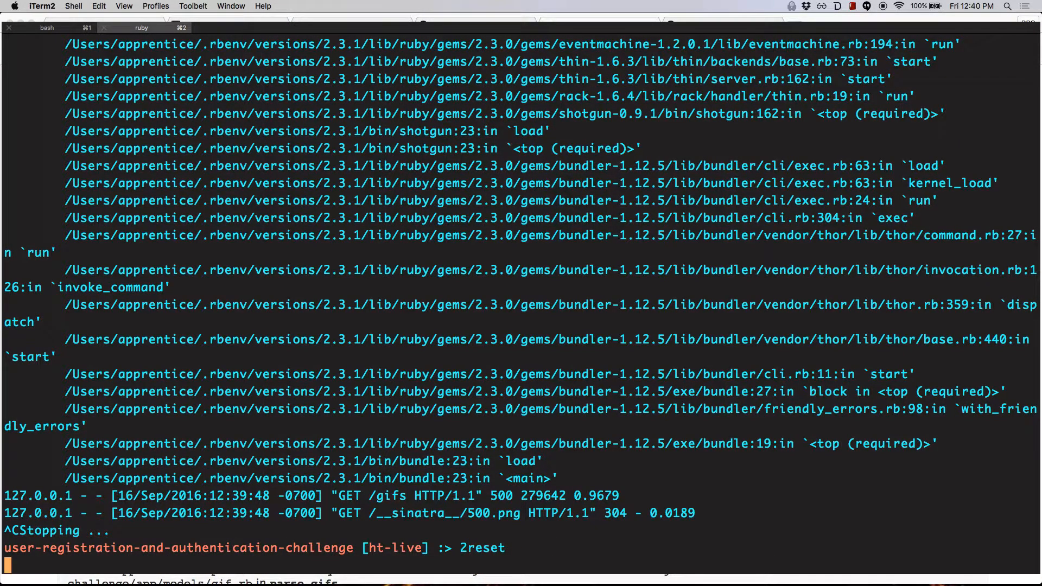
- Run the database reset alias to drop, create and migrate the gifs table
key("Return")
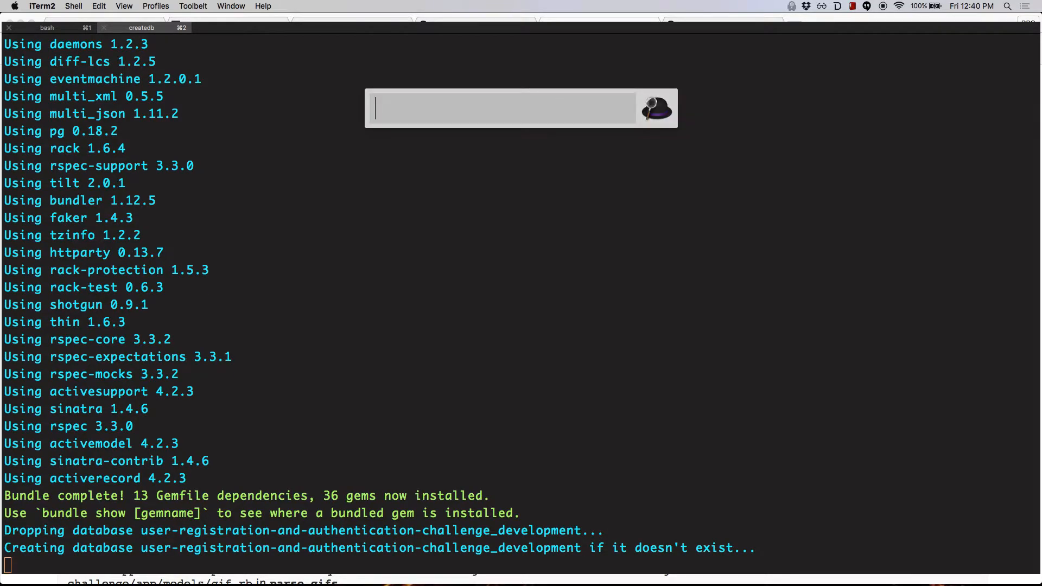
type("#lfucke")
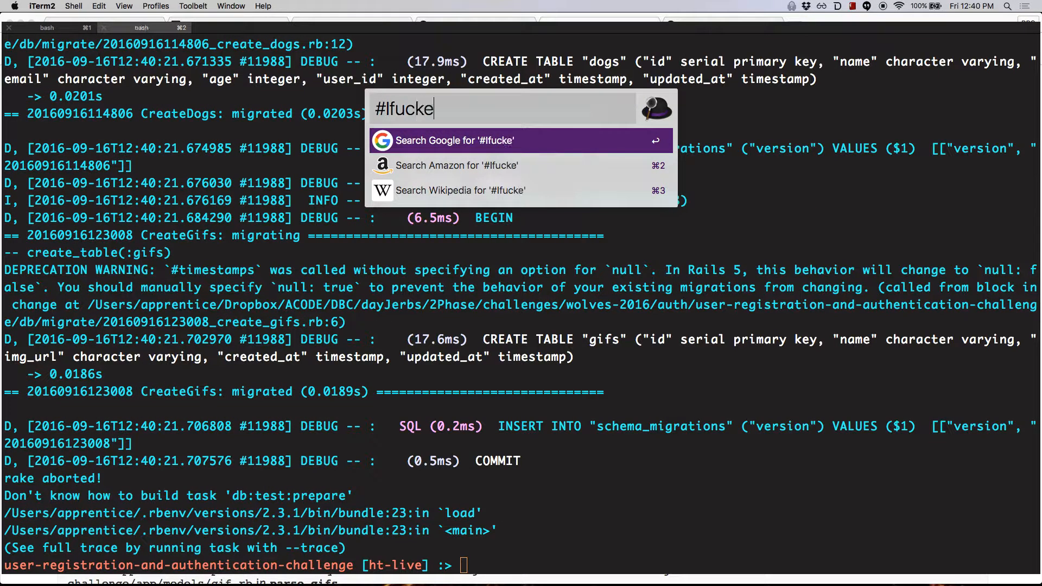
type("dITUP")
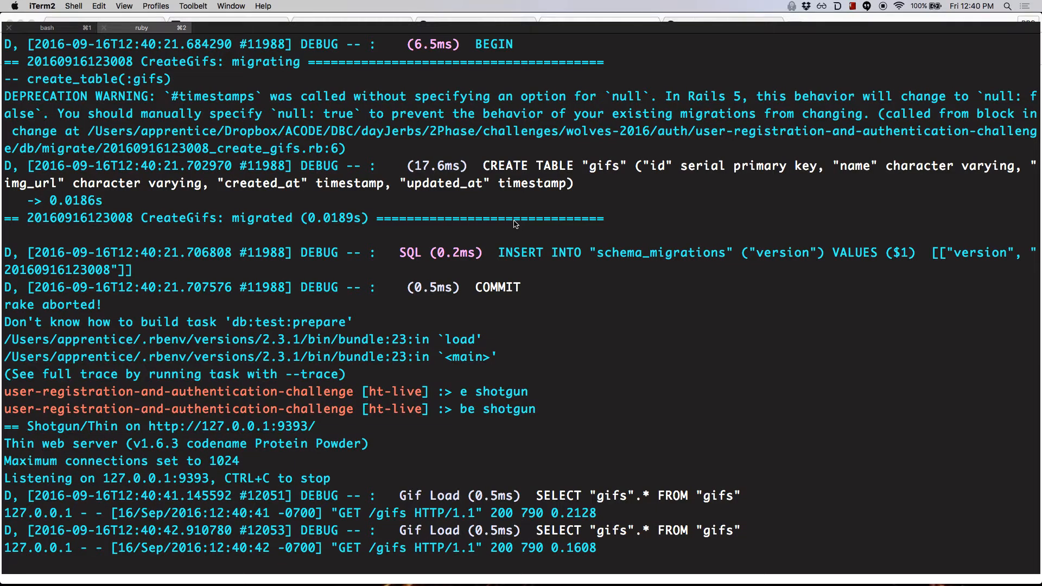
mouse_move(459, 338)
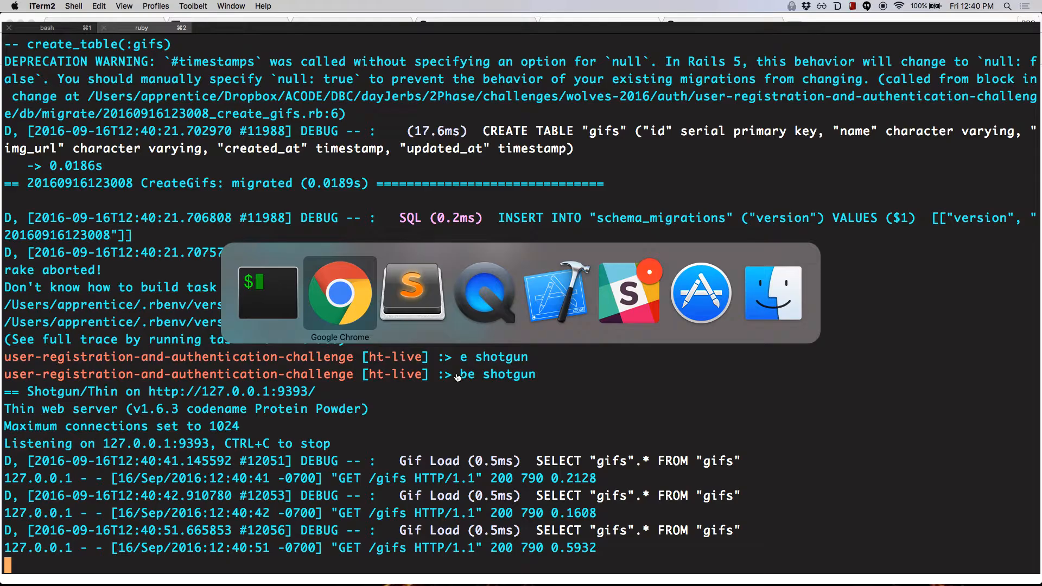
- Review gifs_controller.rb and gif.rb, positioning to swap Gif.new for Gif.create with a slug name
left_click(413, 292)
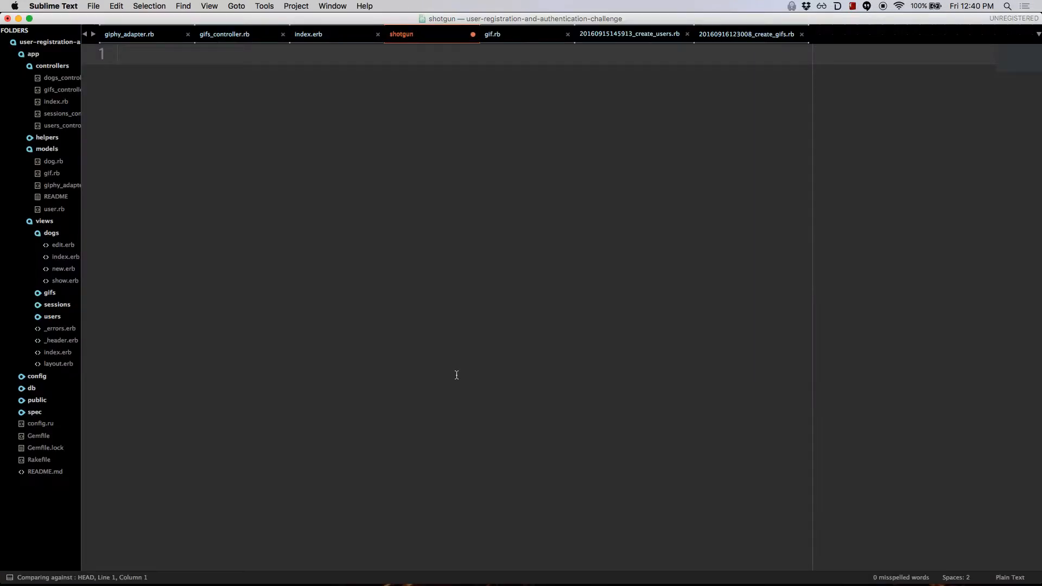
left_click(224, 33)
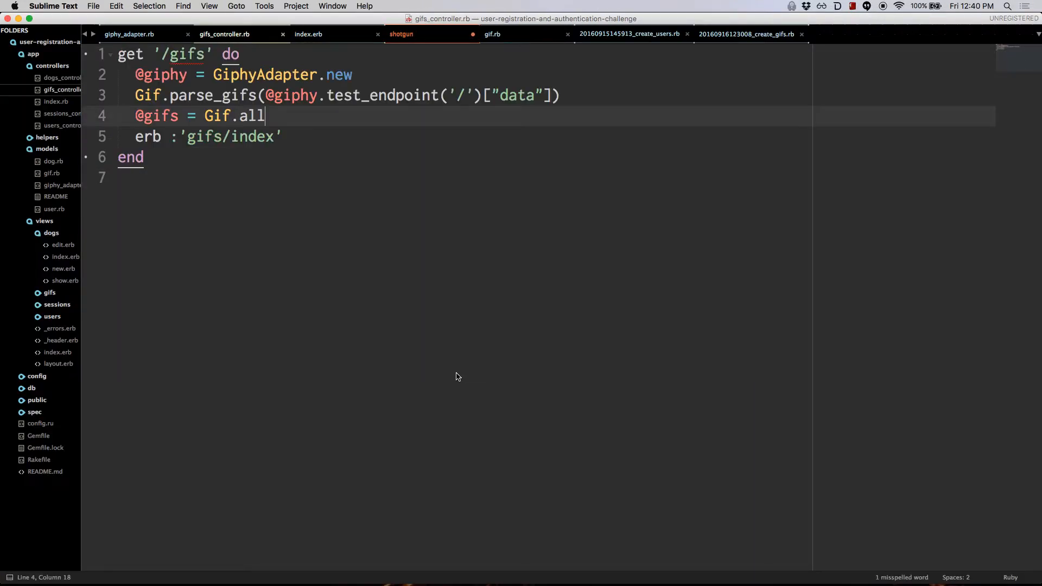
left_click(491, 33)
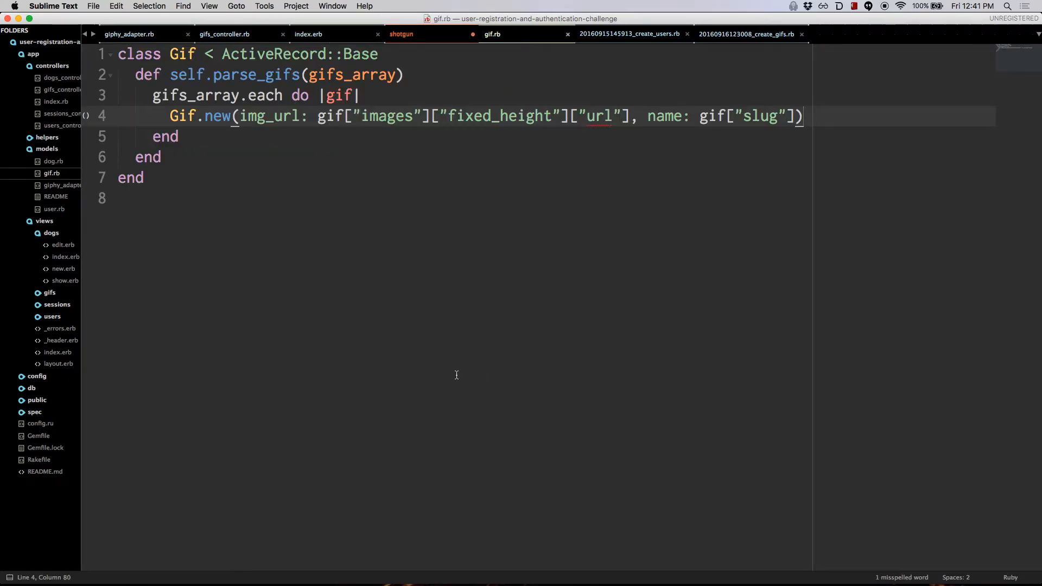
left_click(203, 116)
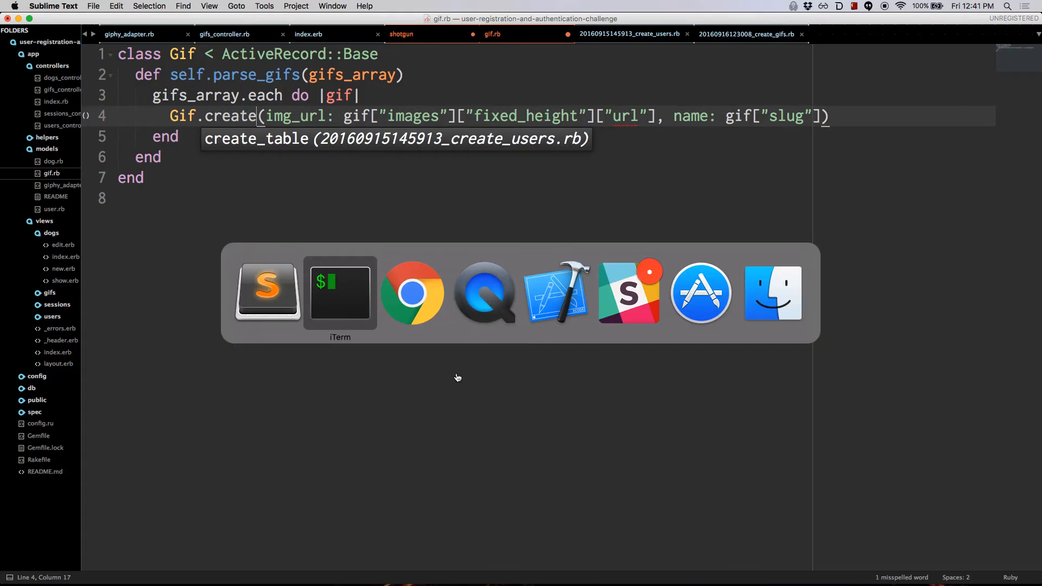
- Reload localhost:9393/gifs and scroll through the rendered list of cat GIFs
left_click(412, 292)
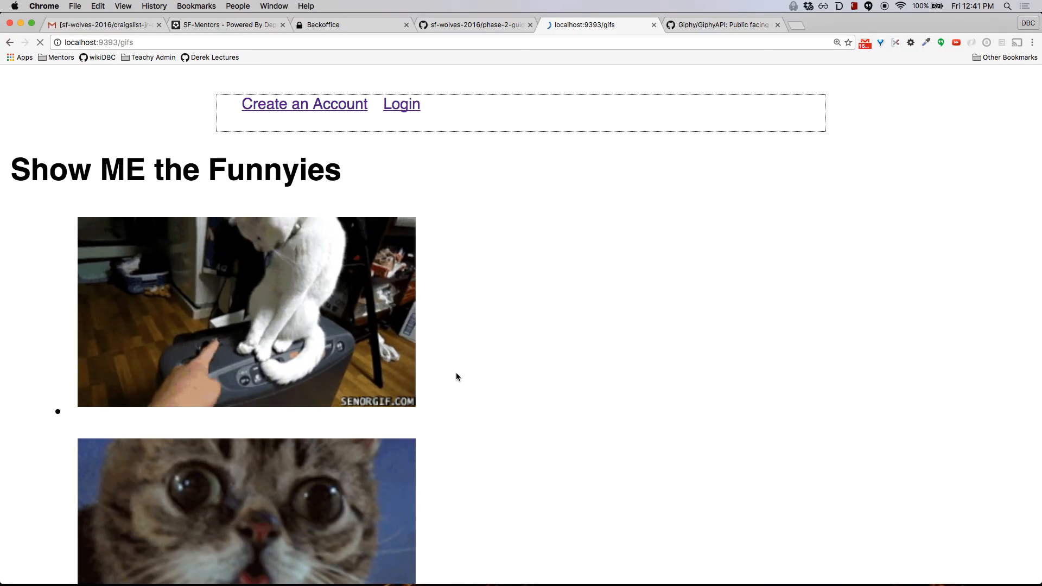
scroll("down", 3)
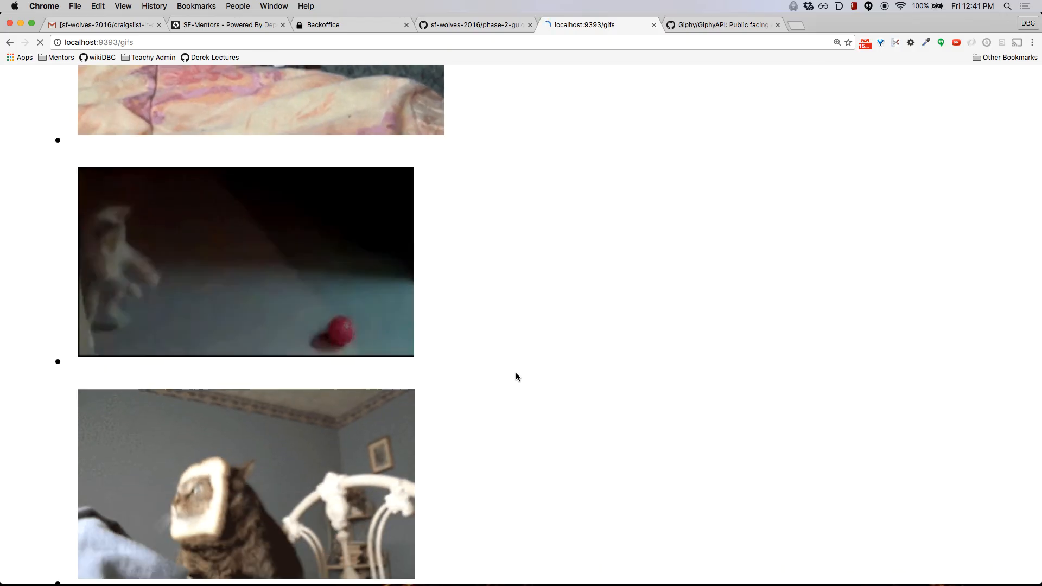
scroll("down", 3)
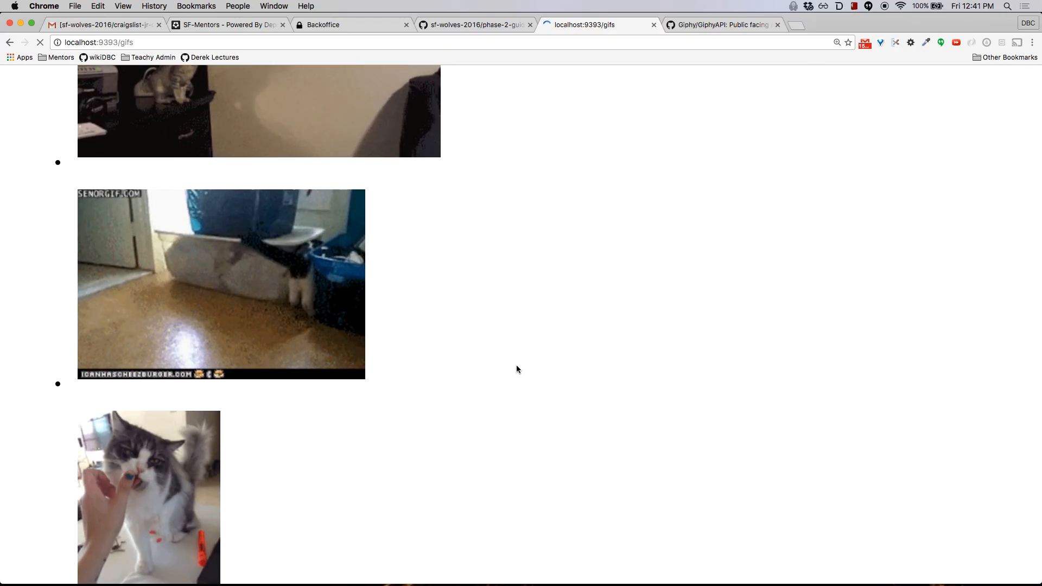